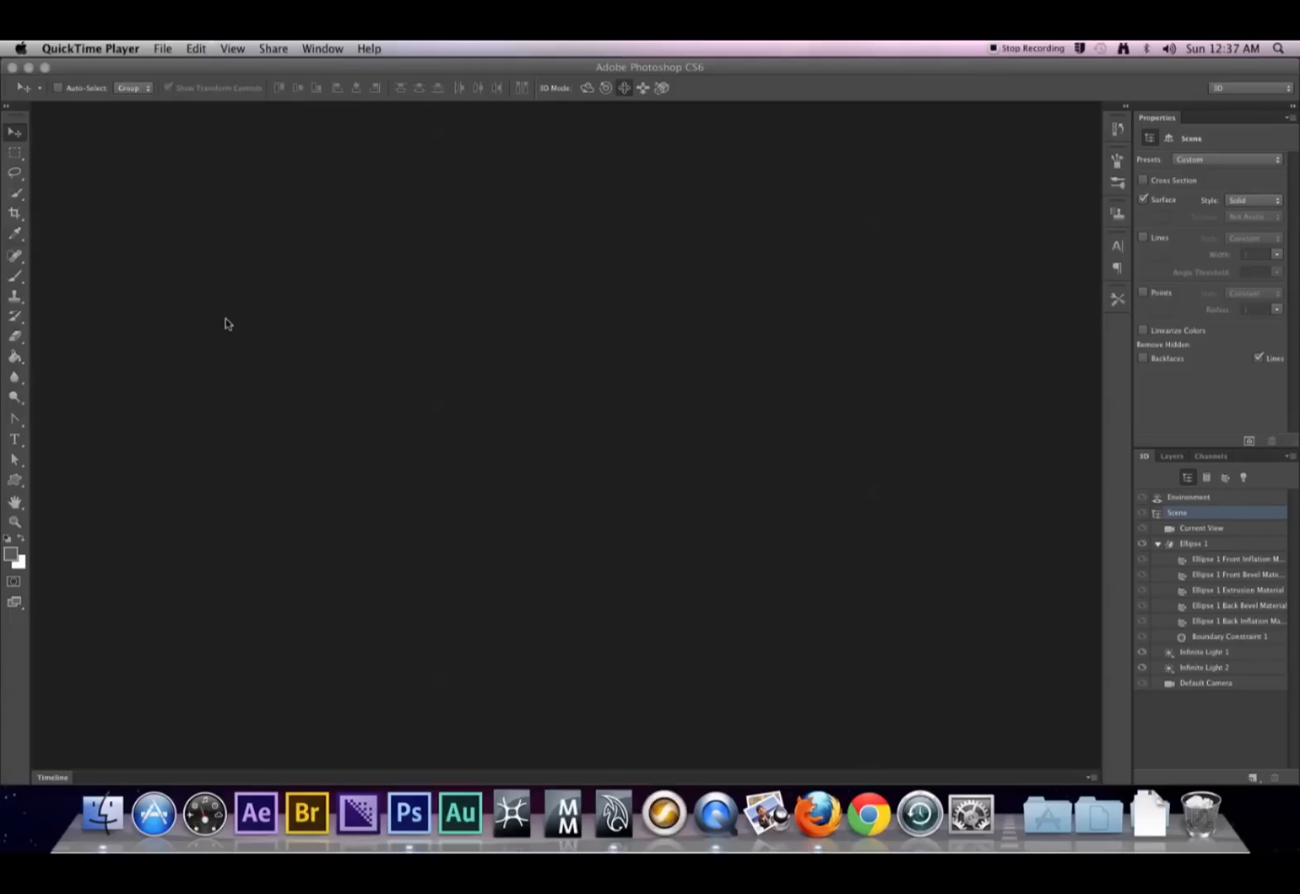
mouse_move(524, 387)
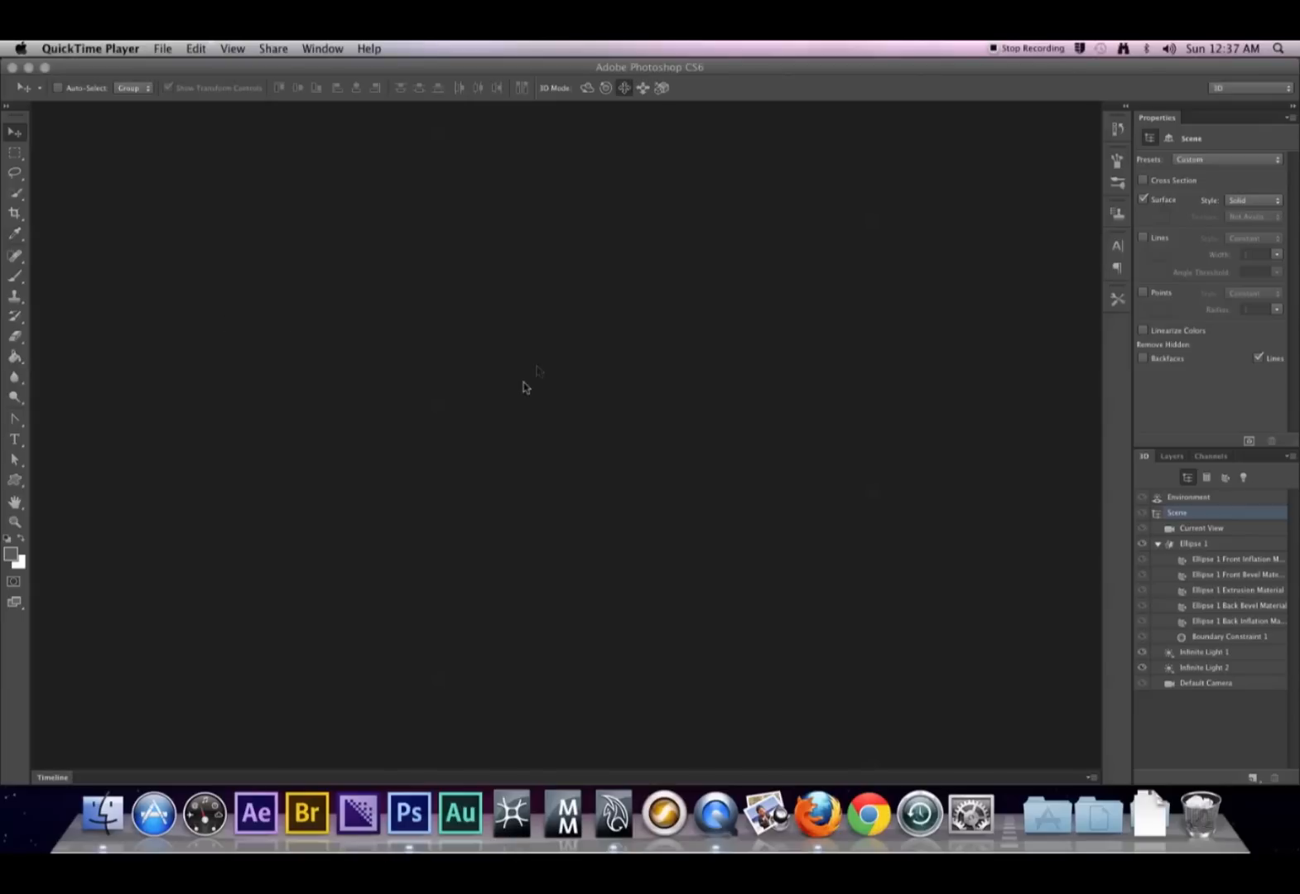
mouse_move(1088, 594)
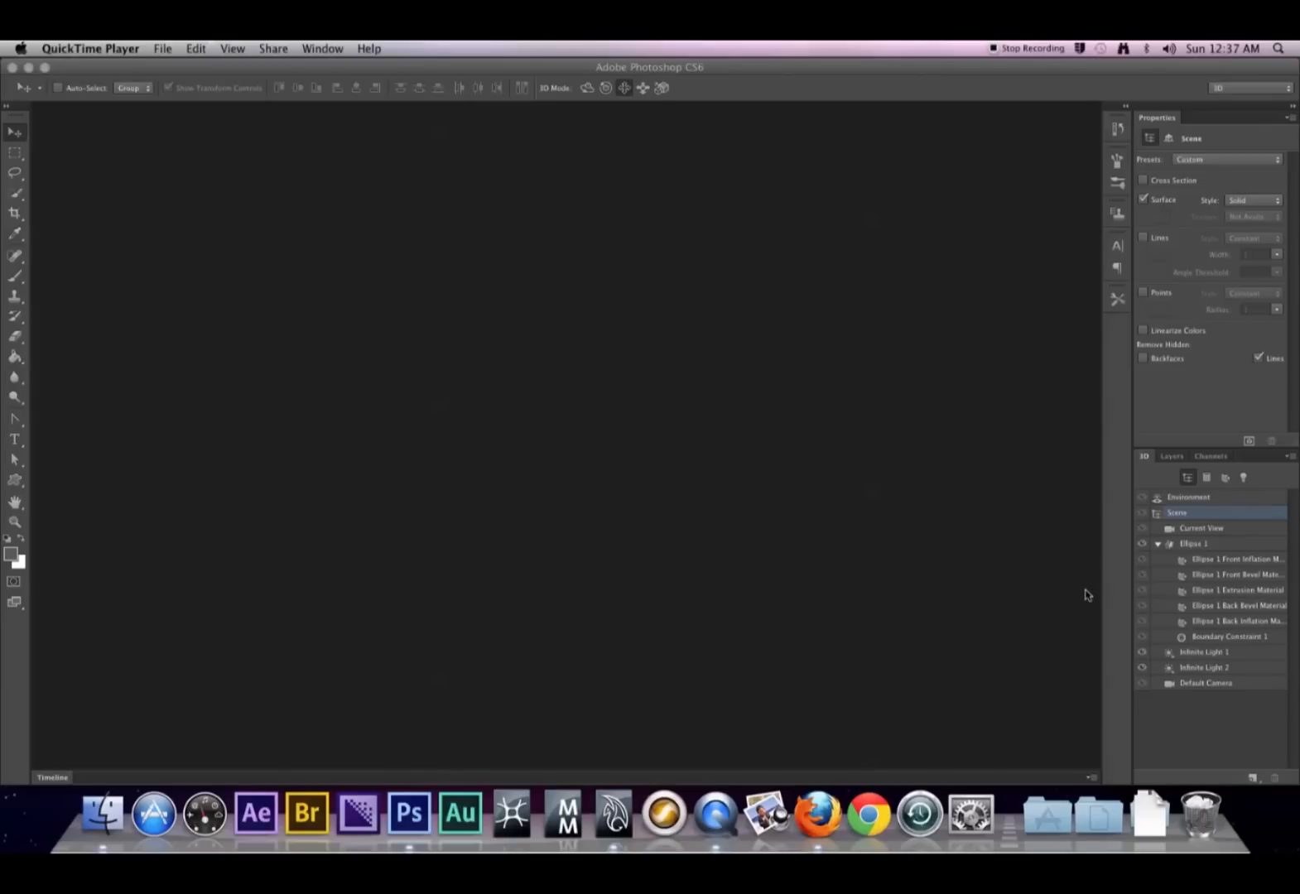
mouse_move(1197, 550)
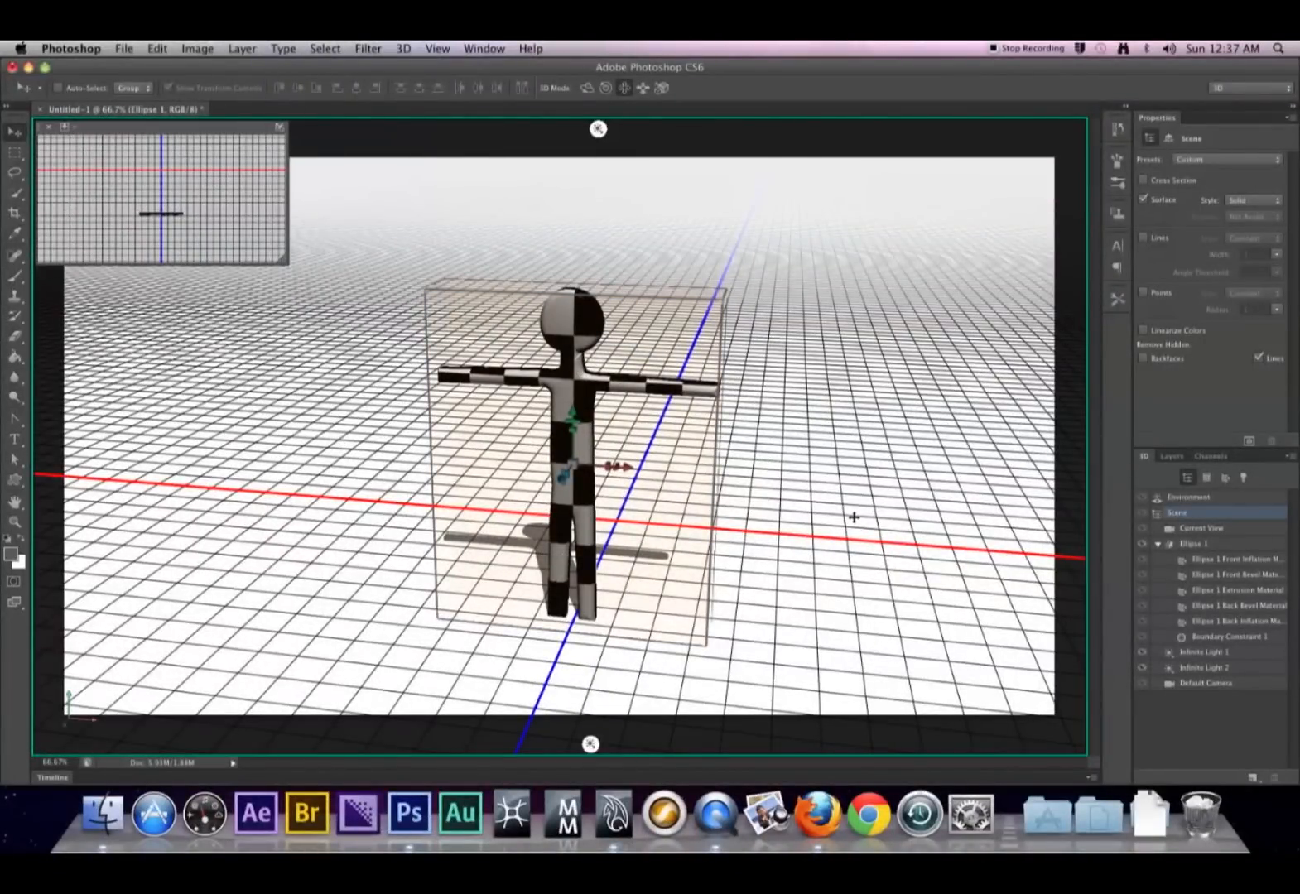
mouse_move(811, 396)
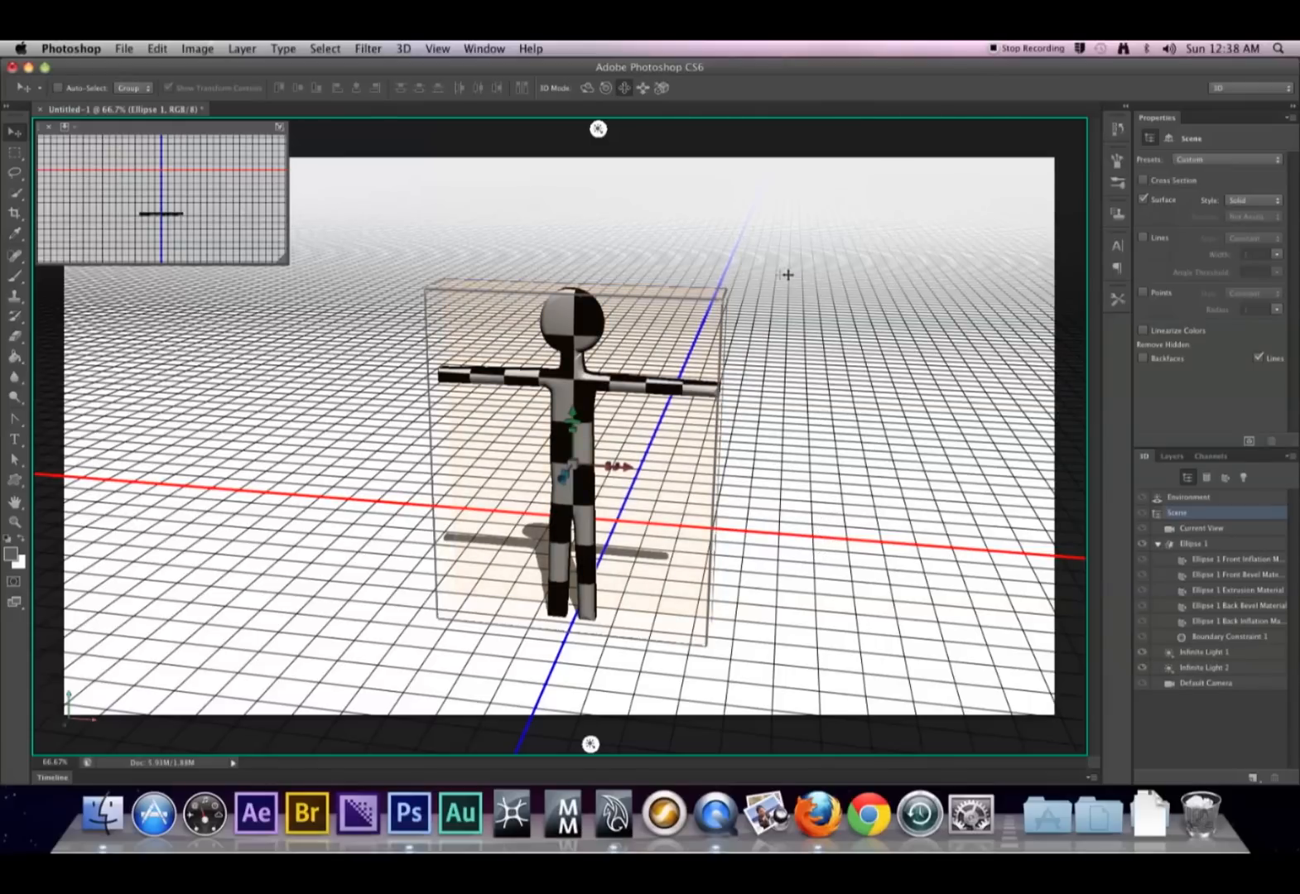
mouse_move(674, 257)
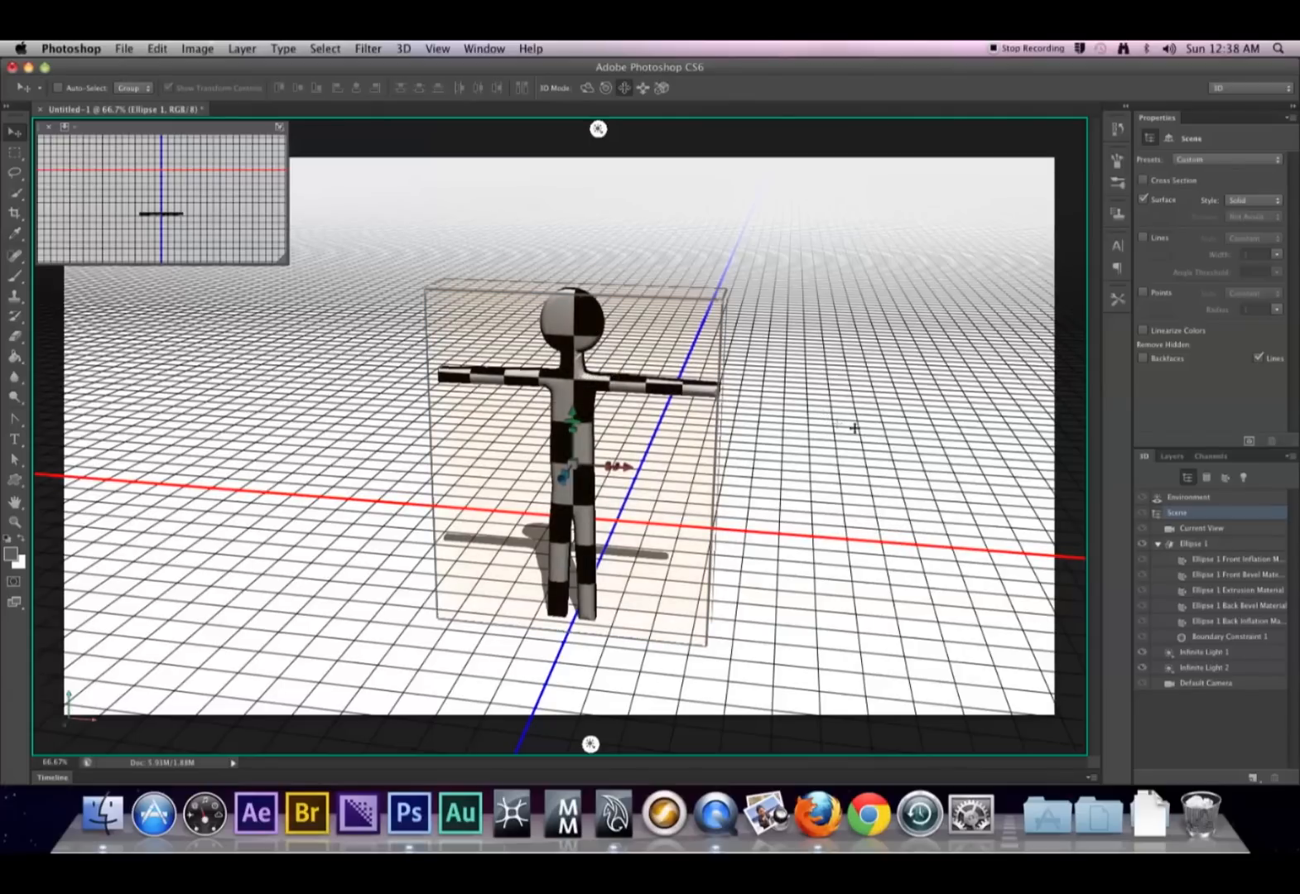
mouse_move(760, 302)
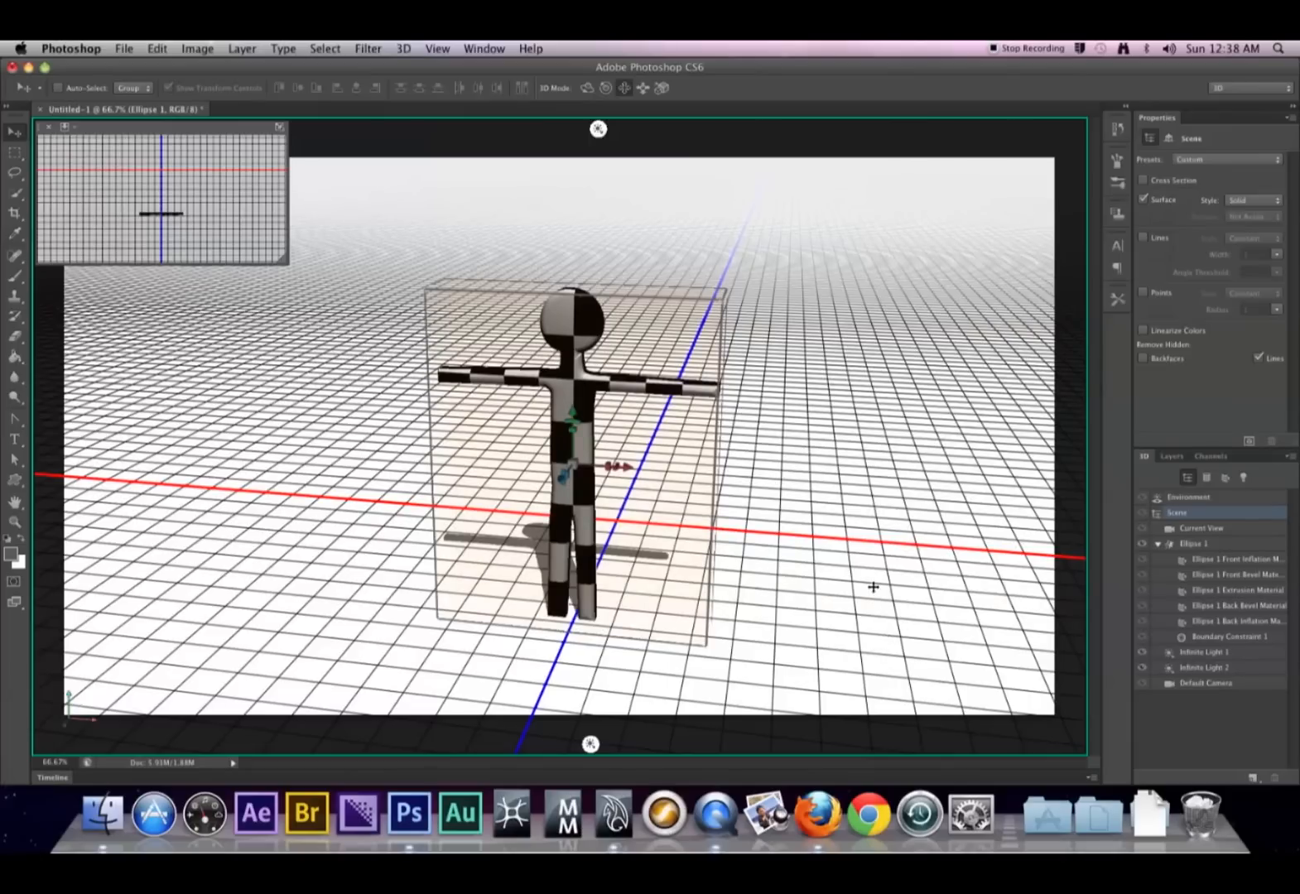
mouse_move(953, 589)
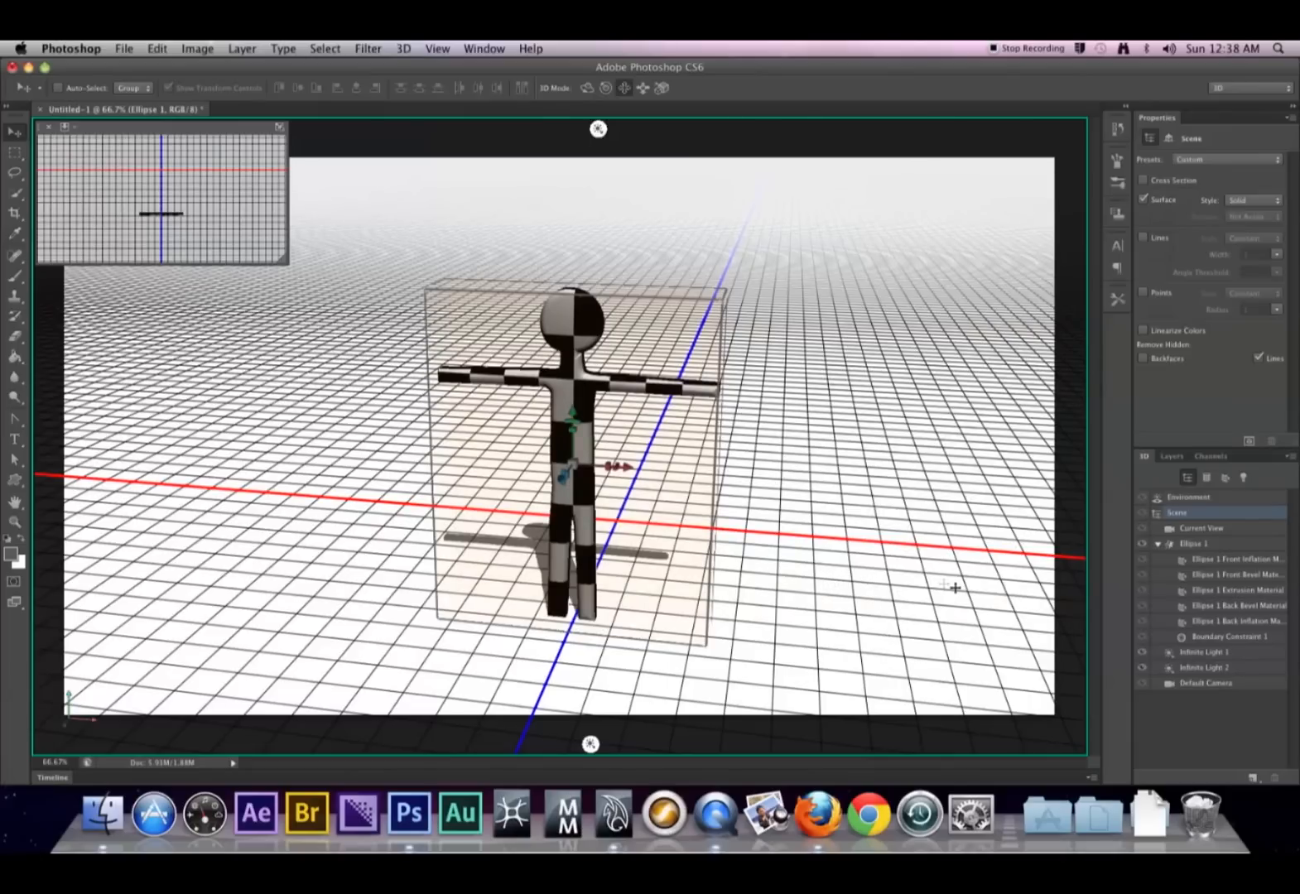
Step: Deselect the stickman by clicking empty canvas, making Current View active
click(1211, 653)
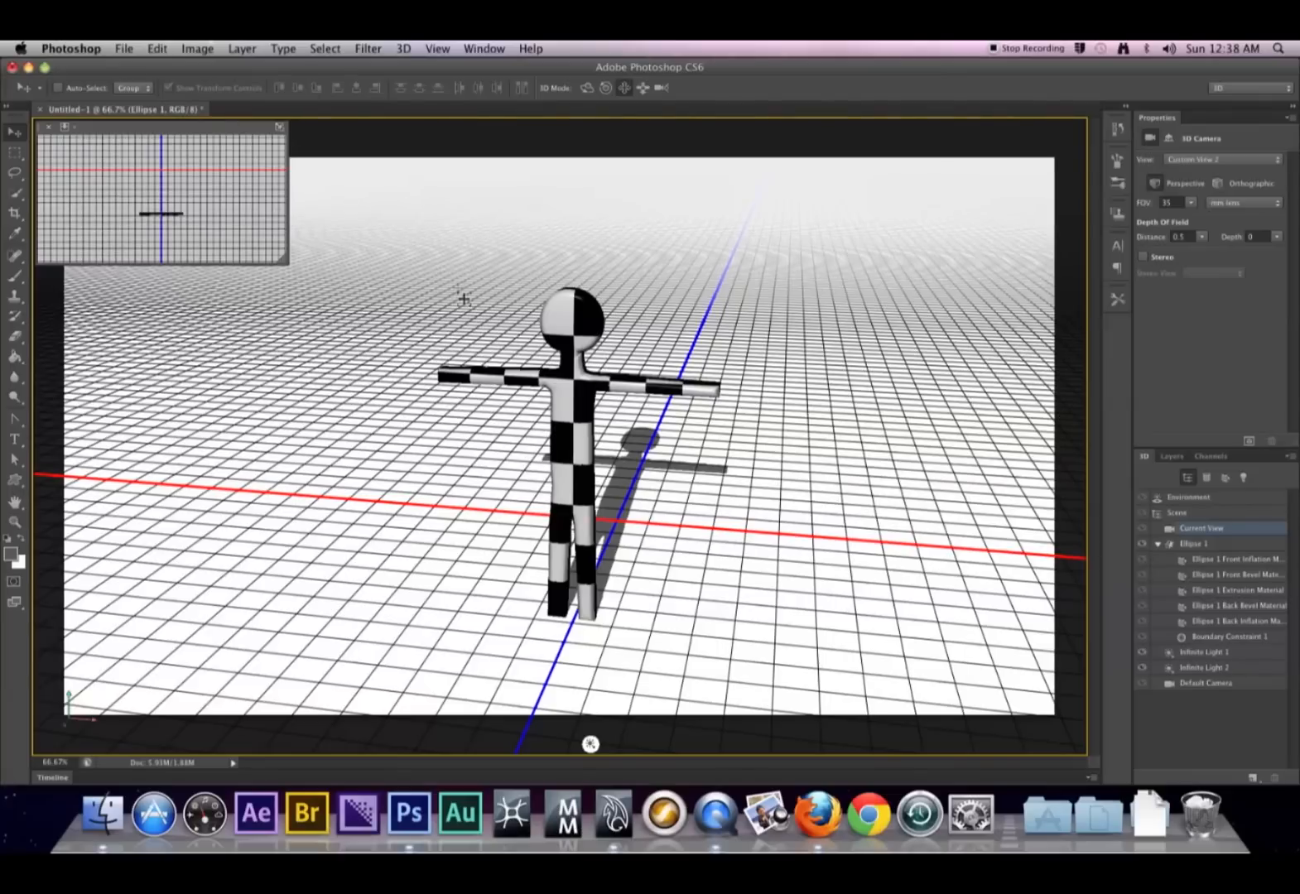
mouse_move(498, 348)
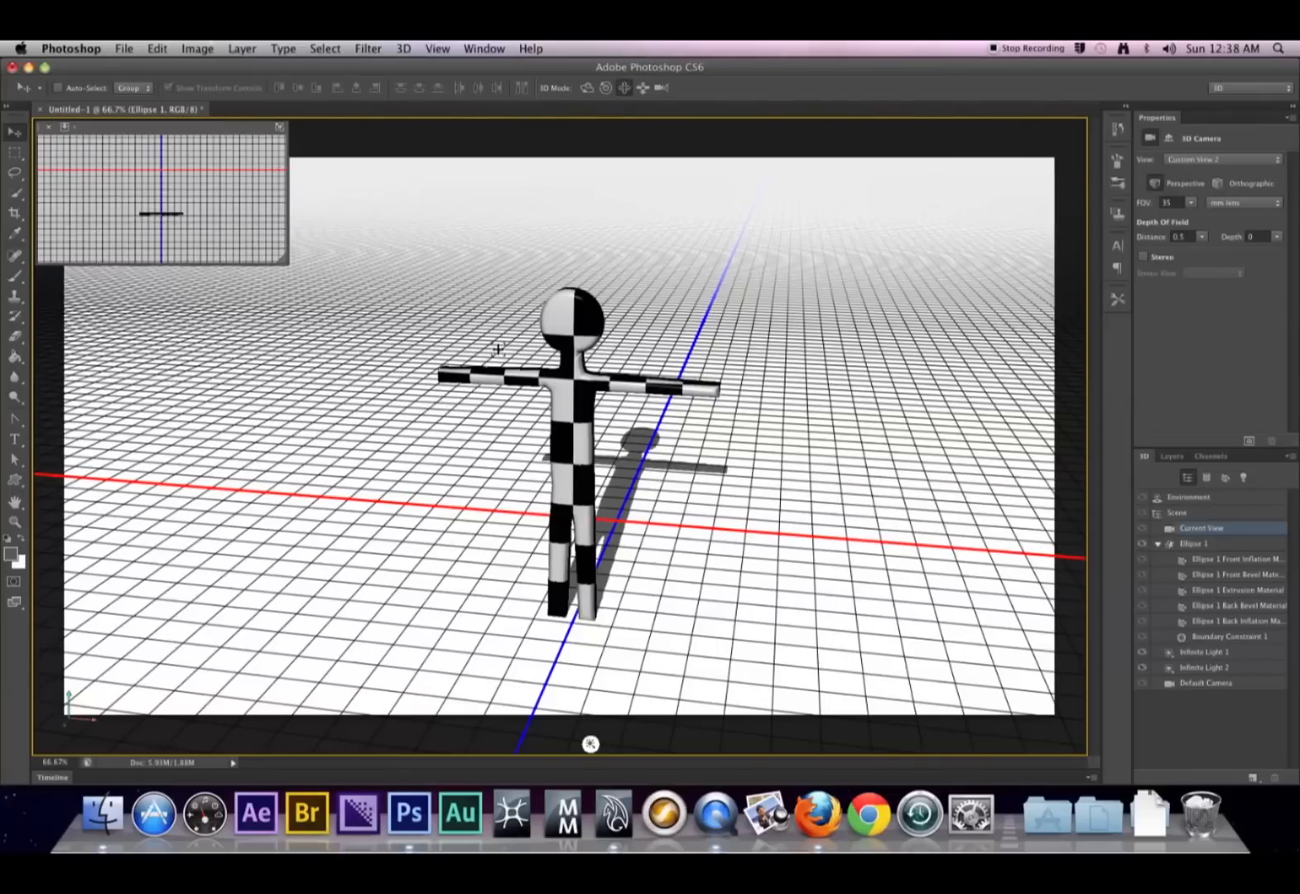
Step: Select Infinite Light 1, showing rotation coordinates of about 15.5°, 11.4° and -45.1°
click(1209, 652)
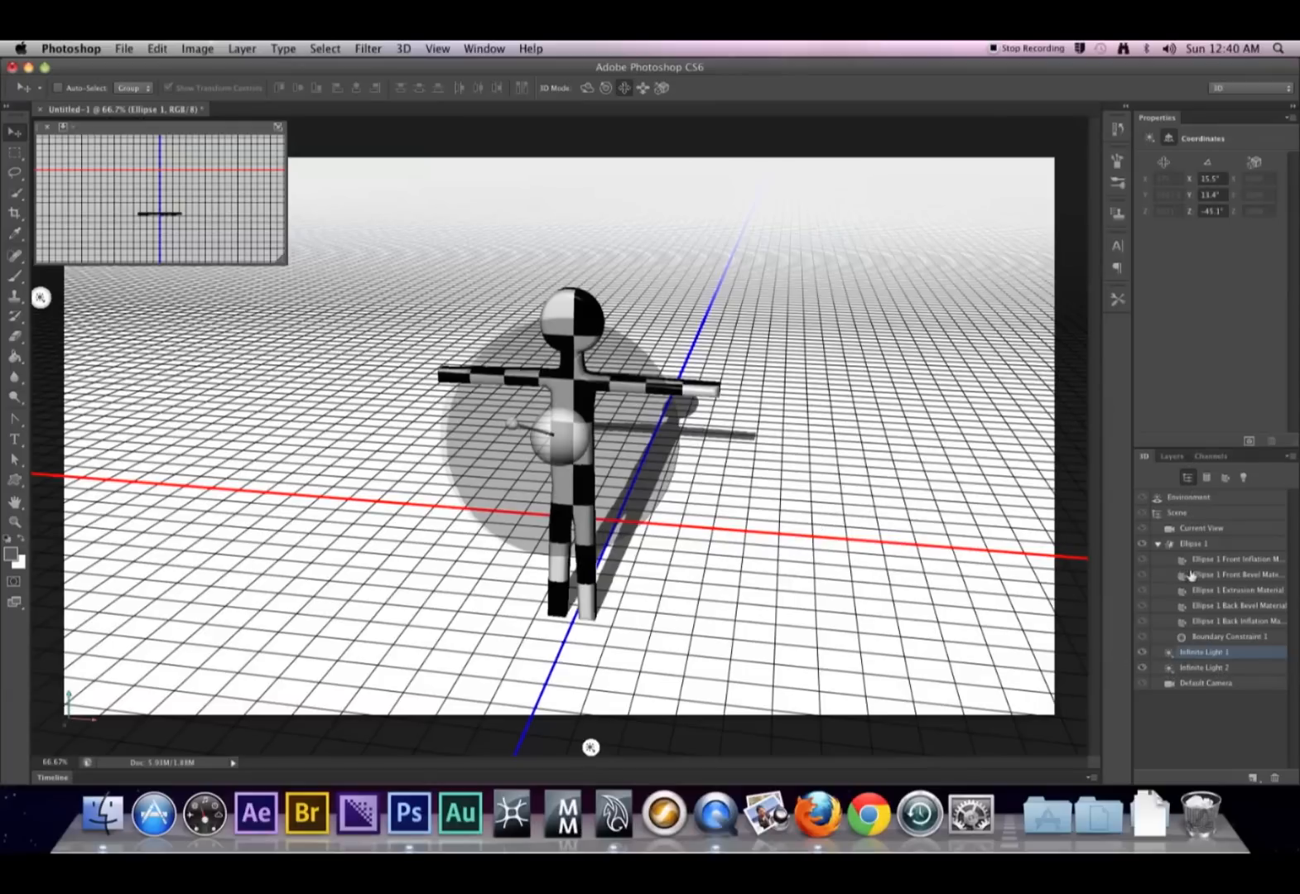
Step: Change Infinite Light 1's type to Spot so it becomes Spot Light 1
click(1209, 652)
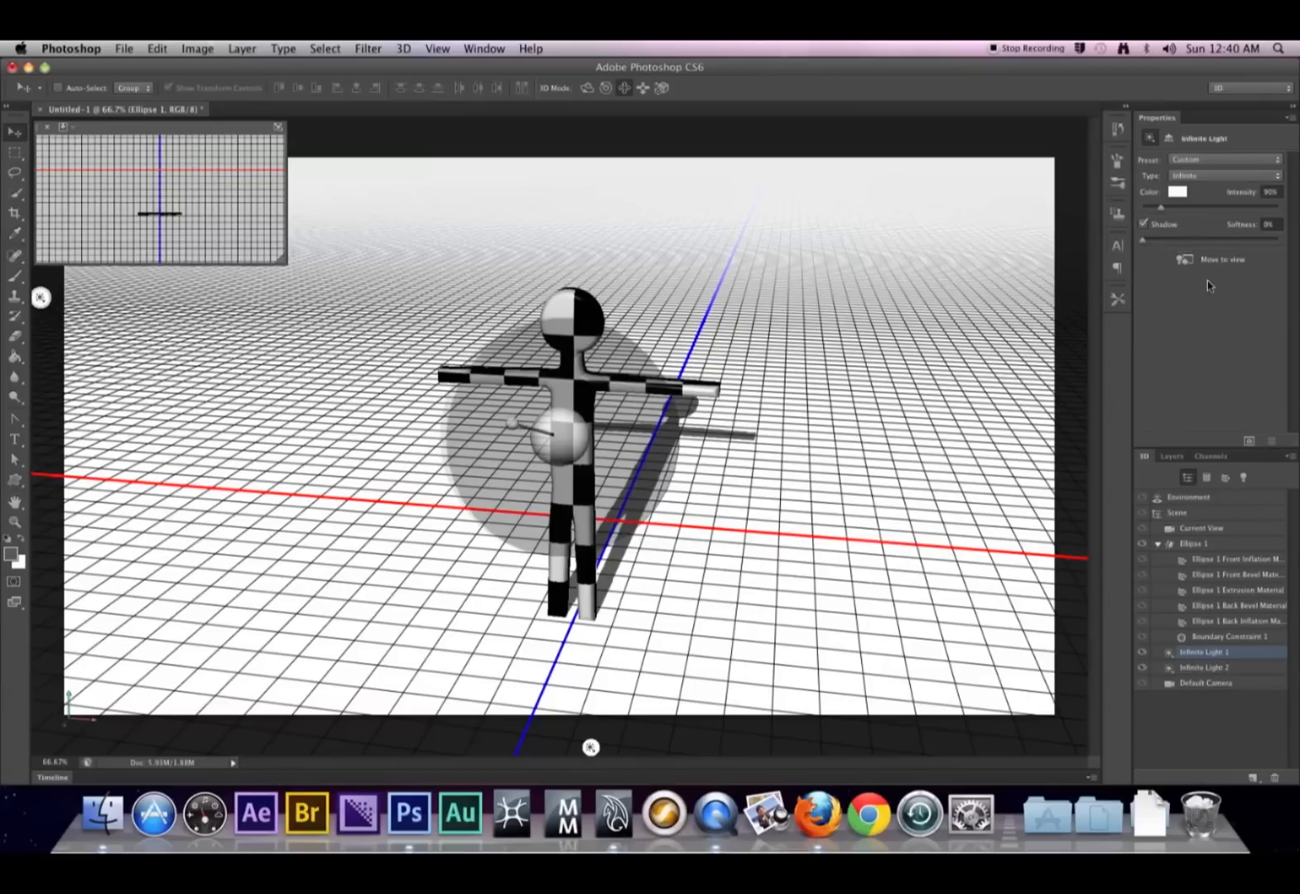
click(1228, 175)
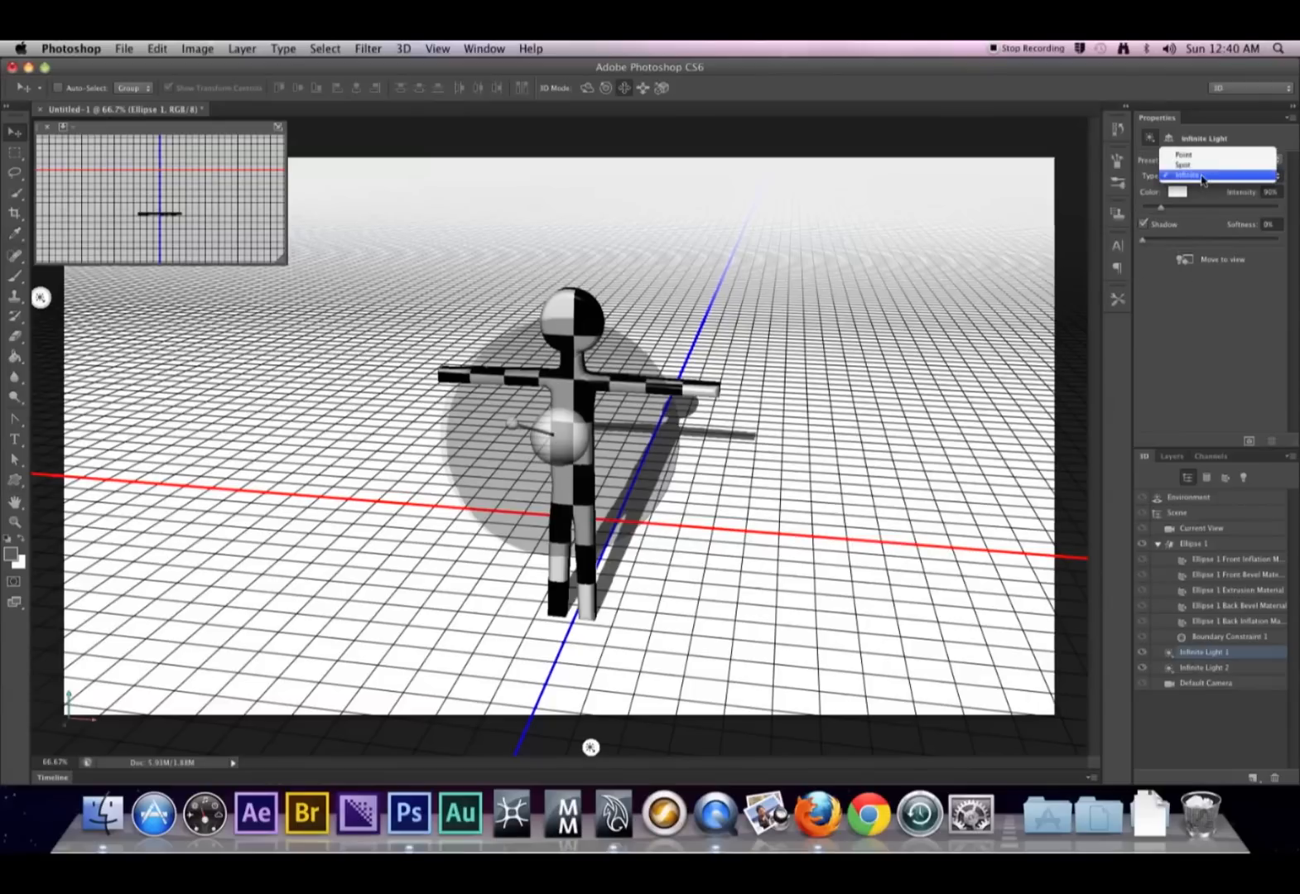
click(1202, 175)
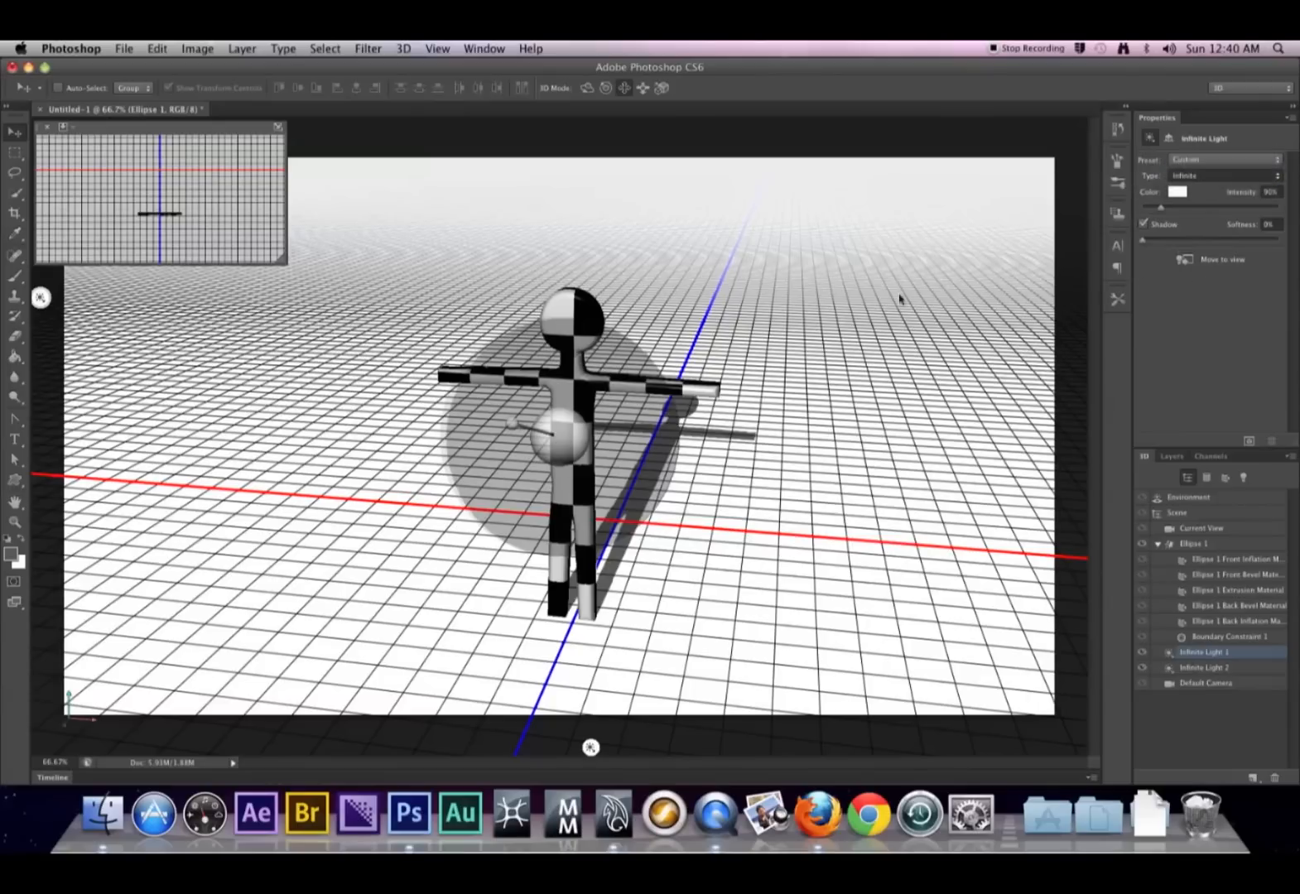
click(1225, 175)
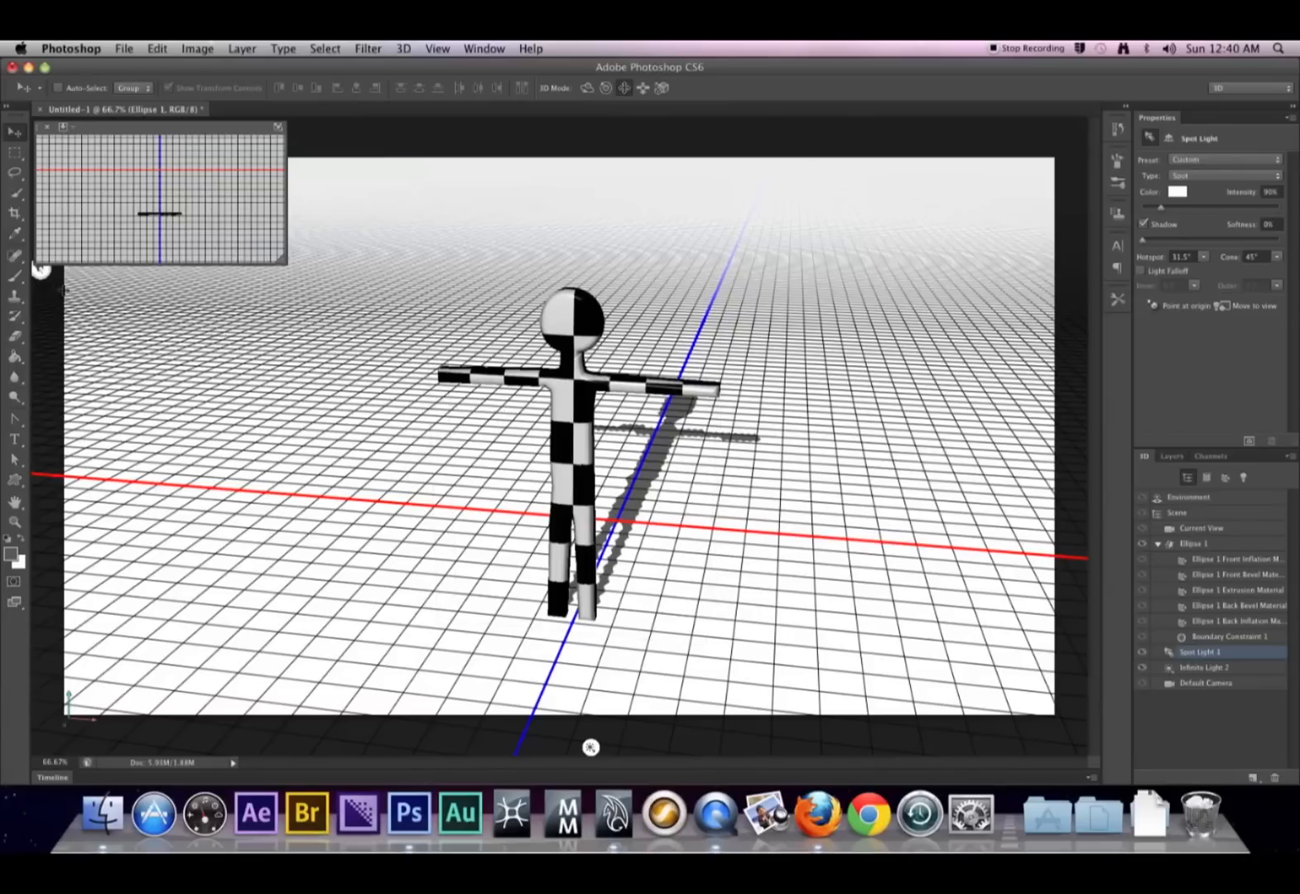
mouse_move(62, 286)
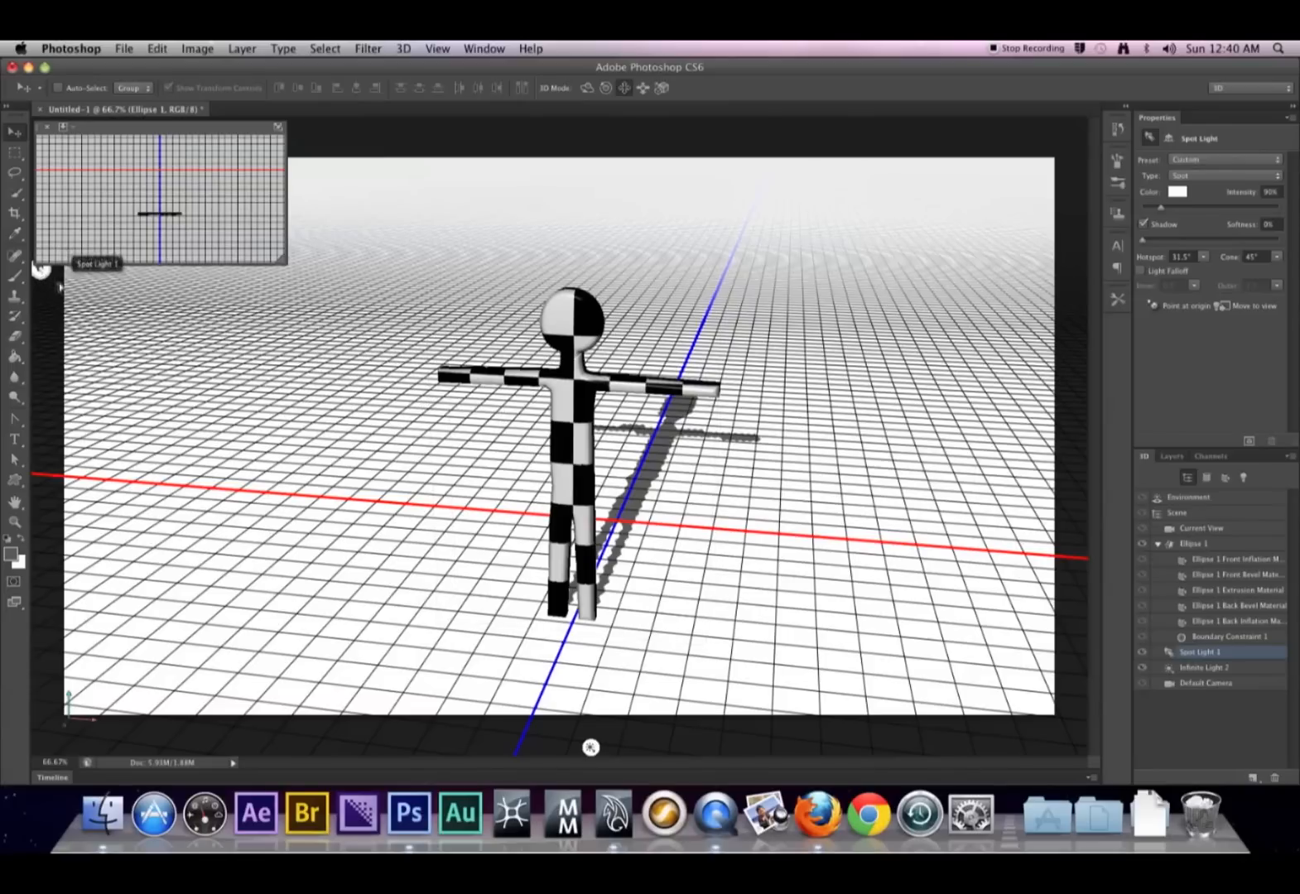
click(1202, 529)
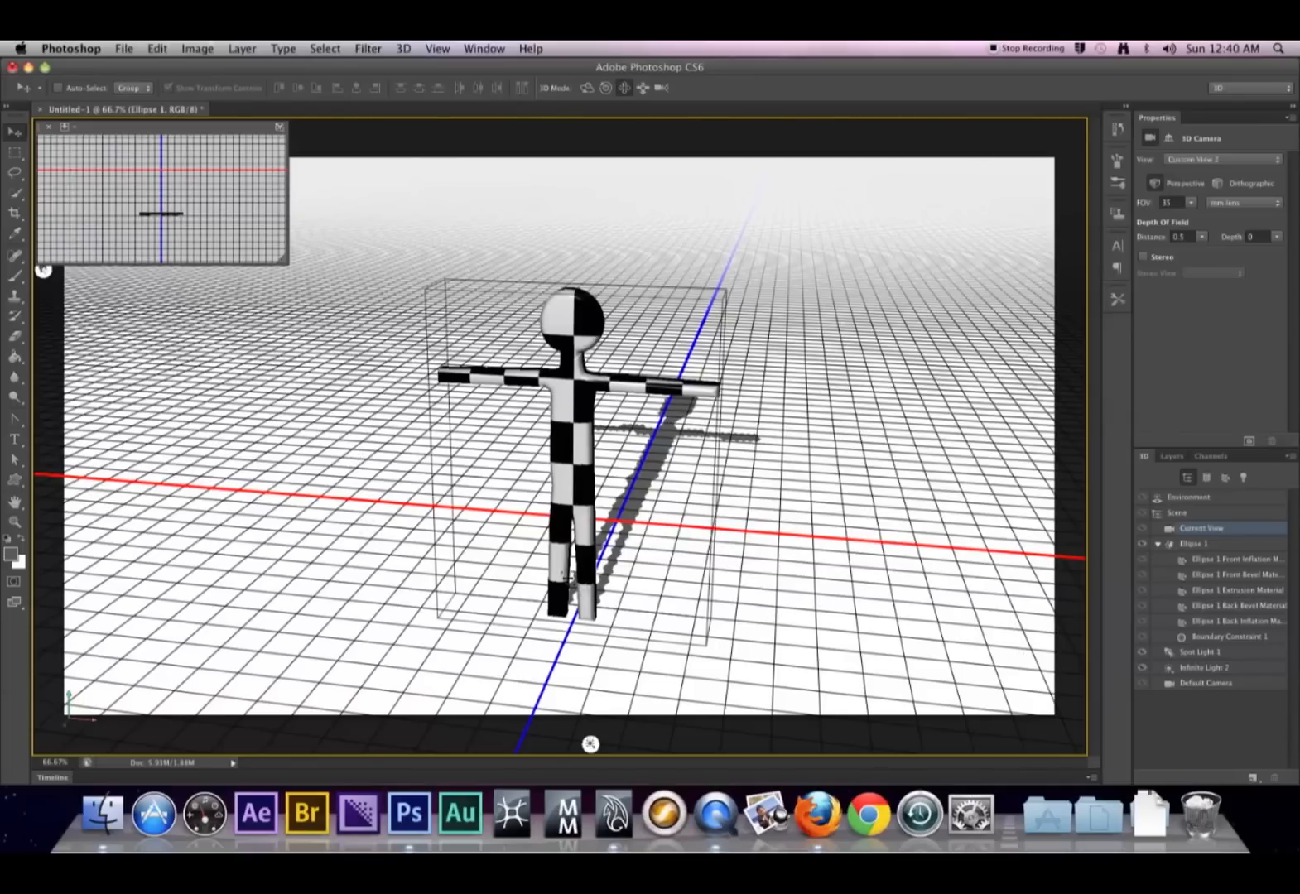
click(1197, 653)
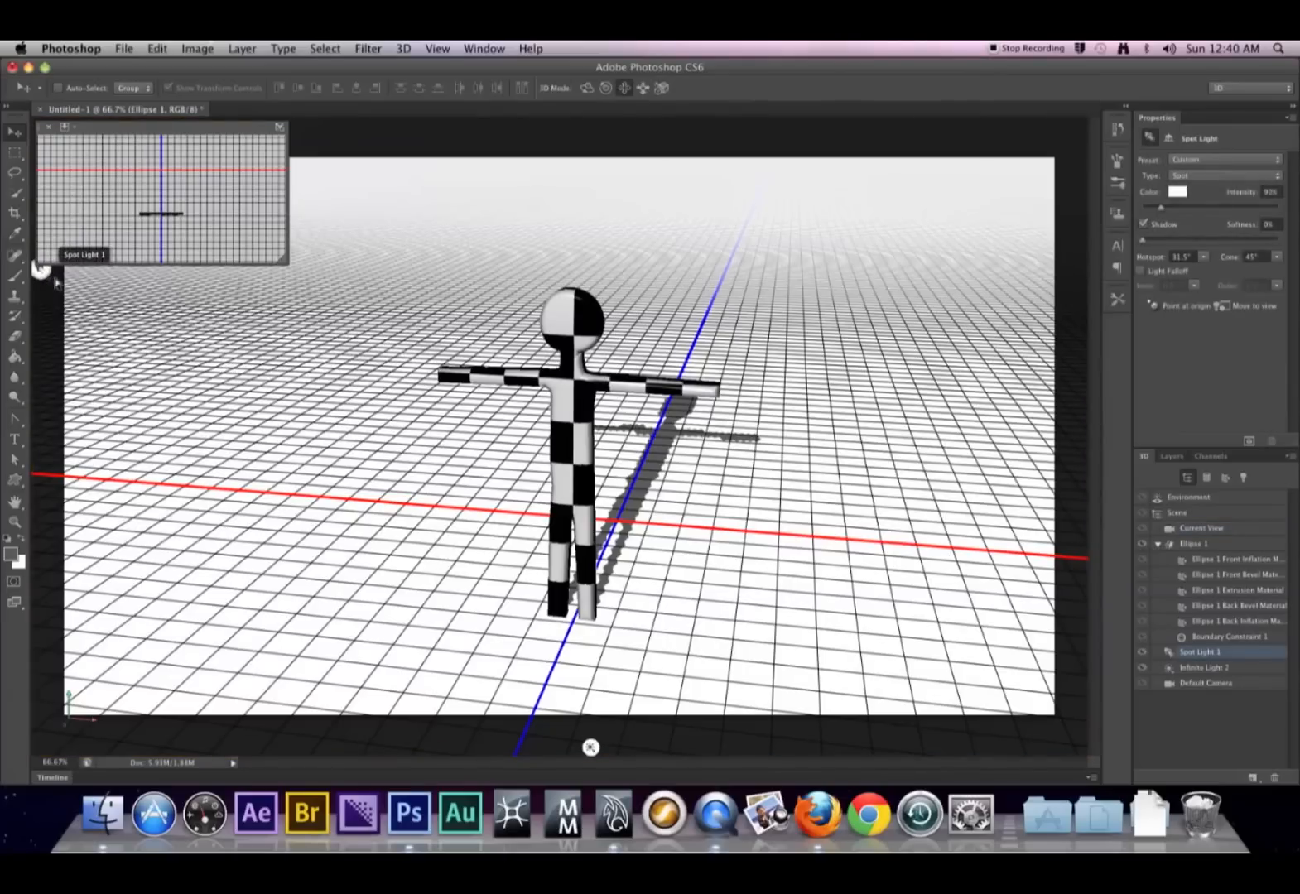
click(1201, 528)
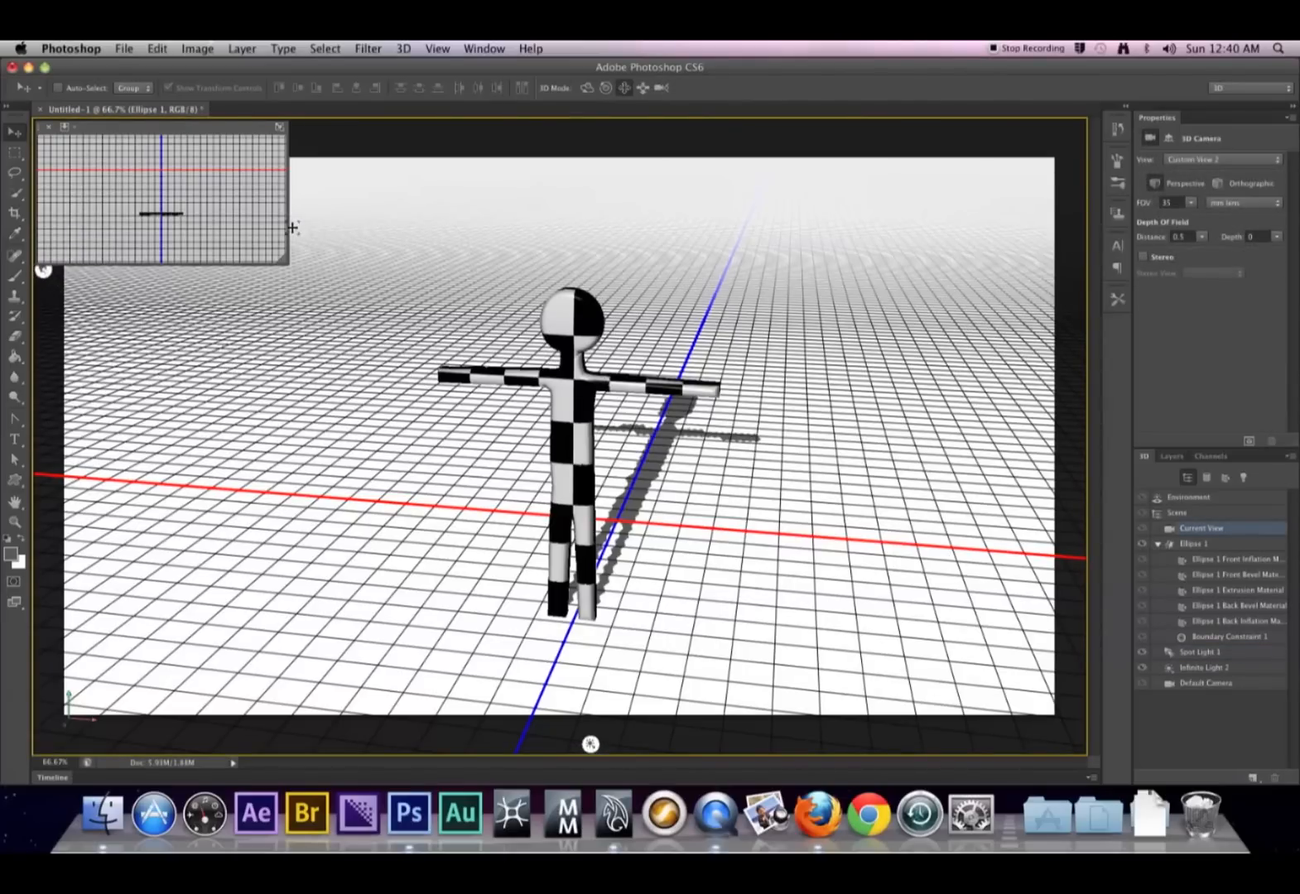
mouse_move(123, 203)
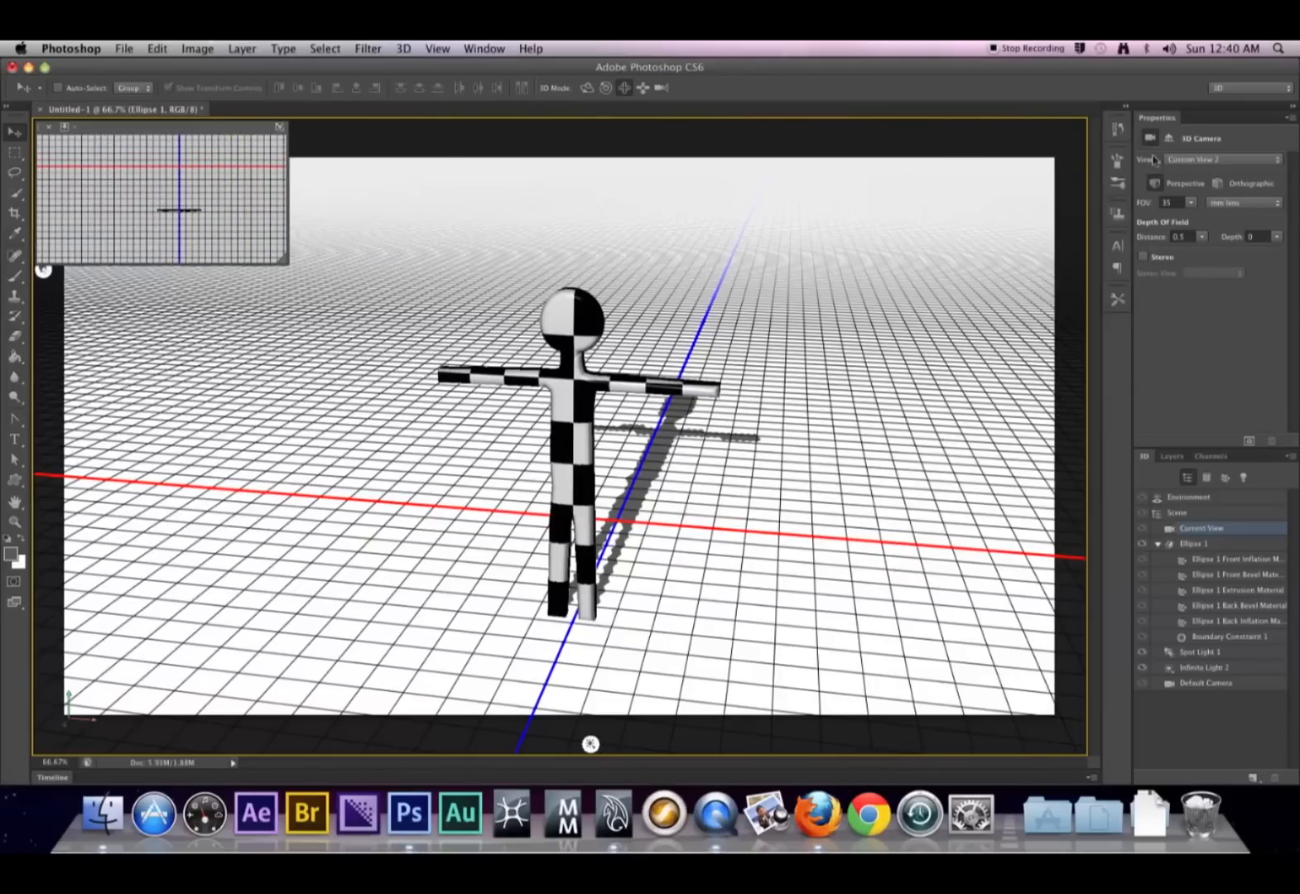
Step: Show the current view camera's position coordinates in Properties
click(1168, 138)
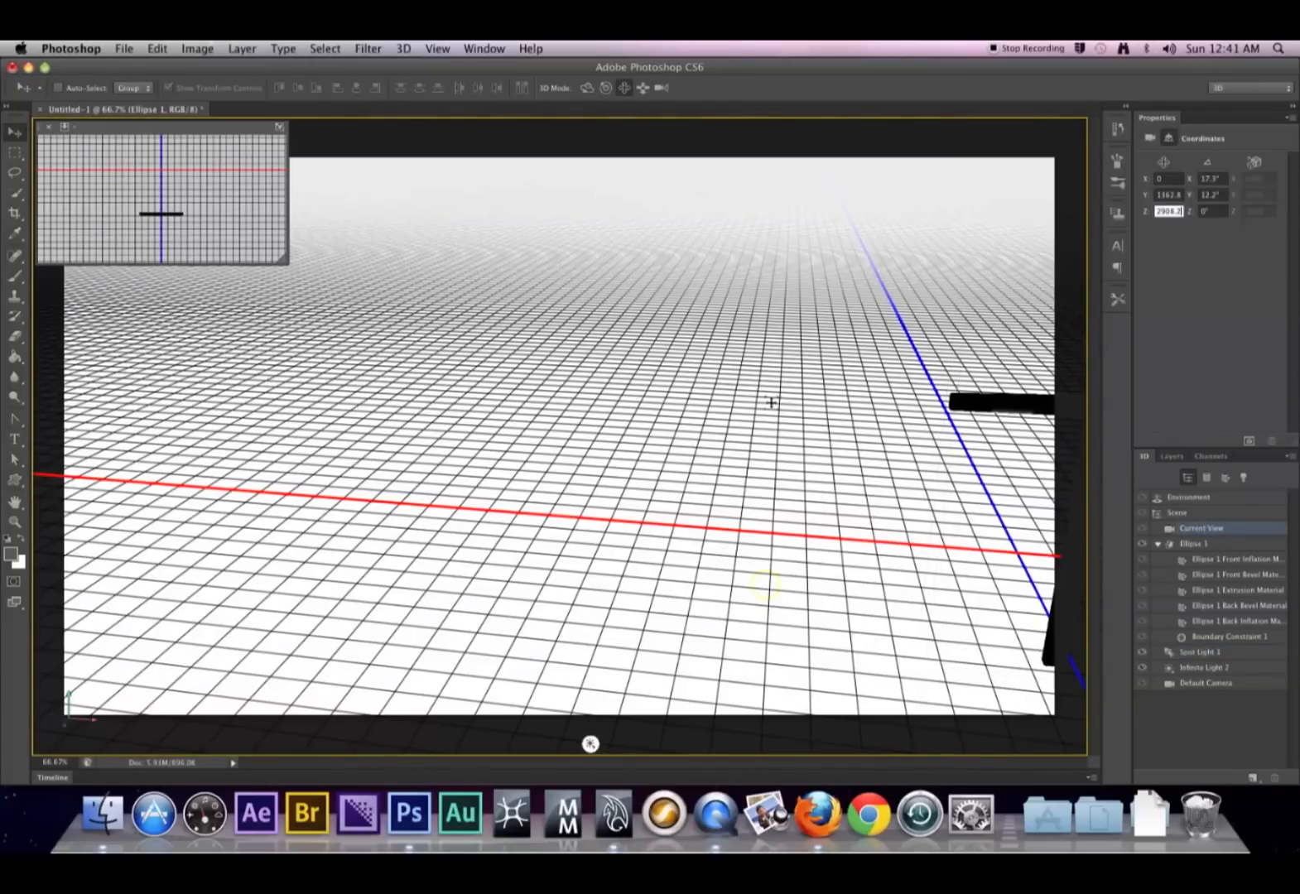
mouse_move(749, 342)
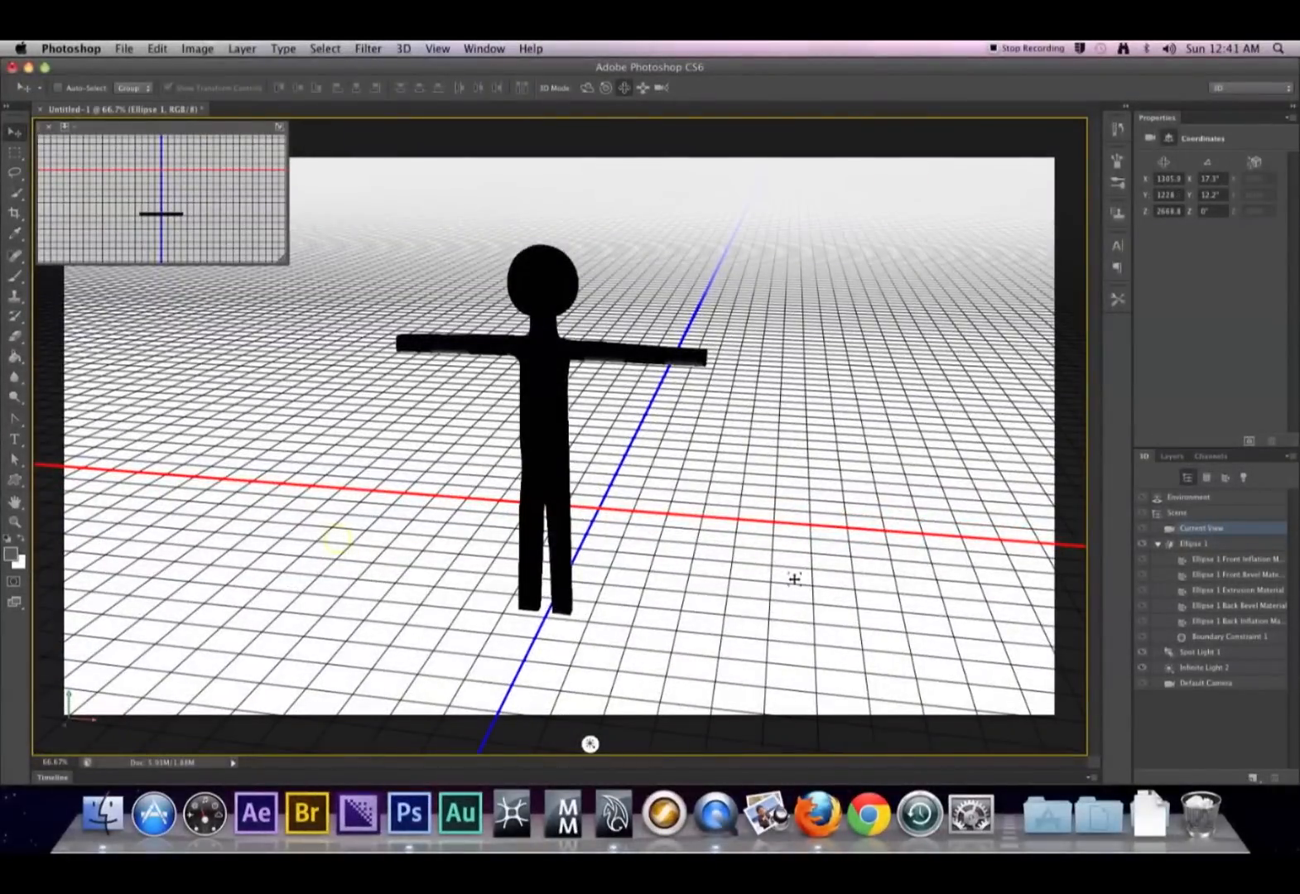
mouse_move(432, 485)
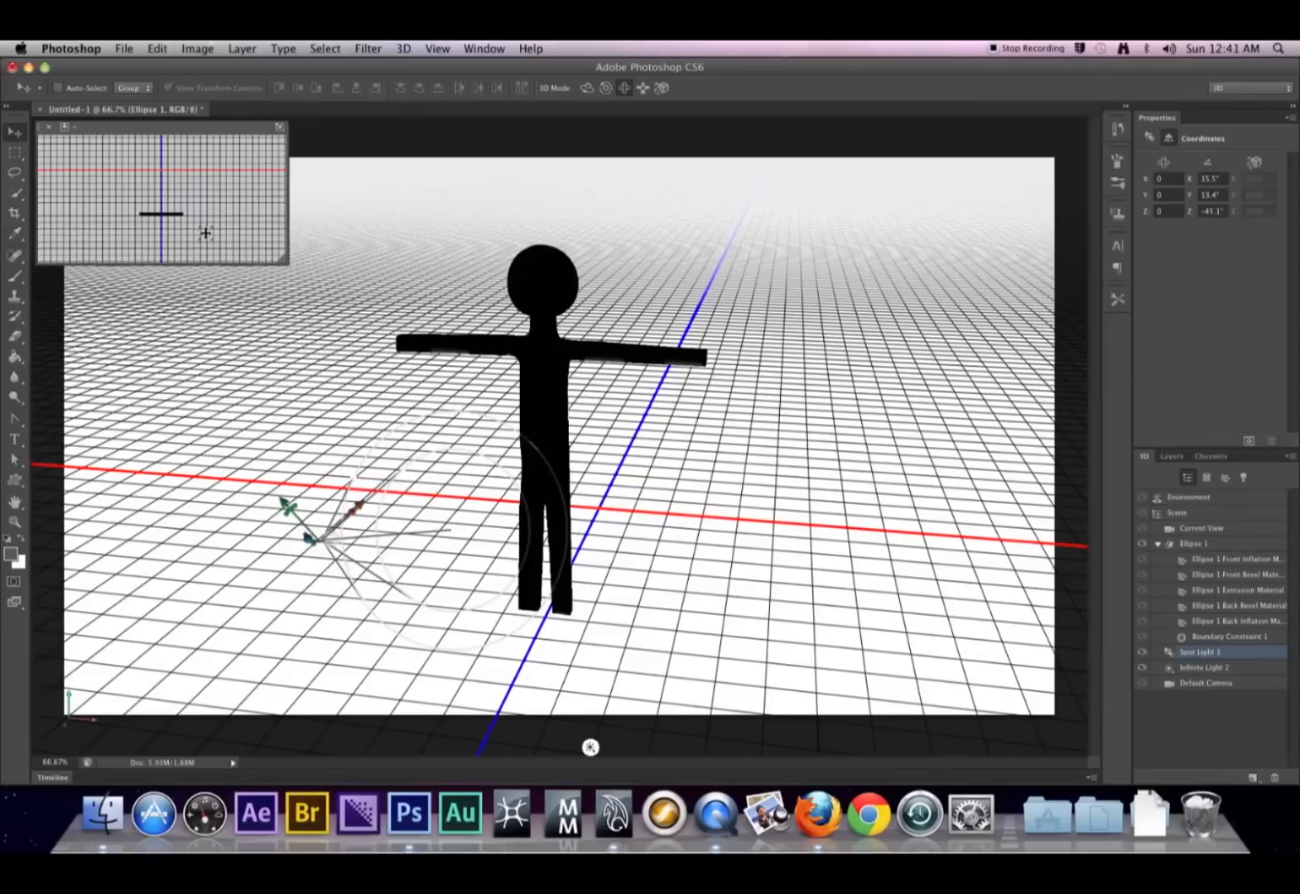
mouse_move(279, 128)
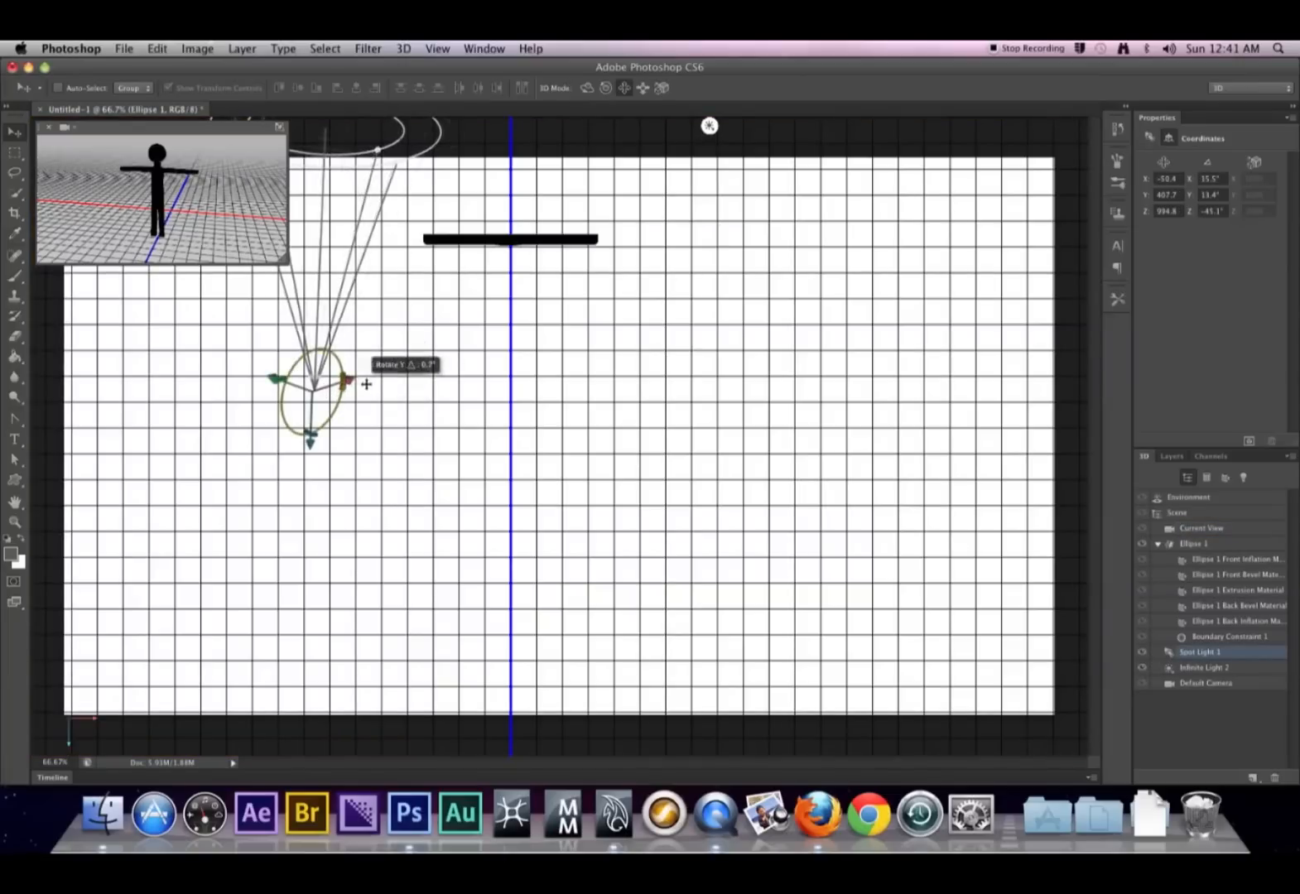
Step: Move Spot Light 1 across the grid and tilt its beam onto the stickman
drag(348, 381, 348, 373)
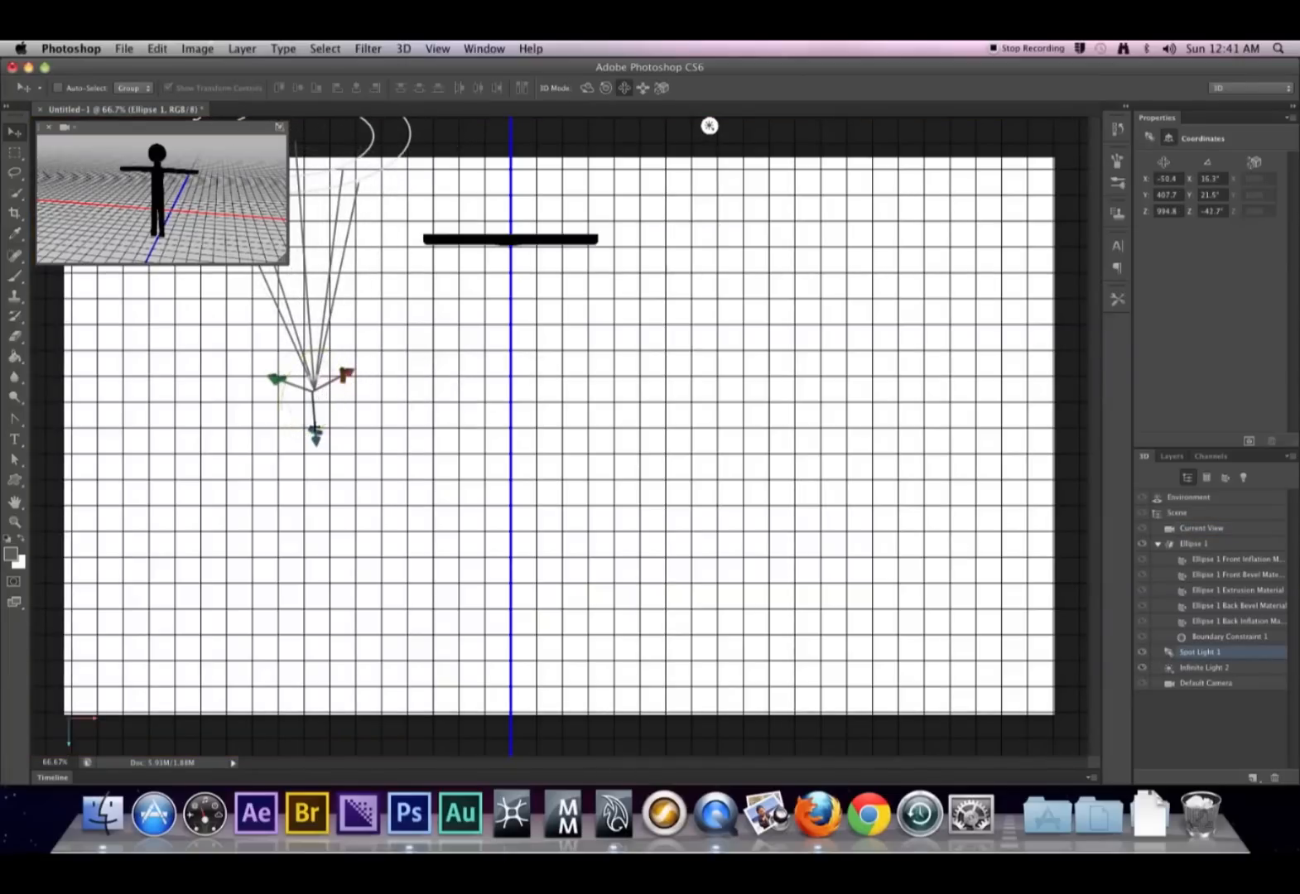
drag(315, 376, 336, 577)
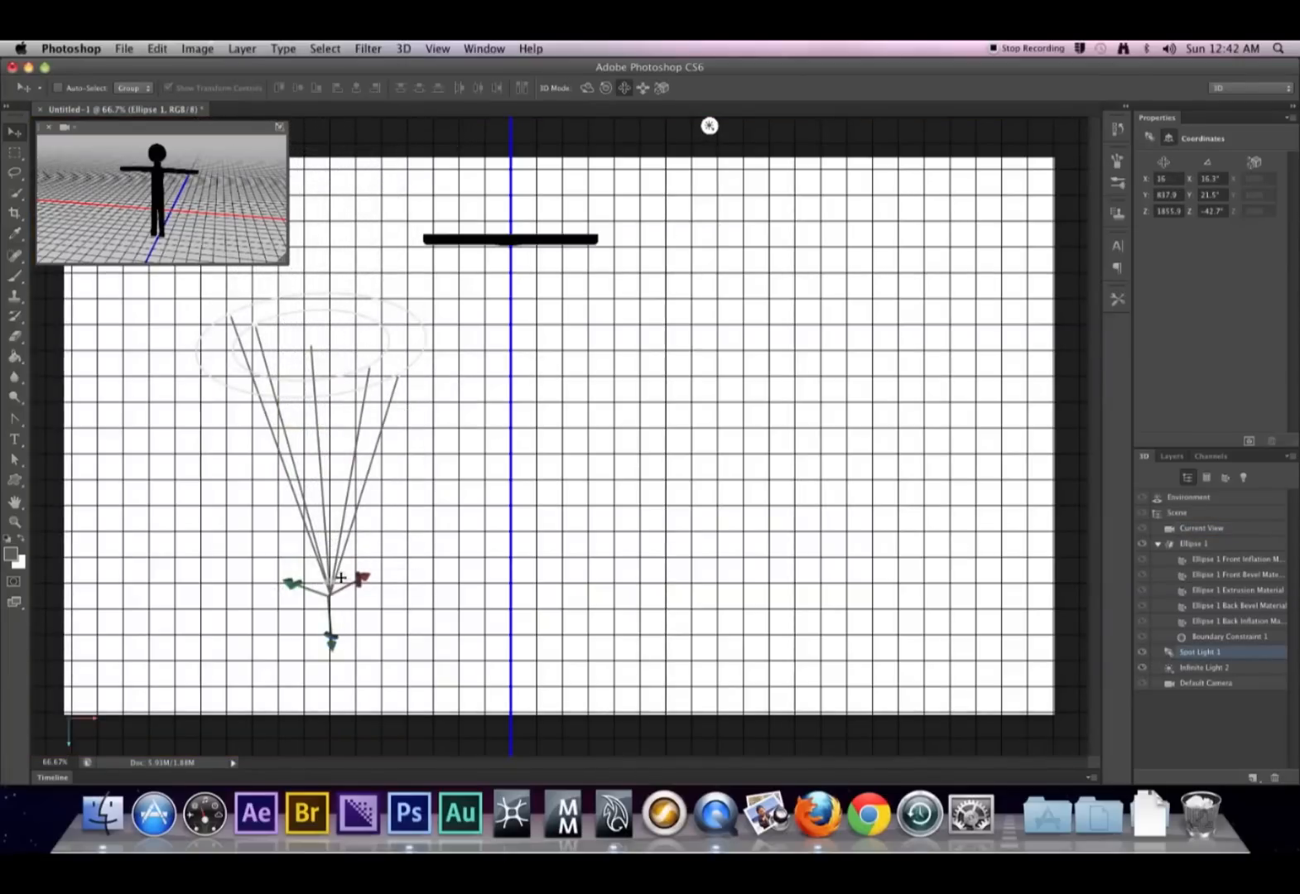
drag(332, 585, 481, 506)
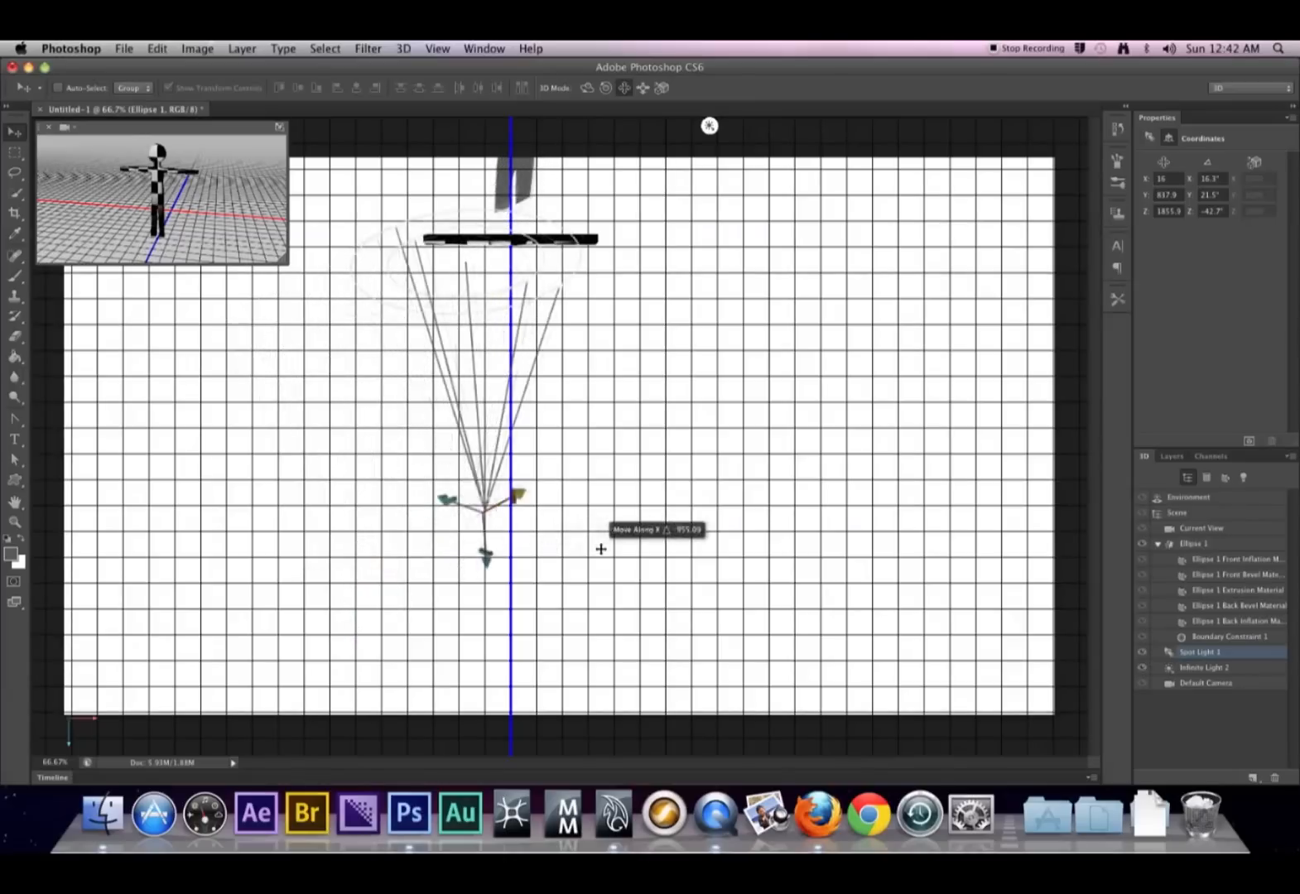
drag(601, 550, 498, 481)
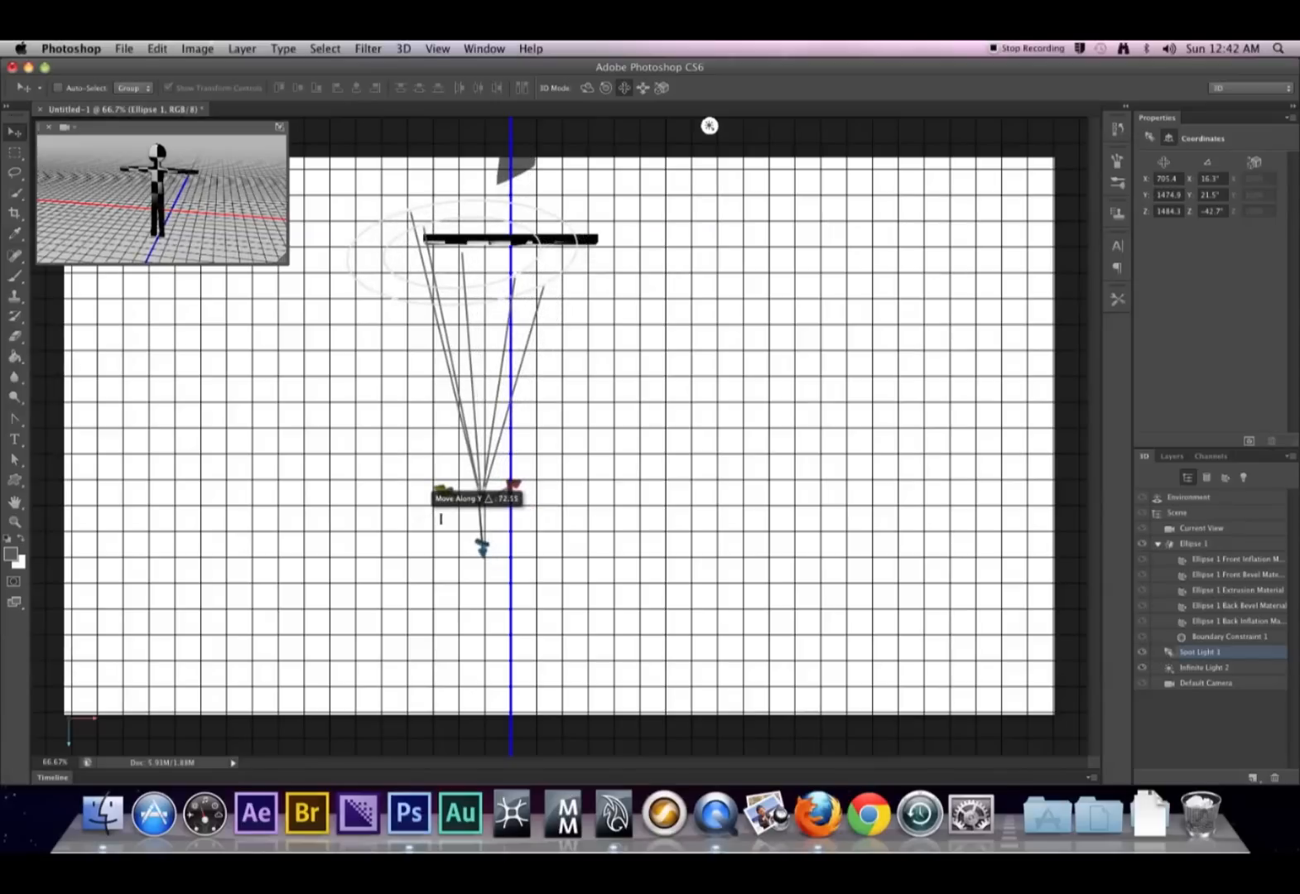
drag(484, 514, 467, 480)
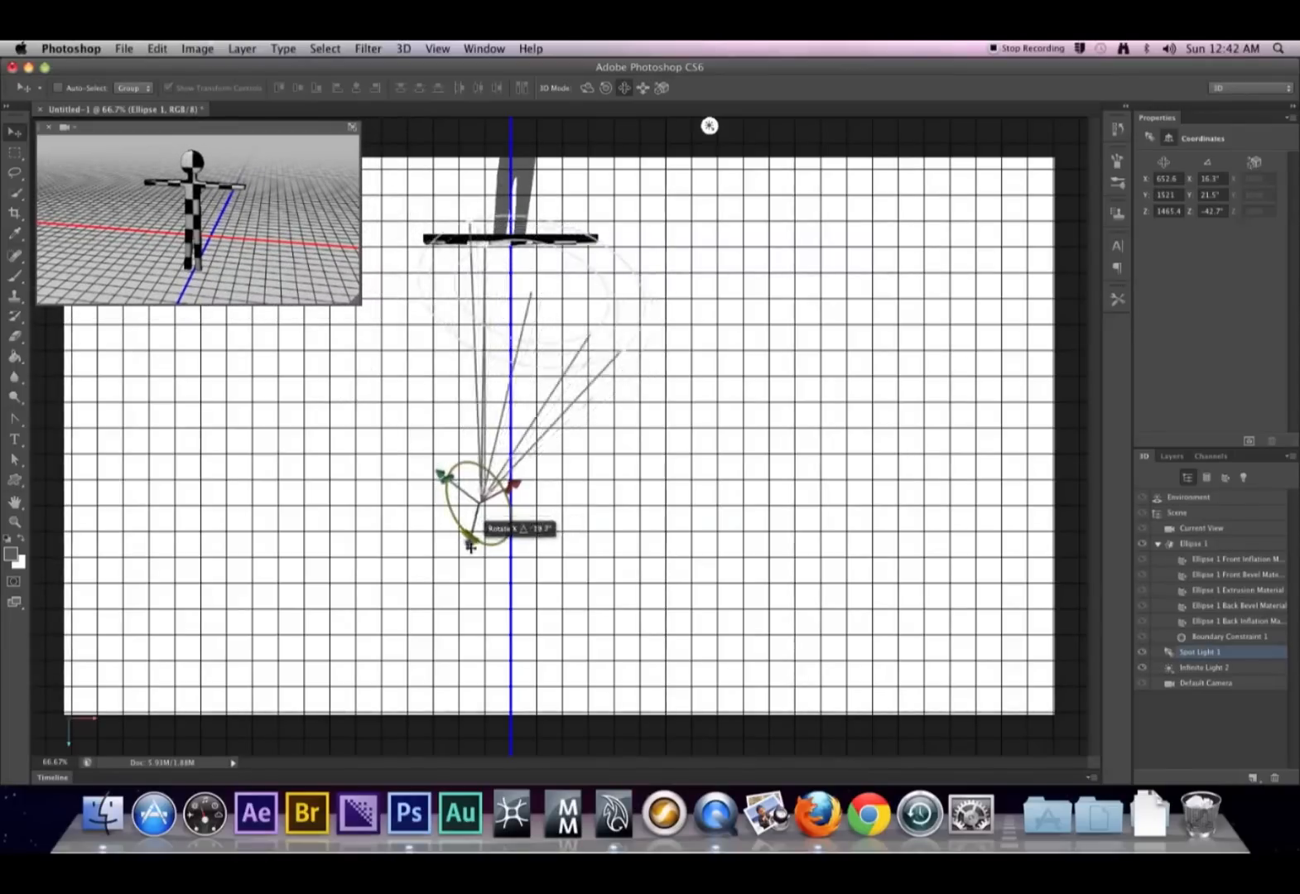
drag(471, 548, 473, 556)
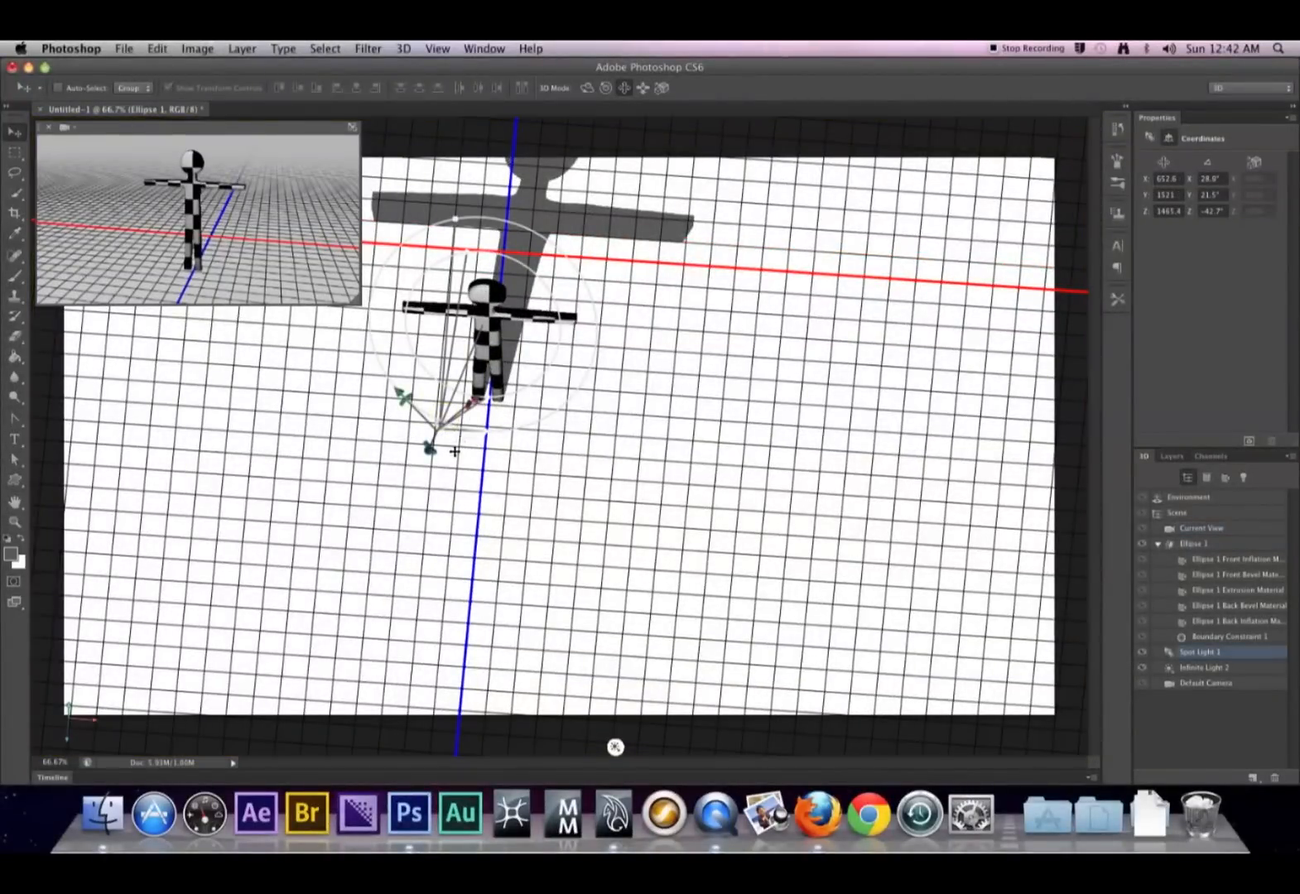
Step: Pull Spot Light 1 farther back from the stickman, slimming his cast shadow
drag(454, 451, 406, 526)
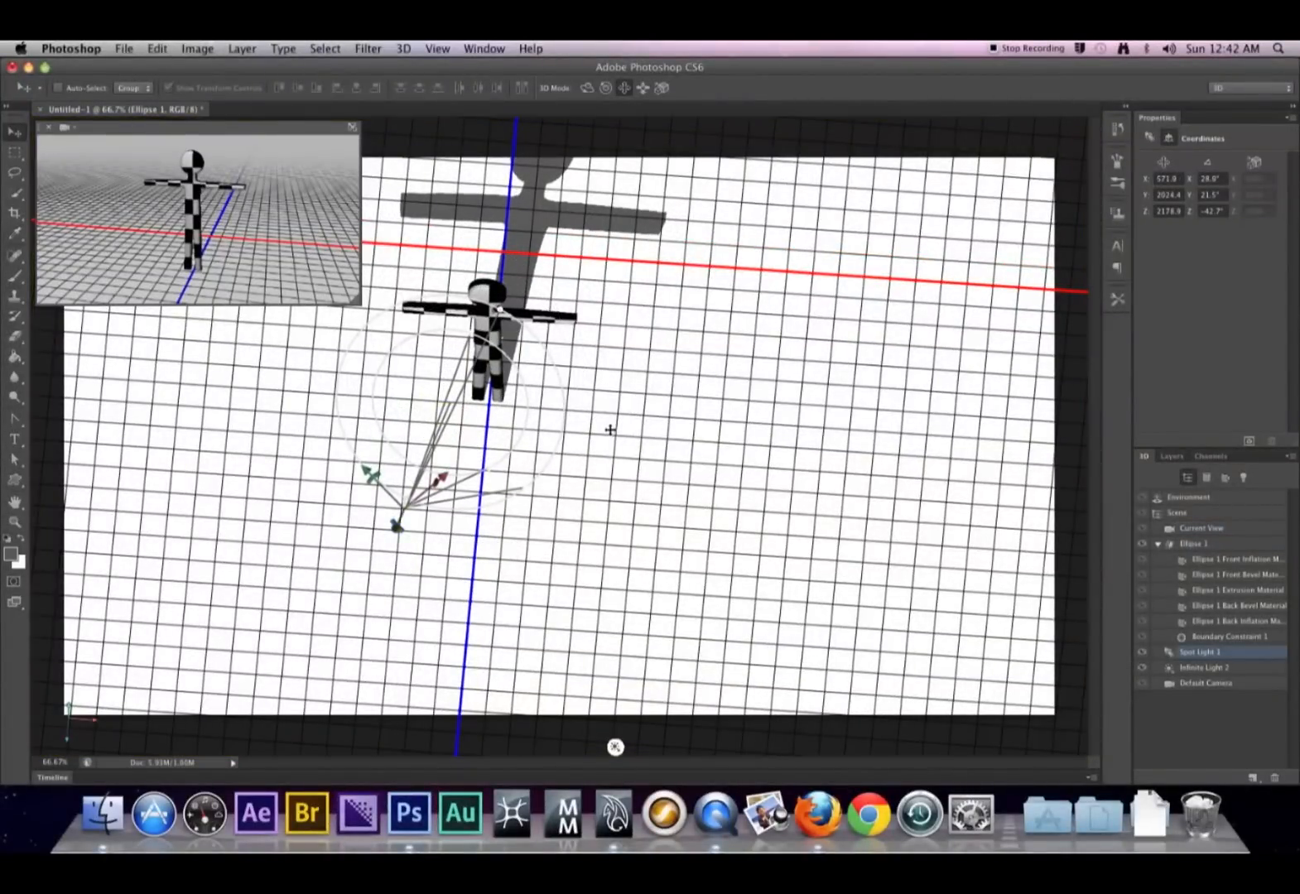
mouse_move(441, 479)
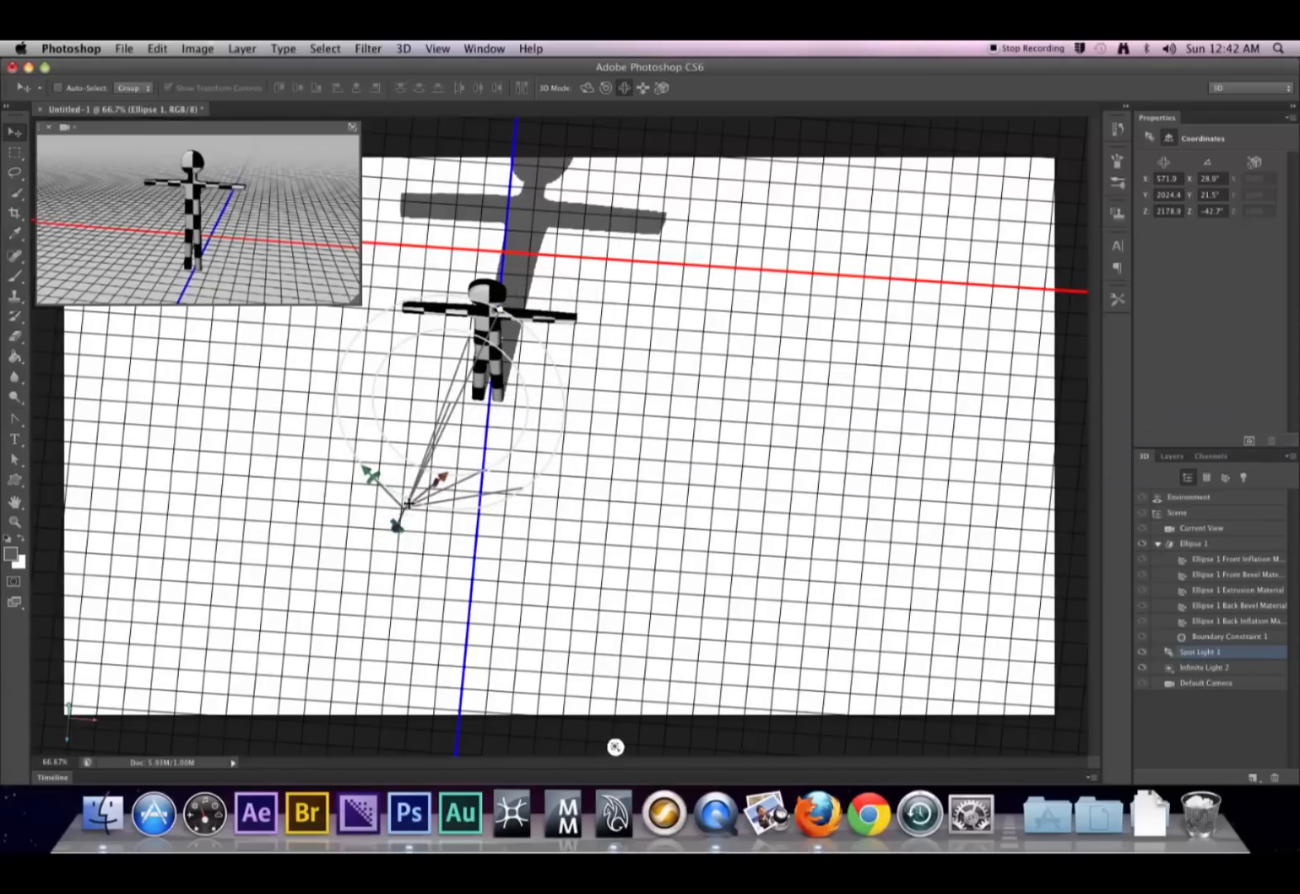
mouse_move(390, 522)
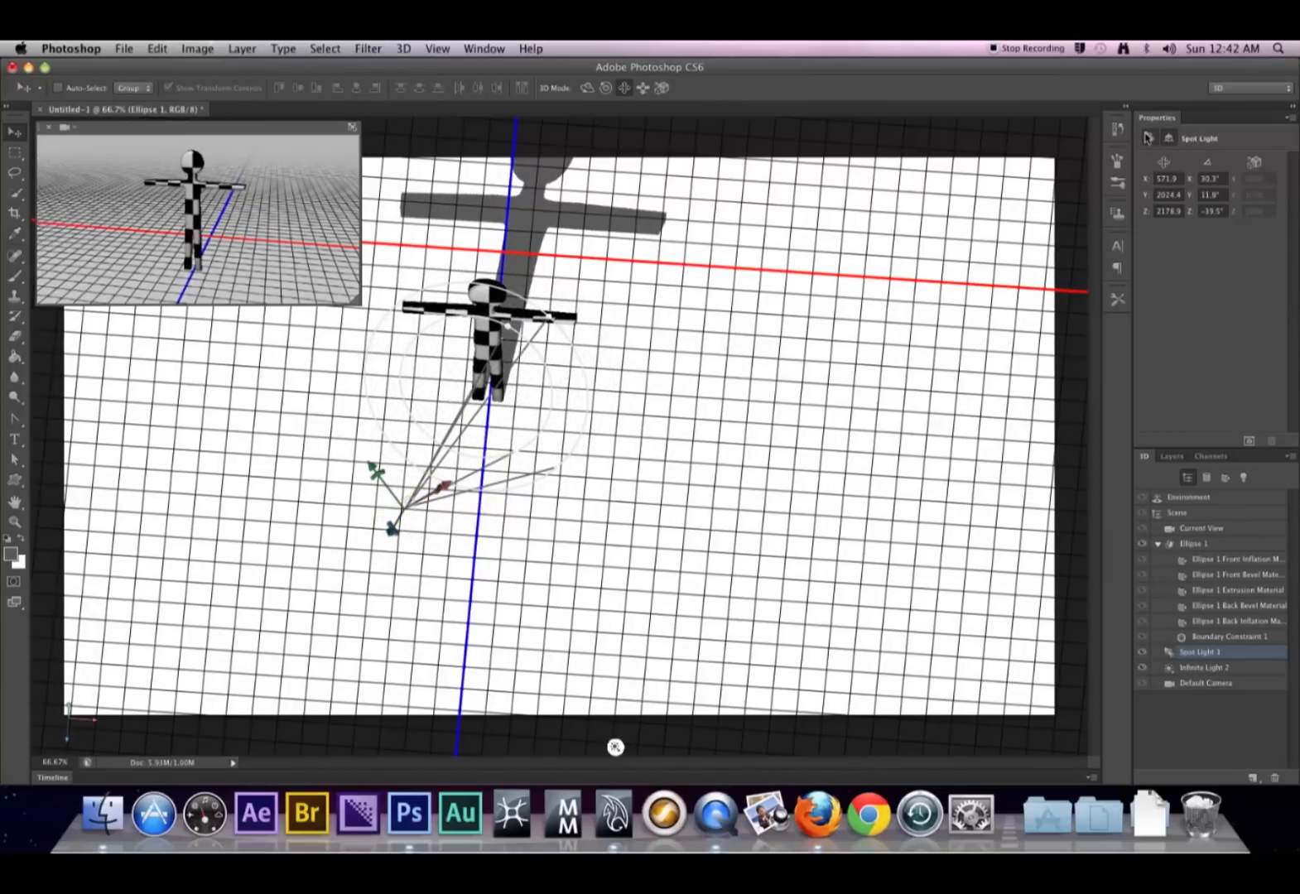
Step: Adjust Spot Light 1's Hotspot and Cone angle sliders for a wider hotspot
click(1149, 139)
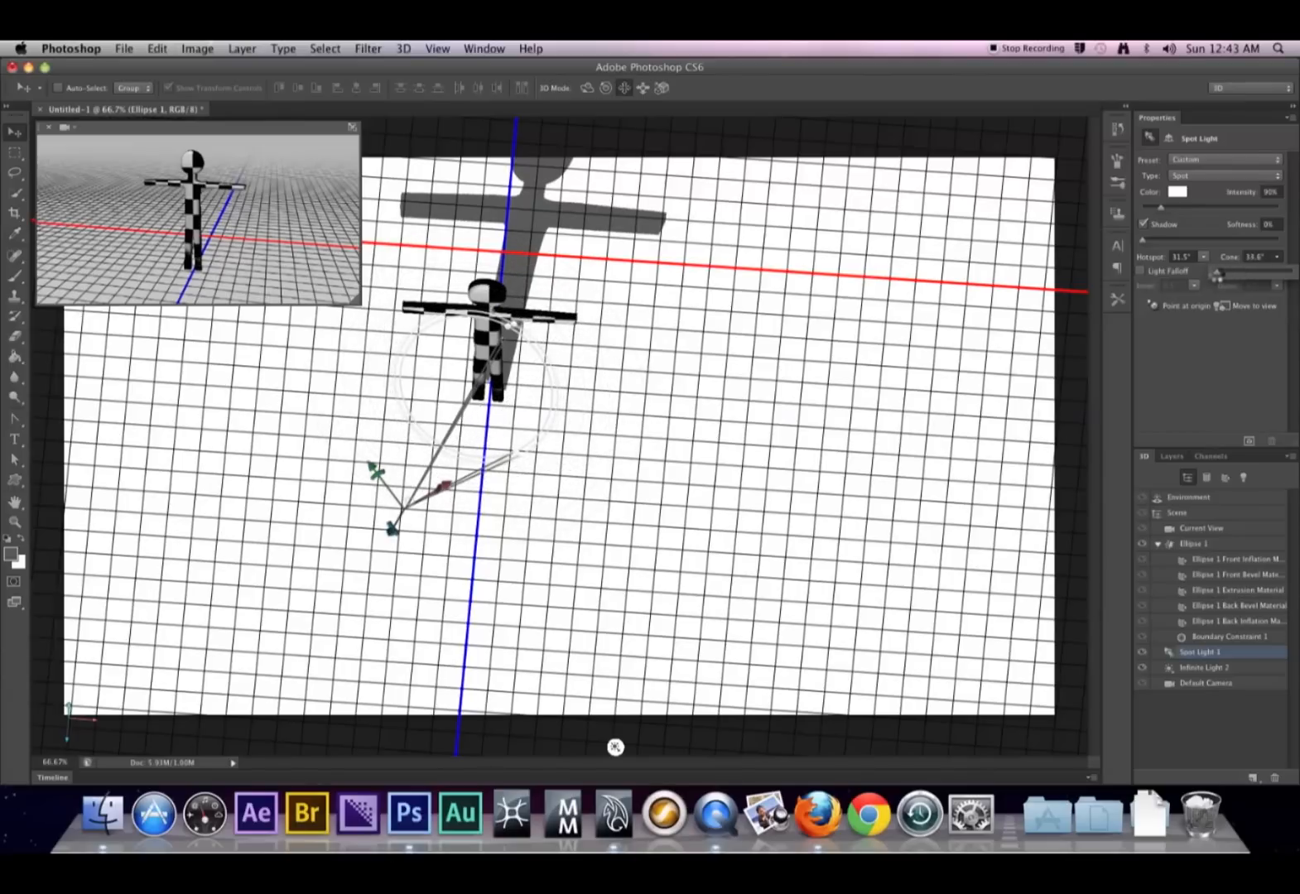
drag(1219, 272, 1244, 272)
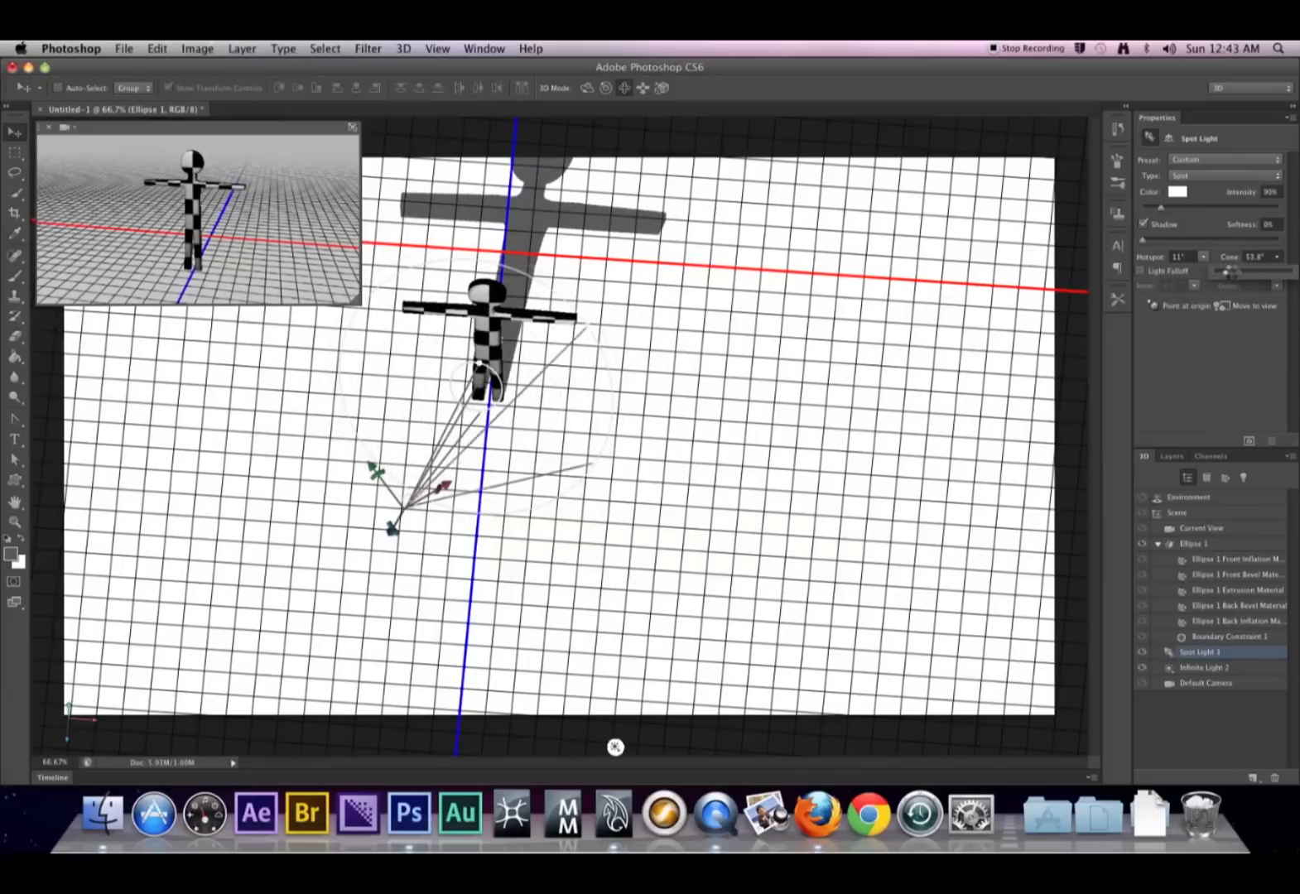
drag(1261, 270, 1235, 269)
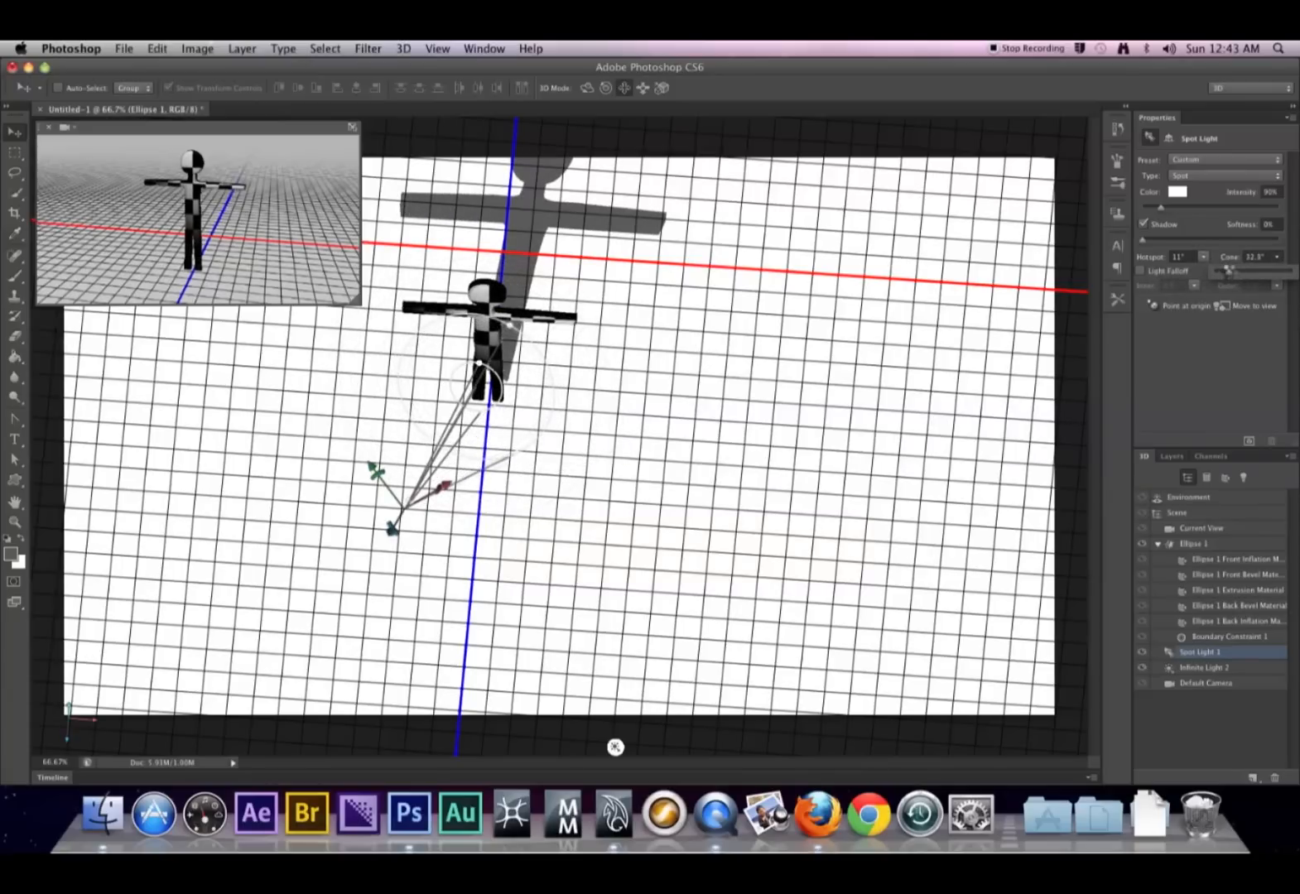
drag(1236, 274, 1252, 273)
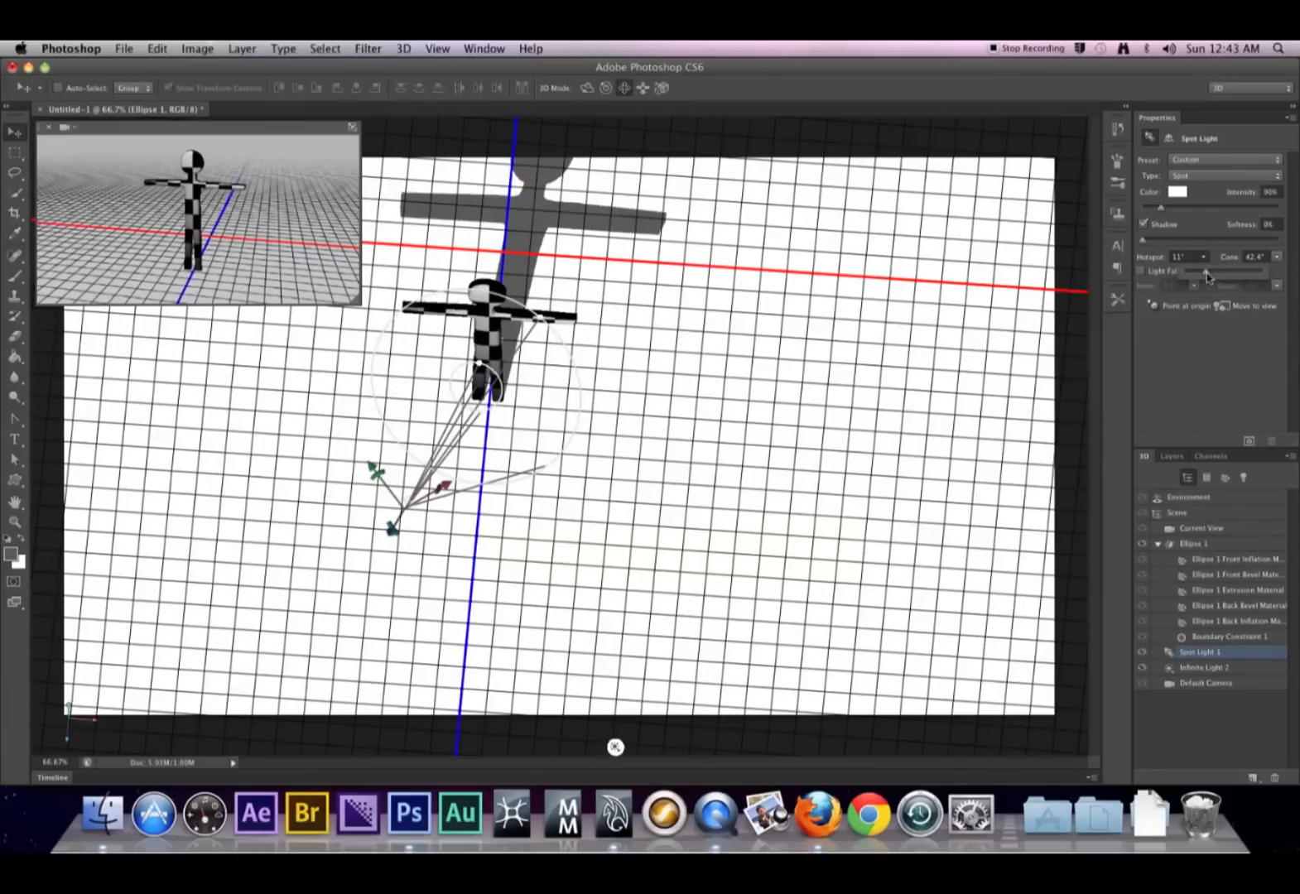
drag(1210, 272, 1236, 272)
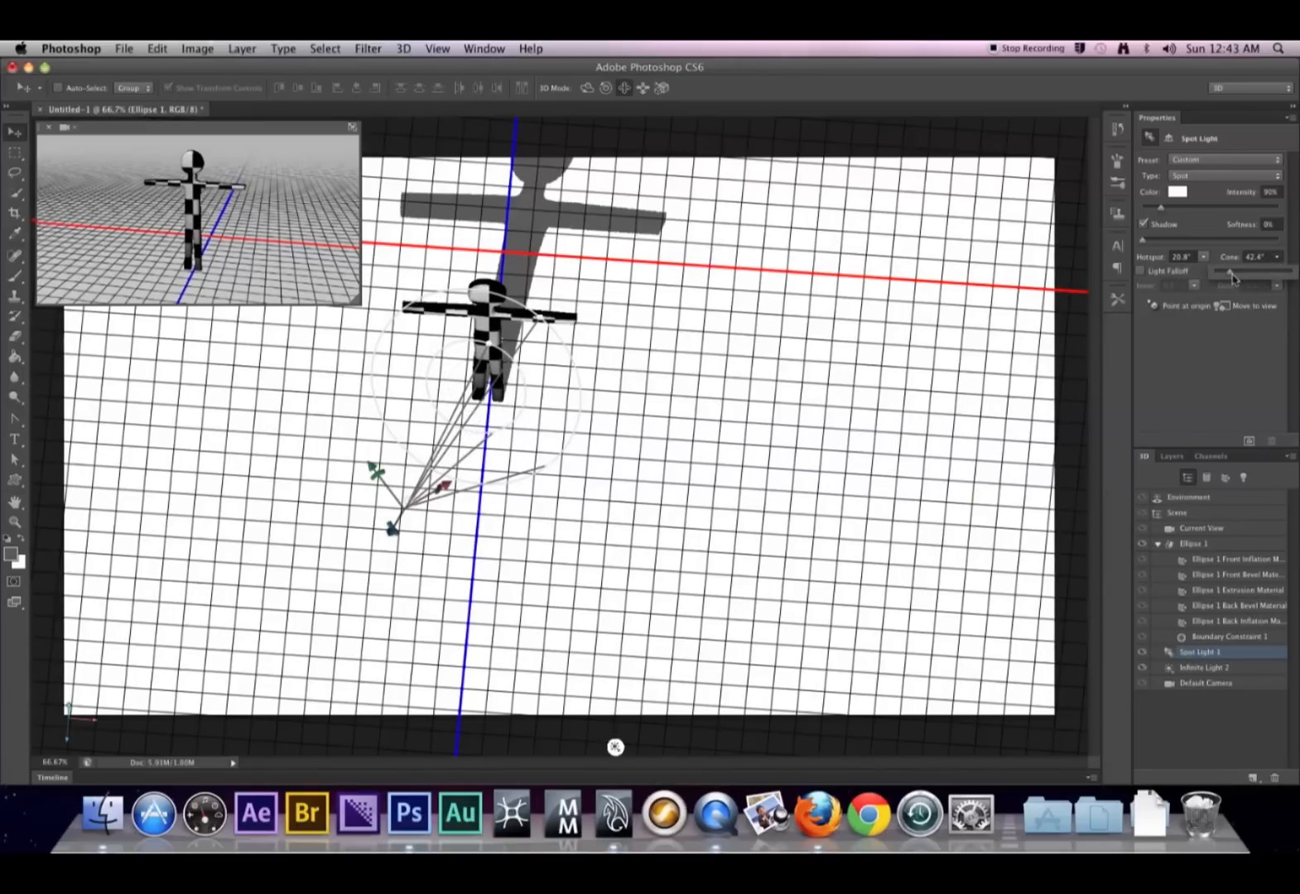
drag(1244, 273, 1227, 273)
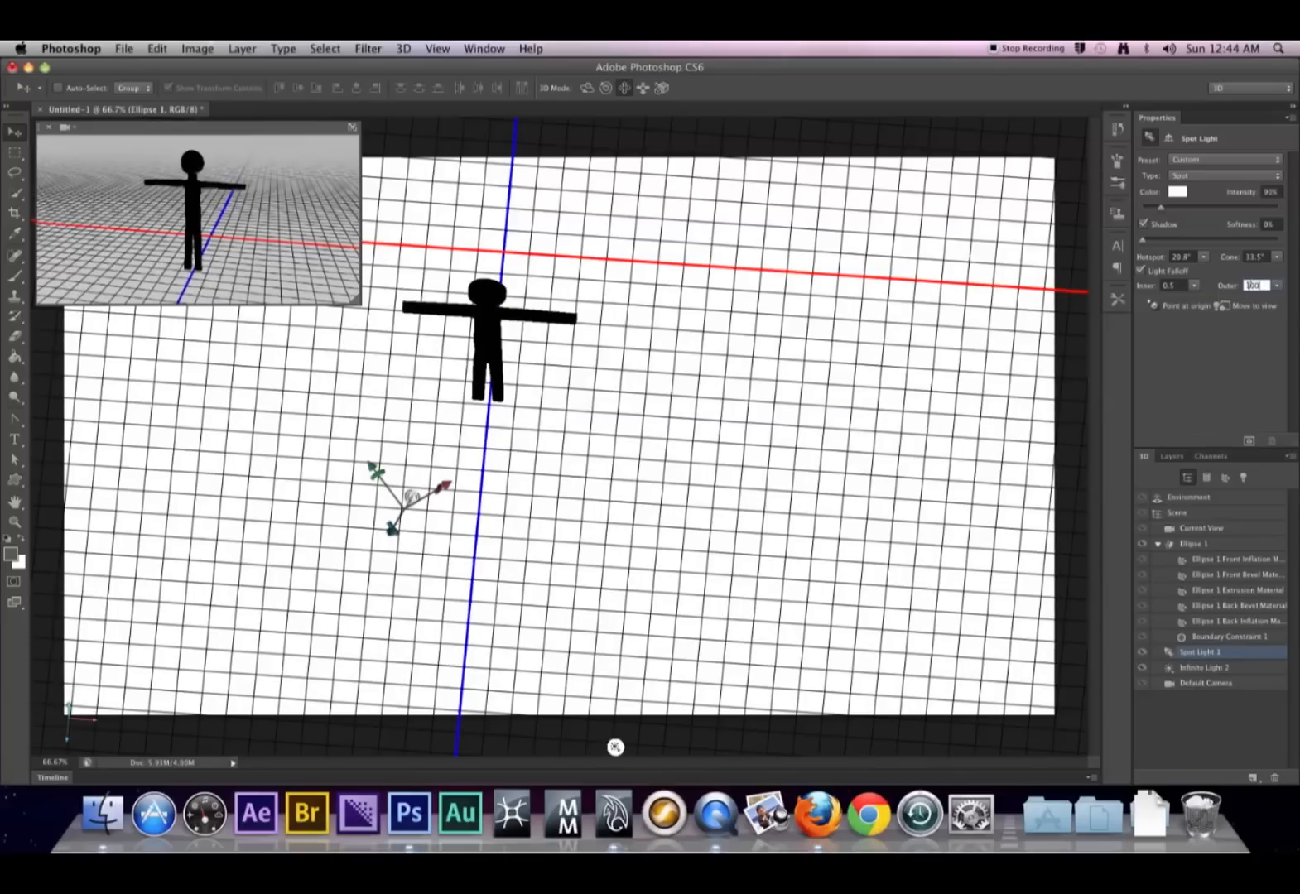
Step: Set Spot Light 1's falloff distances to 100 inner and 2000 outer
click(1257, 284)
text(2000)
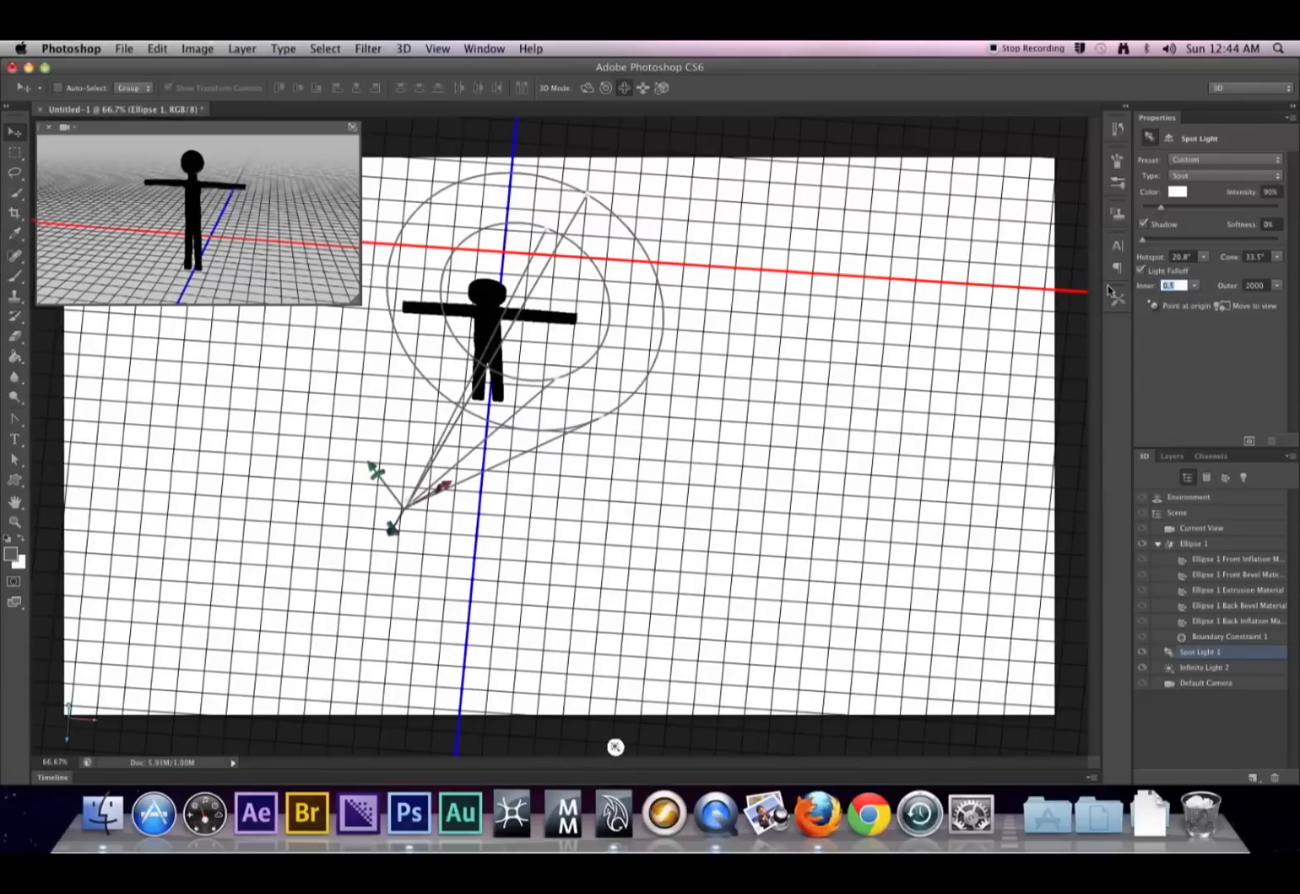
text(100)
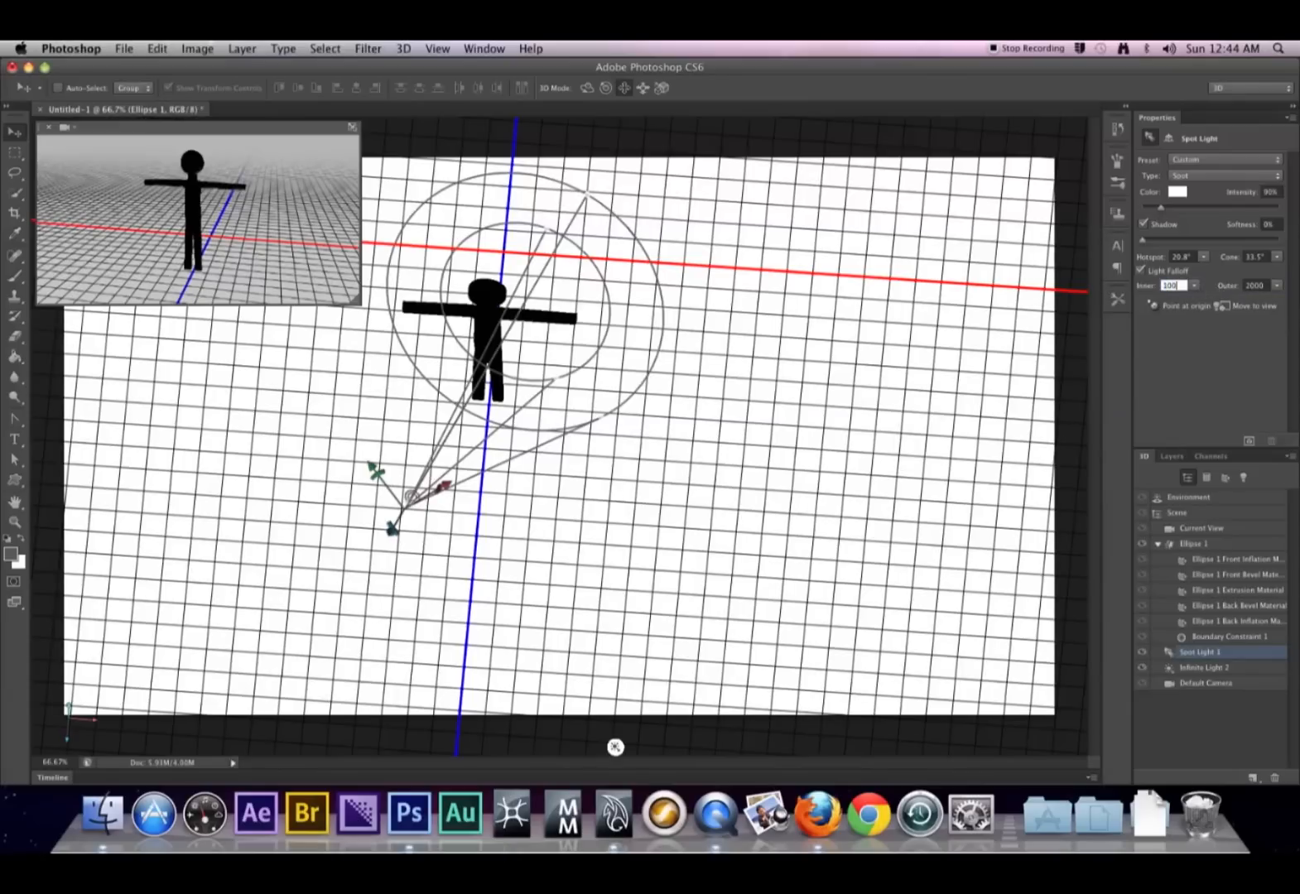
text(1000)
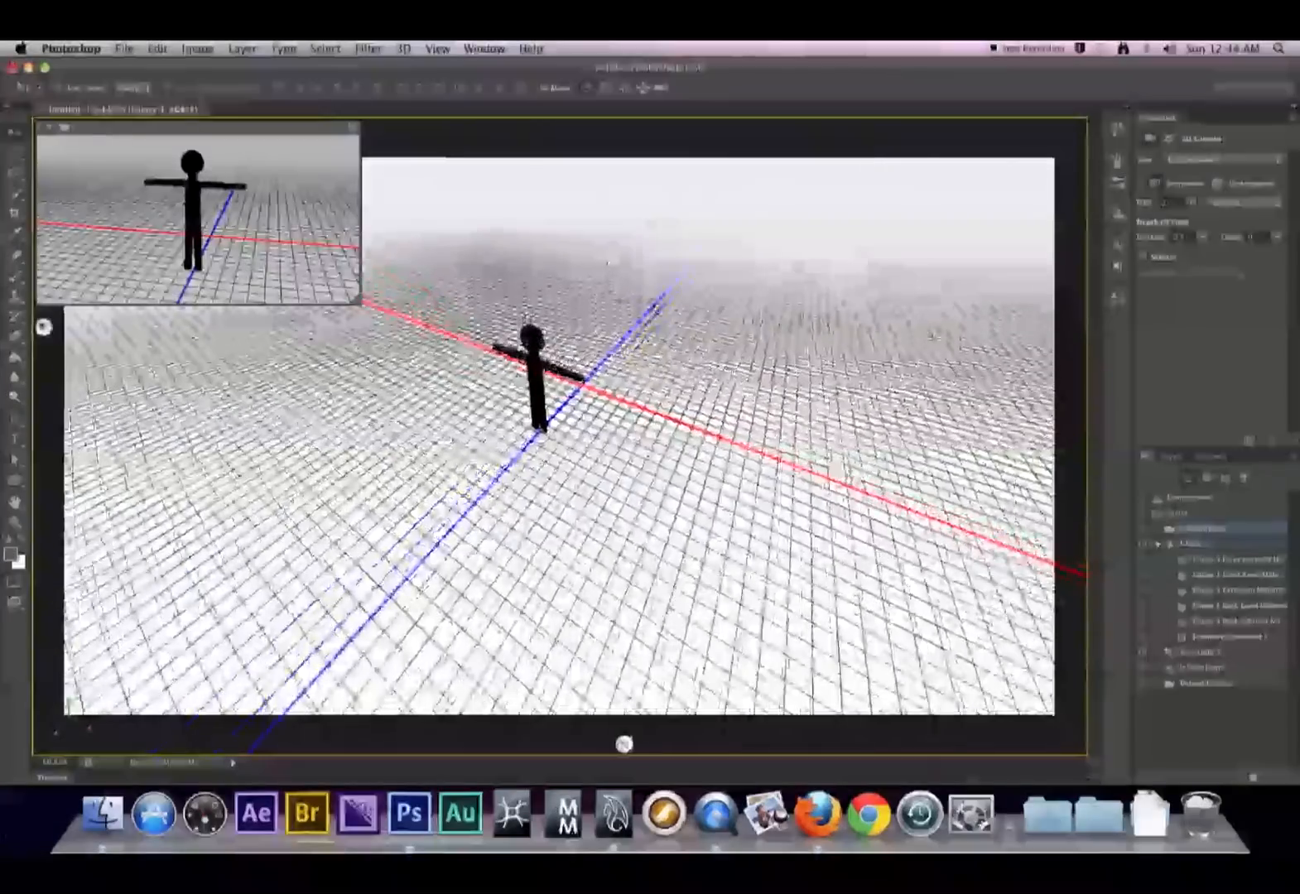
Step: Narrow Spot Light 1's cone to a 22.2° hotspot, relighting the checkered stickman
click(1200, 652)
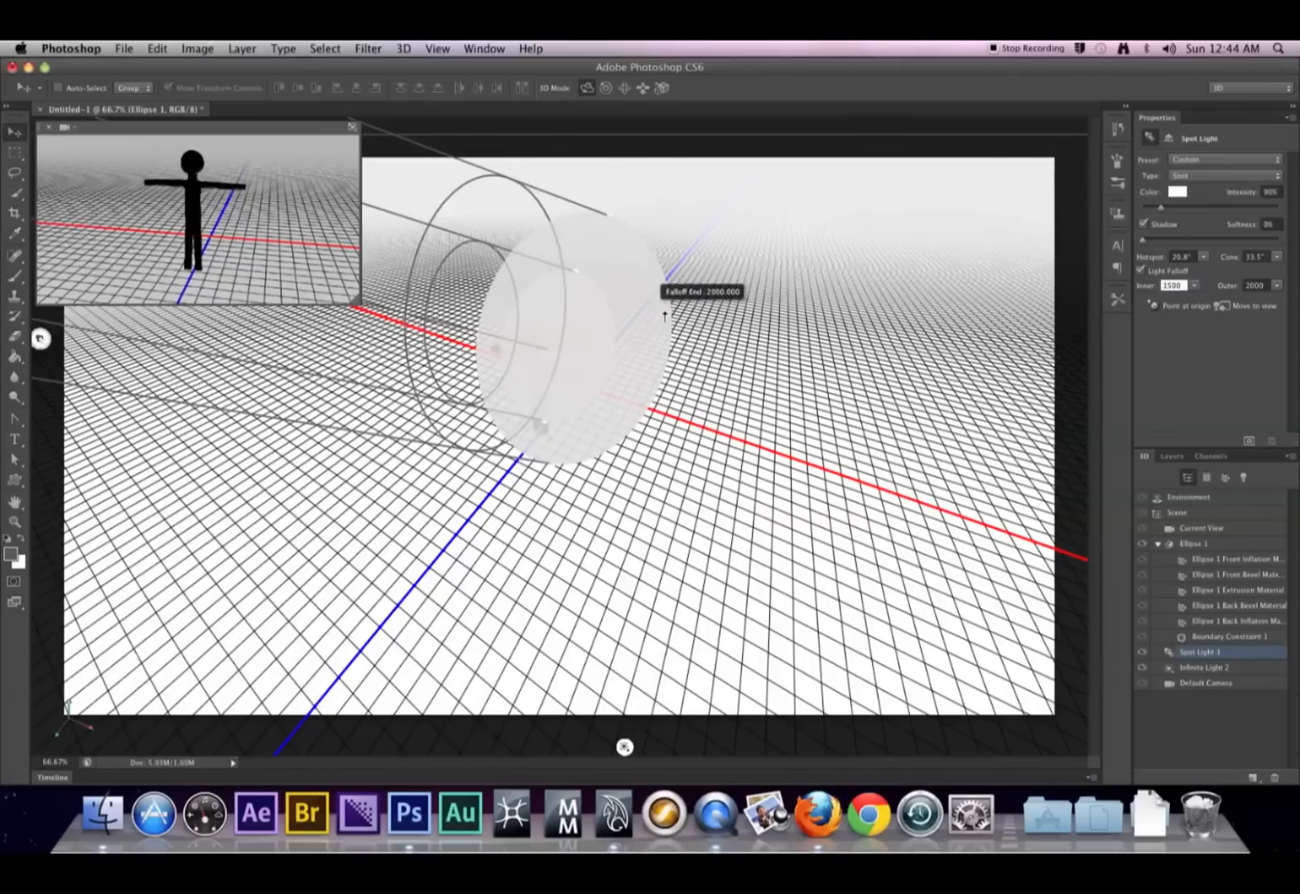
click(1202, 528)
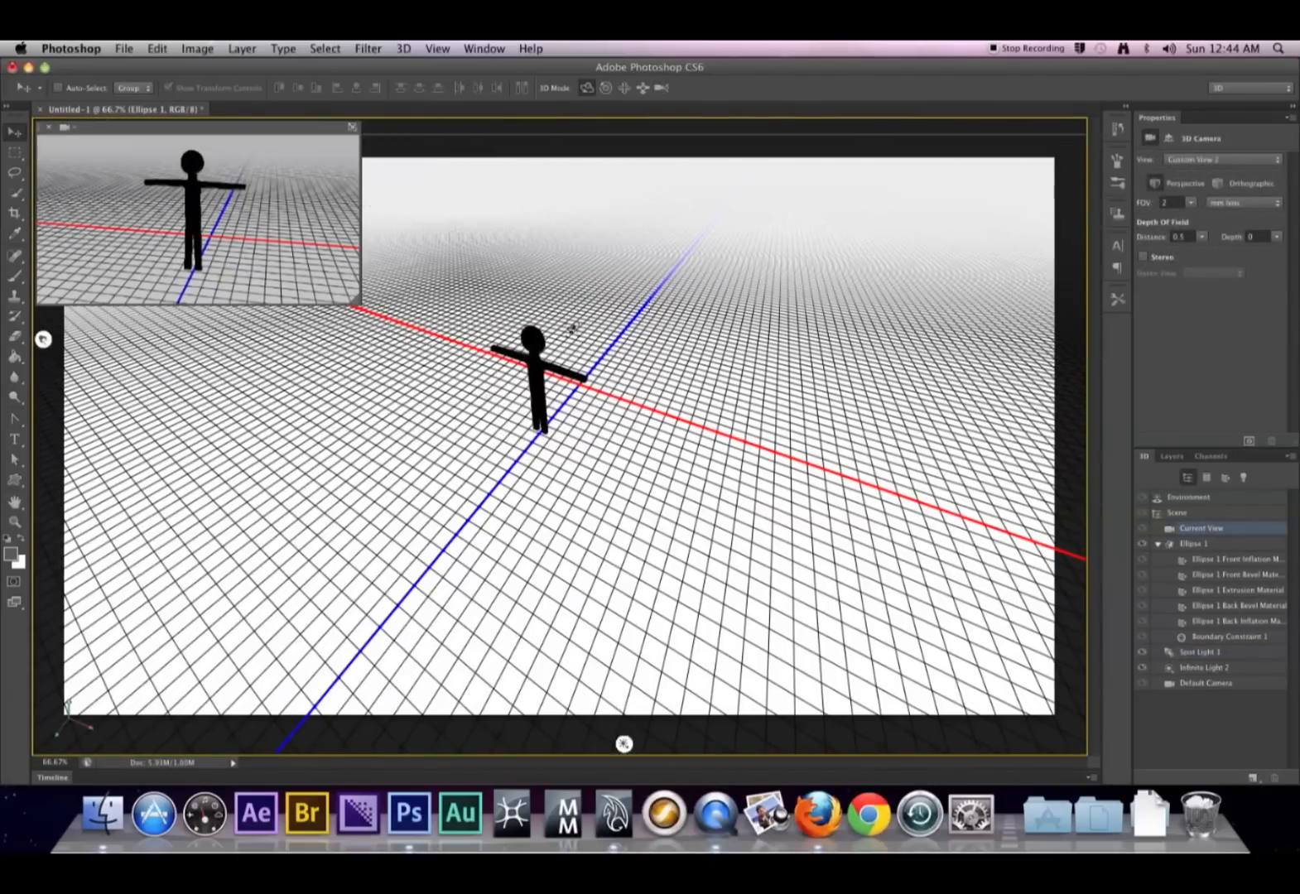
click(1200, 653)
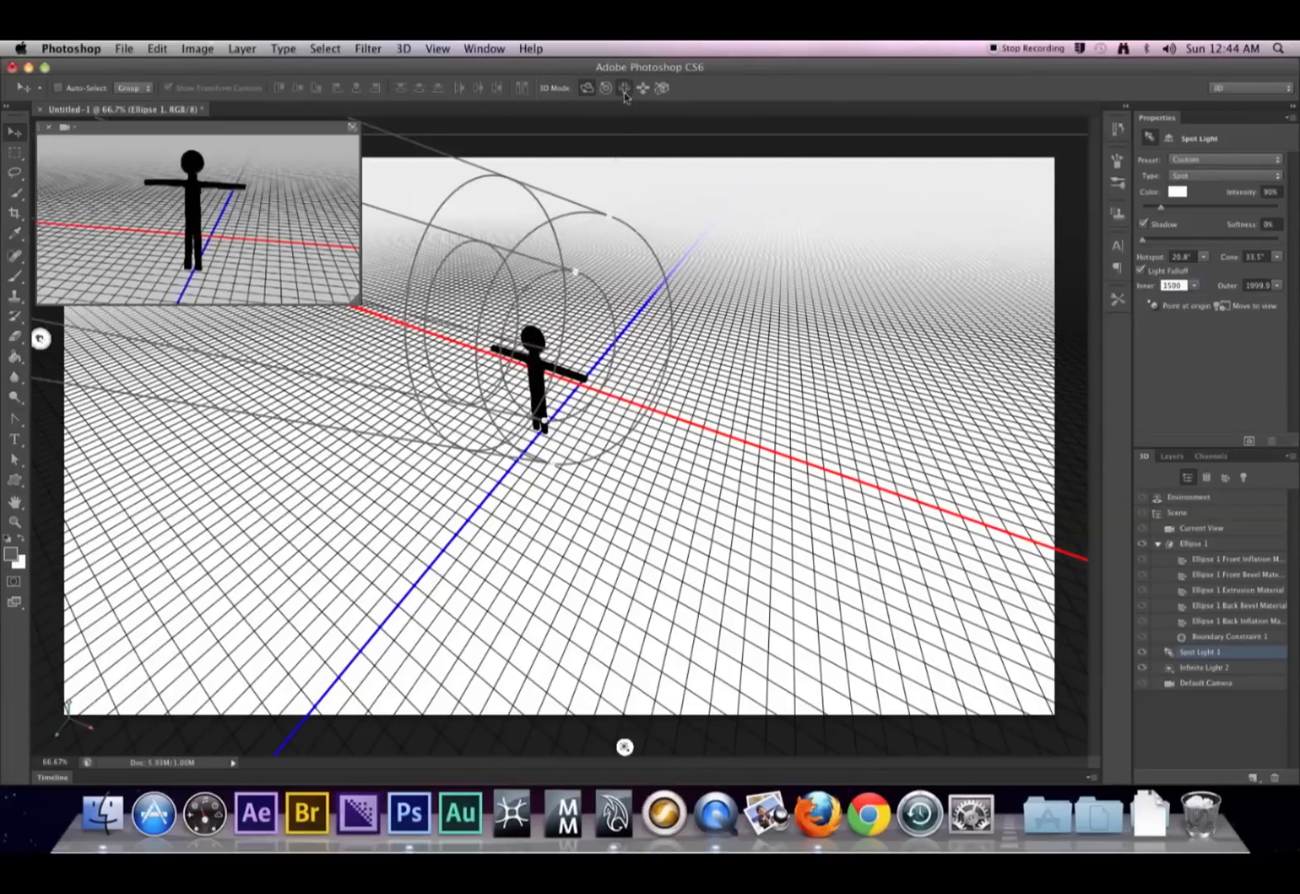
click(1201, 529)
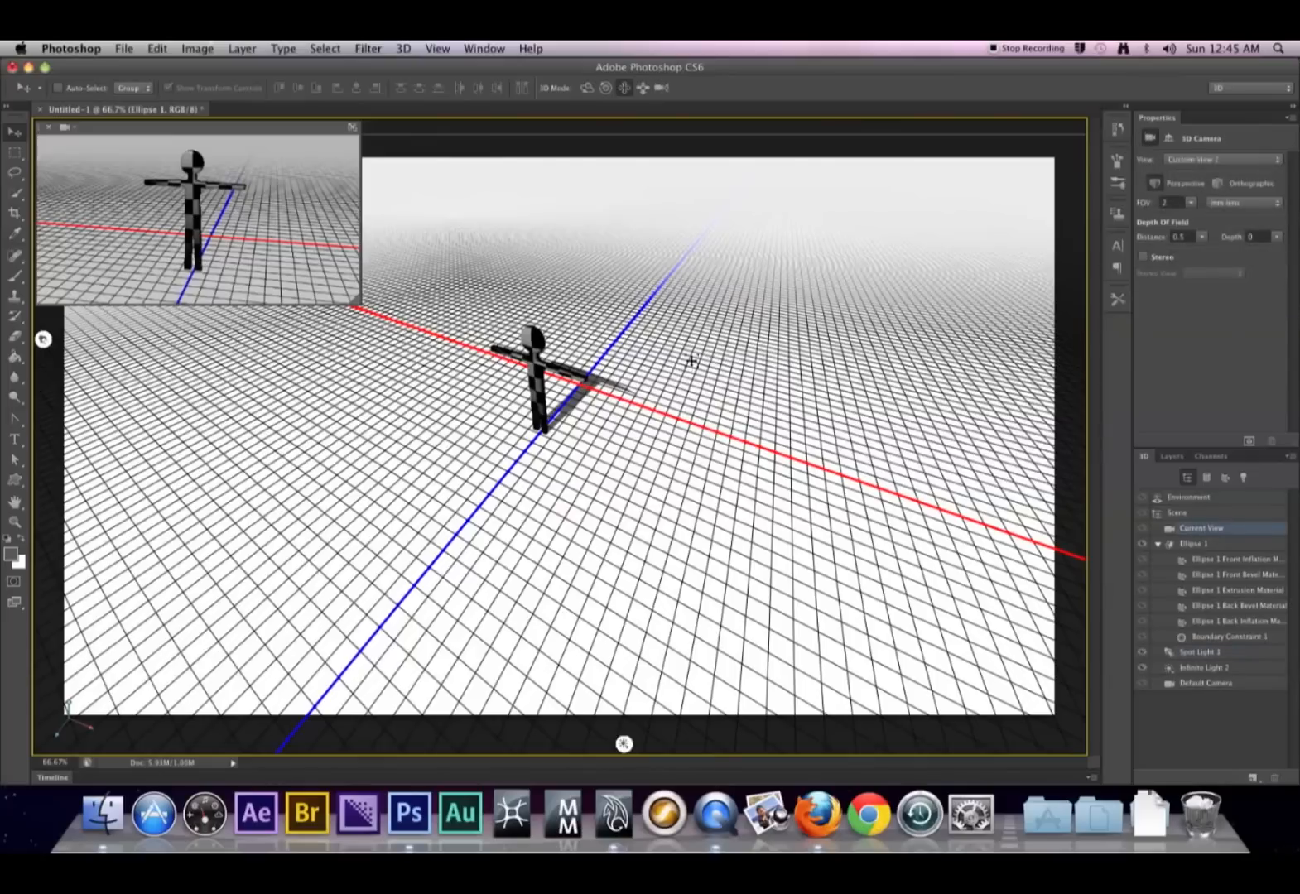
click(1207, 653)
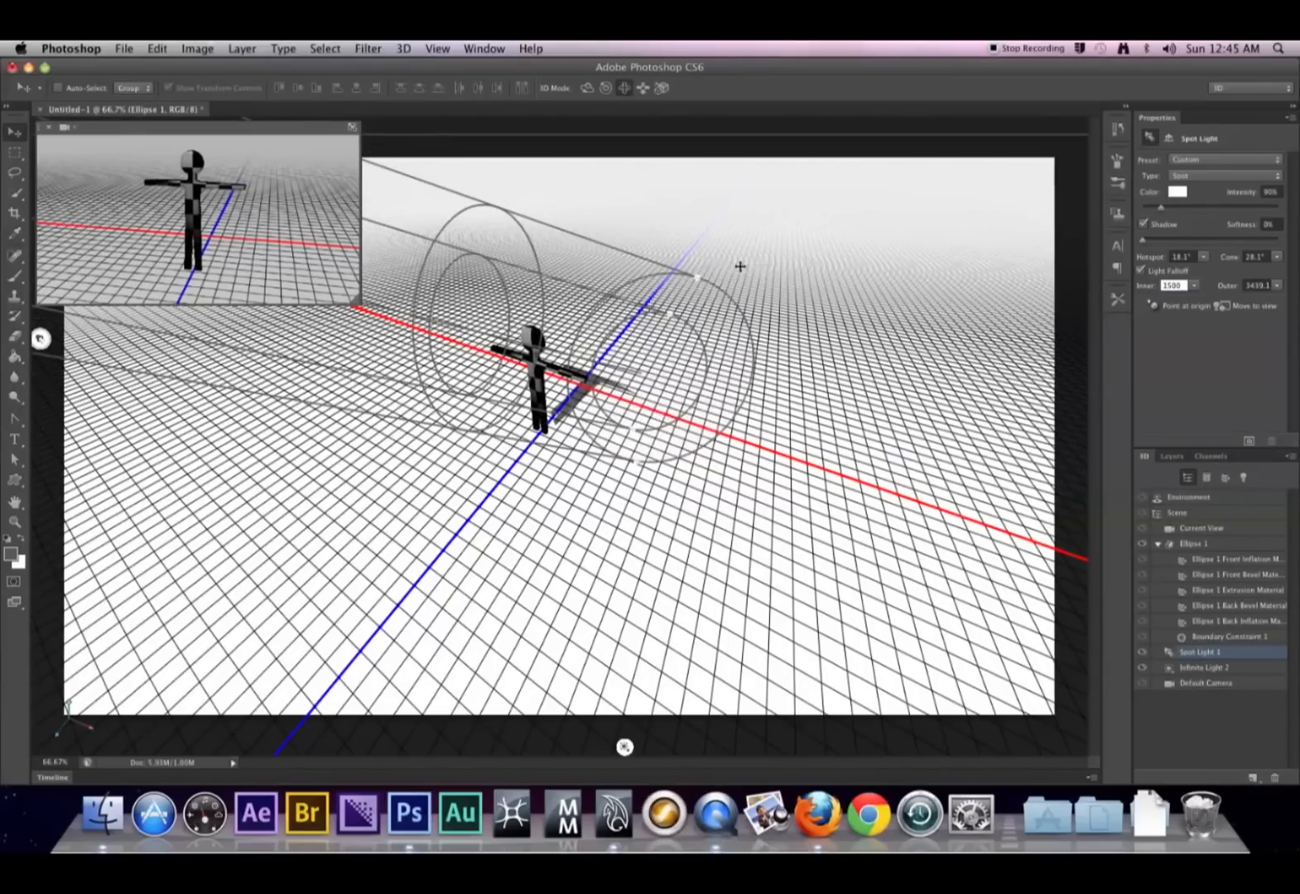
drag(709, 265, 606, 302)
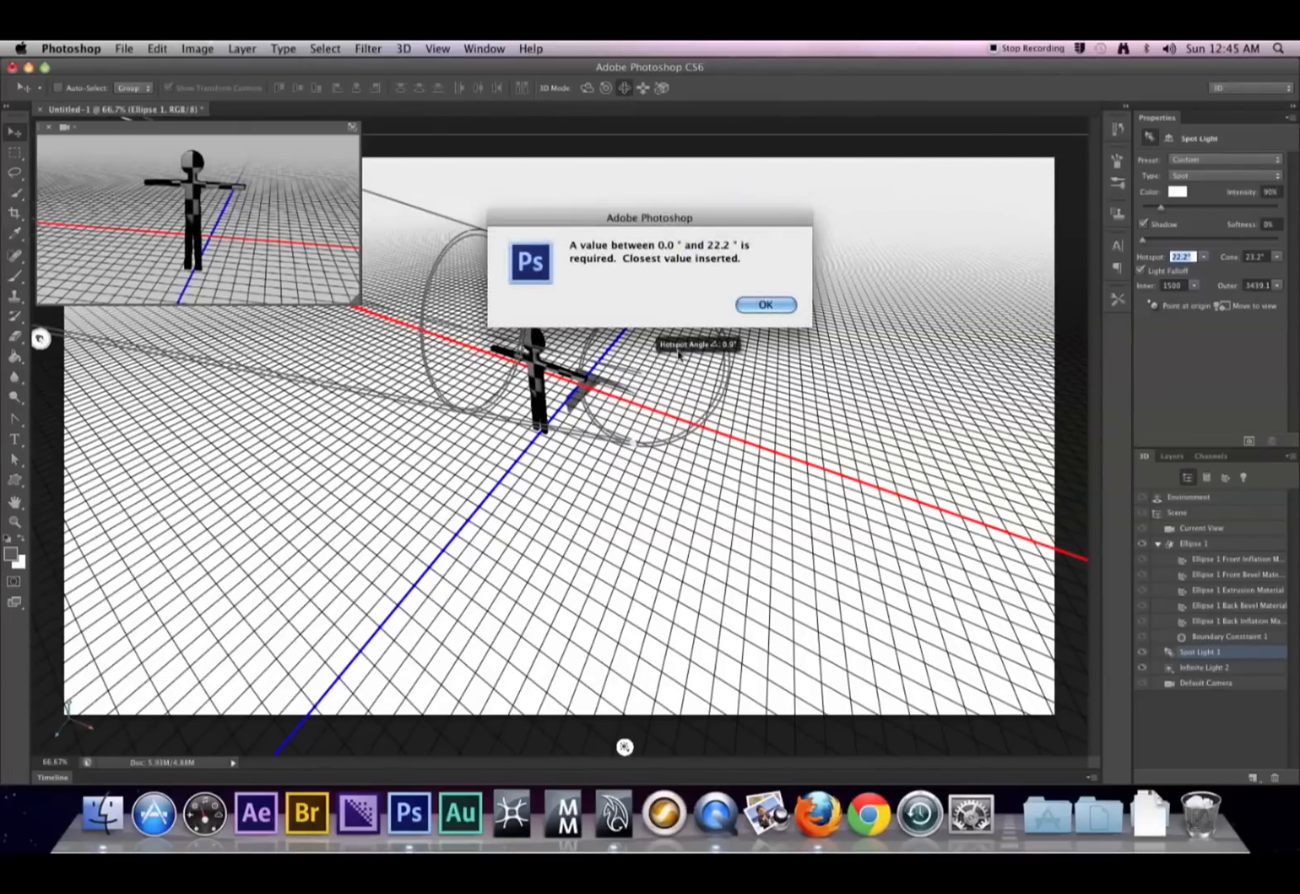
Step: Dismiss the hotspot range warning and turn off Light Falloff on Spot Light 1
click(765, 304)
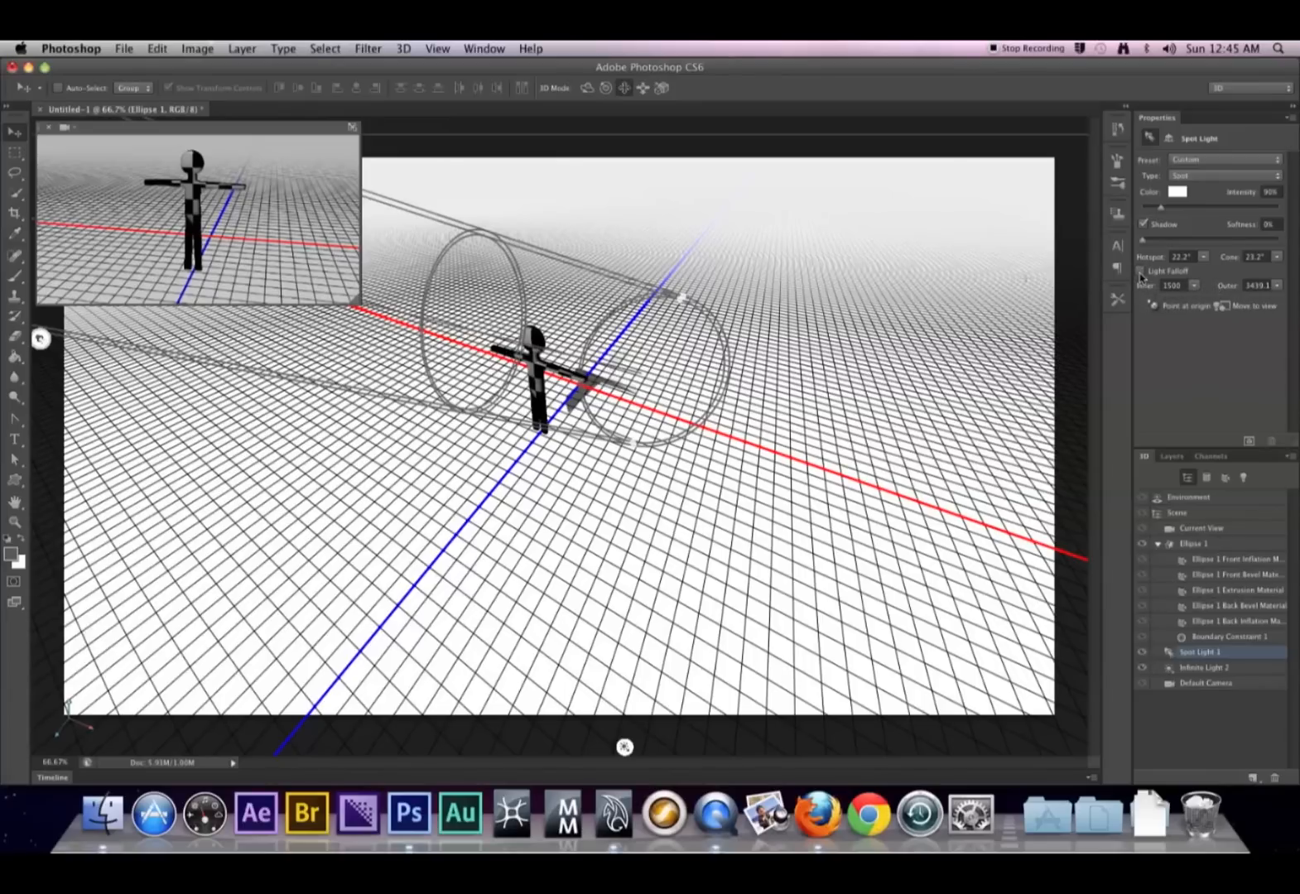
click(1147, 270)
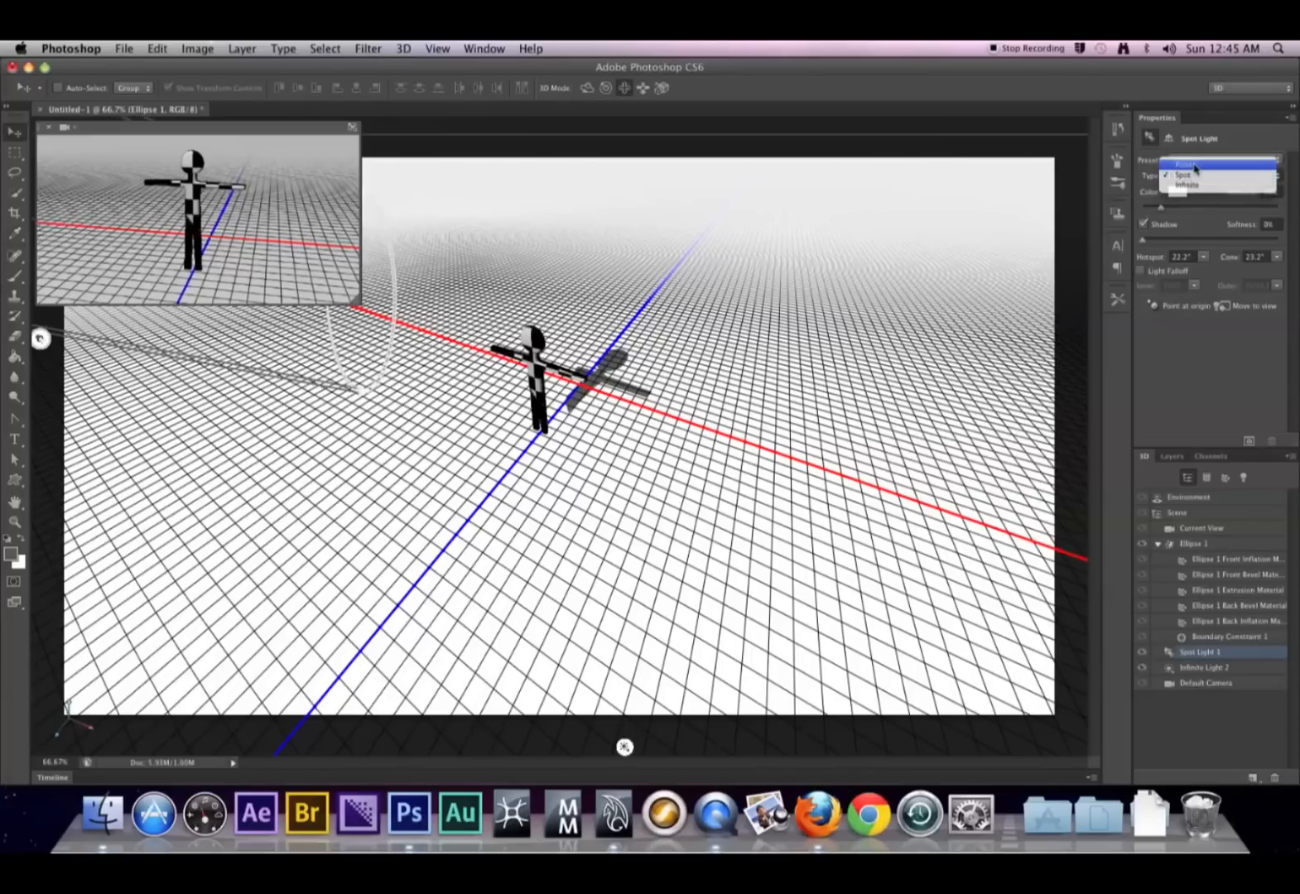
Step: Convert Spot Light 1 into a point light
click(1177, 164)
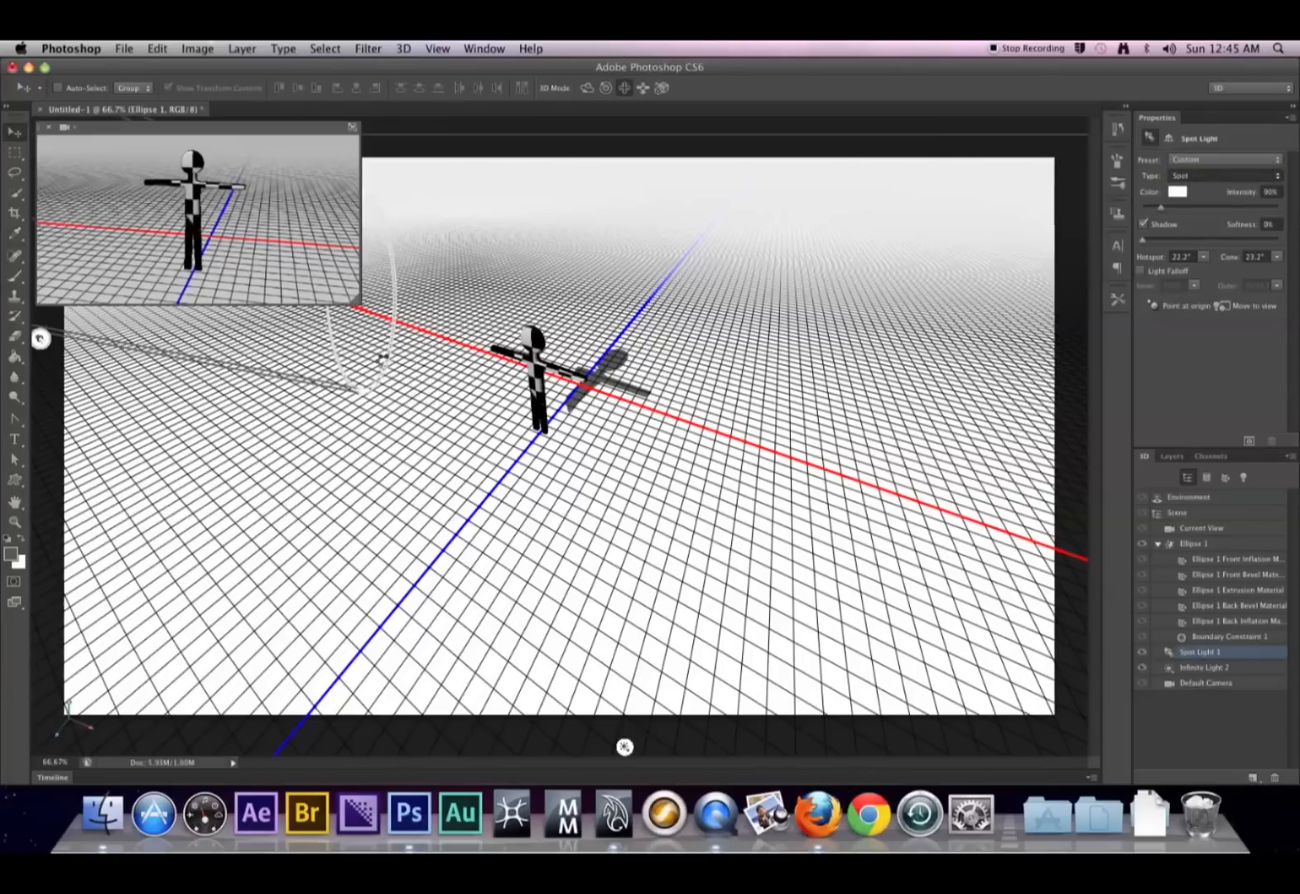
click(1225, 175)
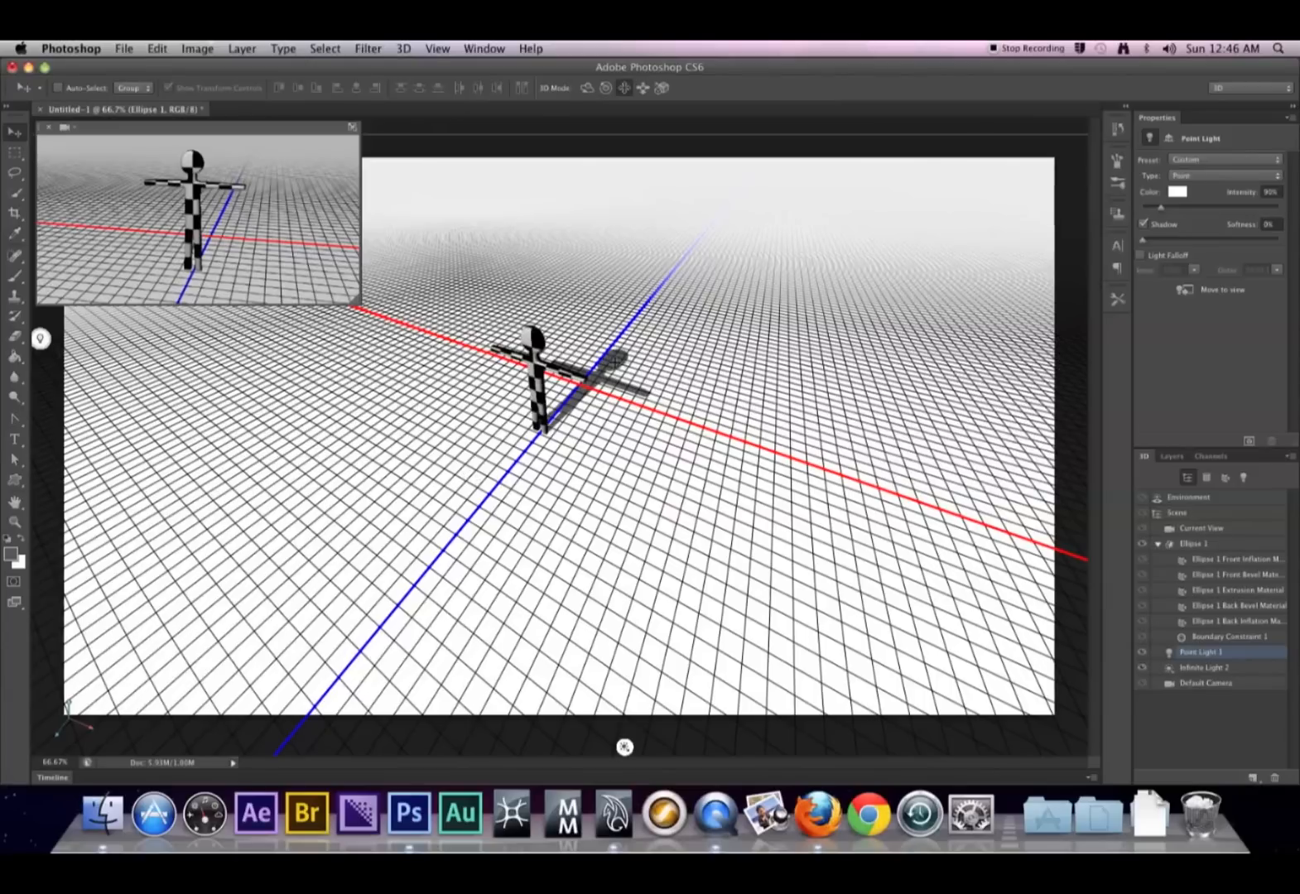
mouse_move(41, 339)
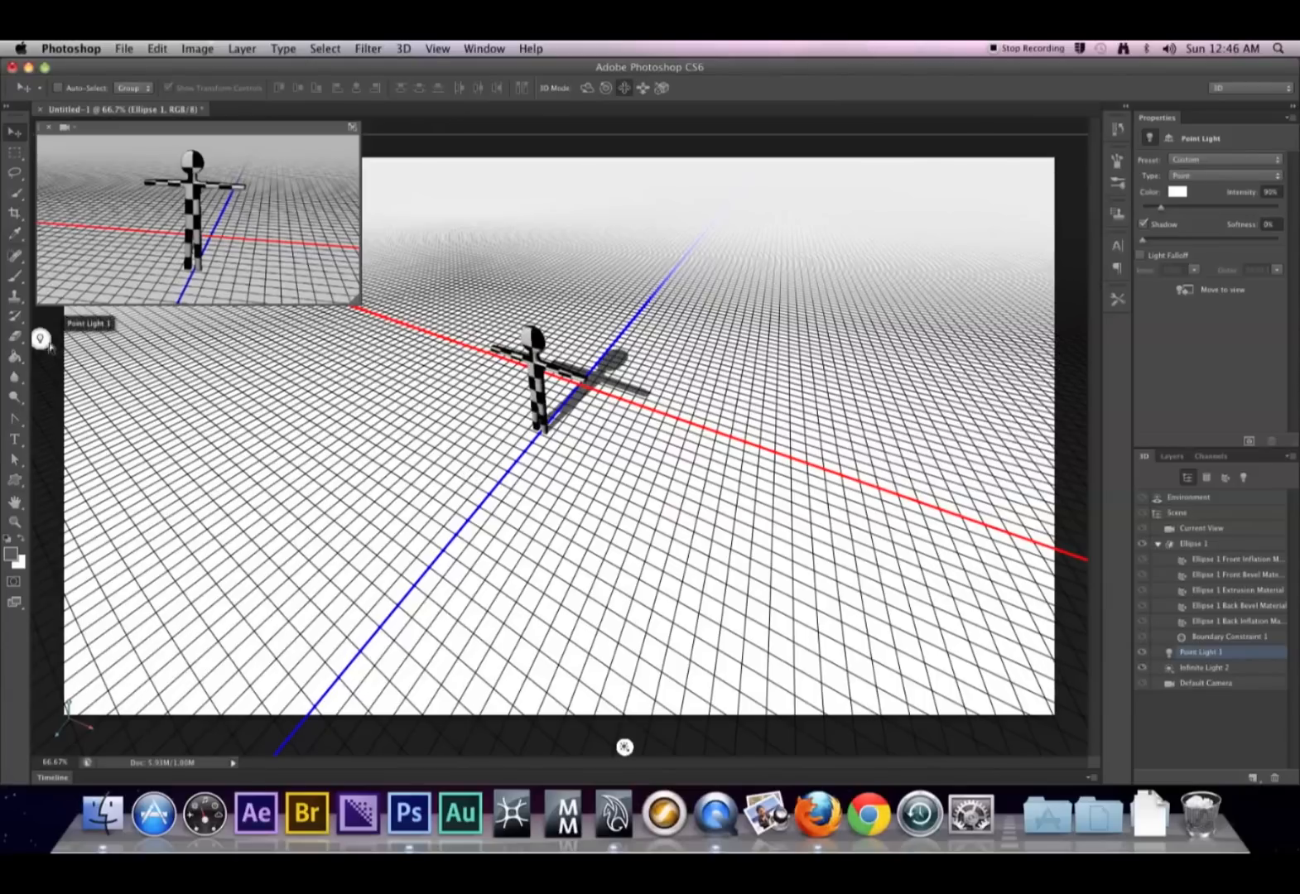
click(1201, 529)
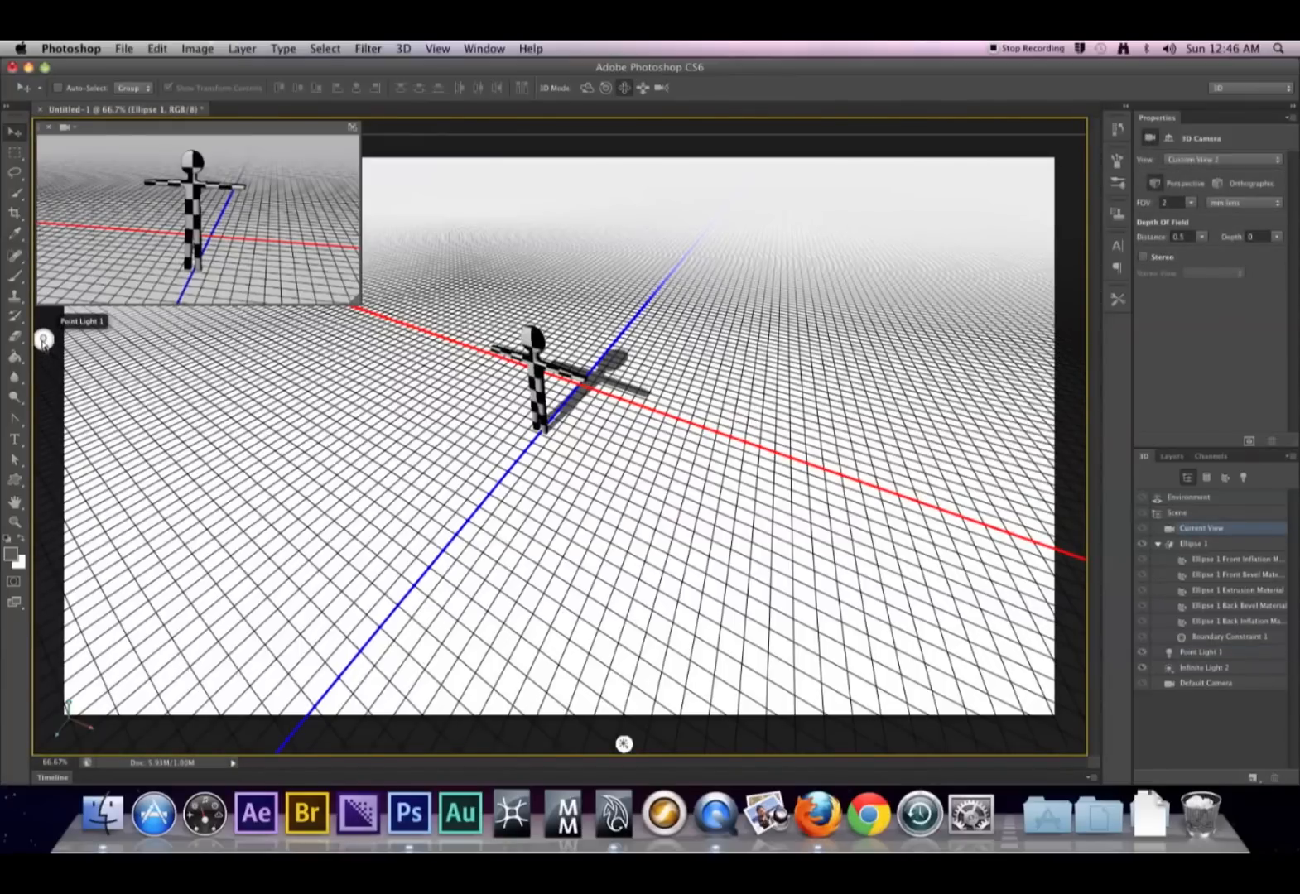
Step: Display the current view camera's position and rotation coordinates
click(1208, 652)
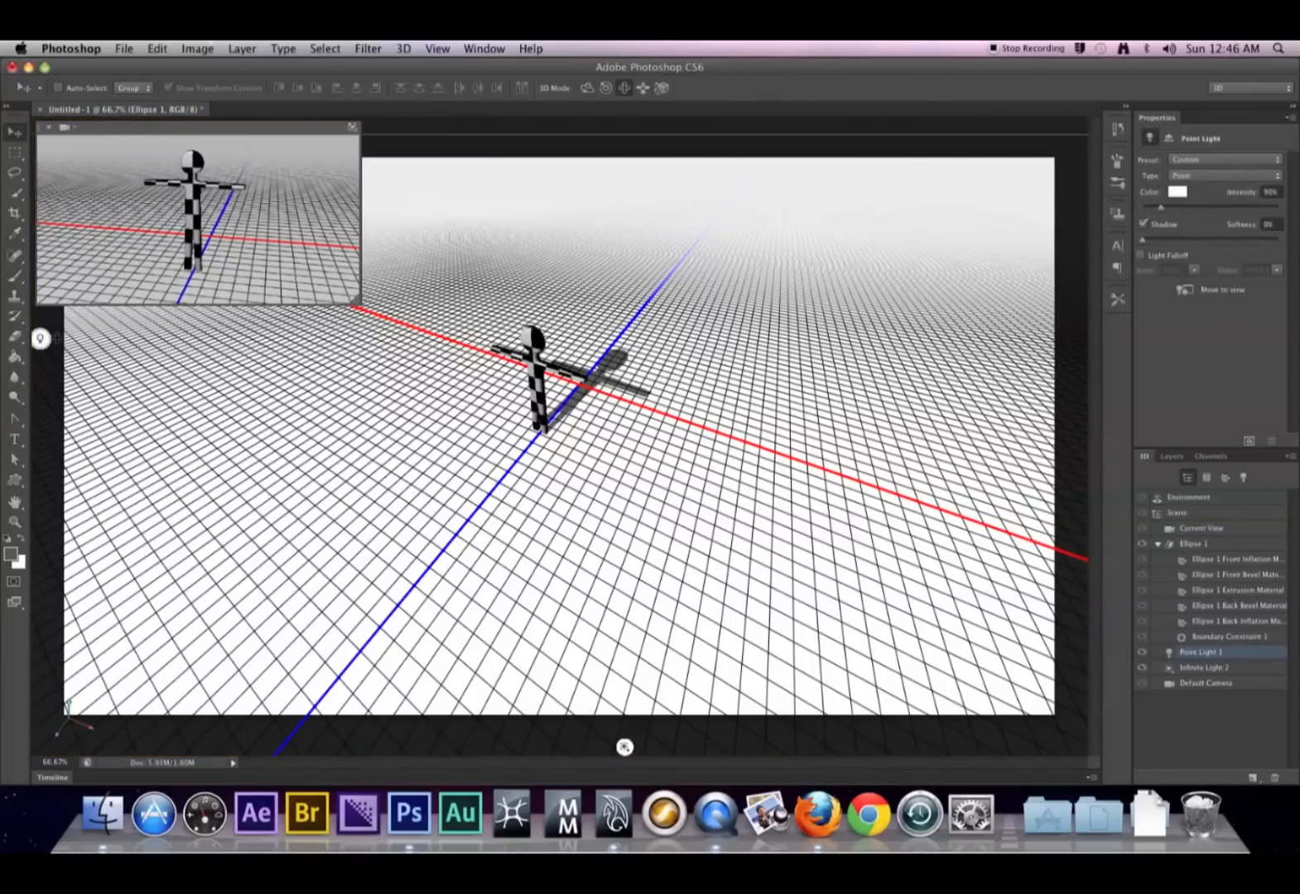
mouse_move(40, 340)
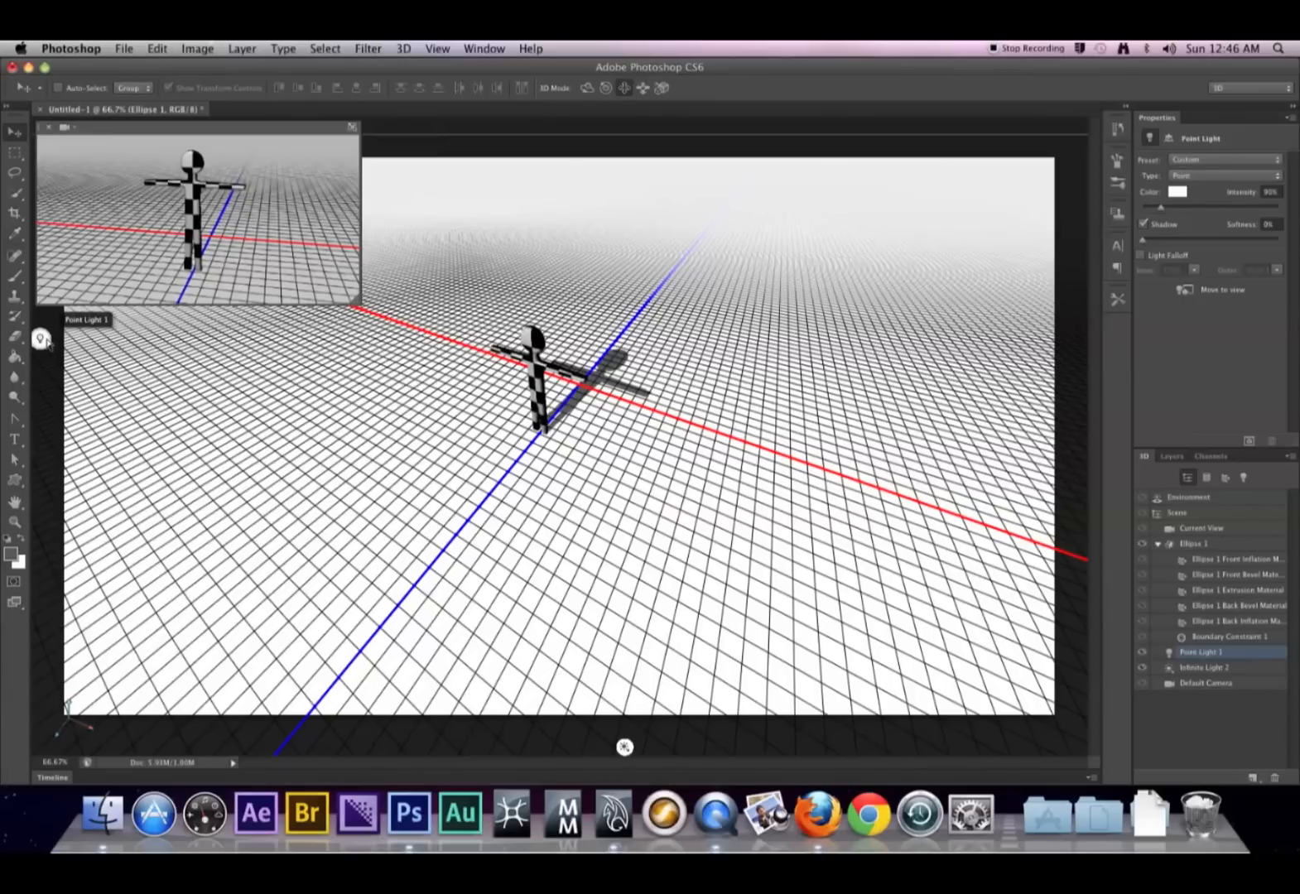
click(1200, 528)
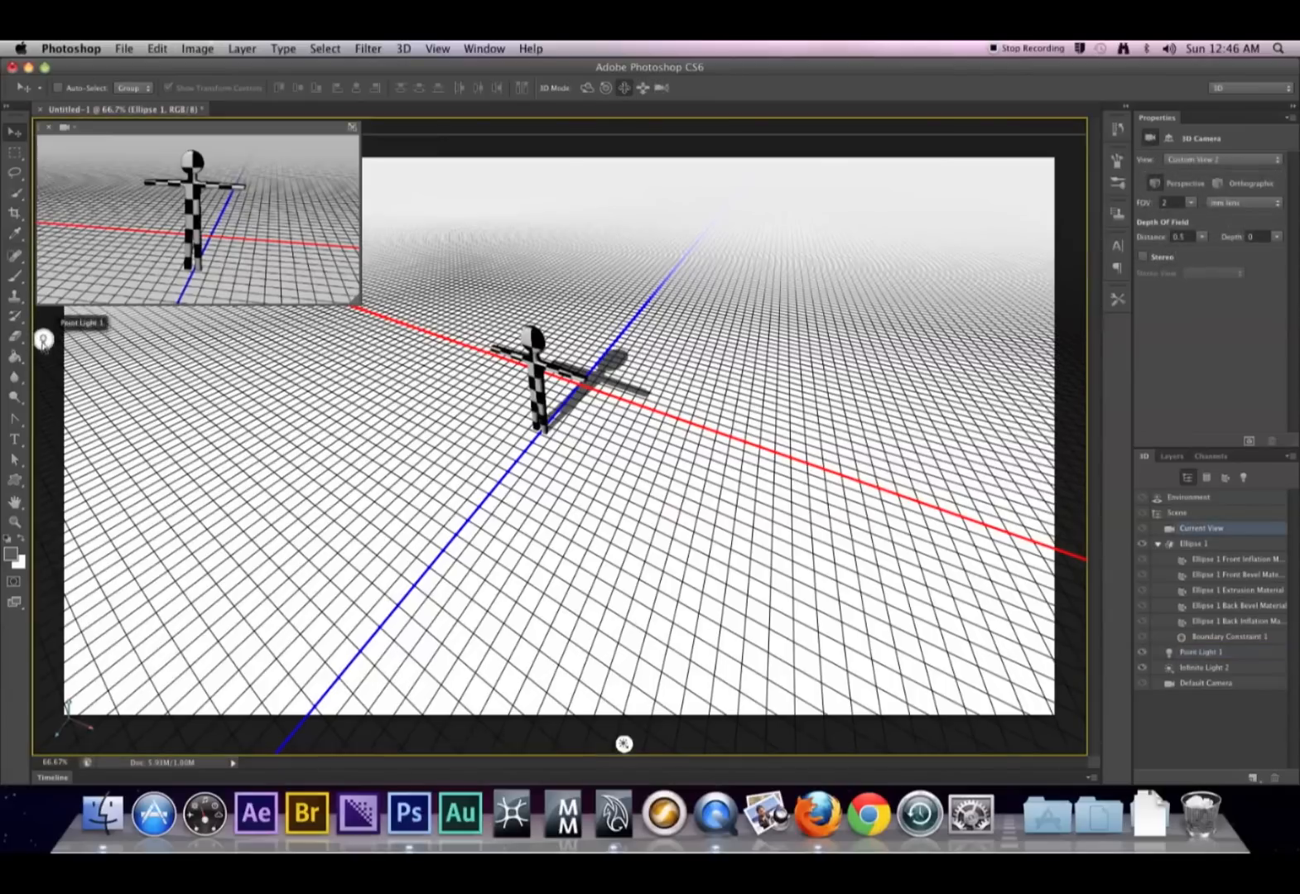
click(1207, 653)
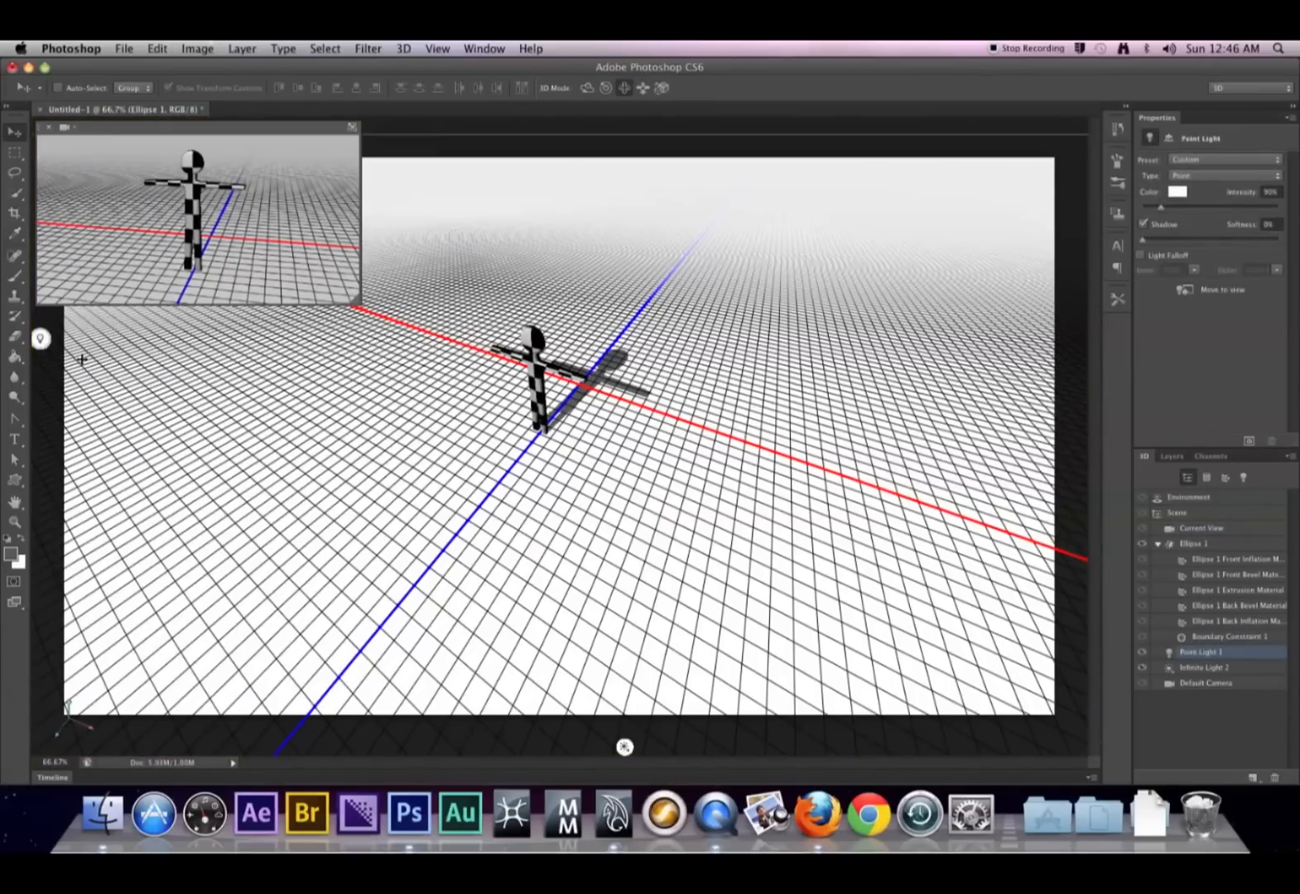
mouse_move(42, 340)
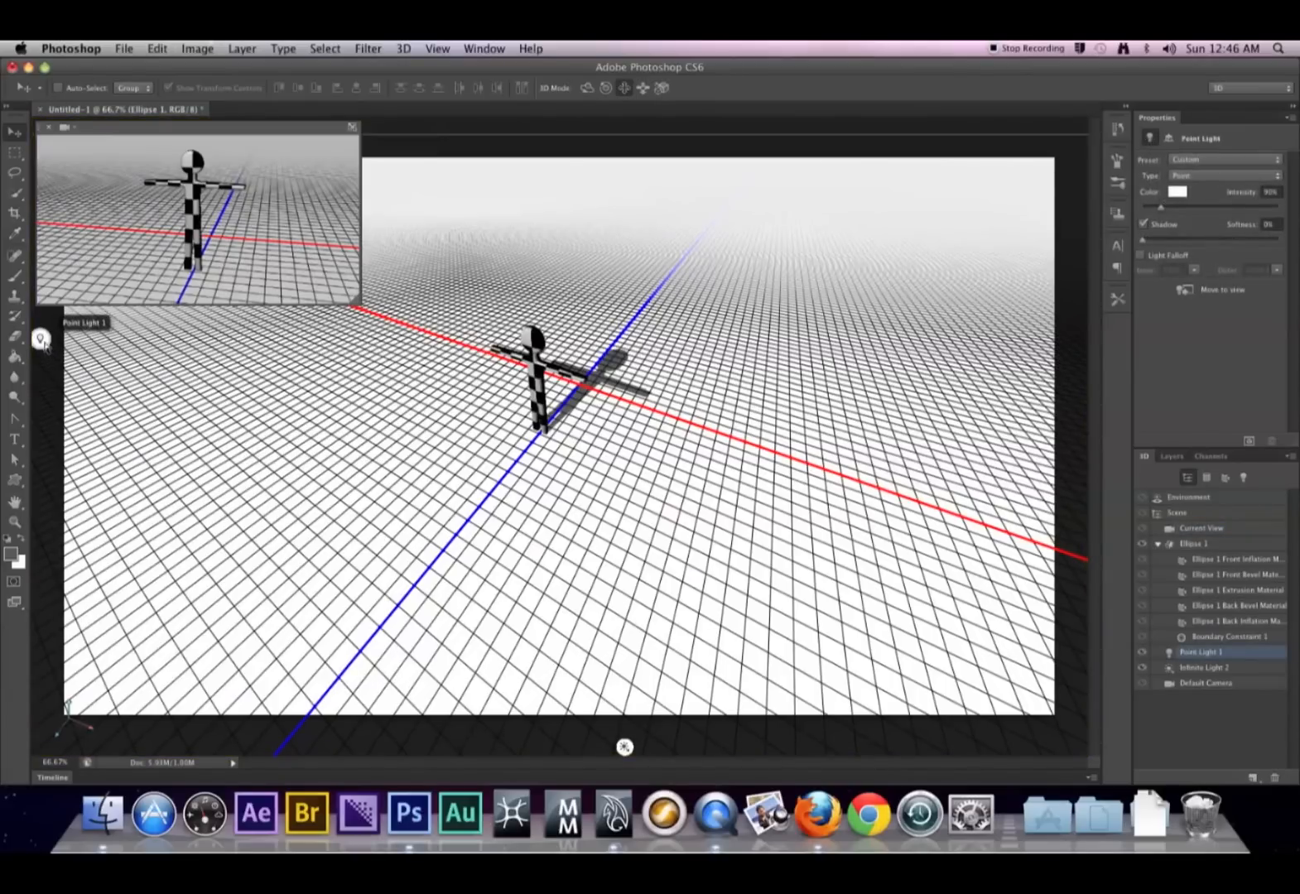
click(1200, 529)
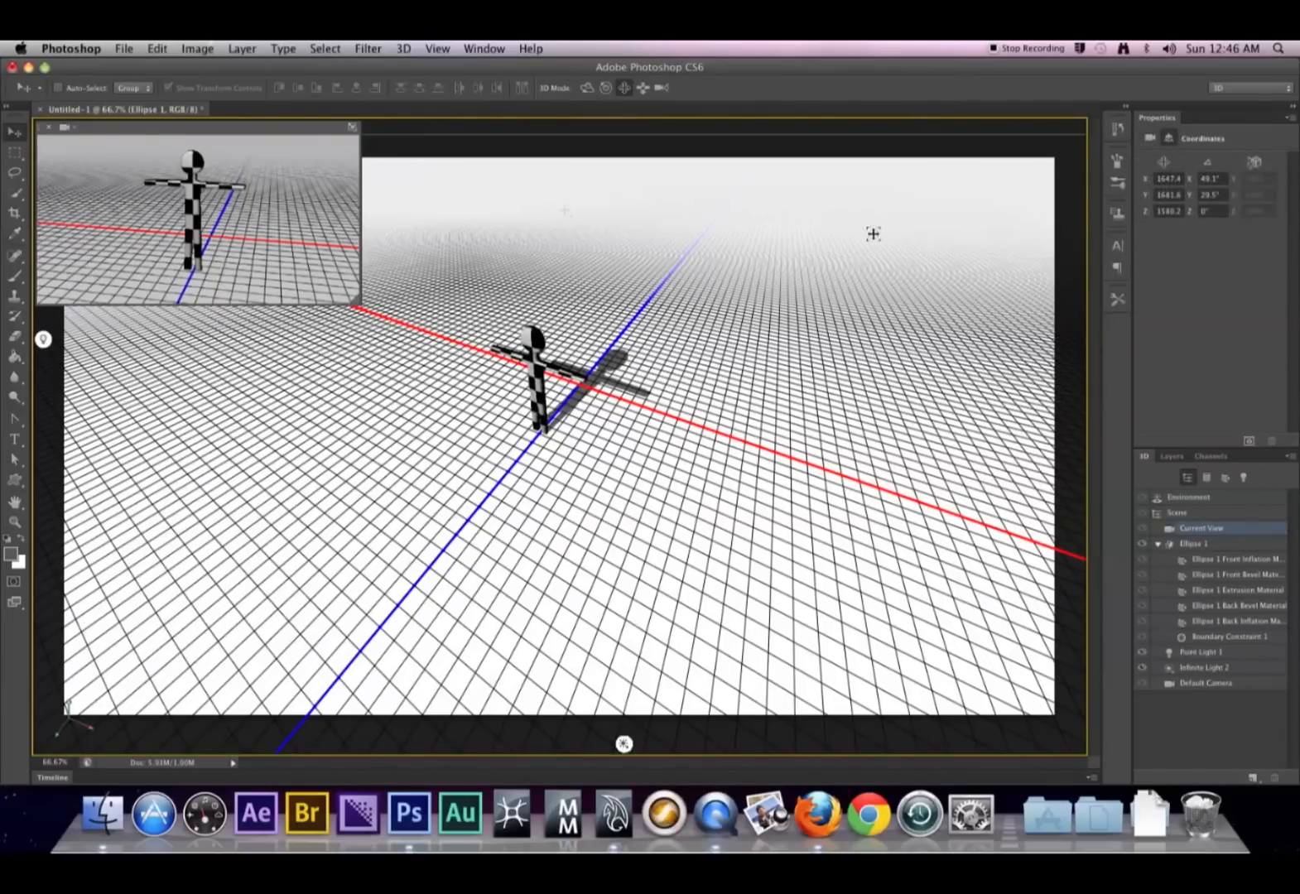
mouse_move(140, 136)
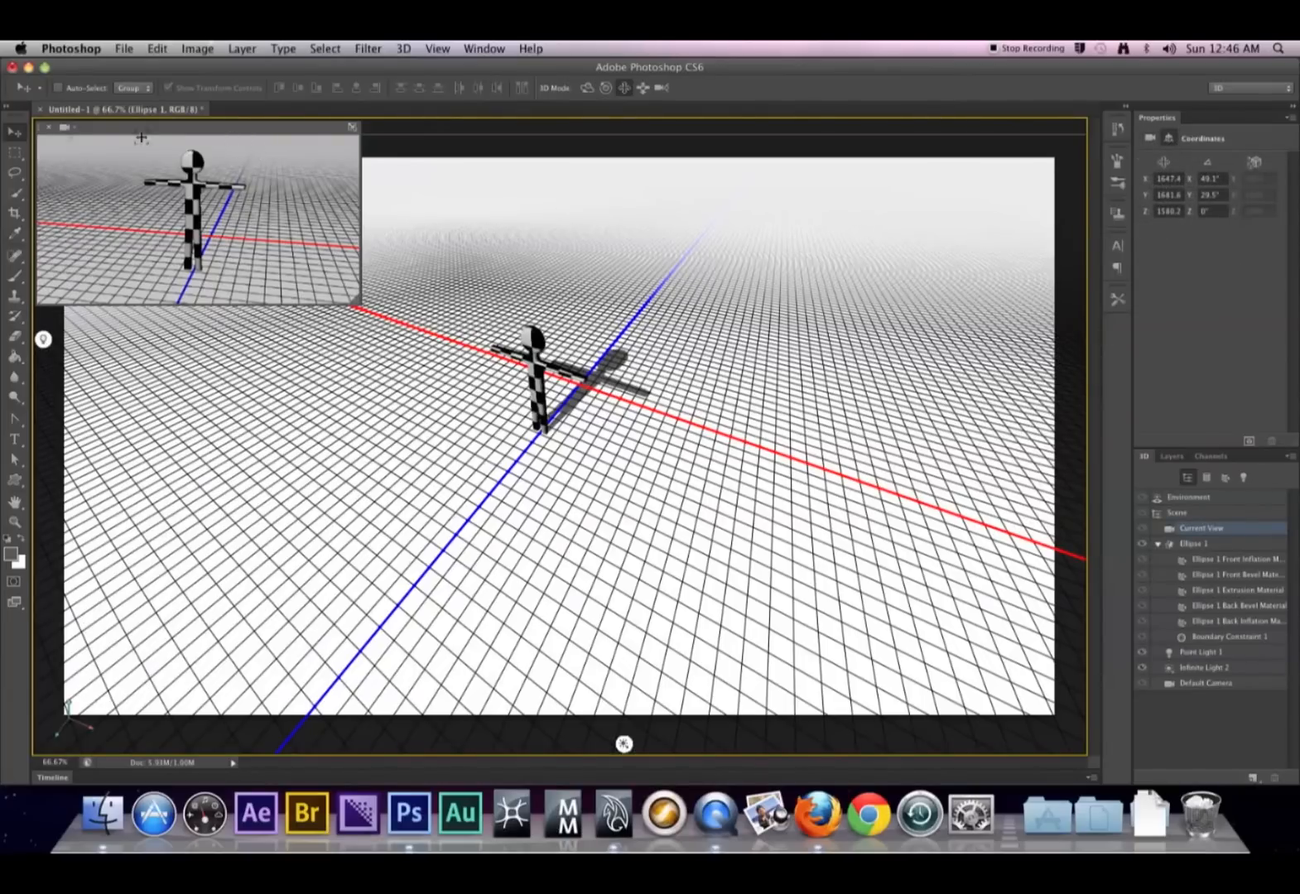
Step: Pick from the camera view menu to level the camera tilt at 0°
click(71, 127)
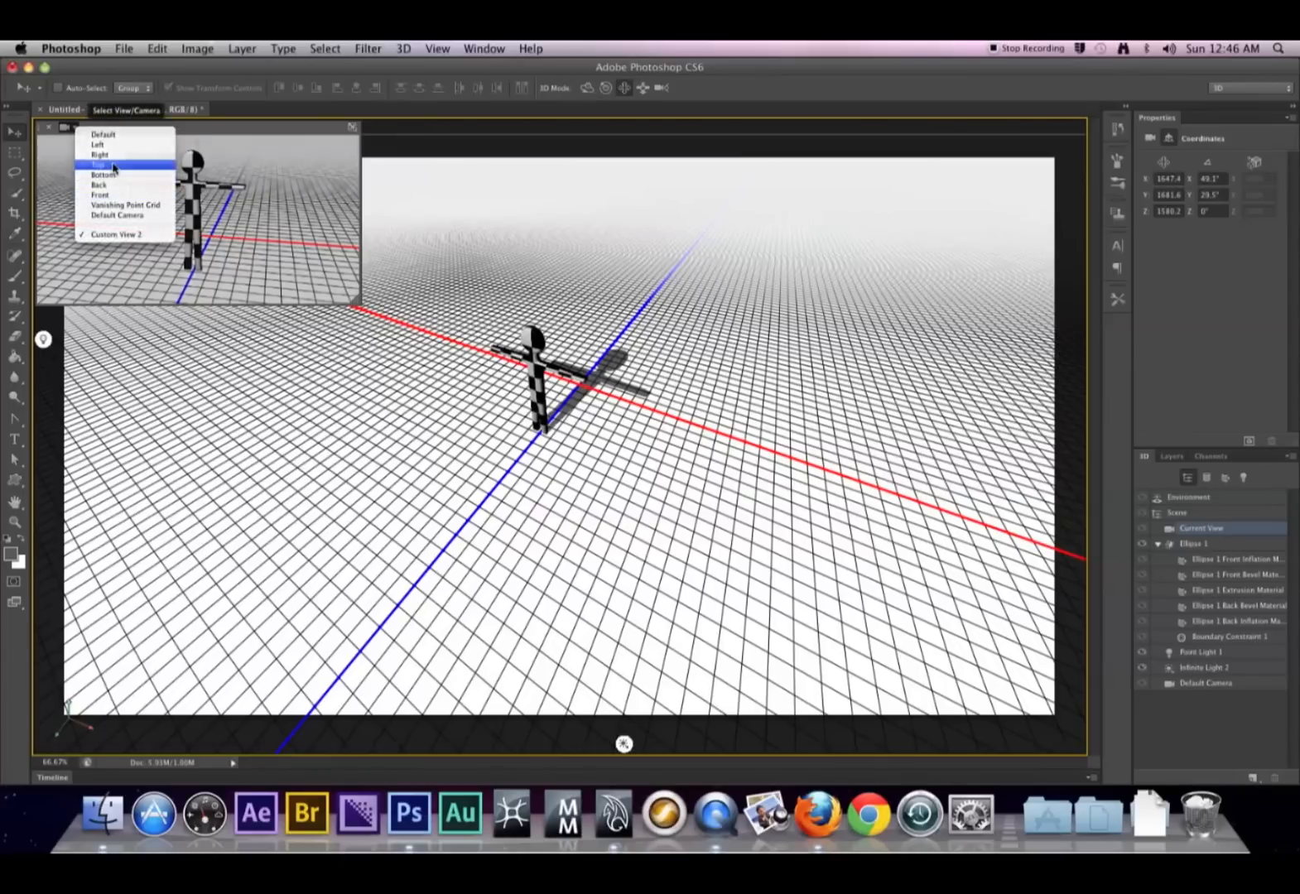
click(99, 164)
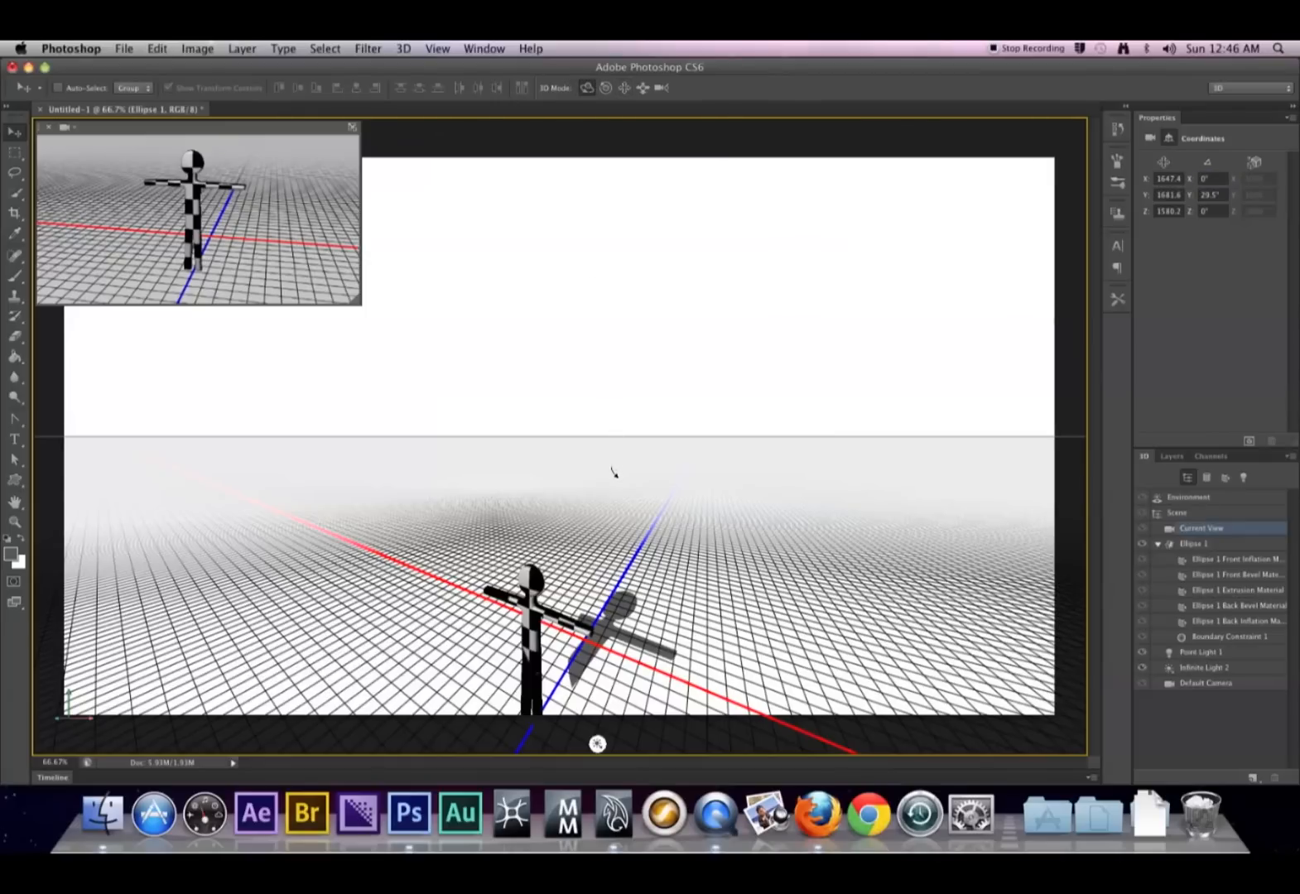
mouse_move(622, 515)
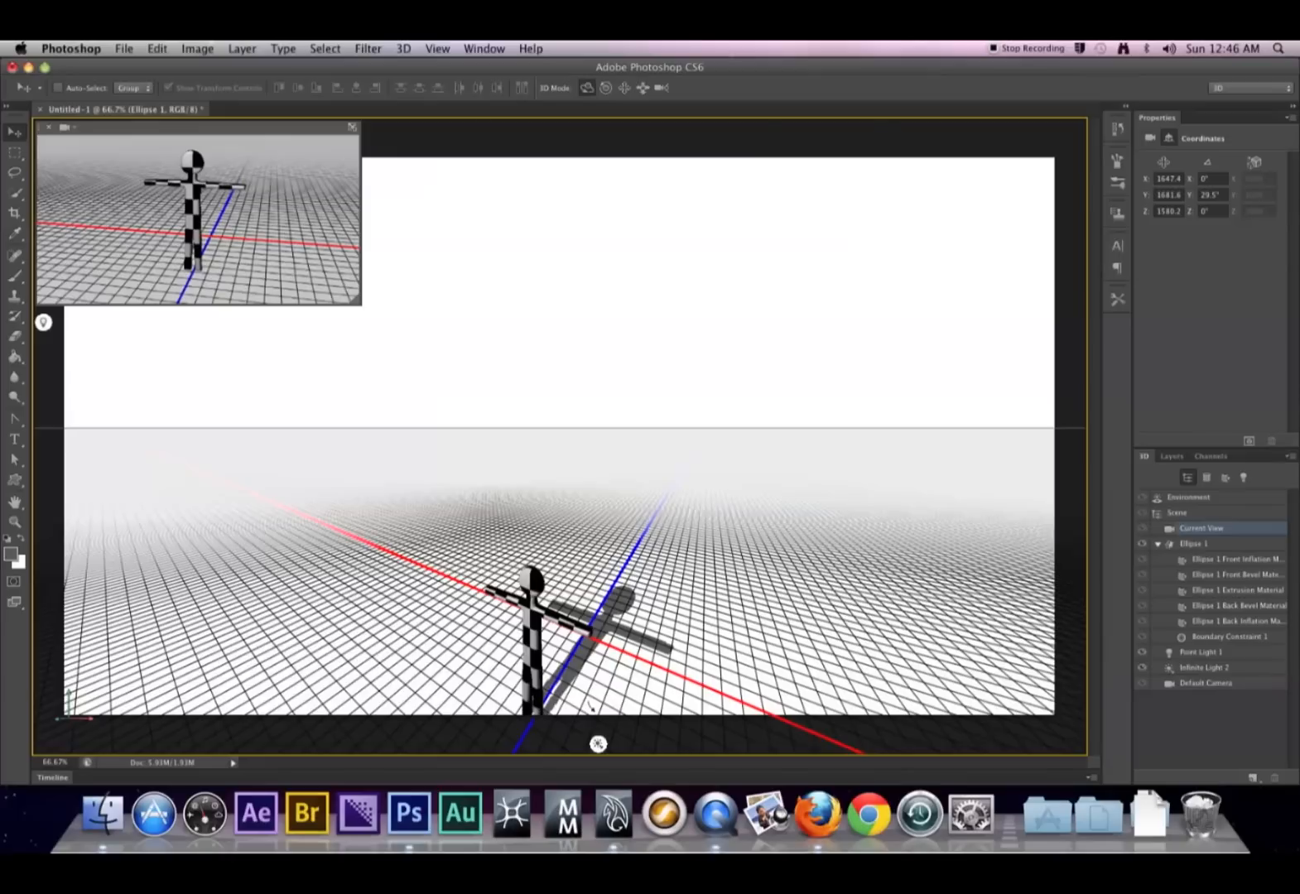
Step: Select Point Light 1 and enter 0° for its X and Y rotation
click(1205, 653)
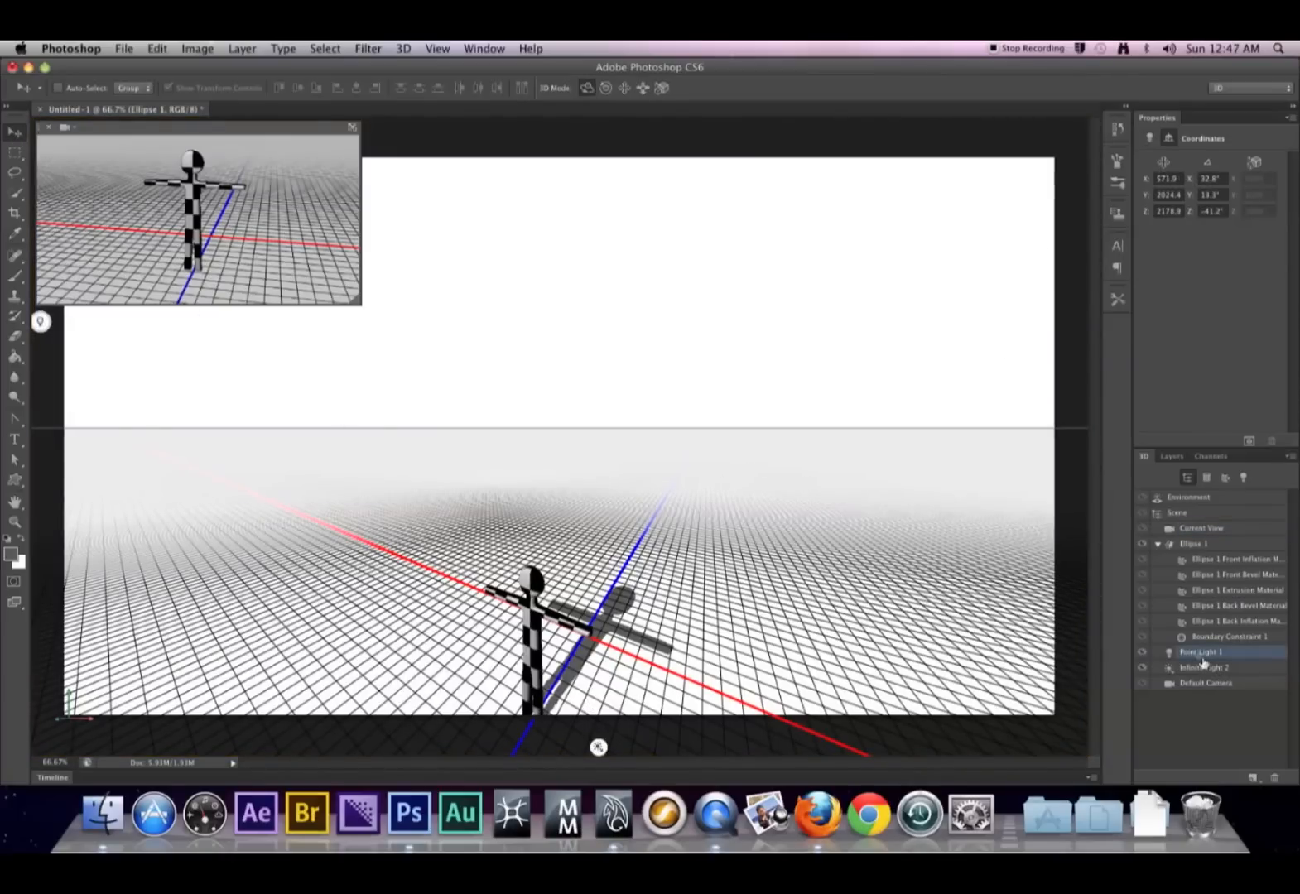
click(1235, 636)
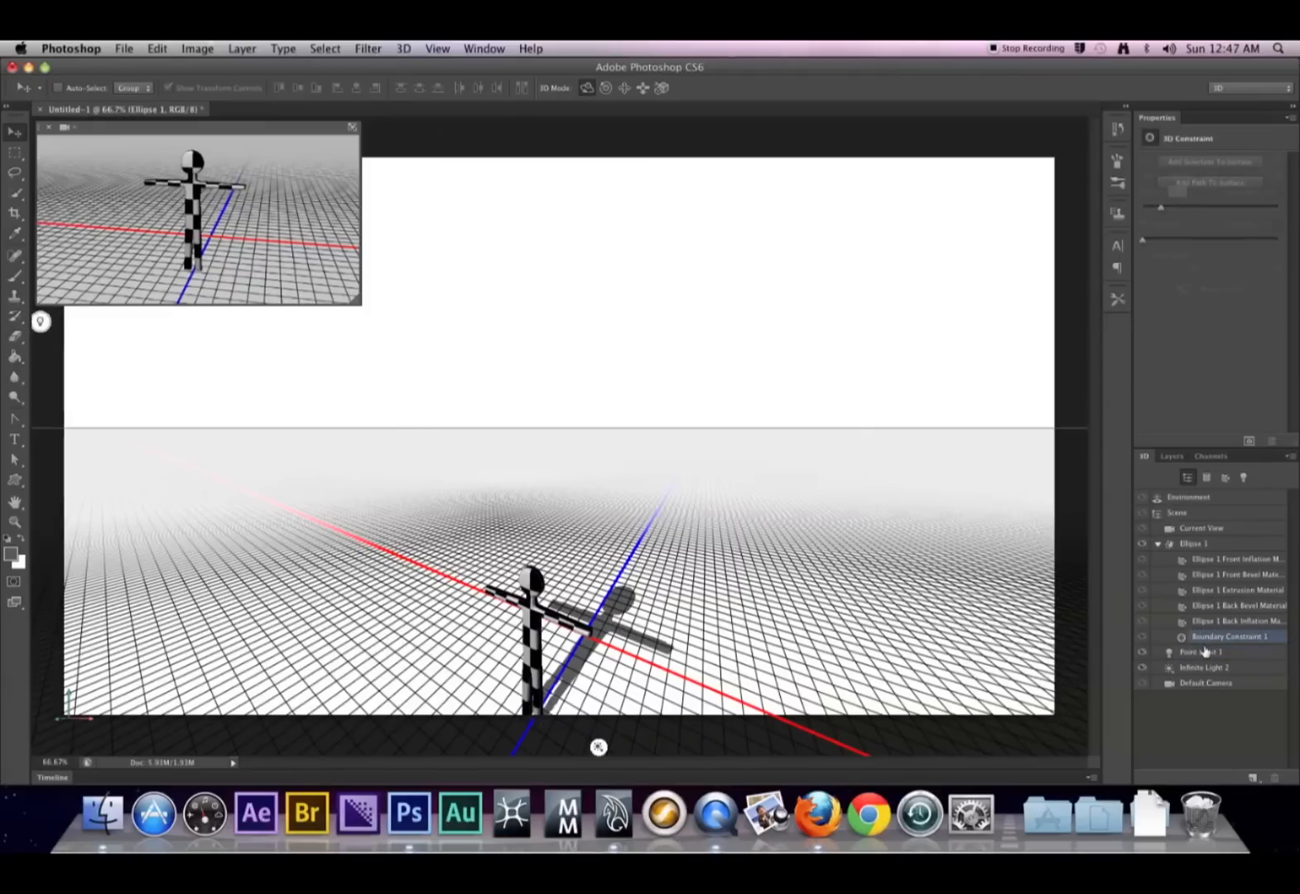
click(1204, 653)
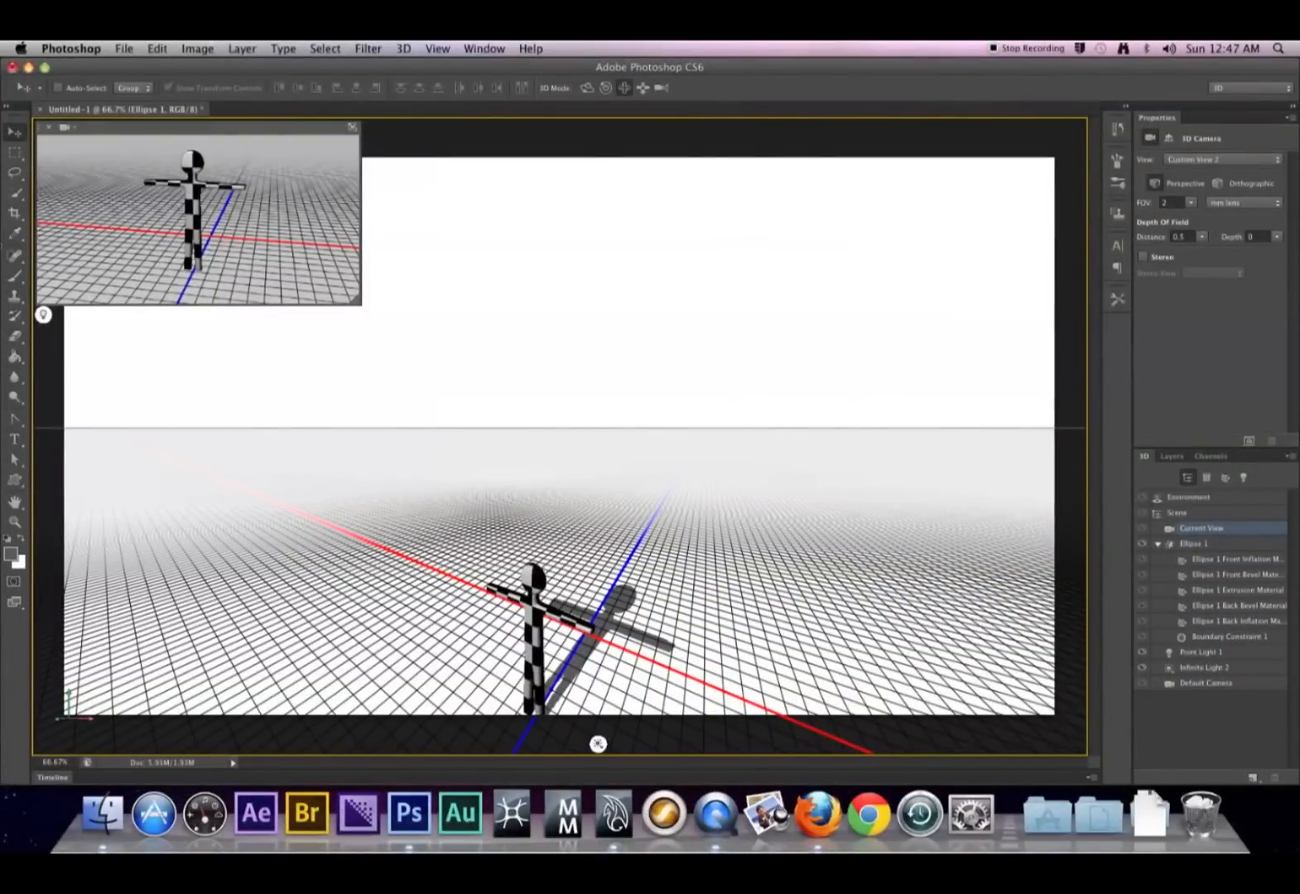
click(1210, 653)
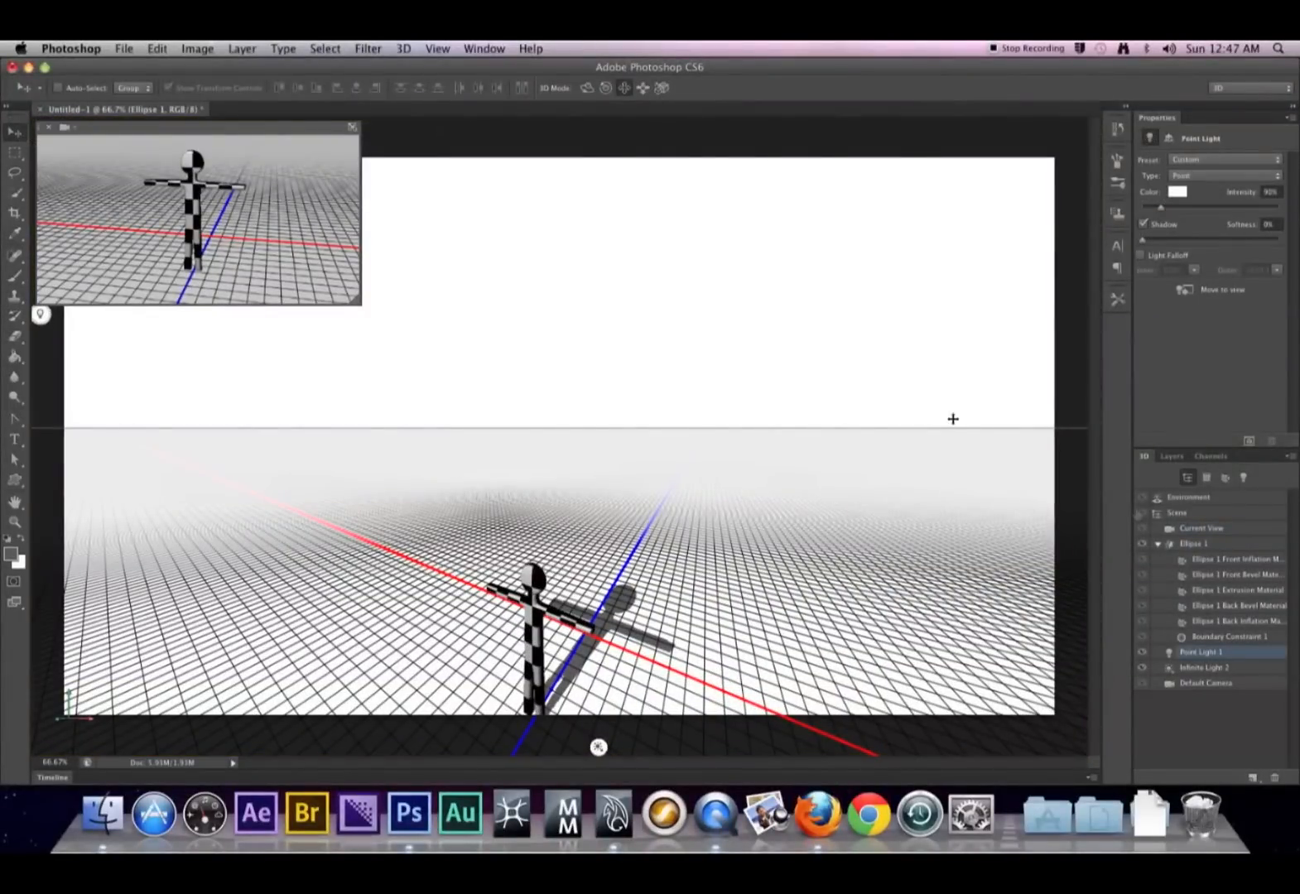
click(1201, 528)
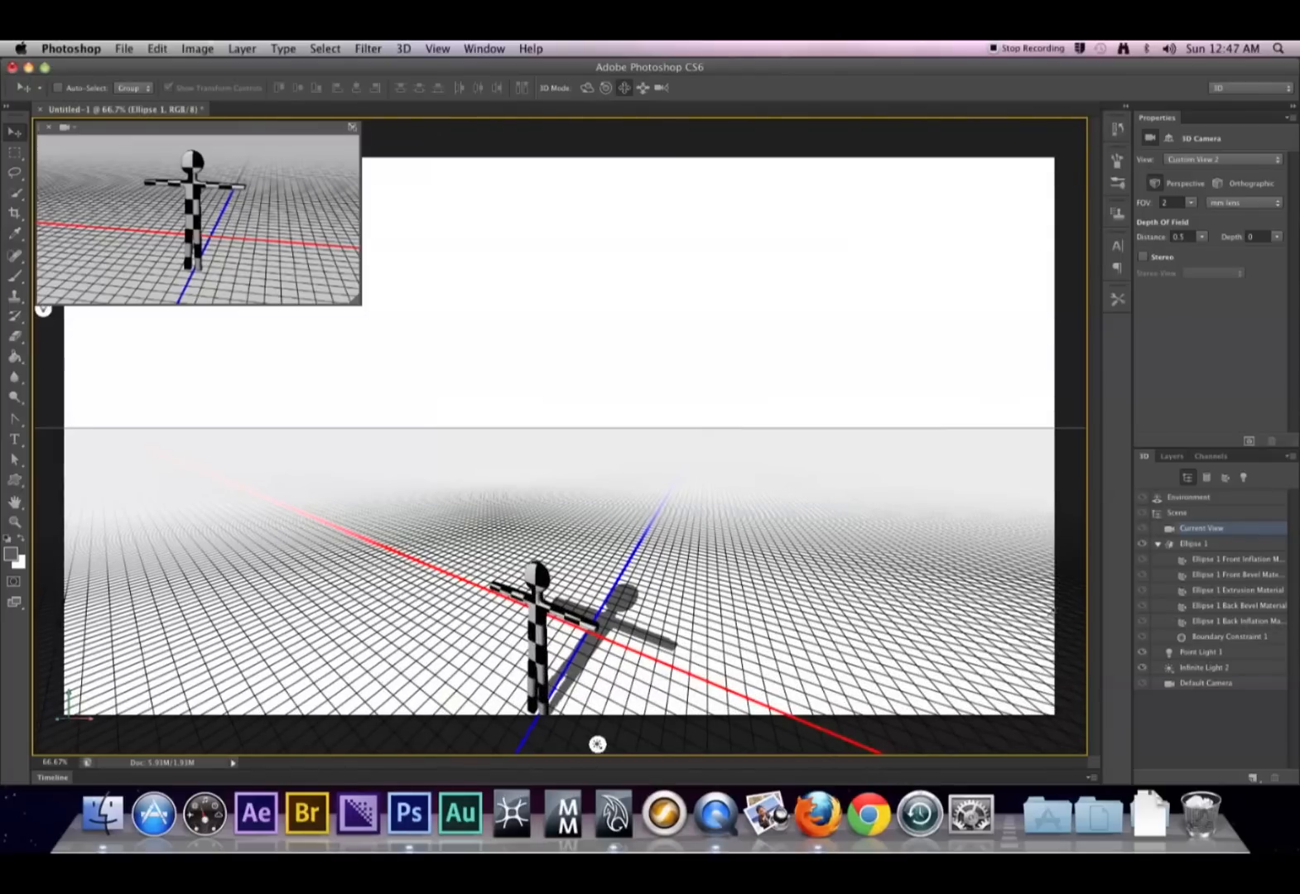
click(1208, 653)
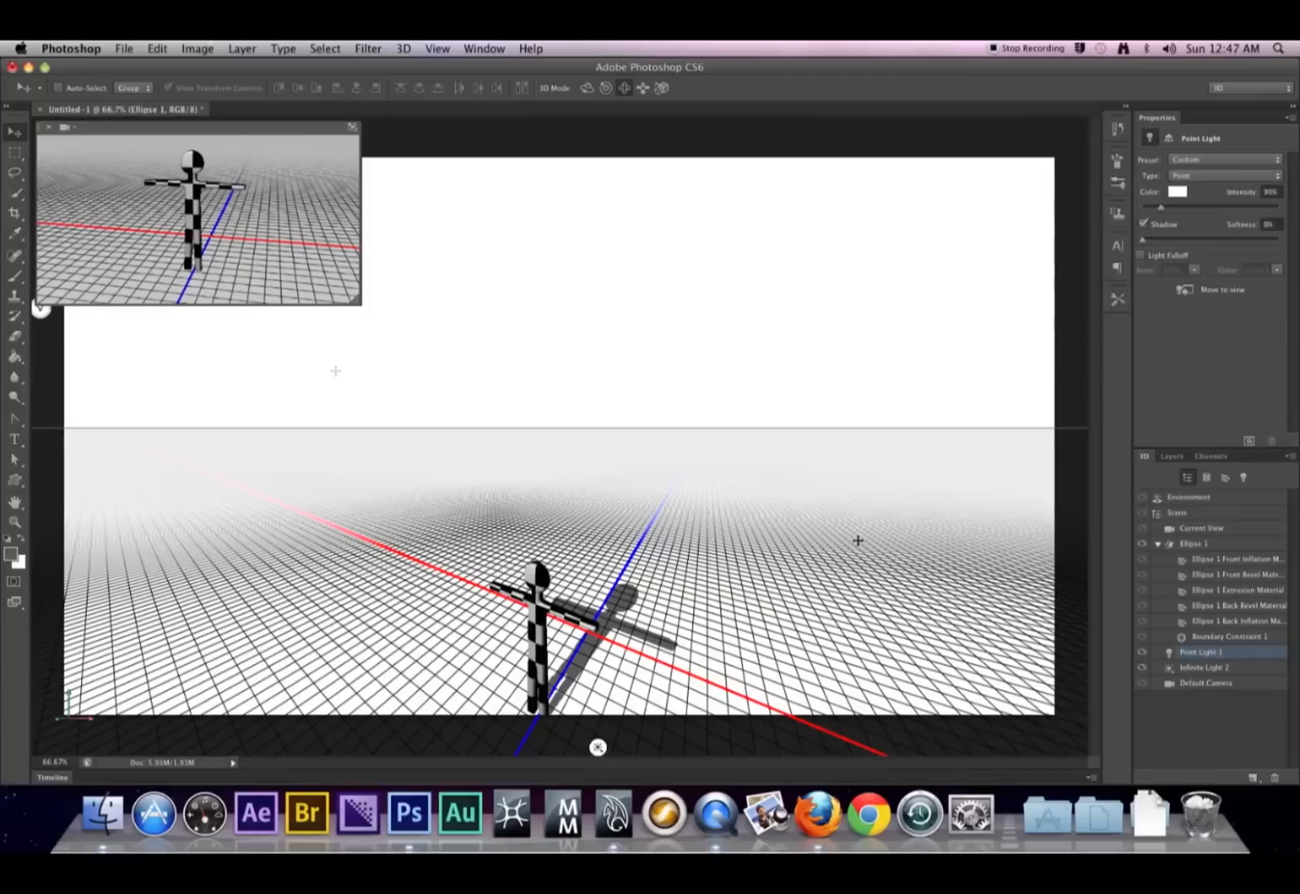
mouse_move(397, 335)
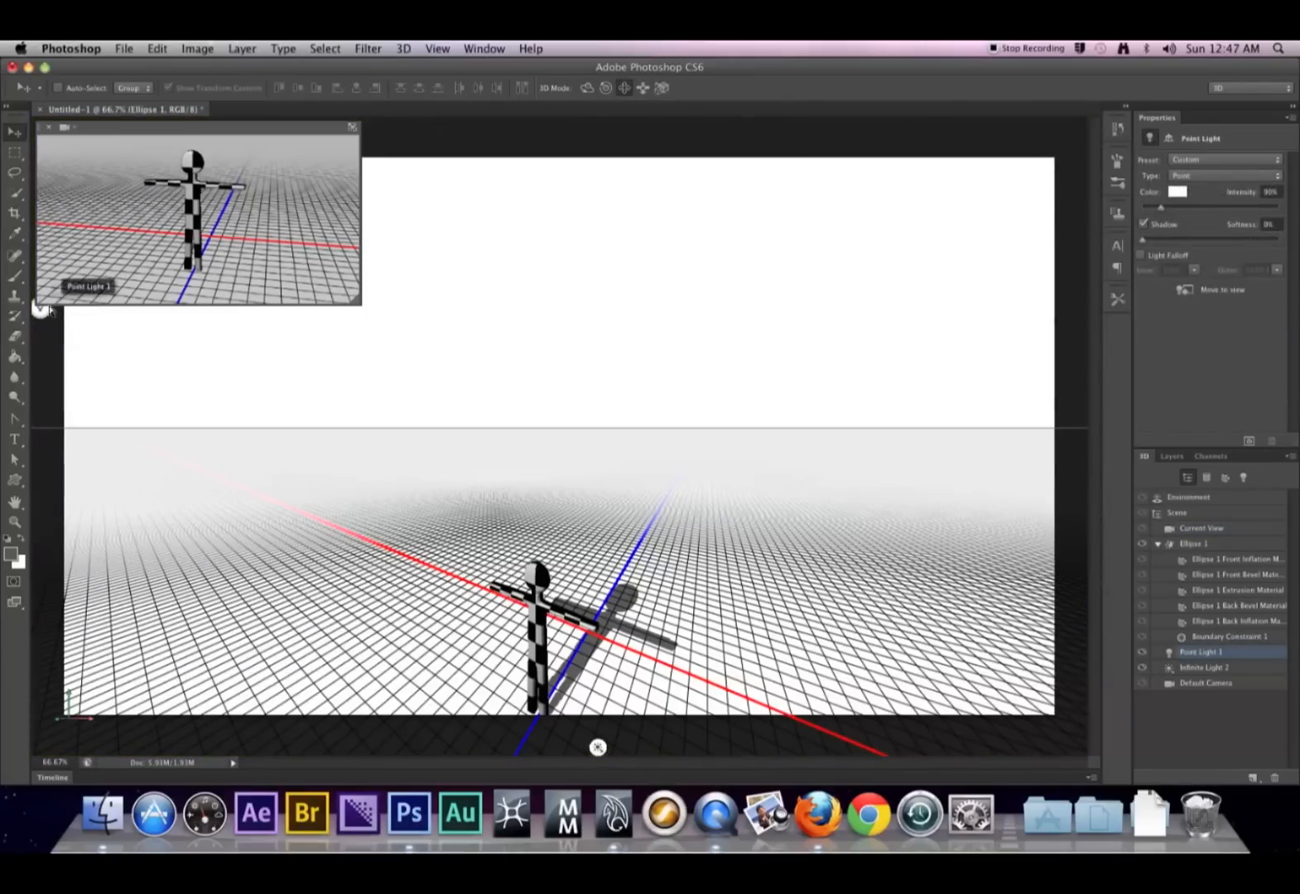
click(1200, 528)
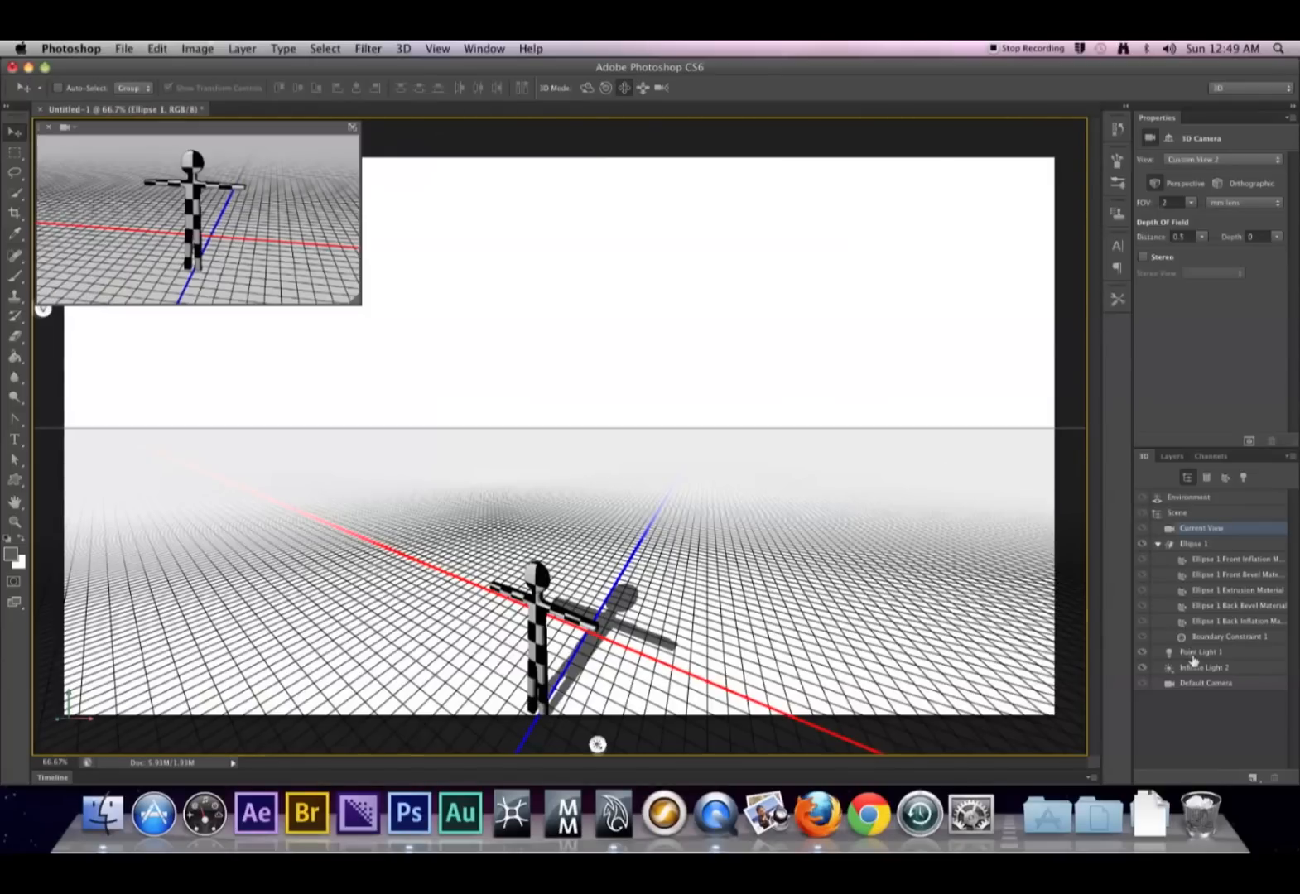
click(1210, 651)
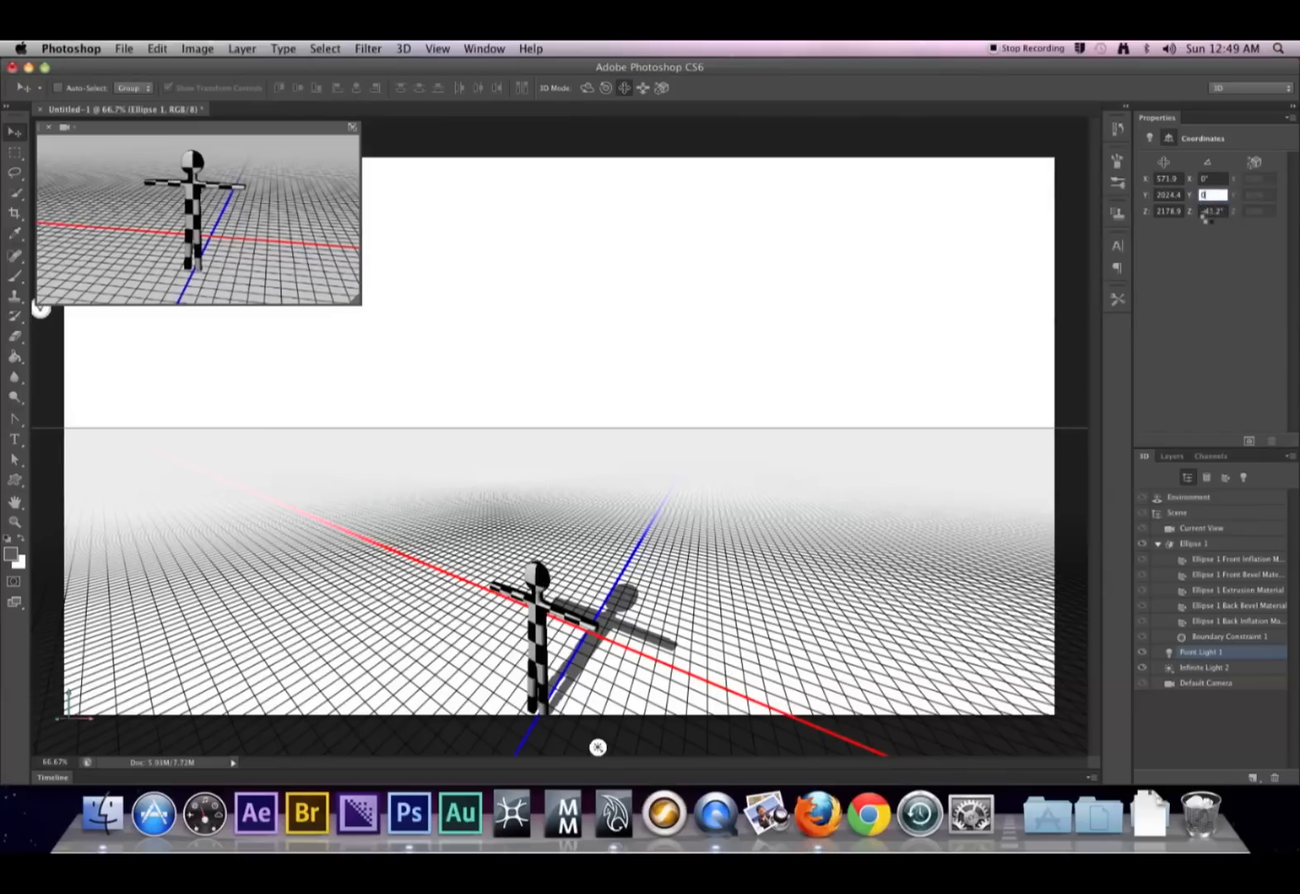
click(1212, 211)
text(0)
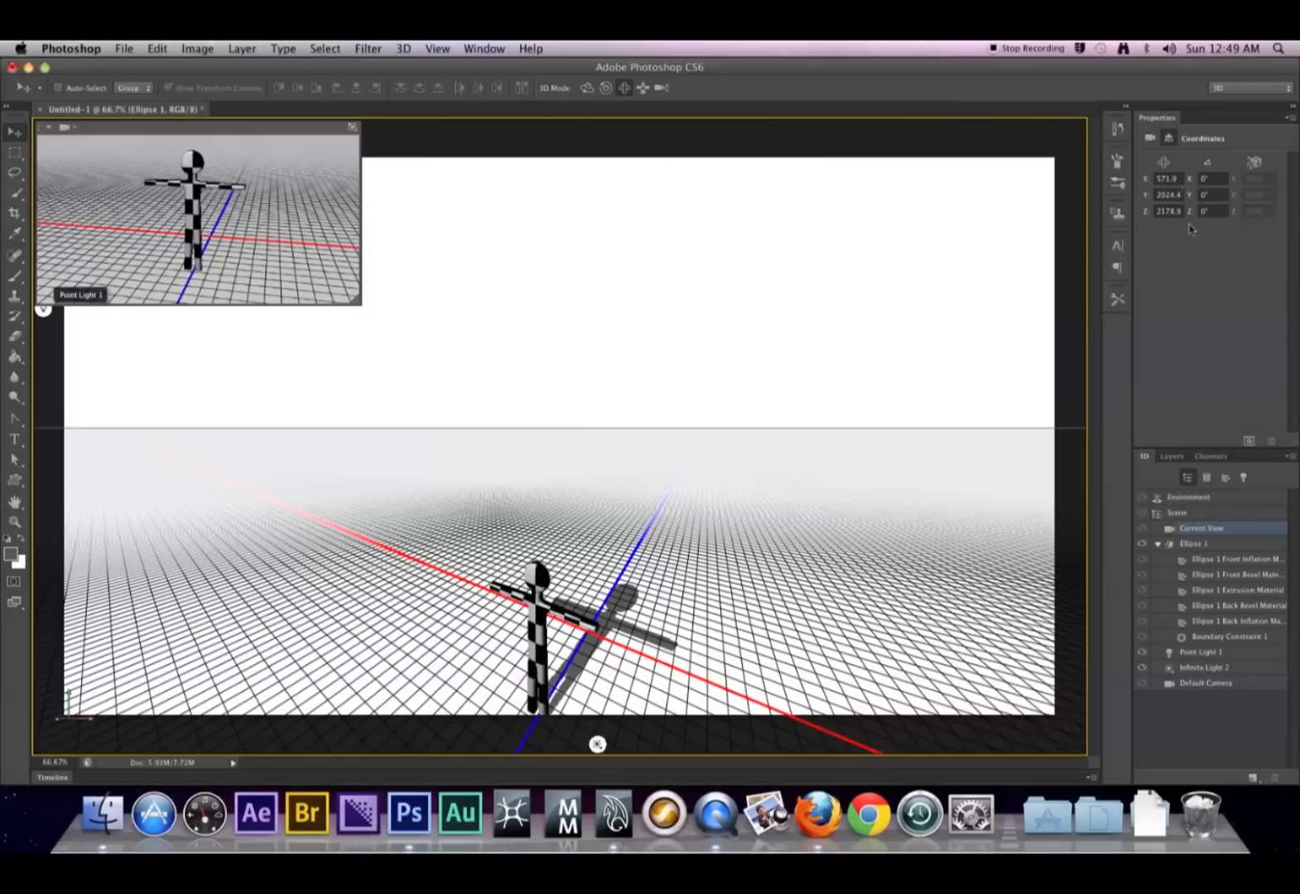
mouse_move(1194, 553)
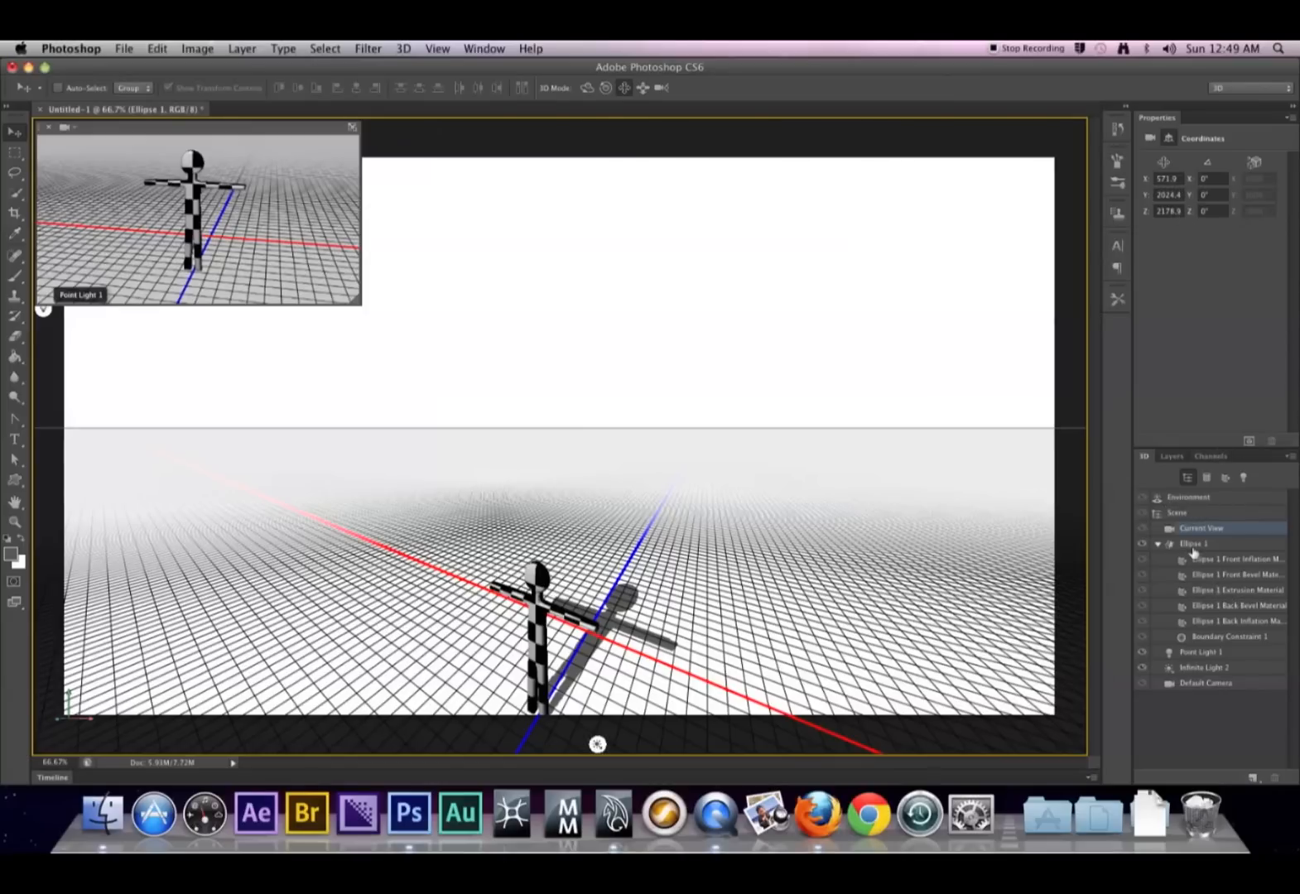
mouse_move(1193, 665)
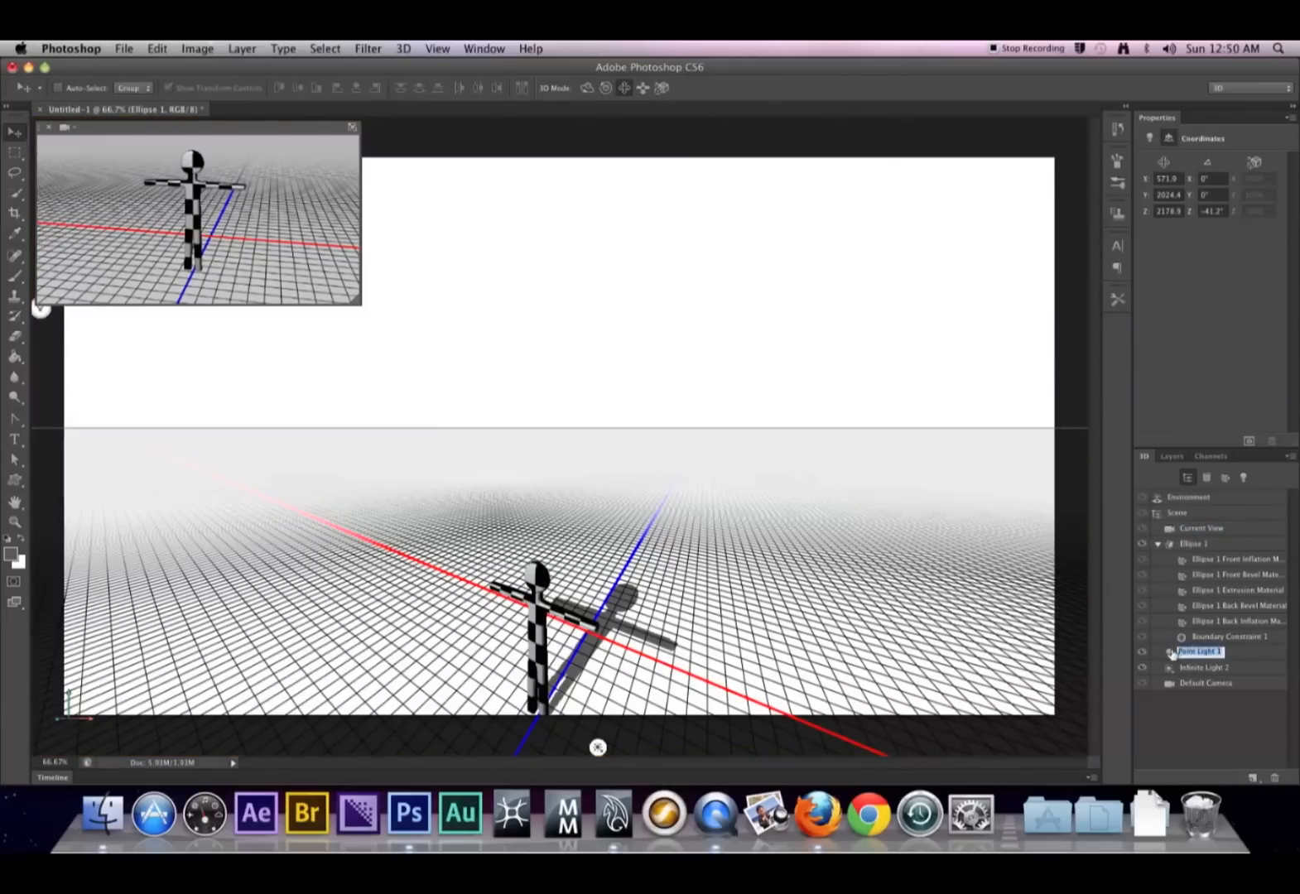
Step: Raise Point Light 1's Z position to 1000
click(1203, 653)
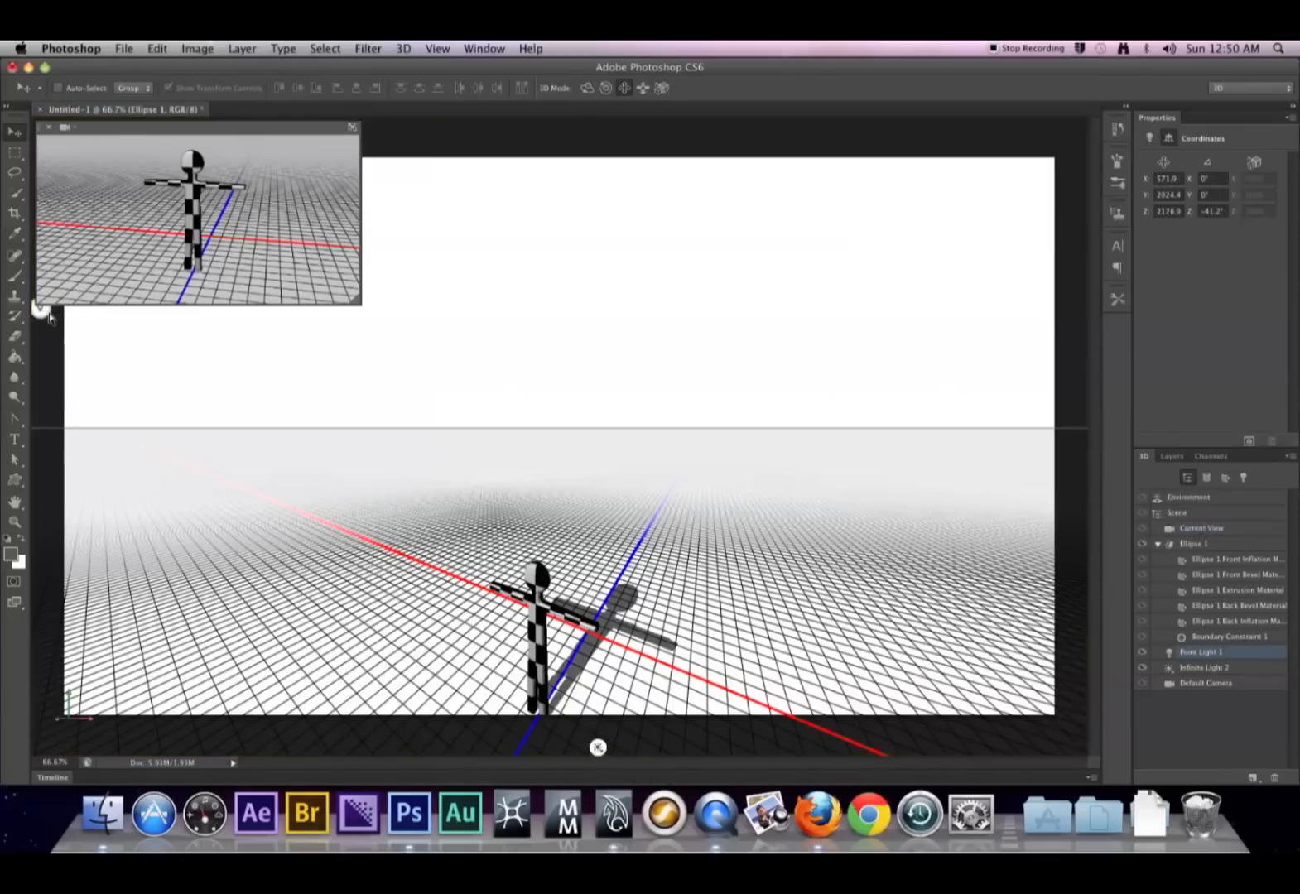
click(69, 127)
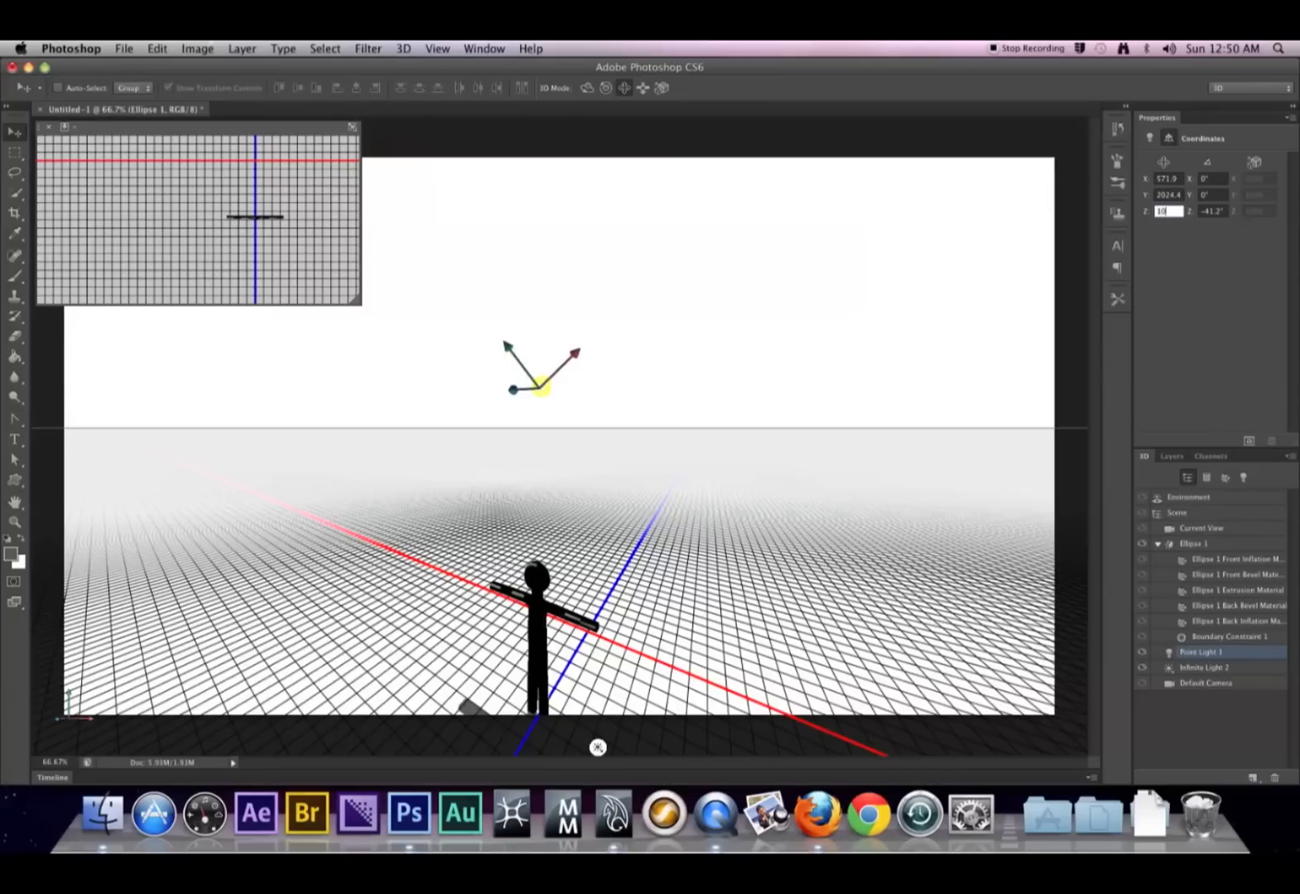
text(1000)
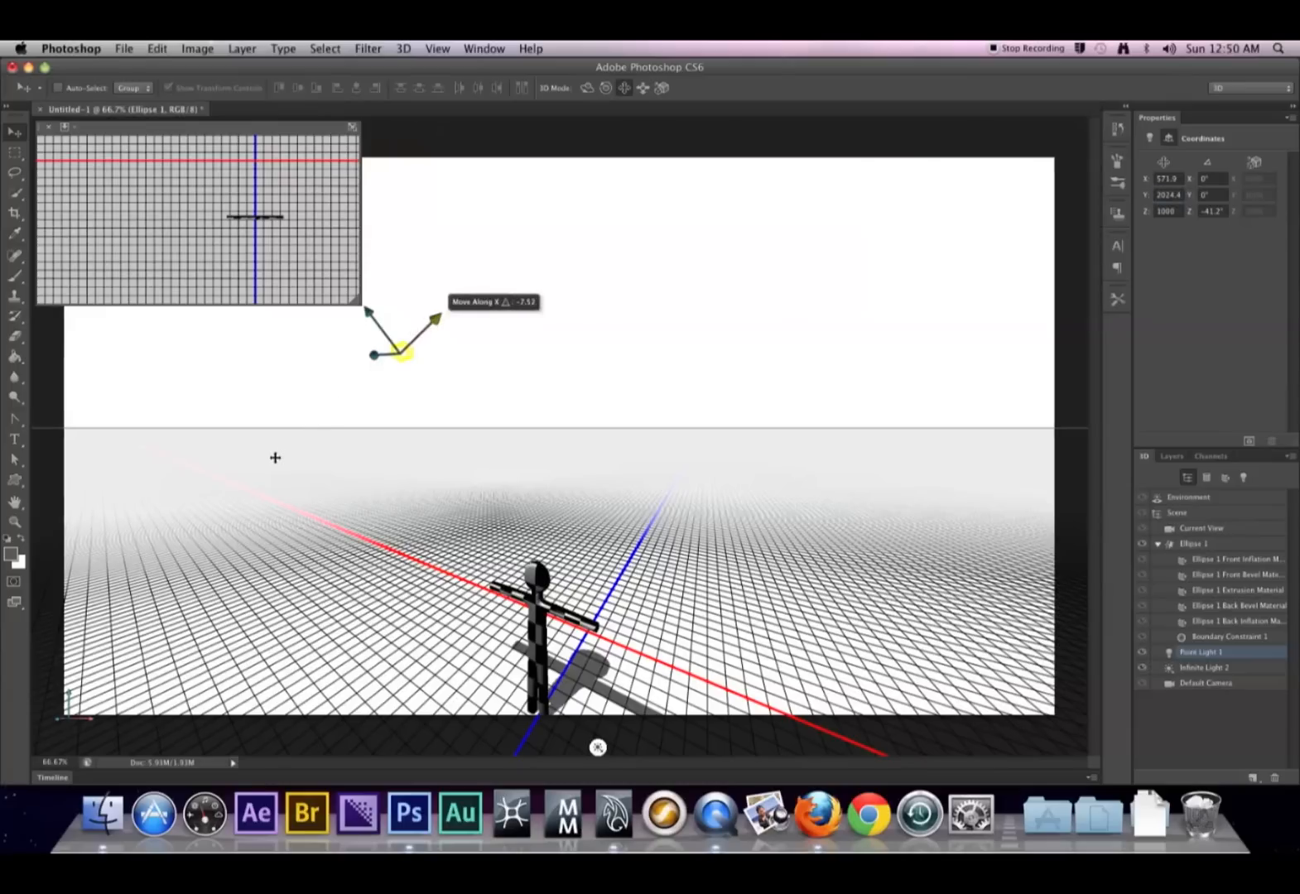
mouse_move(356, 400)
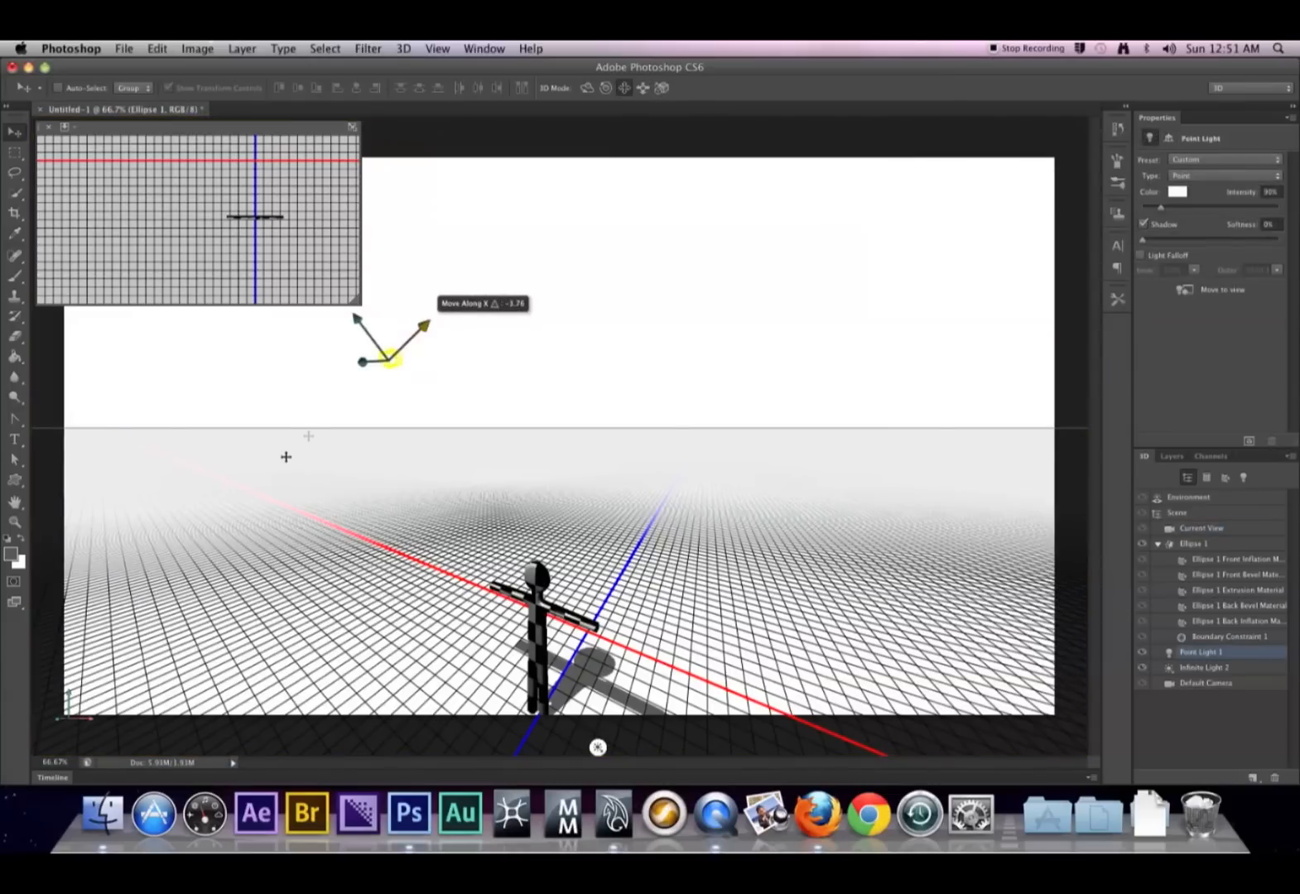
mouse_move(364, 390)
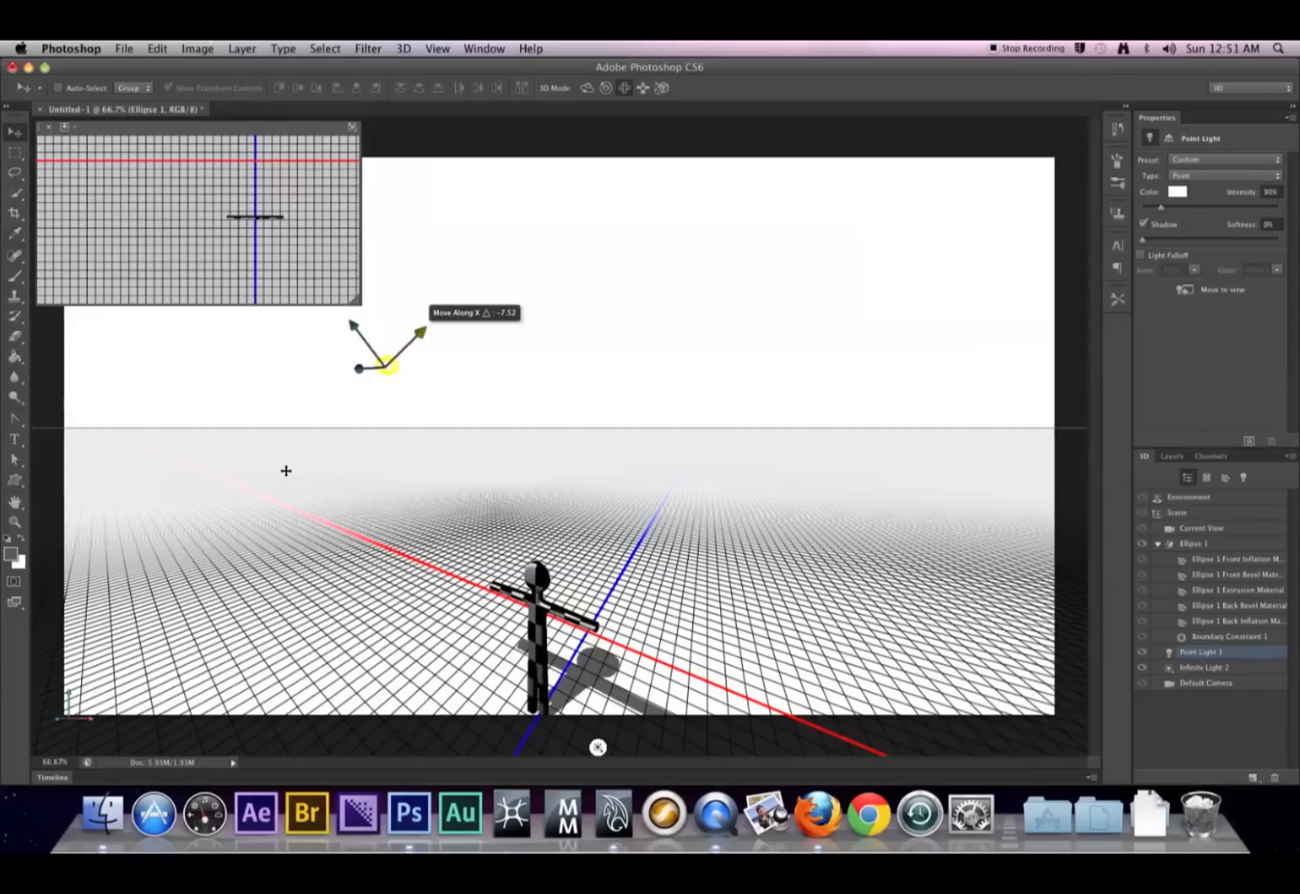
Step: Drag the point light sideways along X so the stickman casts a shadow
drag(386, 368, 378, 373)
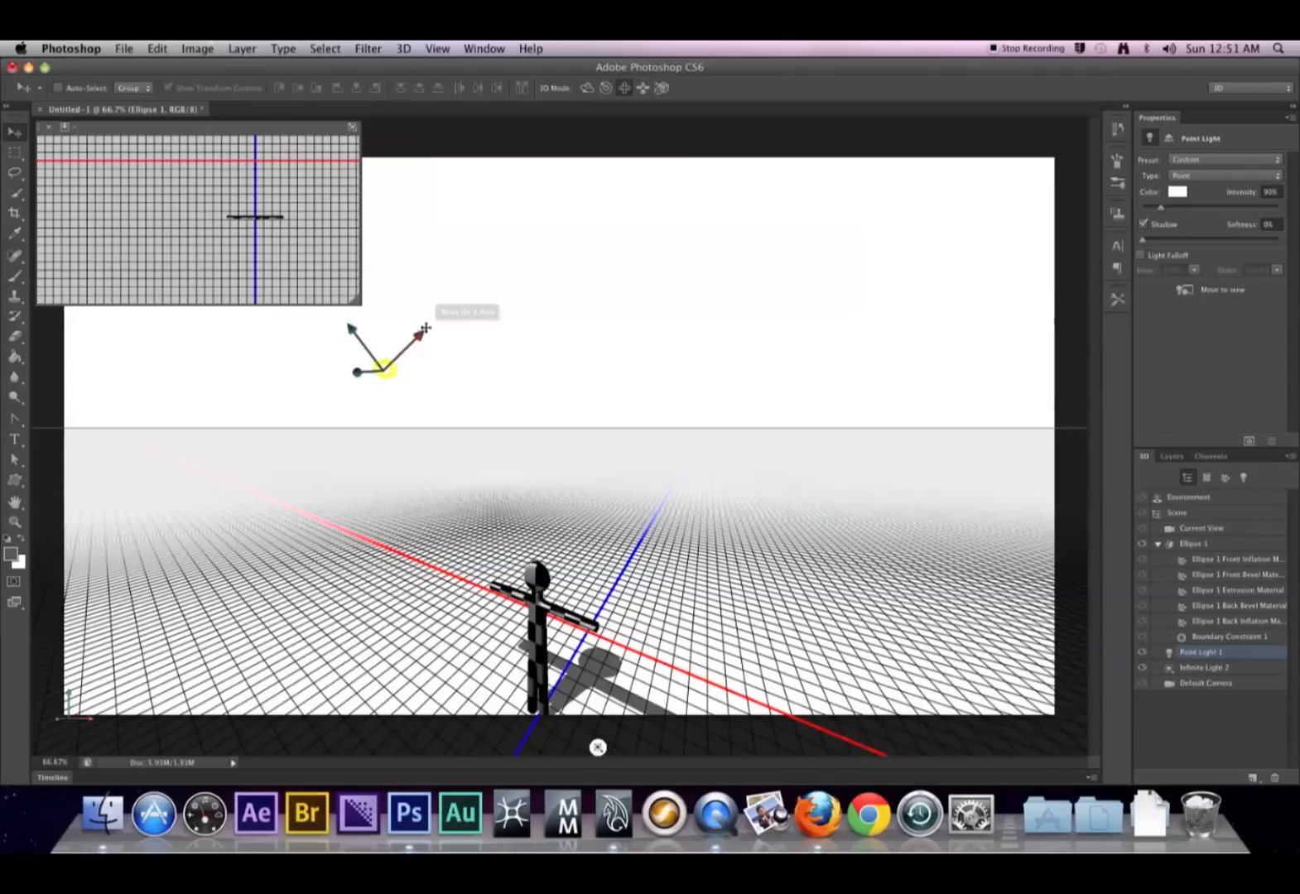
drag(426, 328, 314, 422)
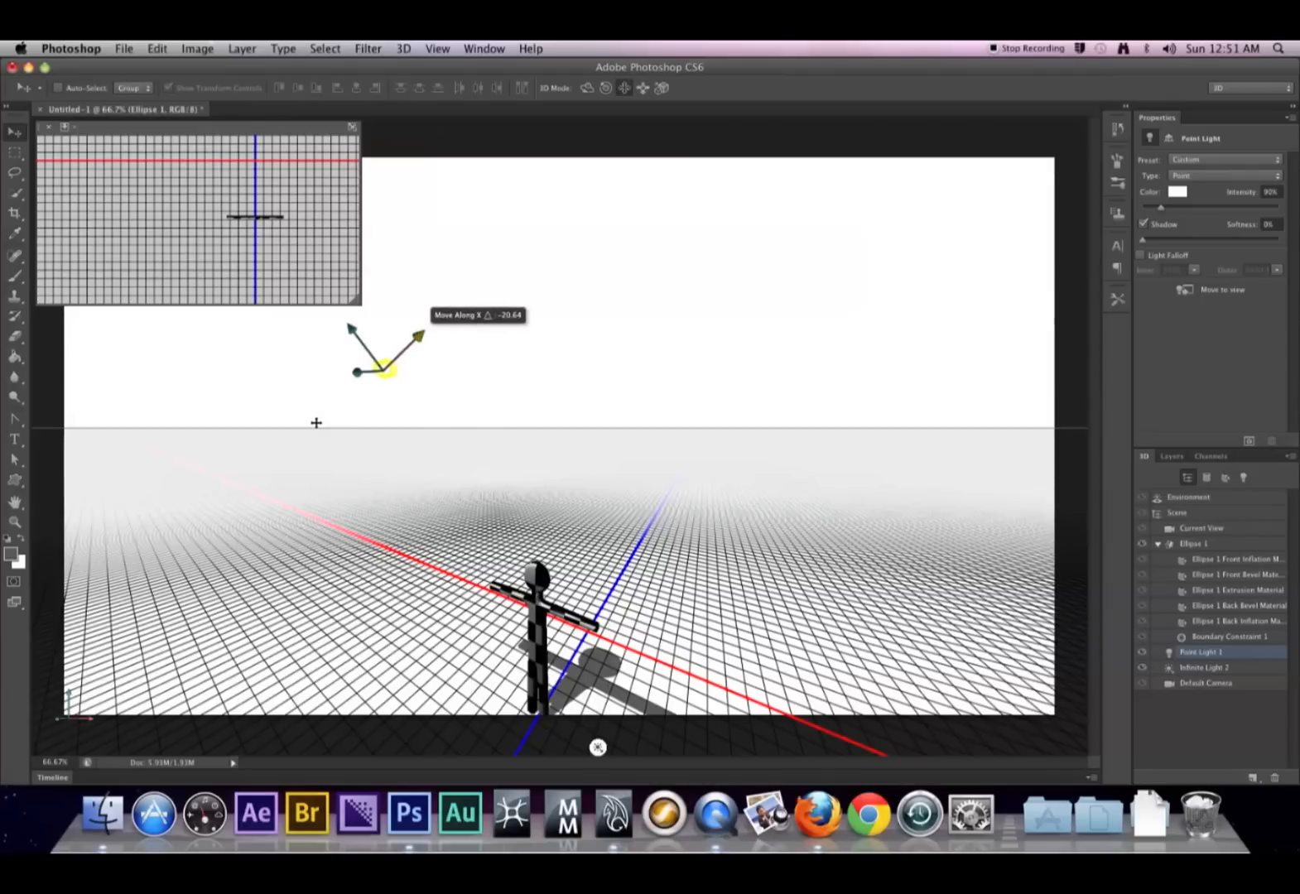
mouse_move(365, 344)
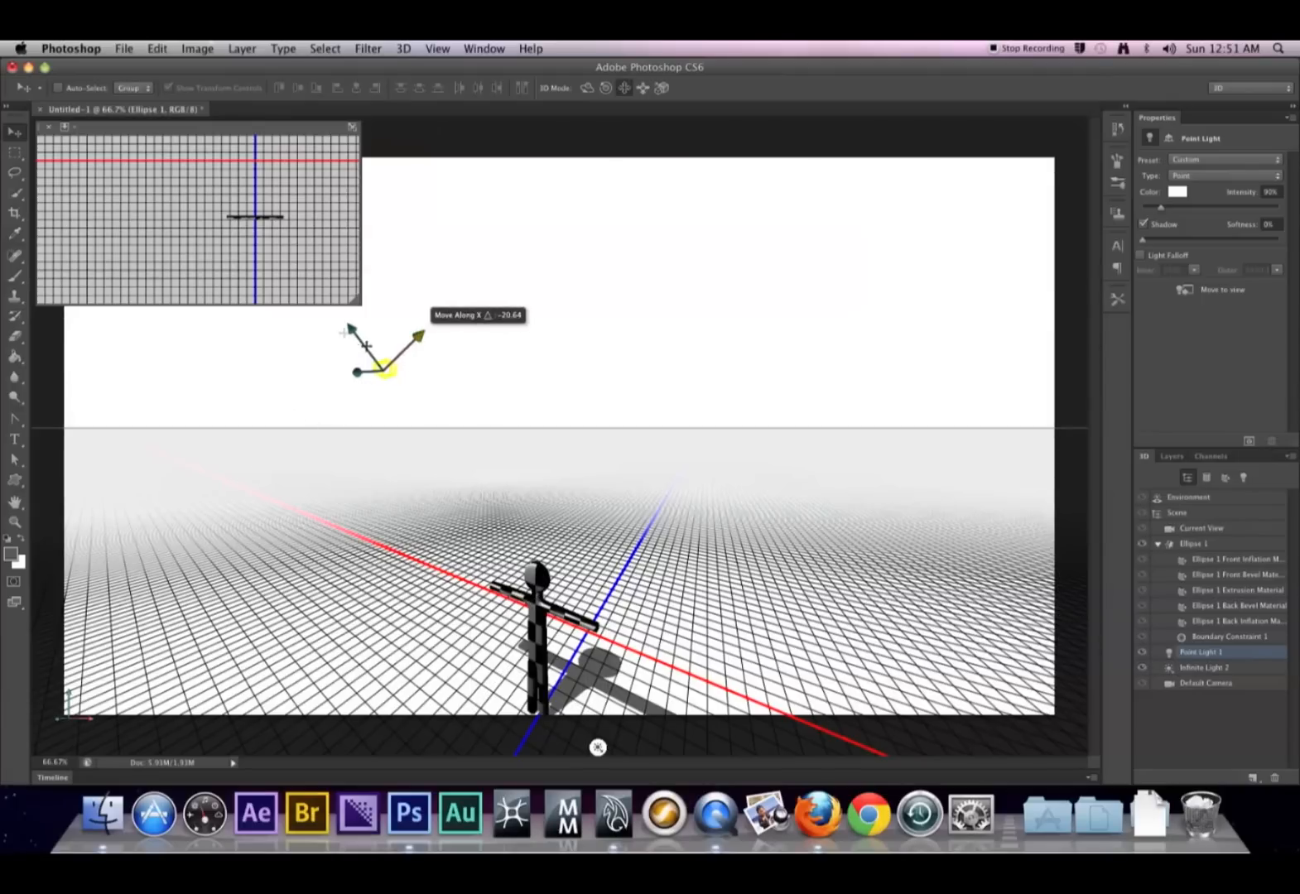
drag(386, 348, 377, 377)
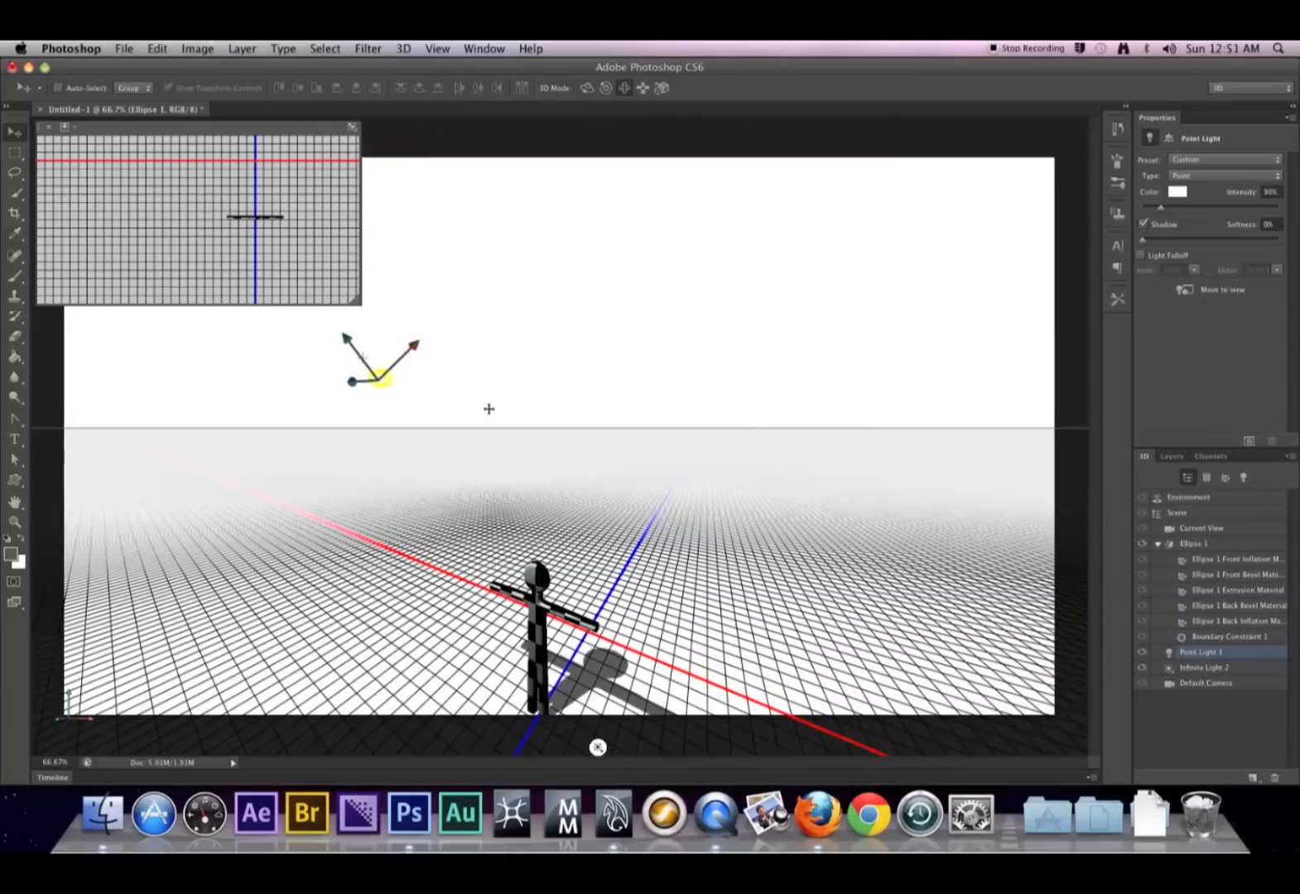
mouse_move(412, 344)
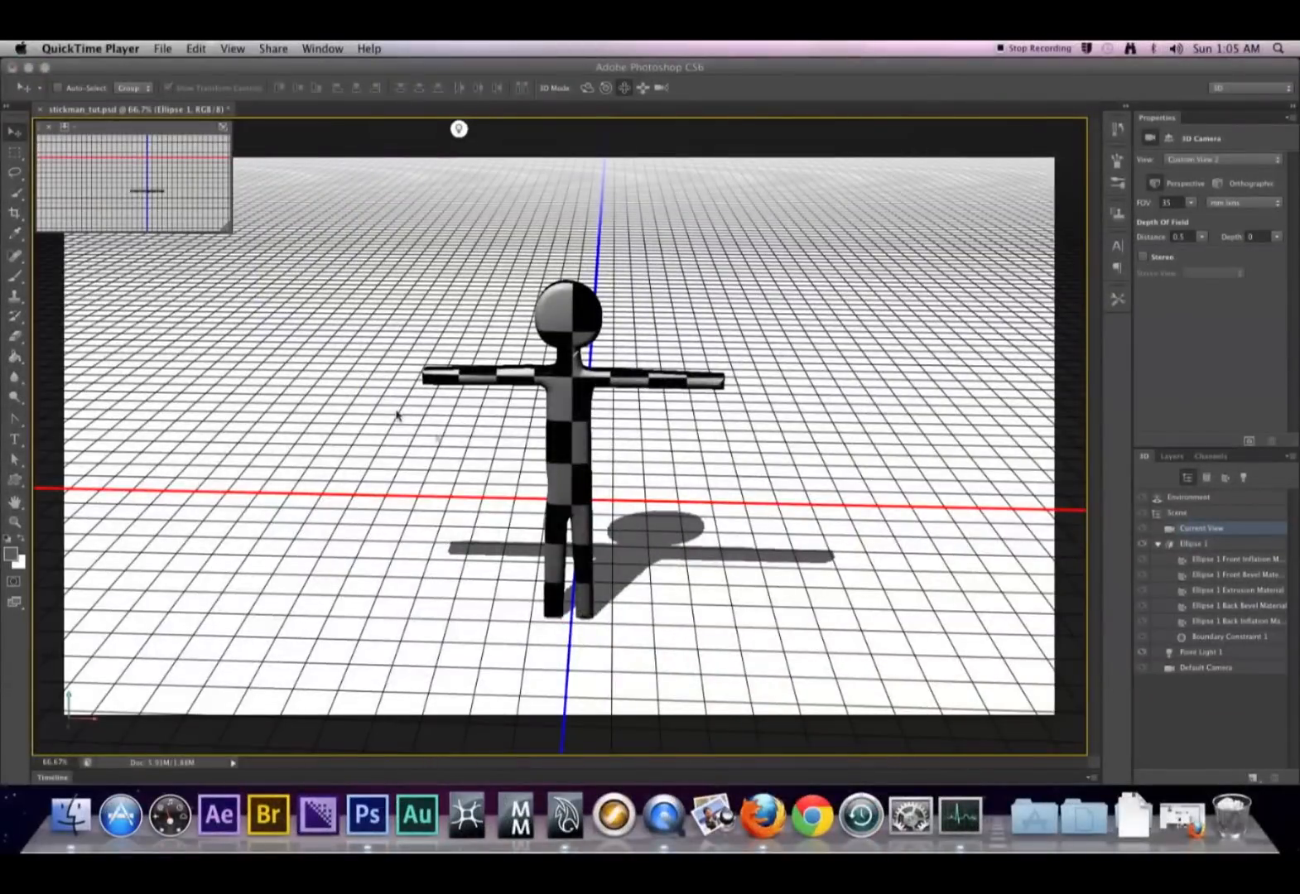
mouse_move(453, 439)
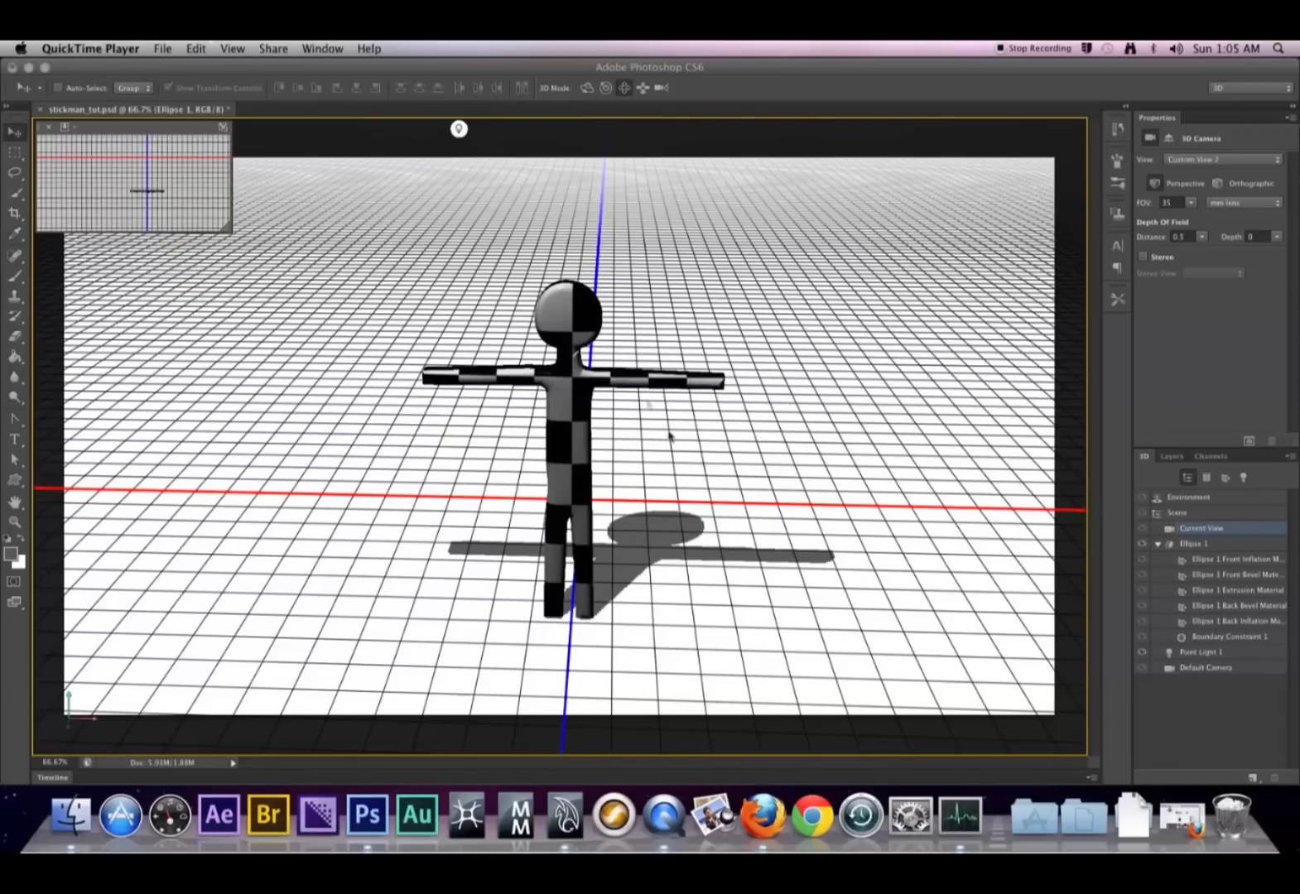
mouse_move(908, 561)
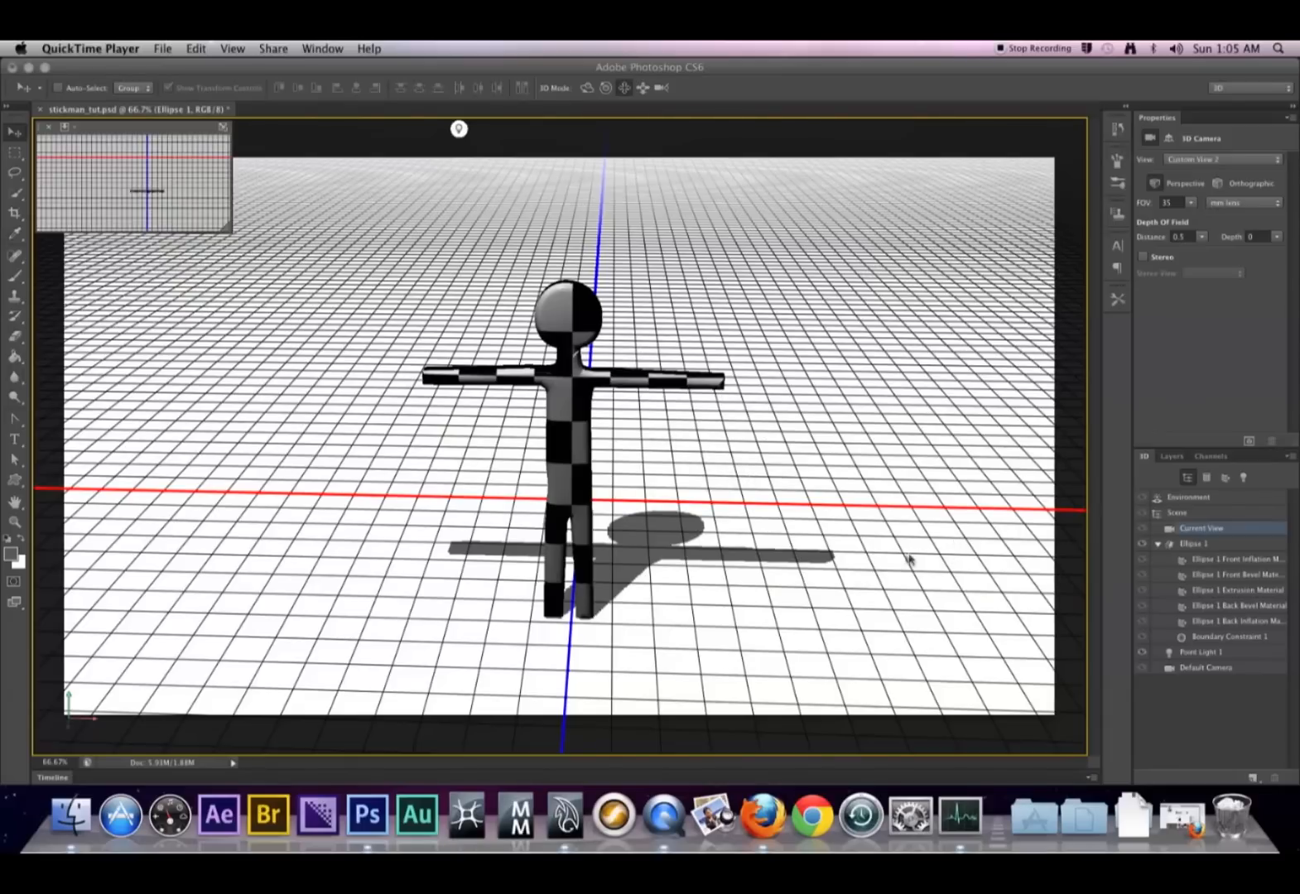
mouse_move(643, 452)
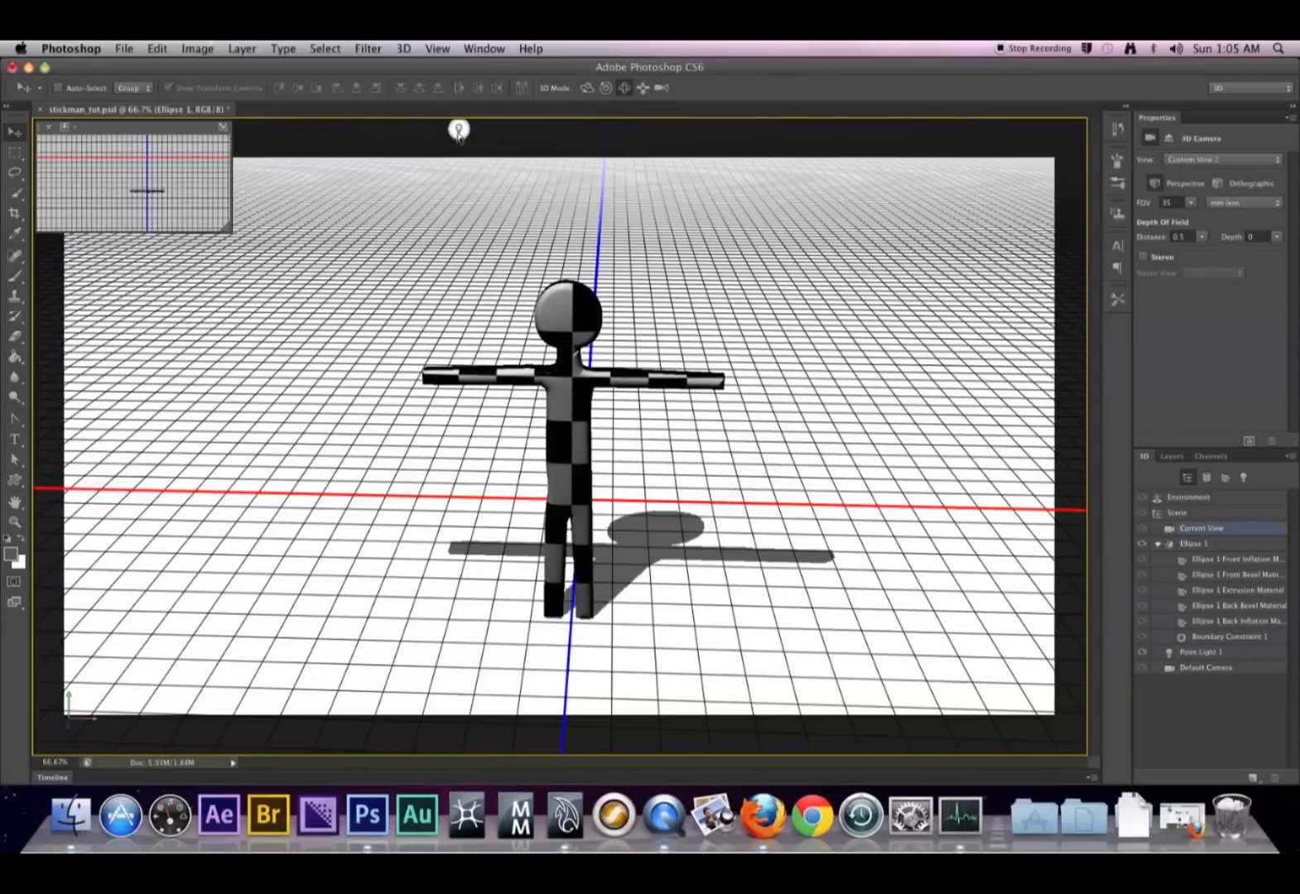
Step: Drag Point Light 1 in the viewport to lengthen the stickman's shadow
click(1201, 653)
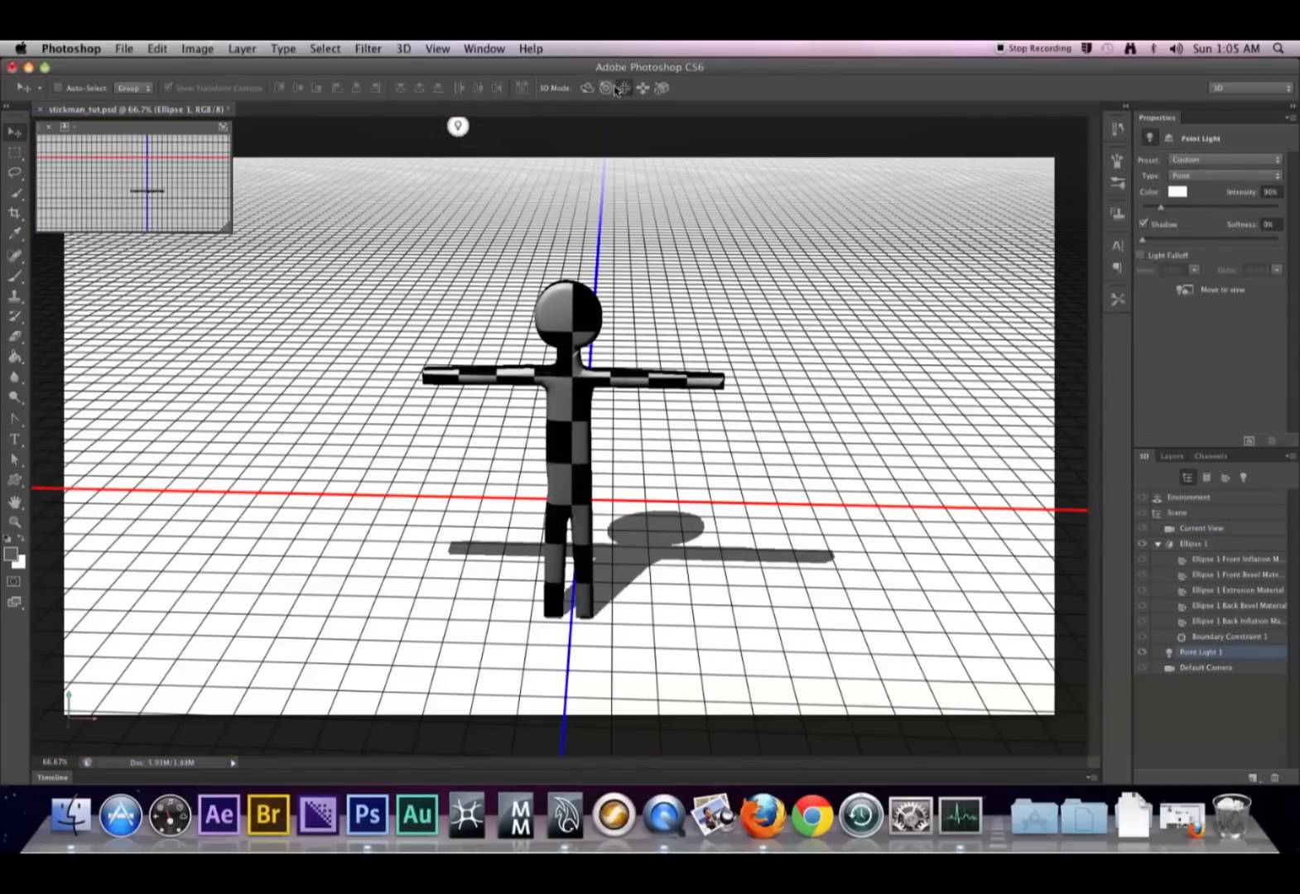
drag(458, 125, 301, 148)
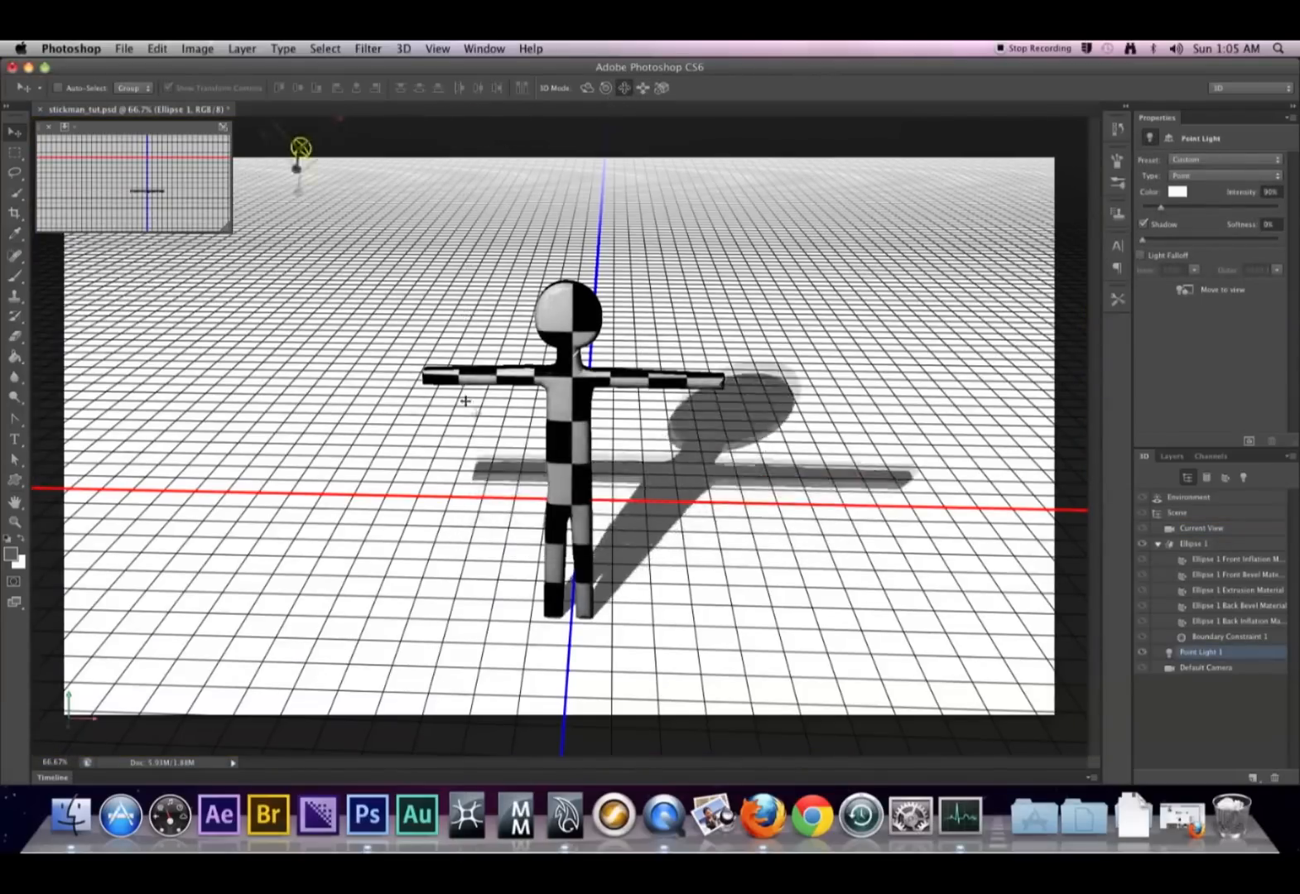
drag(300, 144, 227, 360)
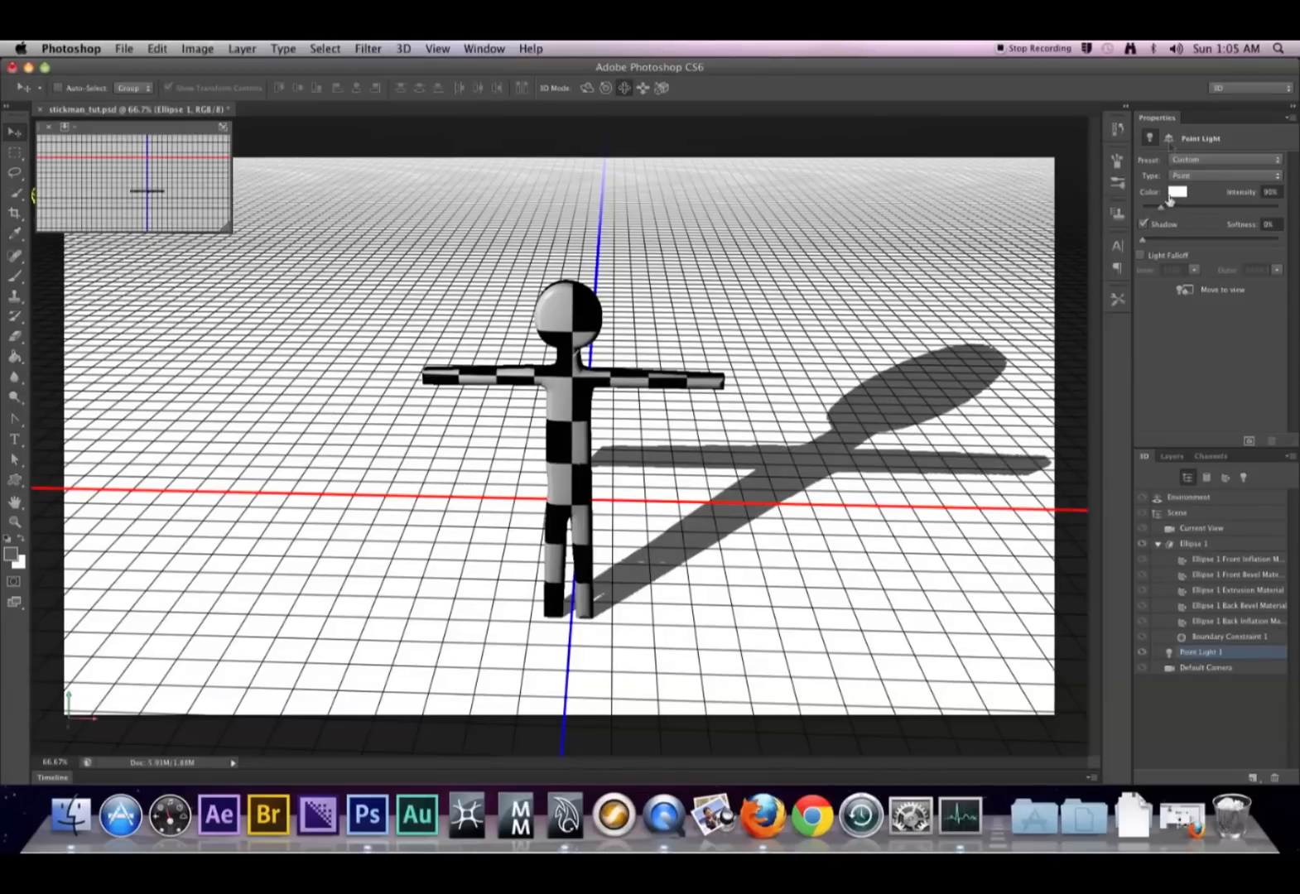
Step: Set the point light's Z position to 1800 and Y to 1500
click(1169, 138)
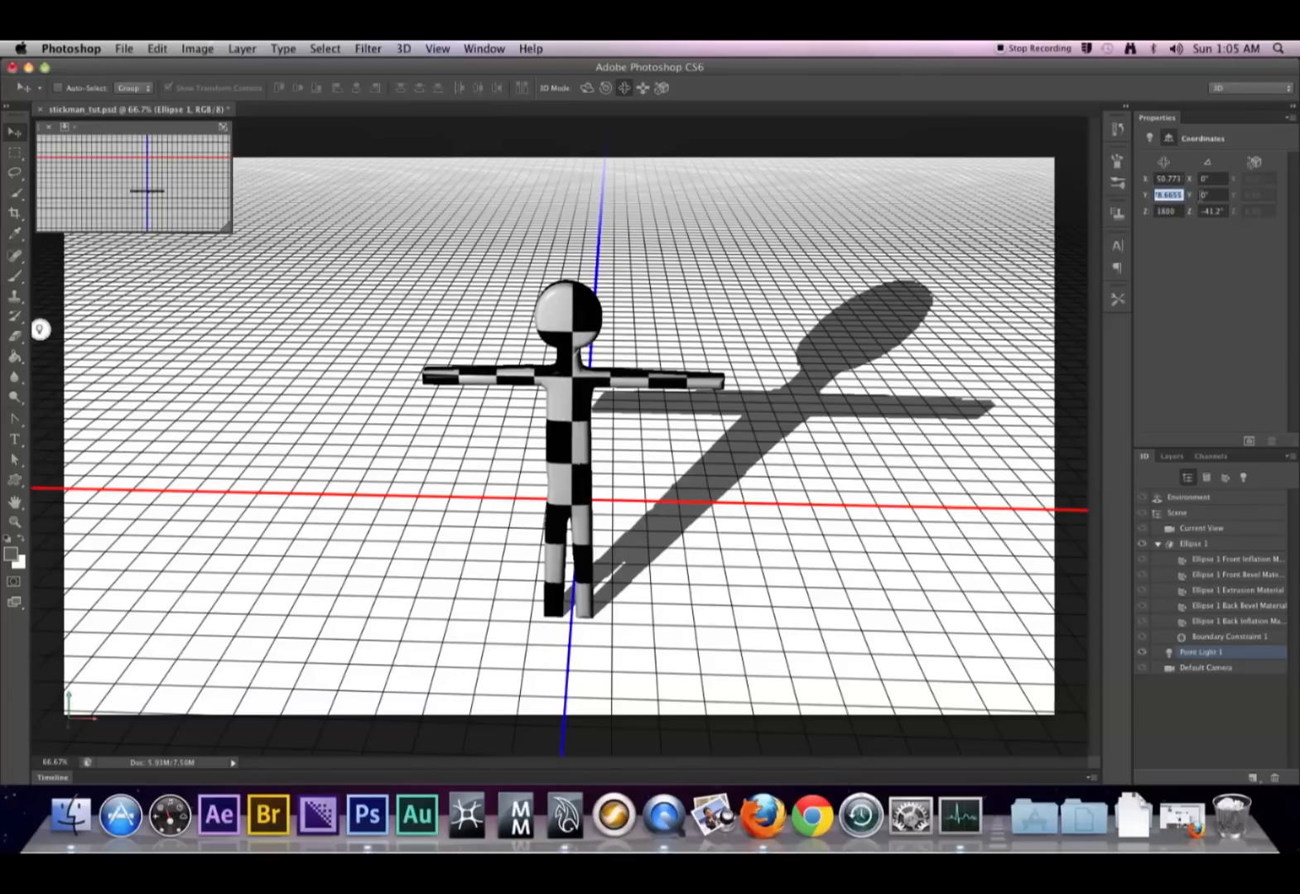
text(121)
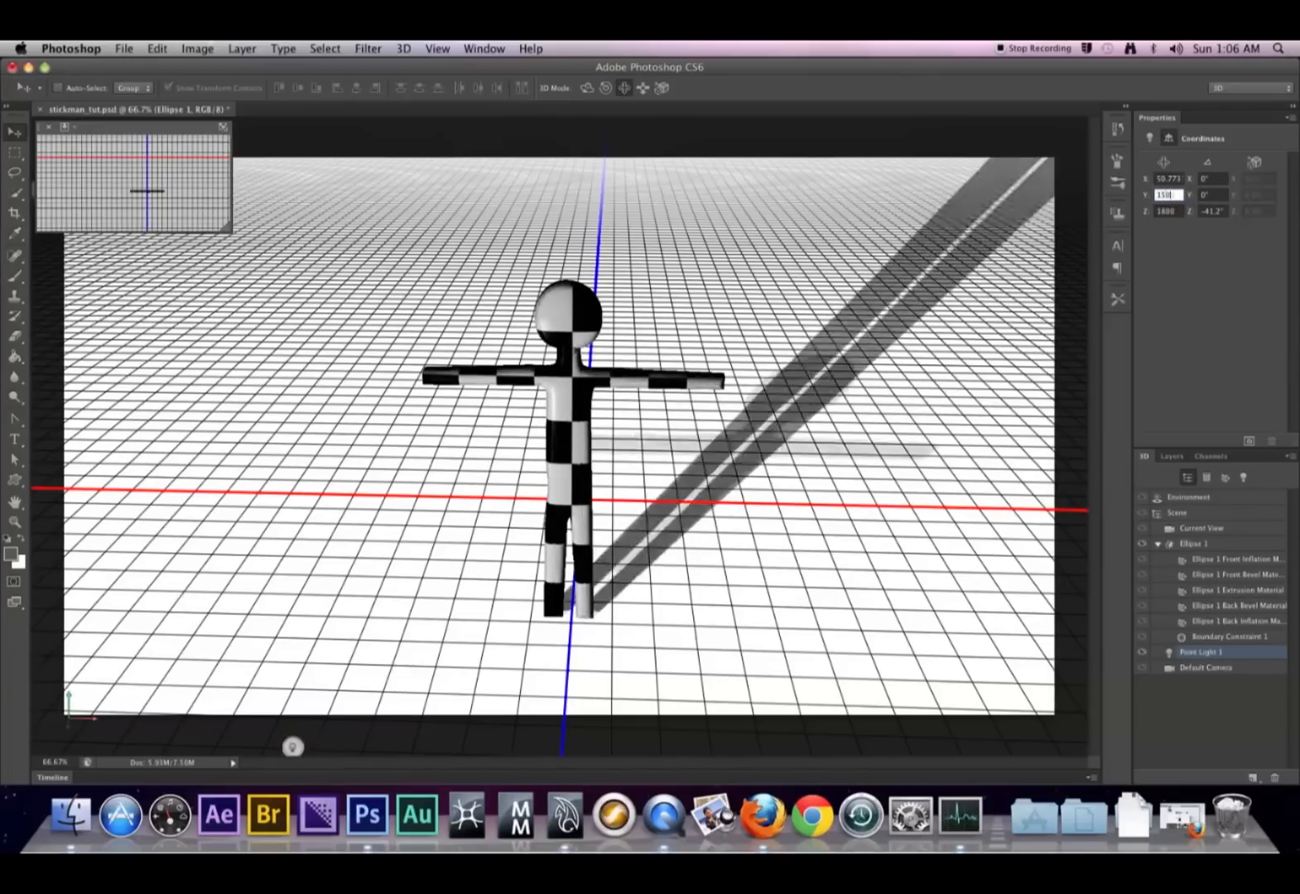
text(1500)
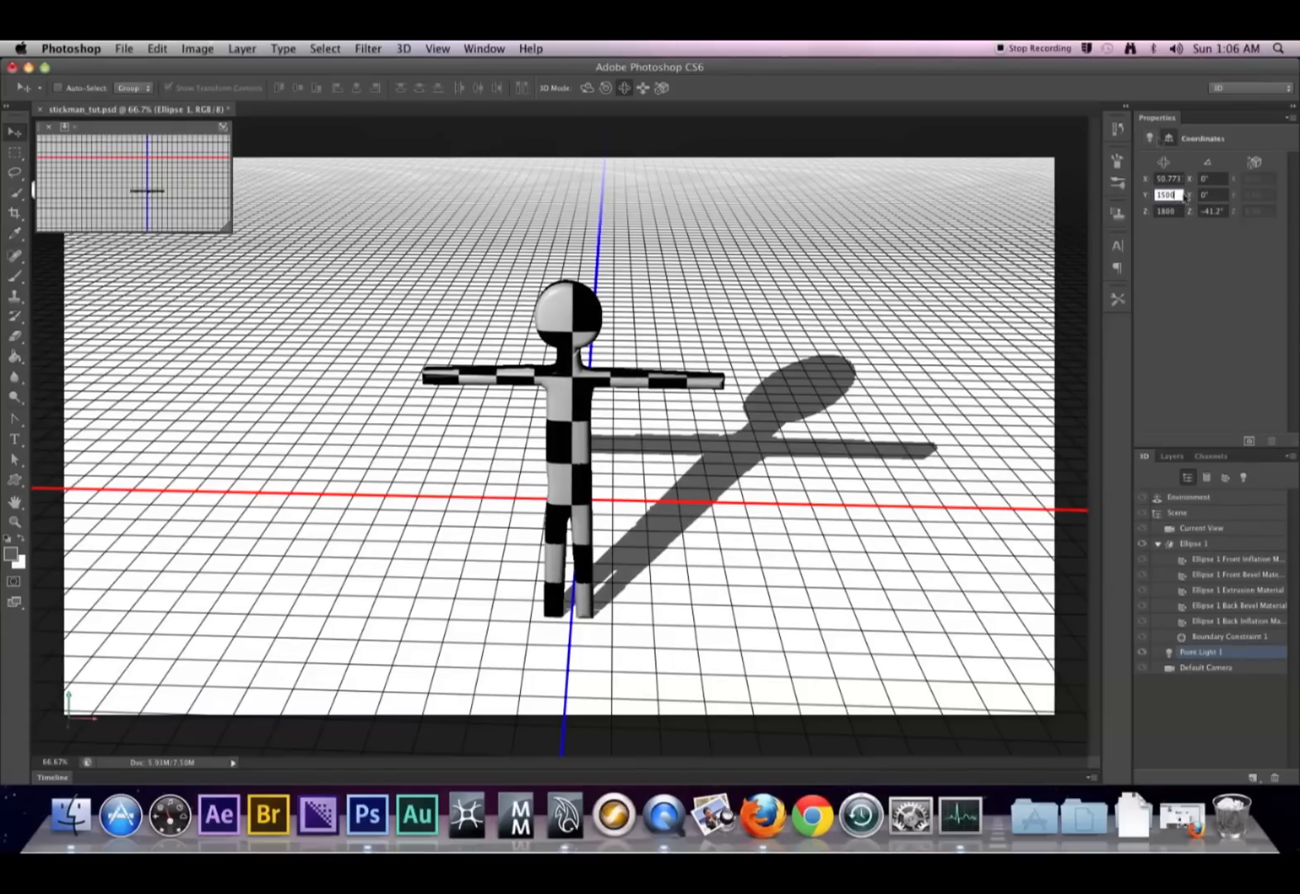
Step: Toggle Point Light 1's shadow off and back on, then set Softness to 16%
click(1203, 652)
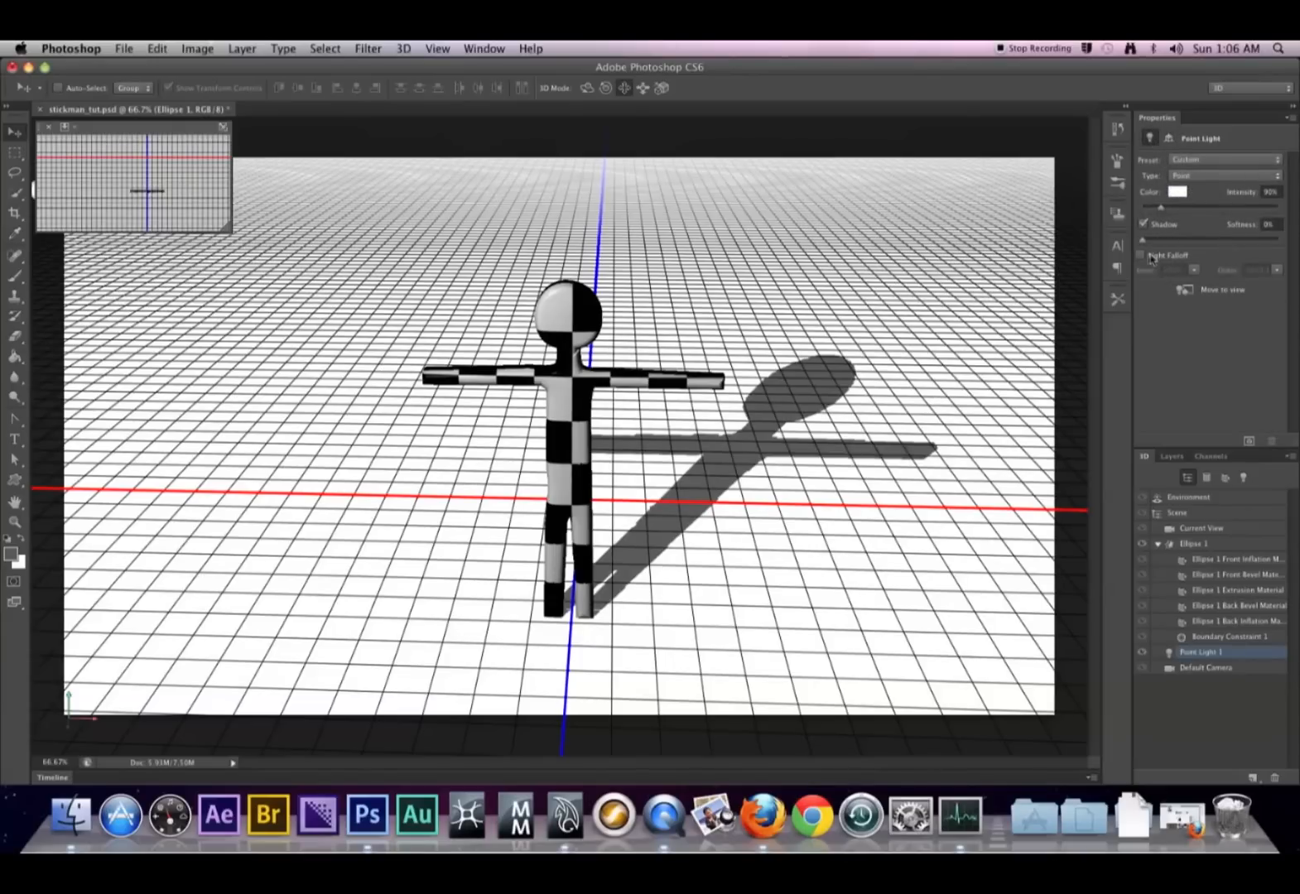
click(1144, 224)
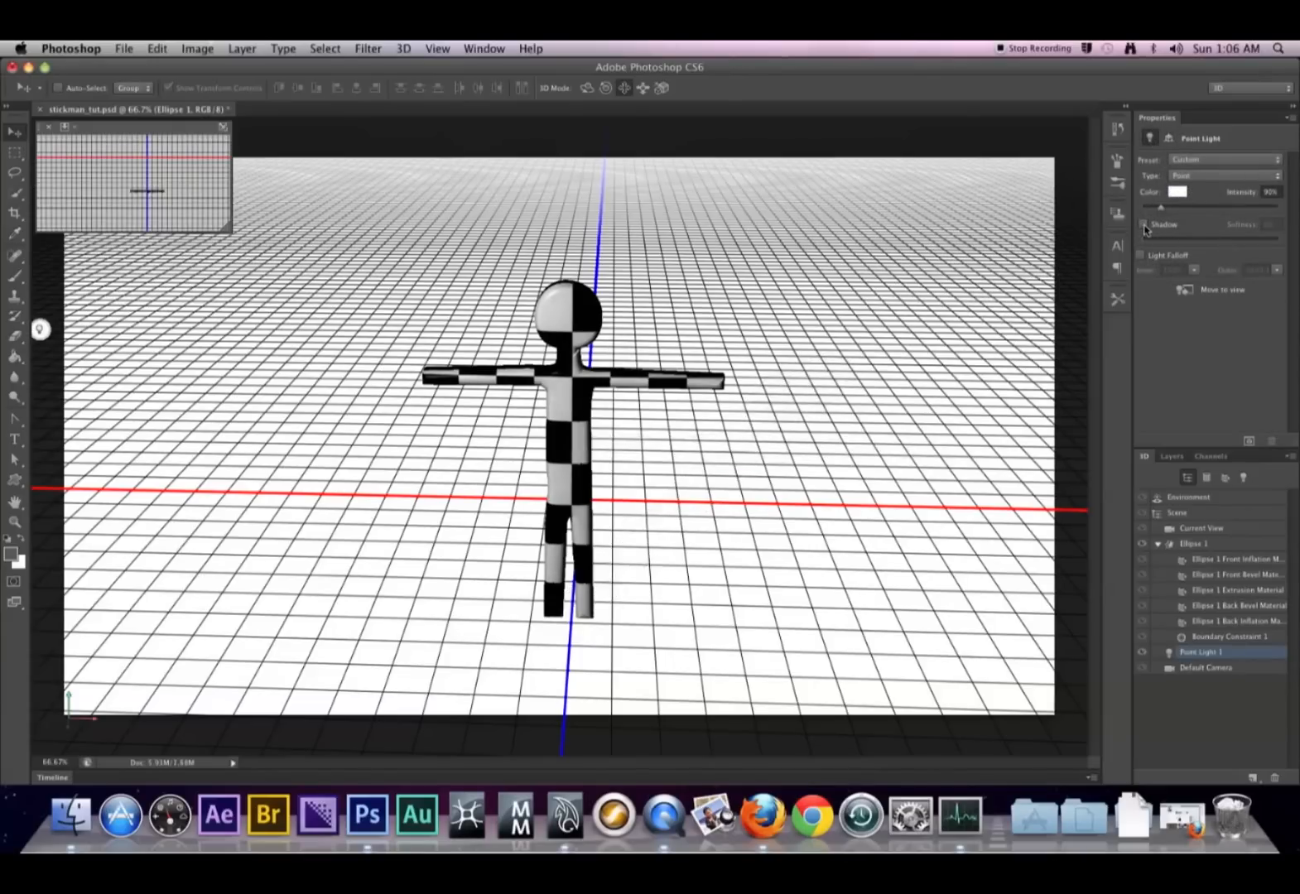
click(1143, 223)
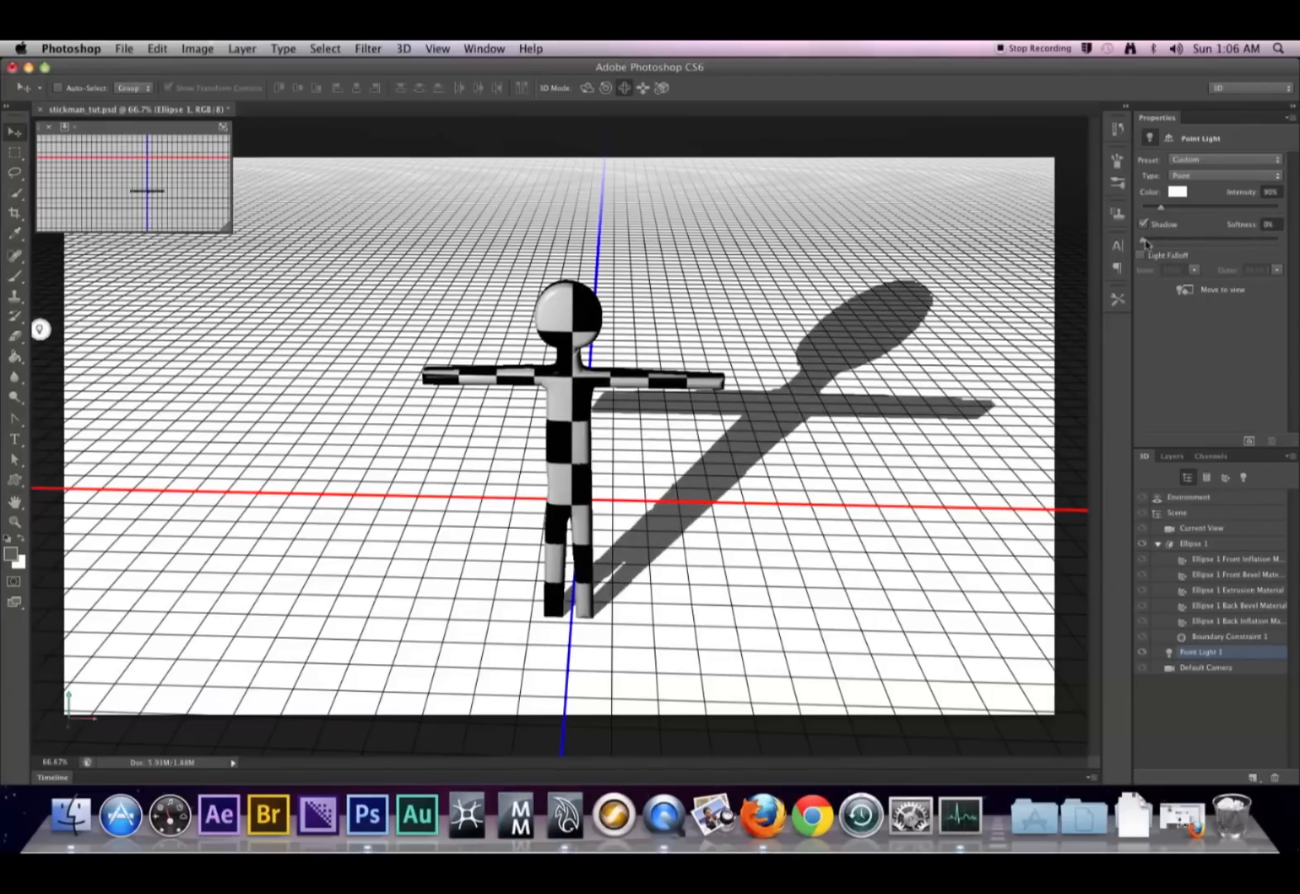
click(1270, 224)
text(18)
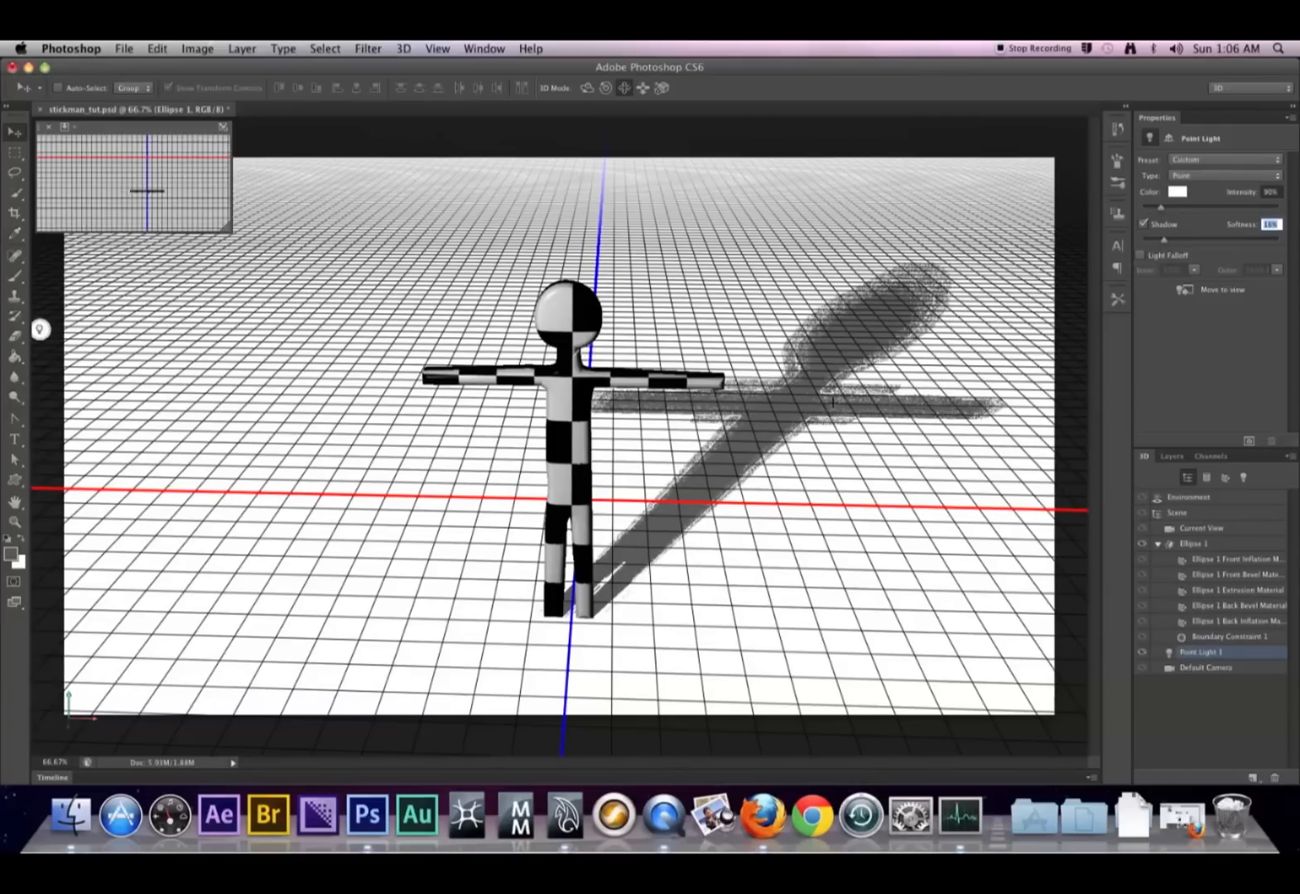
mouse_move(1181, 261)
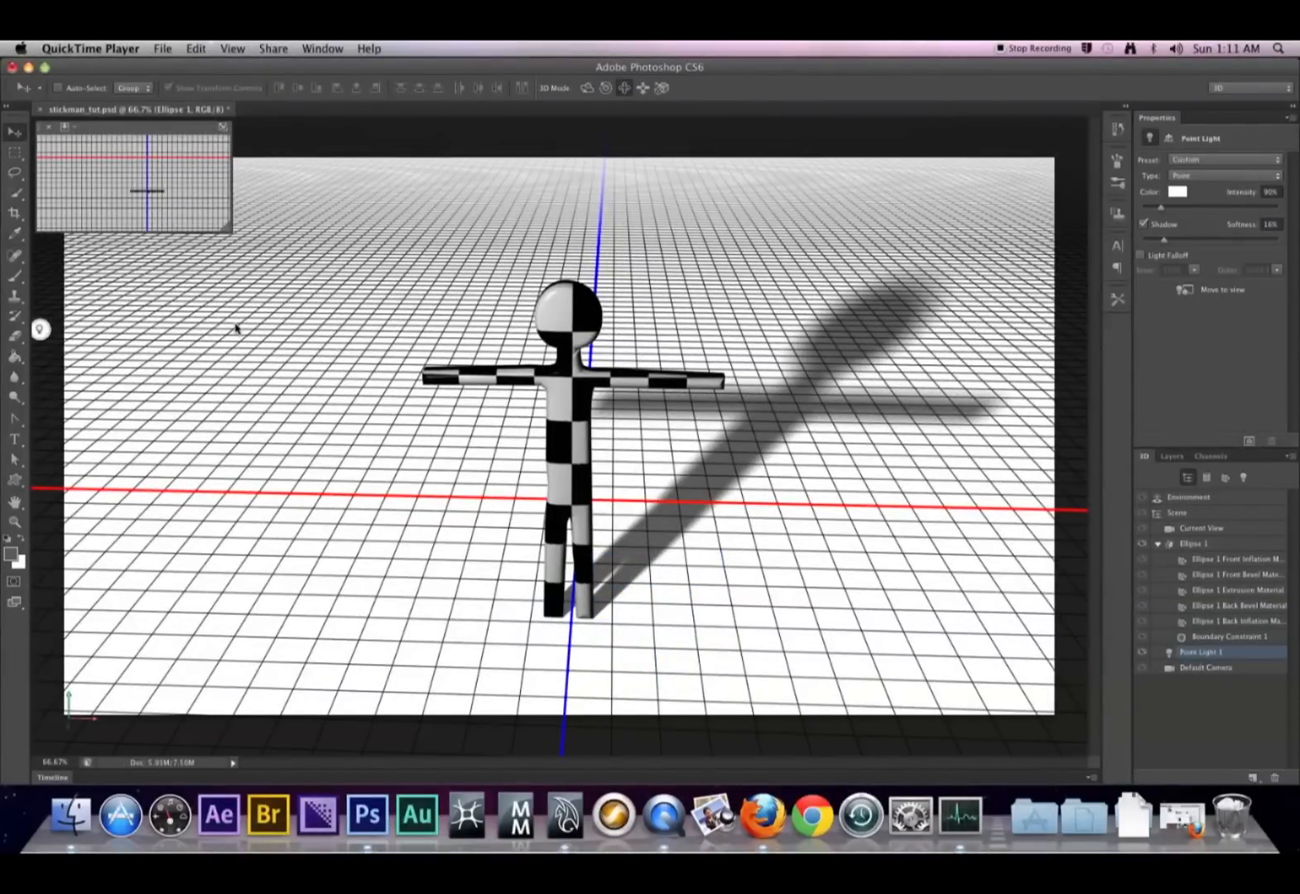
mouse_move(422, 415)
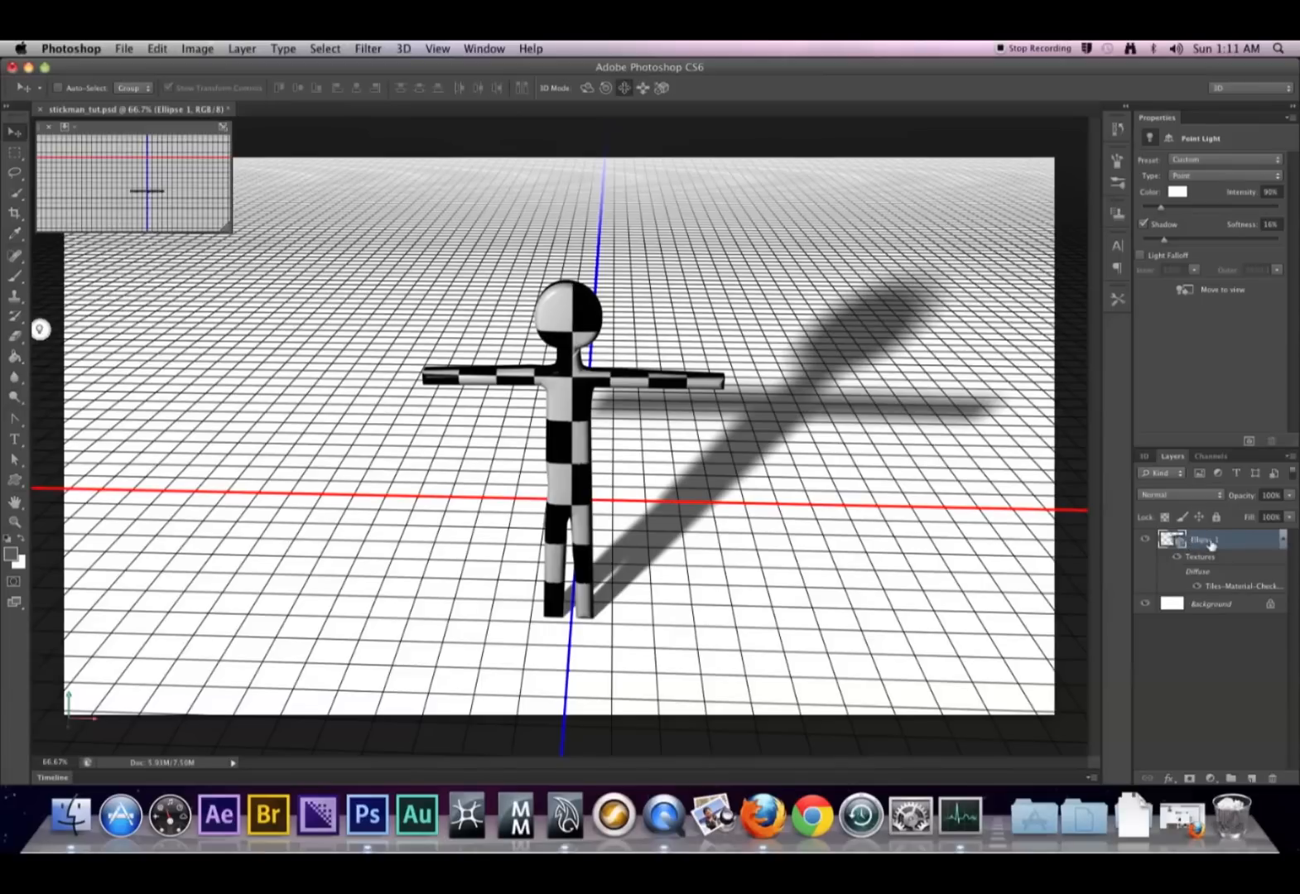
Step: Save the render as stickman_render.jpg on the Desktop at Maximum JPEG quality
right_click(1219, 540)
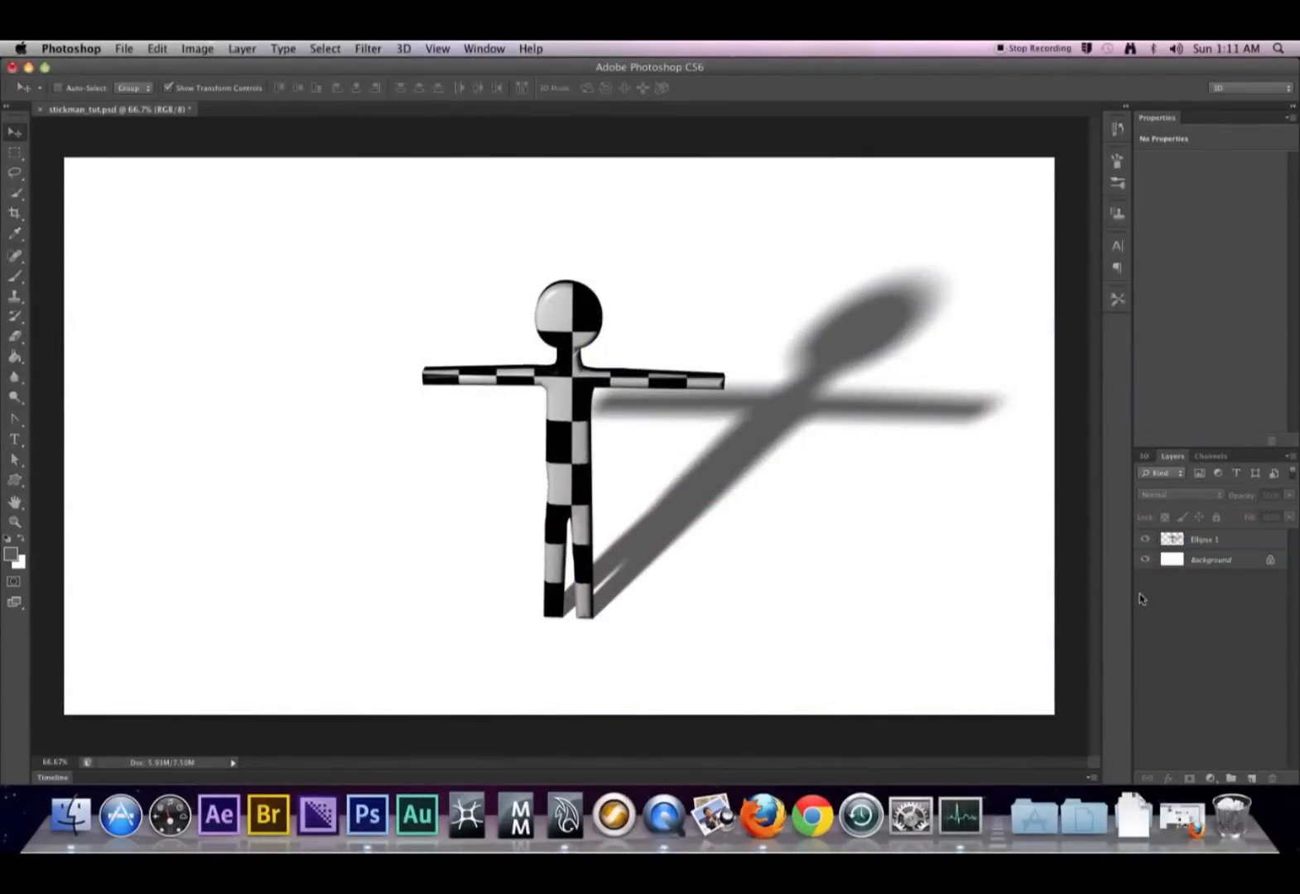
mouse_move(1202, 568)
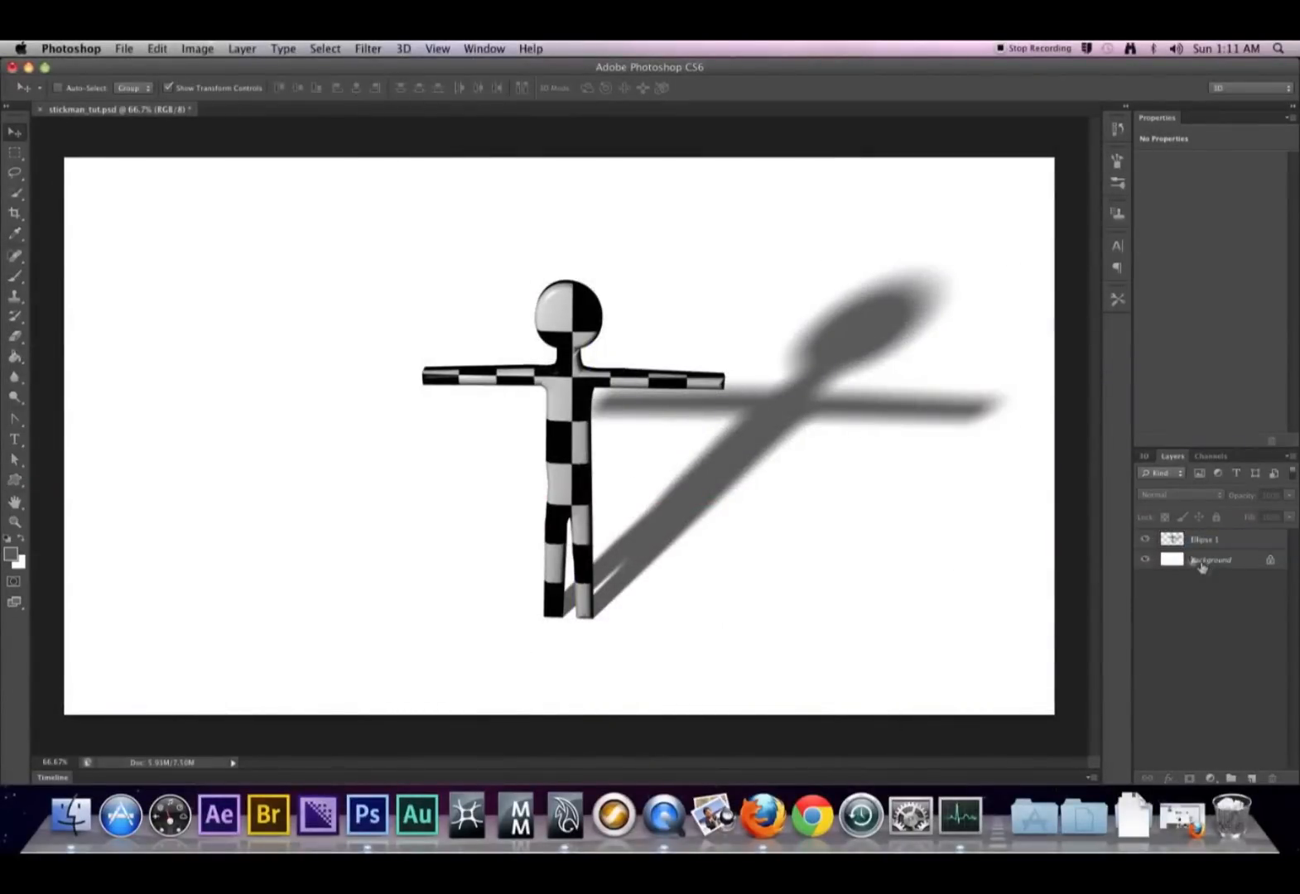
click(123, 48)
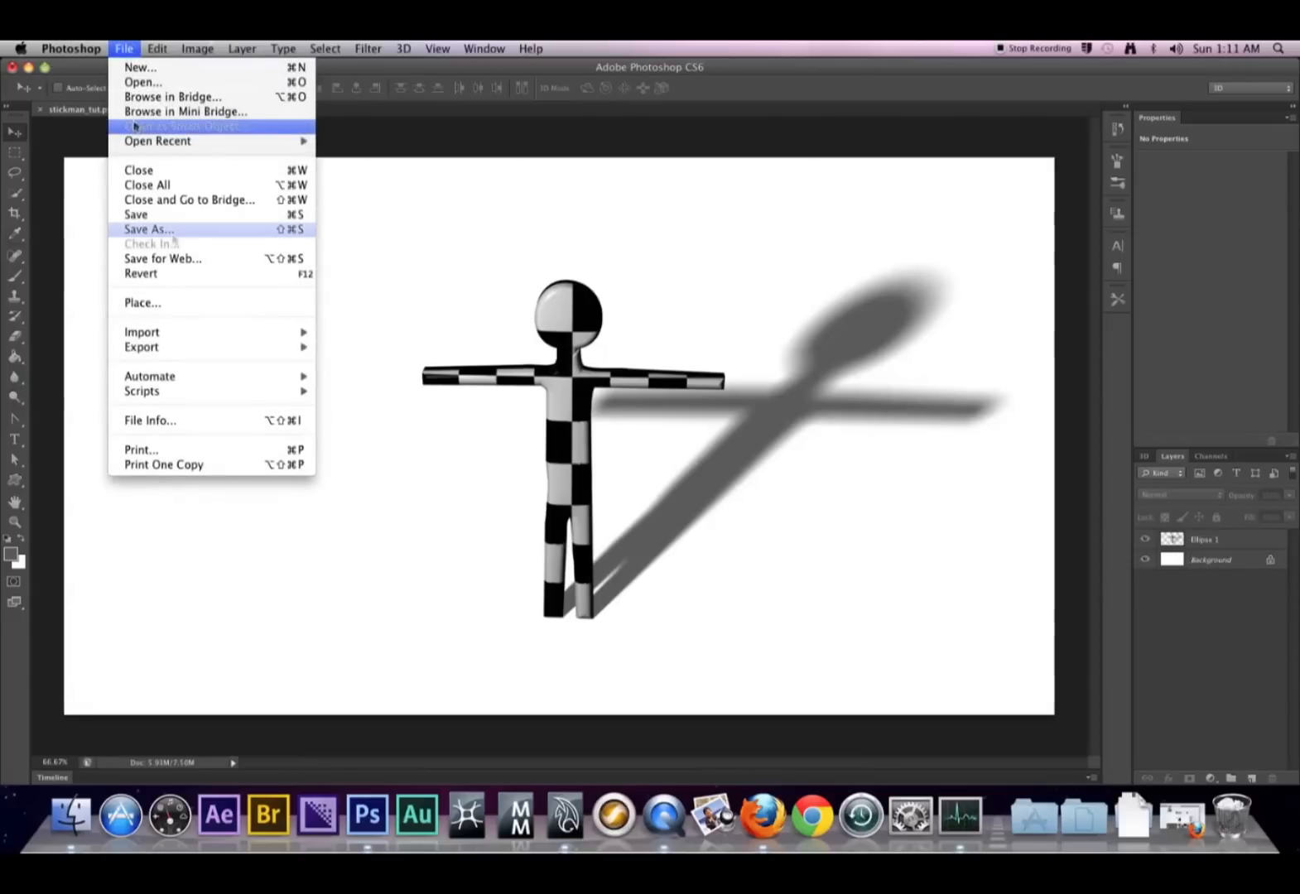
click(148, 229)
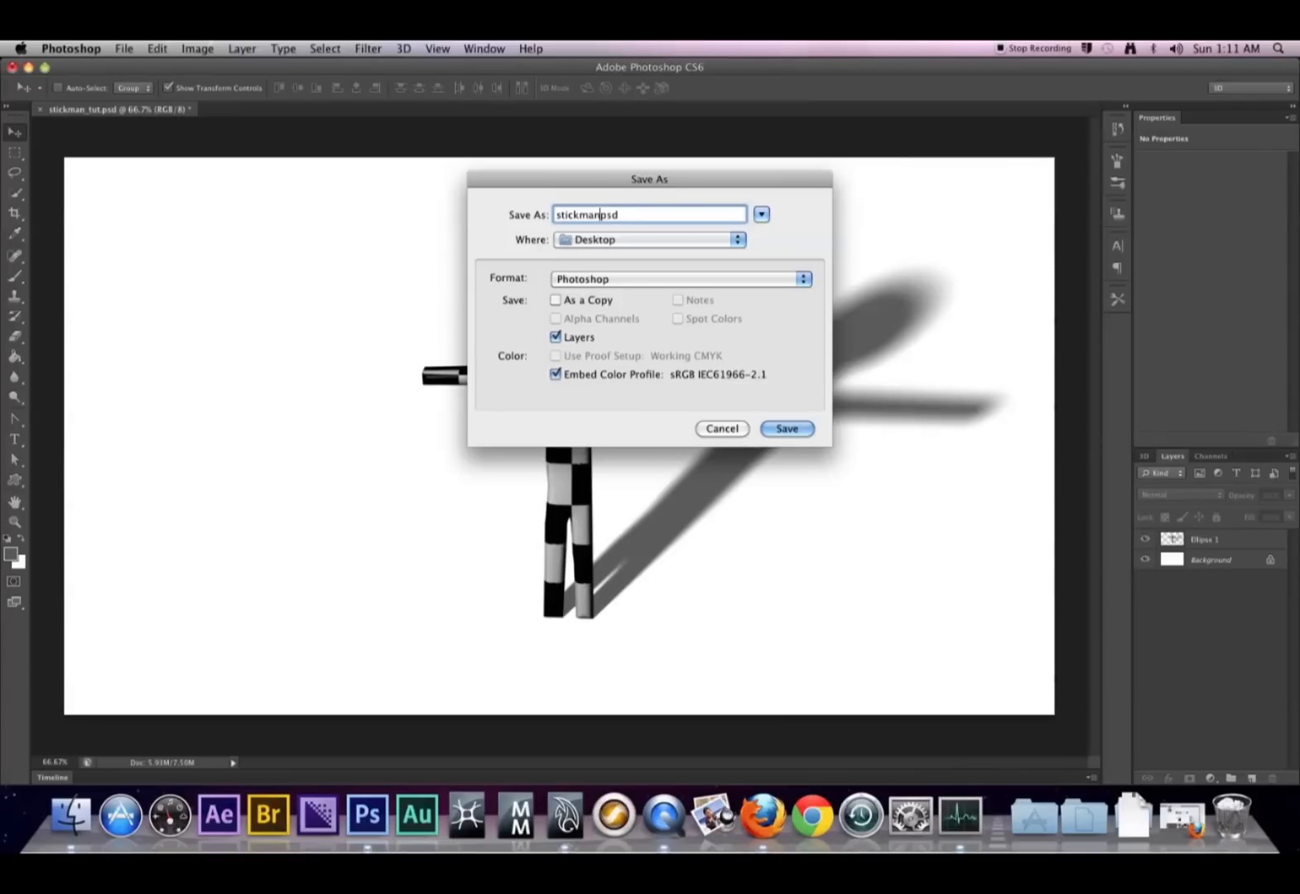
click(679, 278)
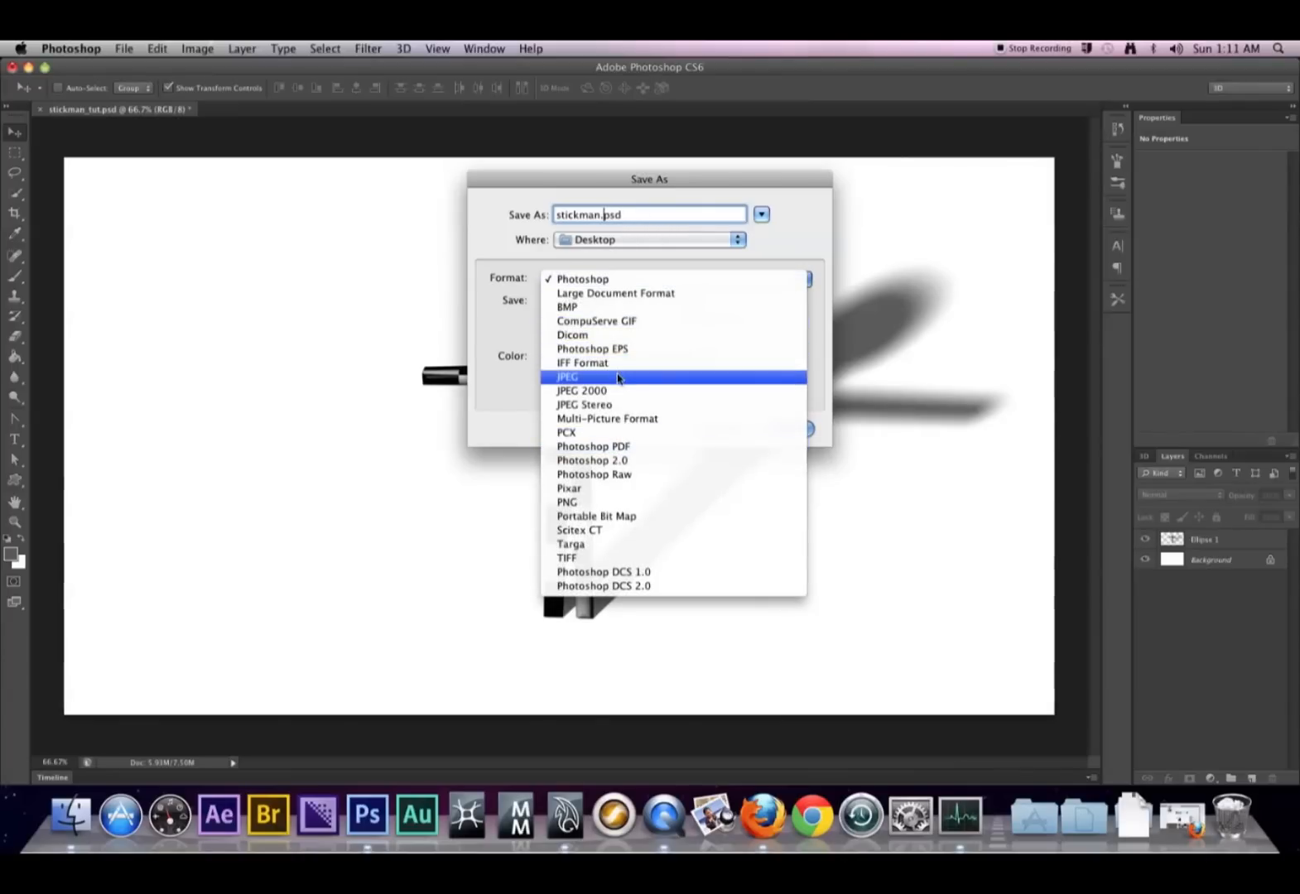
click(567, 376)
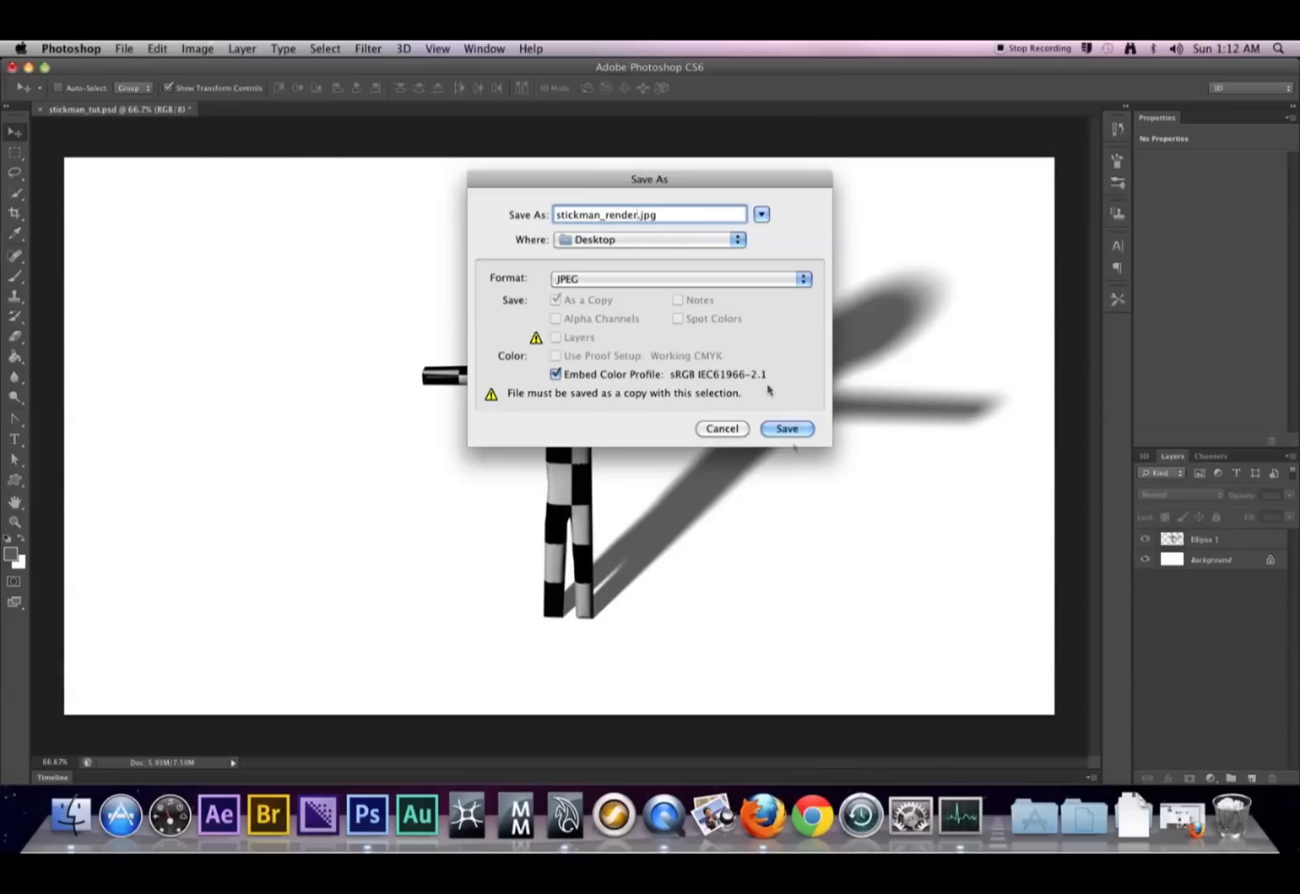
click(786, 428)
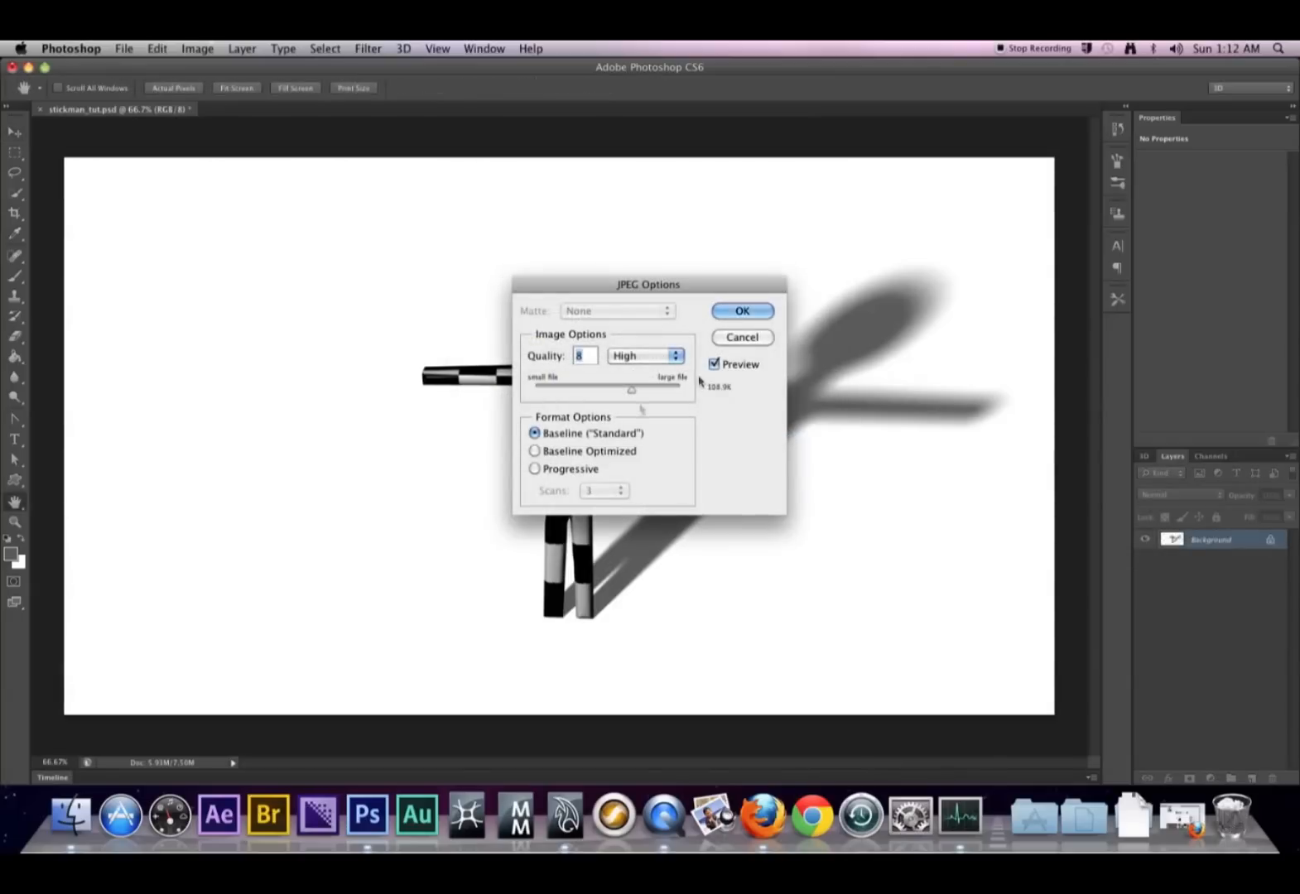
drag(632, 389, 676, 389)
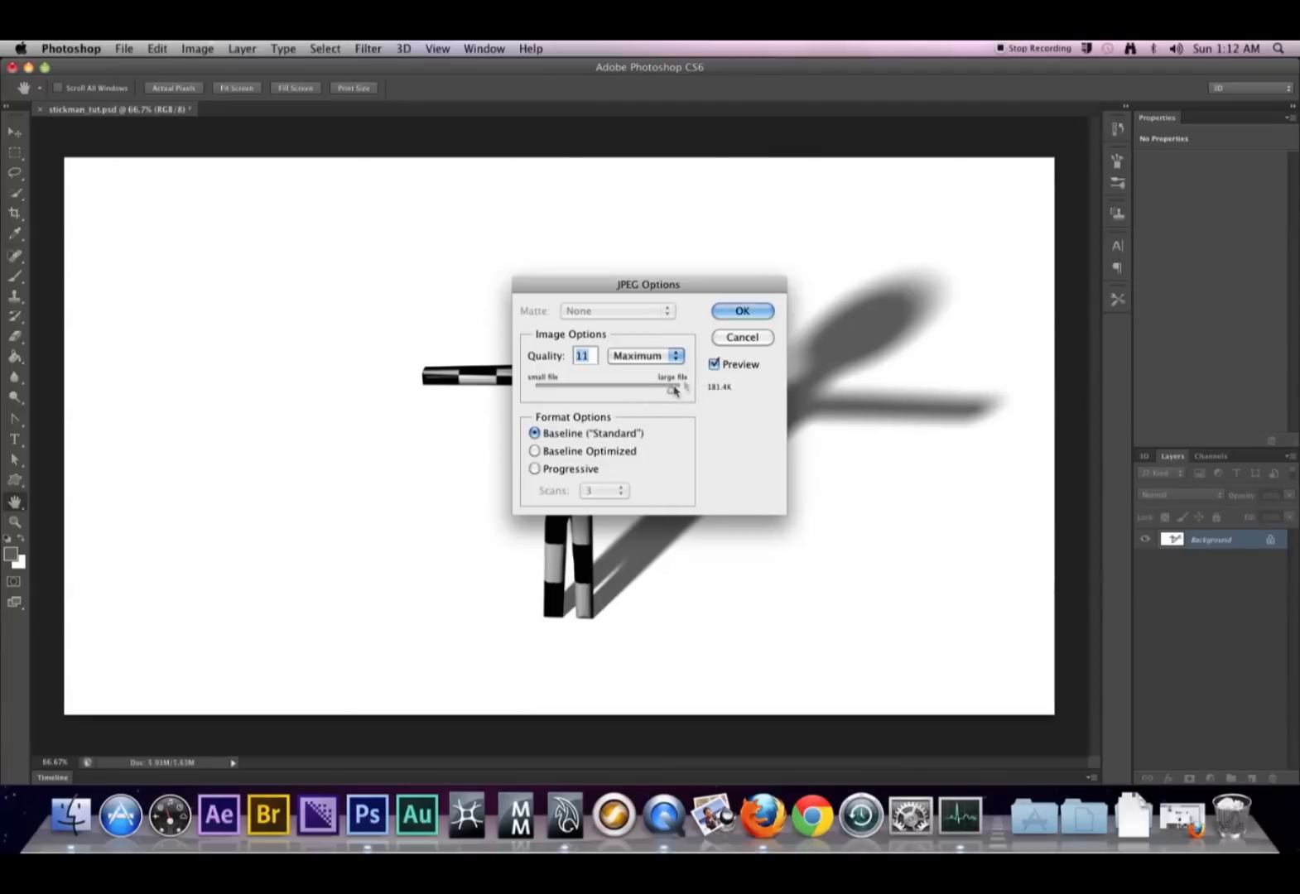
click(742, 311)
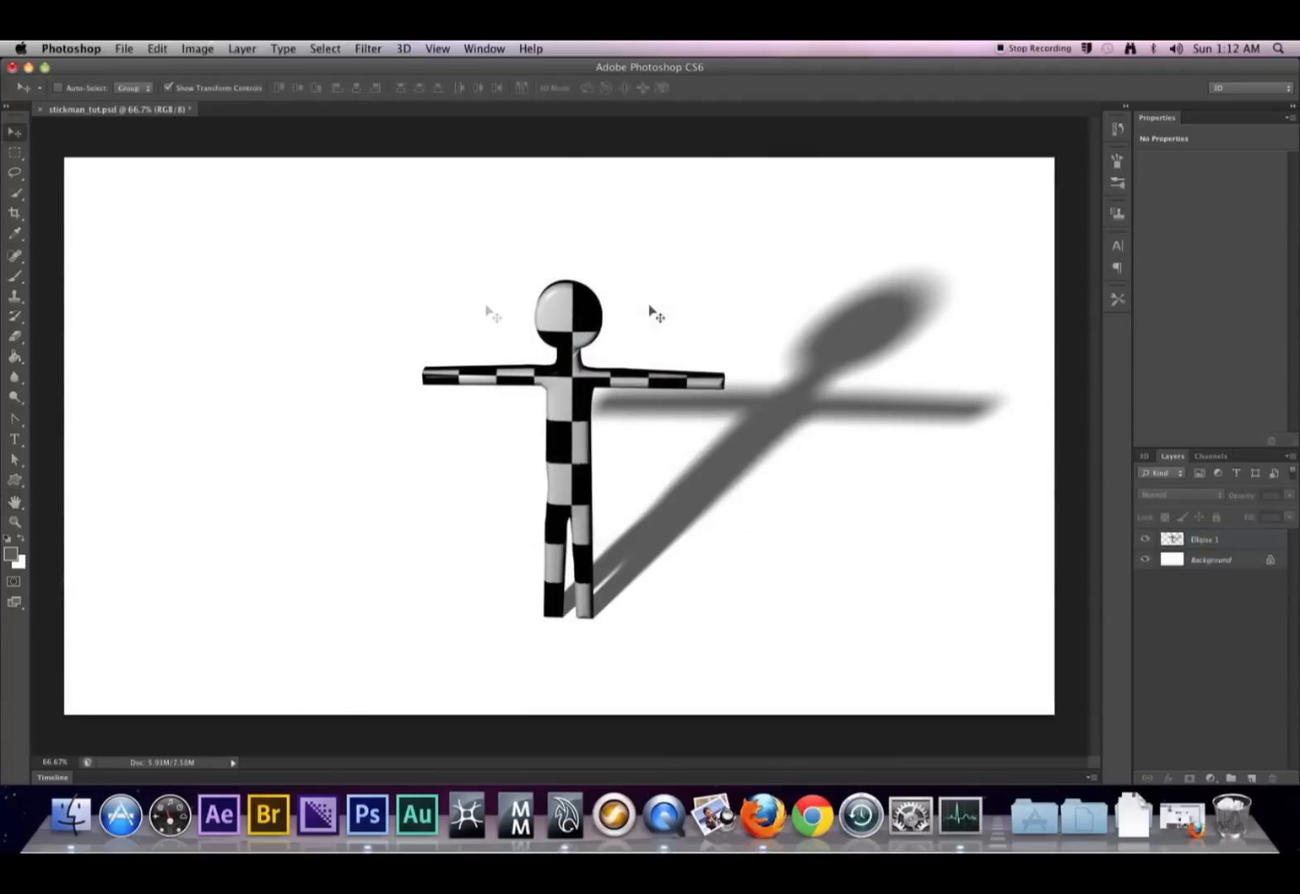
mouse_move(297, 274)
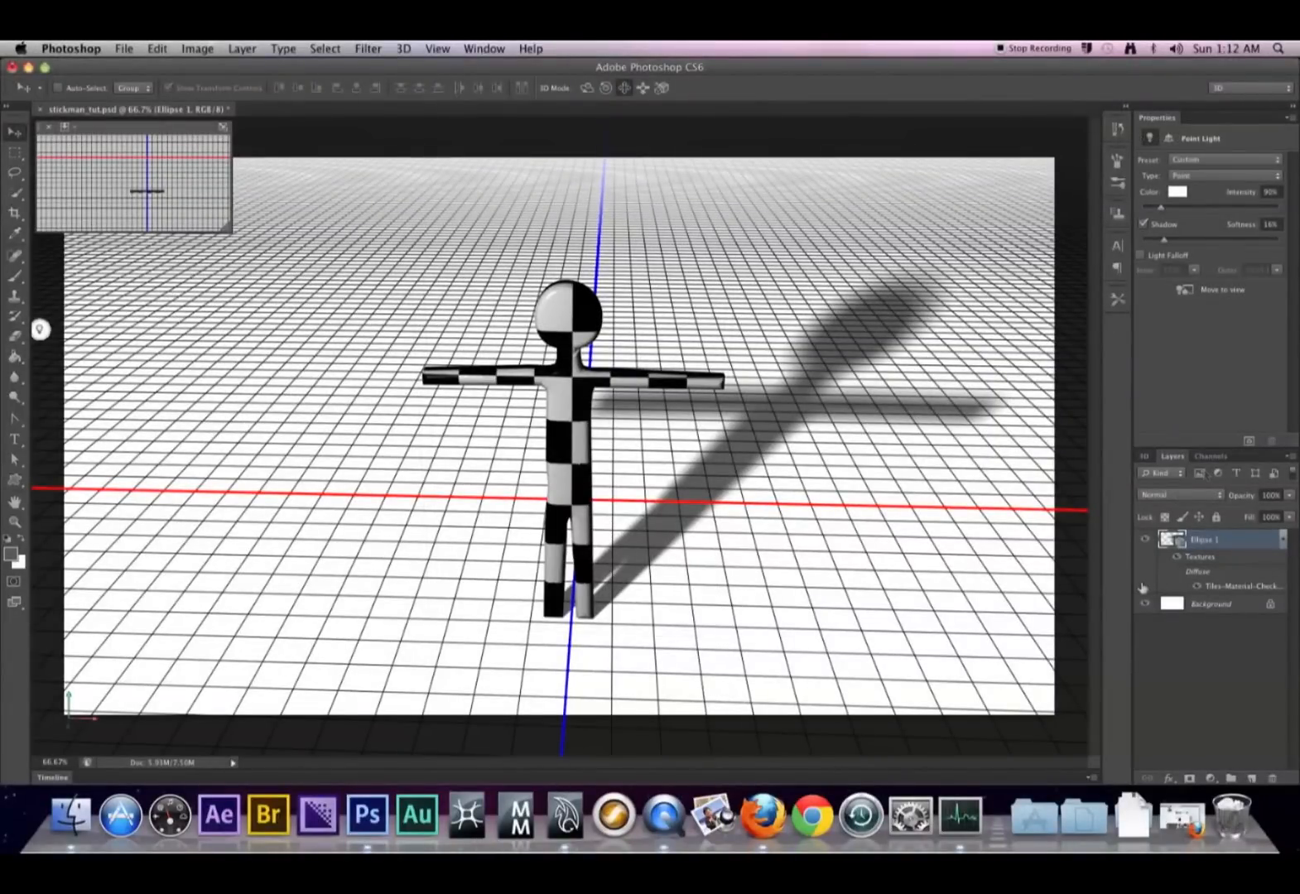
mouse_move(1172, 316)
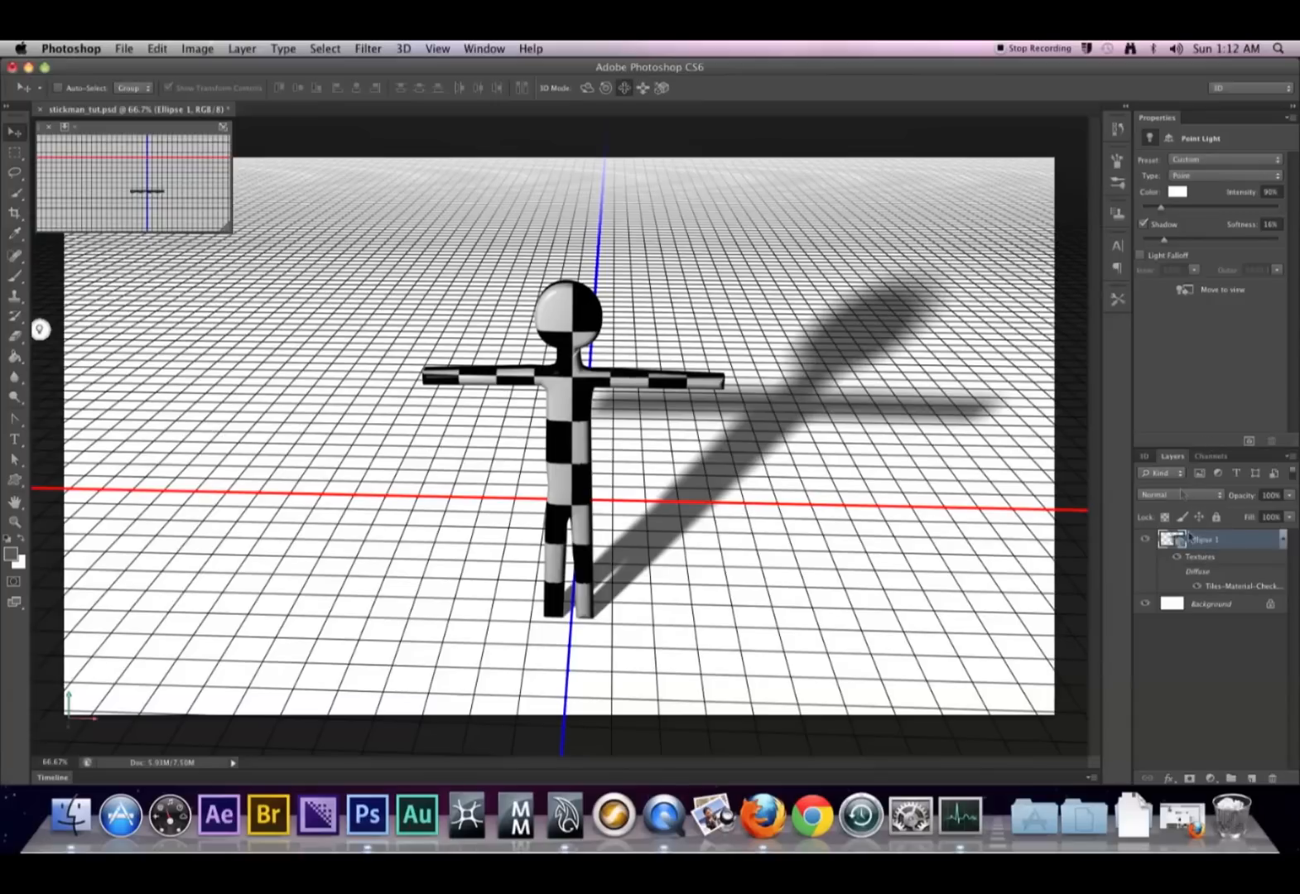
mouse_move(1163, 169)
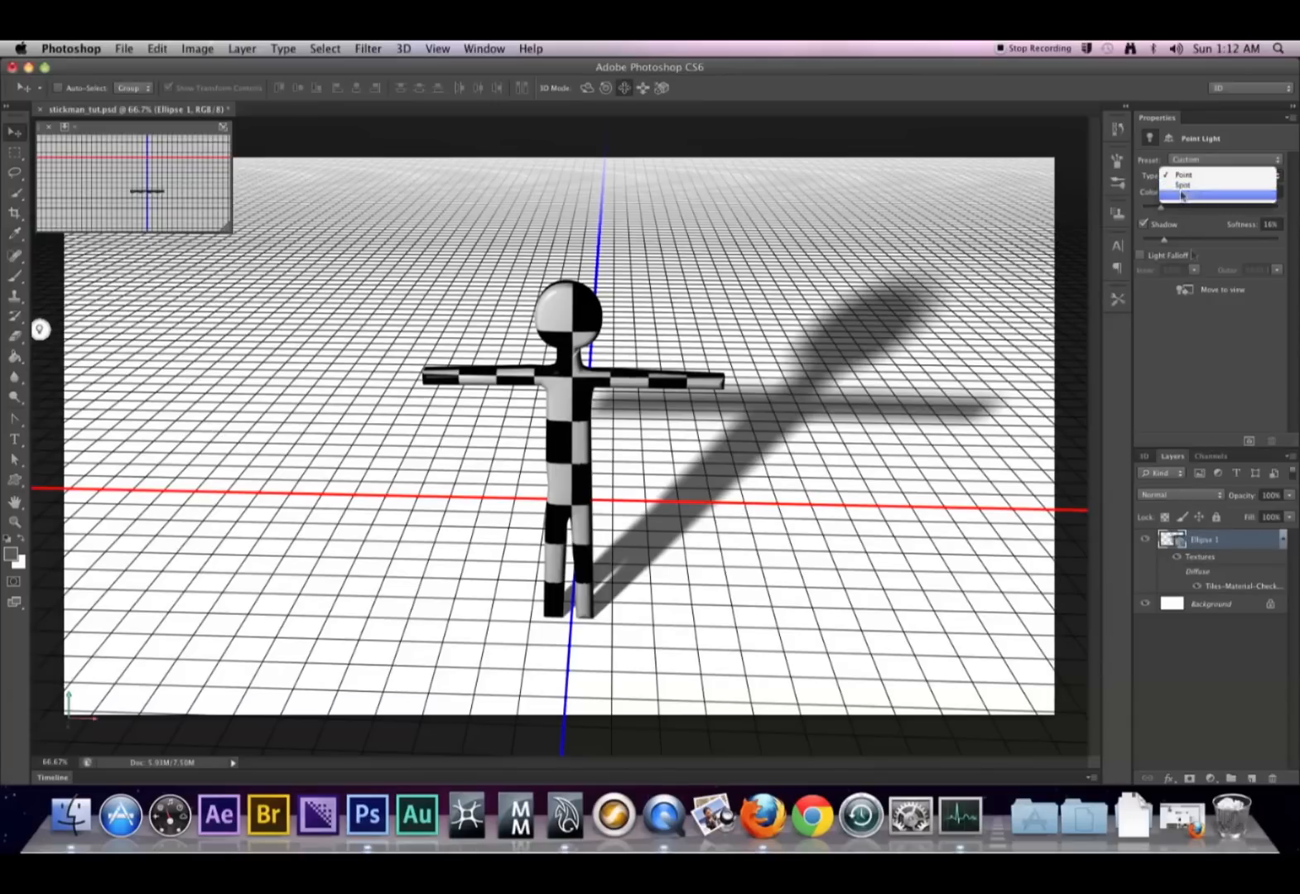
Step: Apply the Blue Lights preset, replacing the point light with three infinite lights
click(1181, 174)
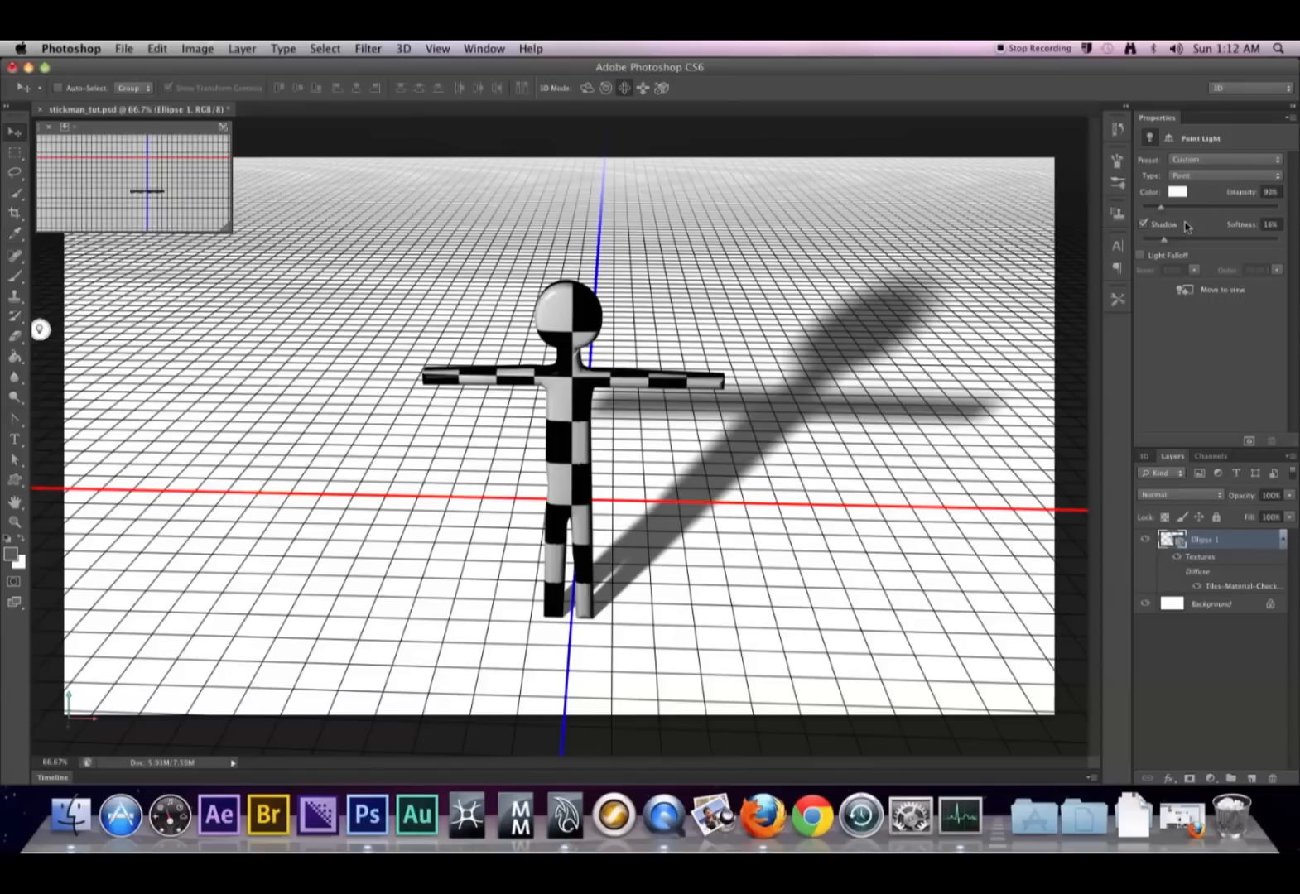
click(1225, 159)
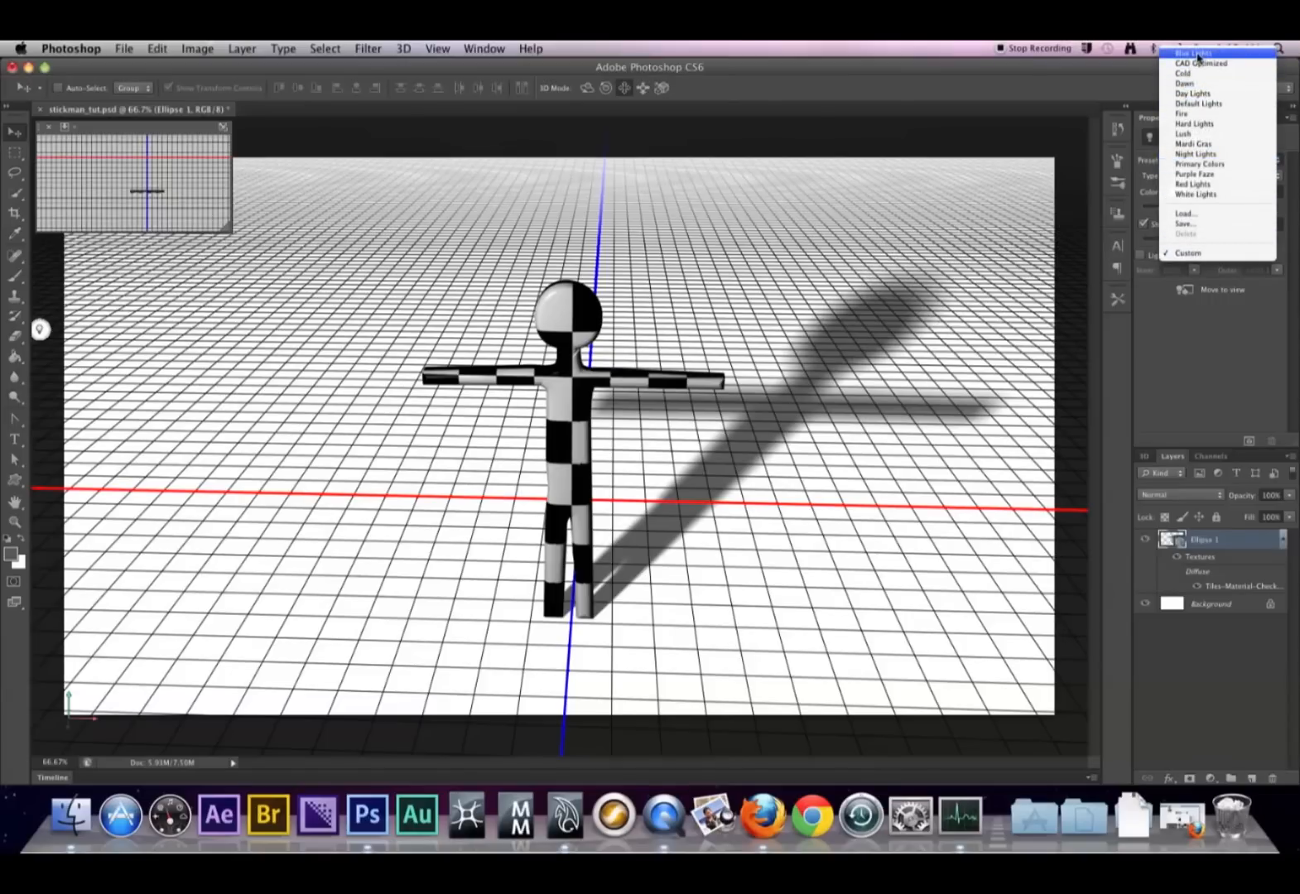
click(1197, 53)
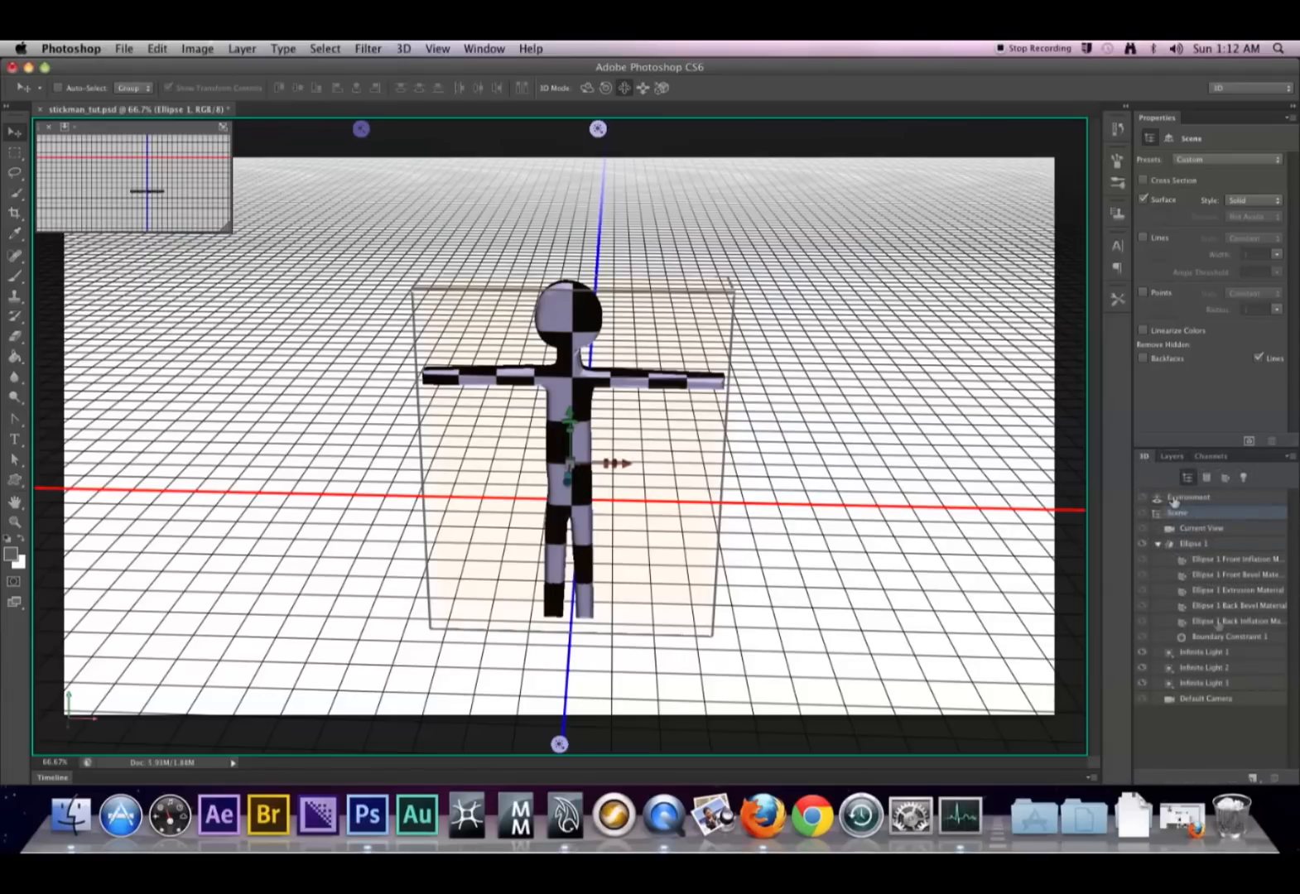
Step: Select Infinite Lights 1 and 2, then show the light Preset list
click(1203, 652)
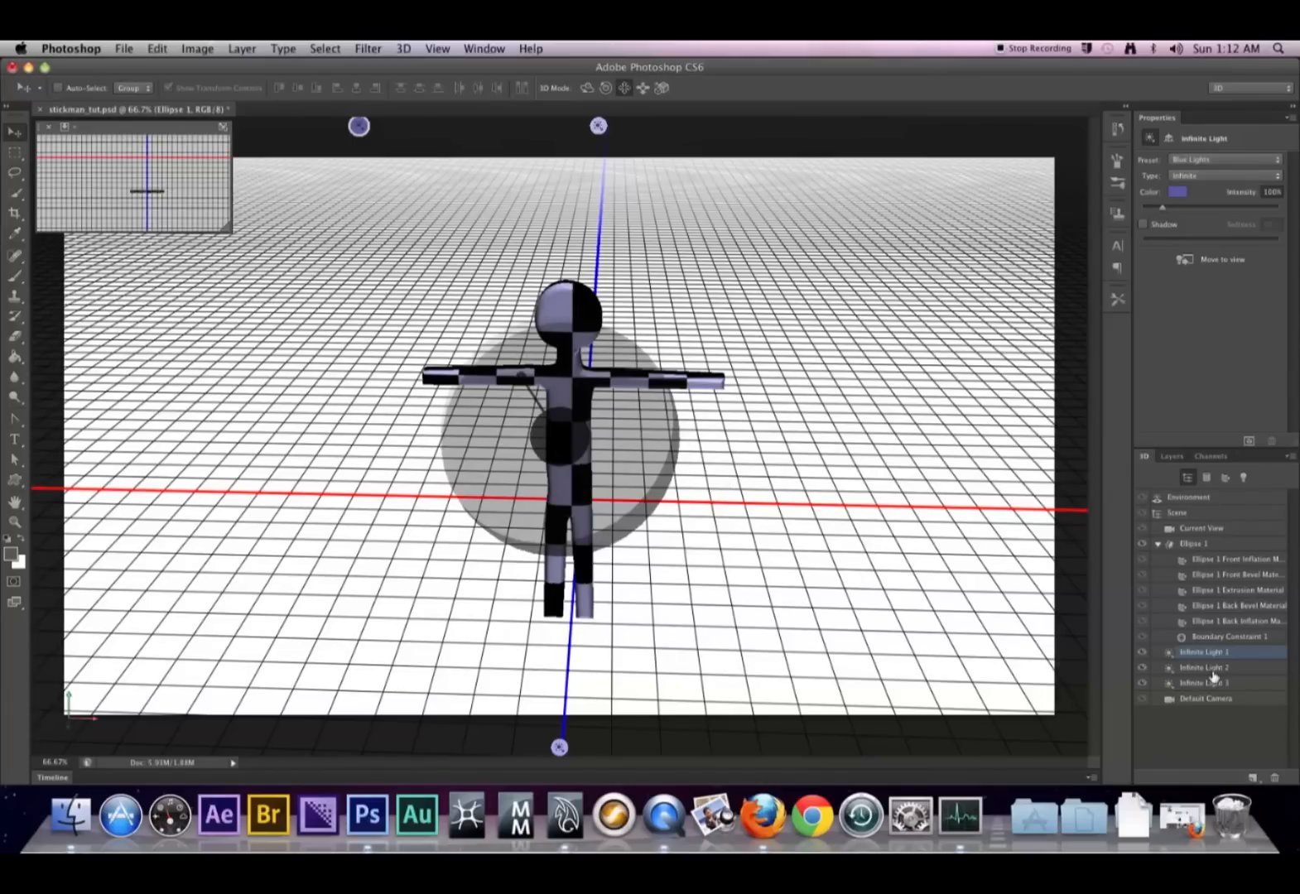
click(1211, 668)
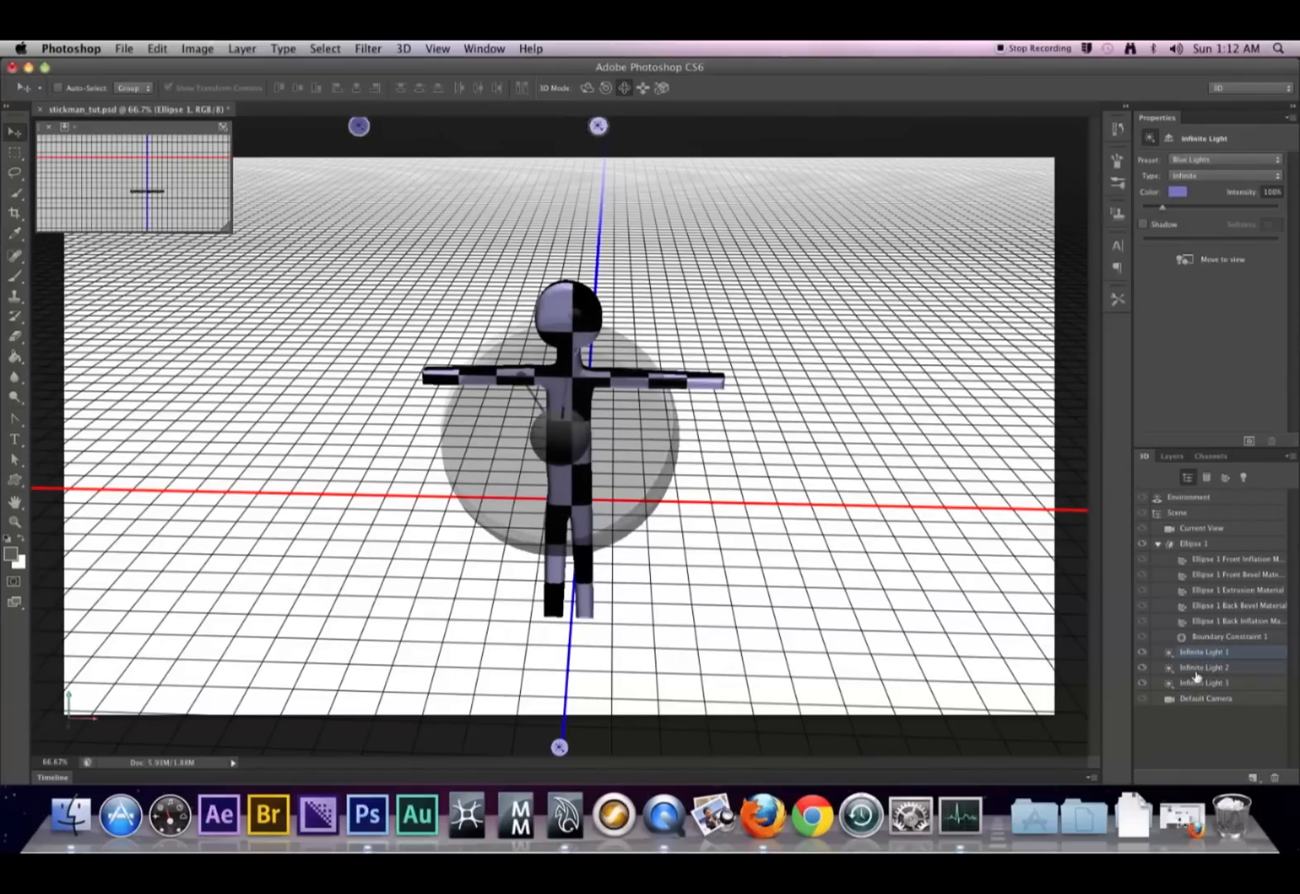
click(1207, 683)
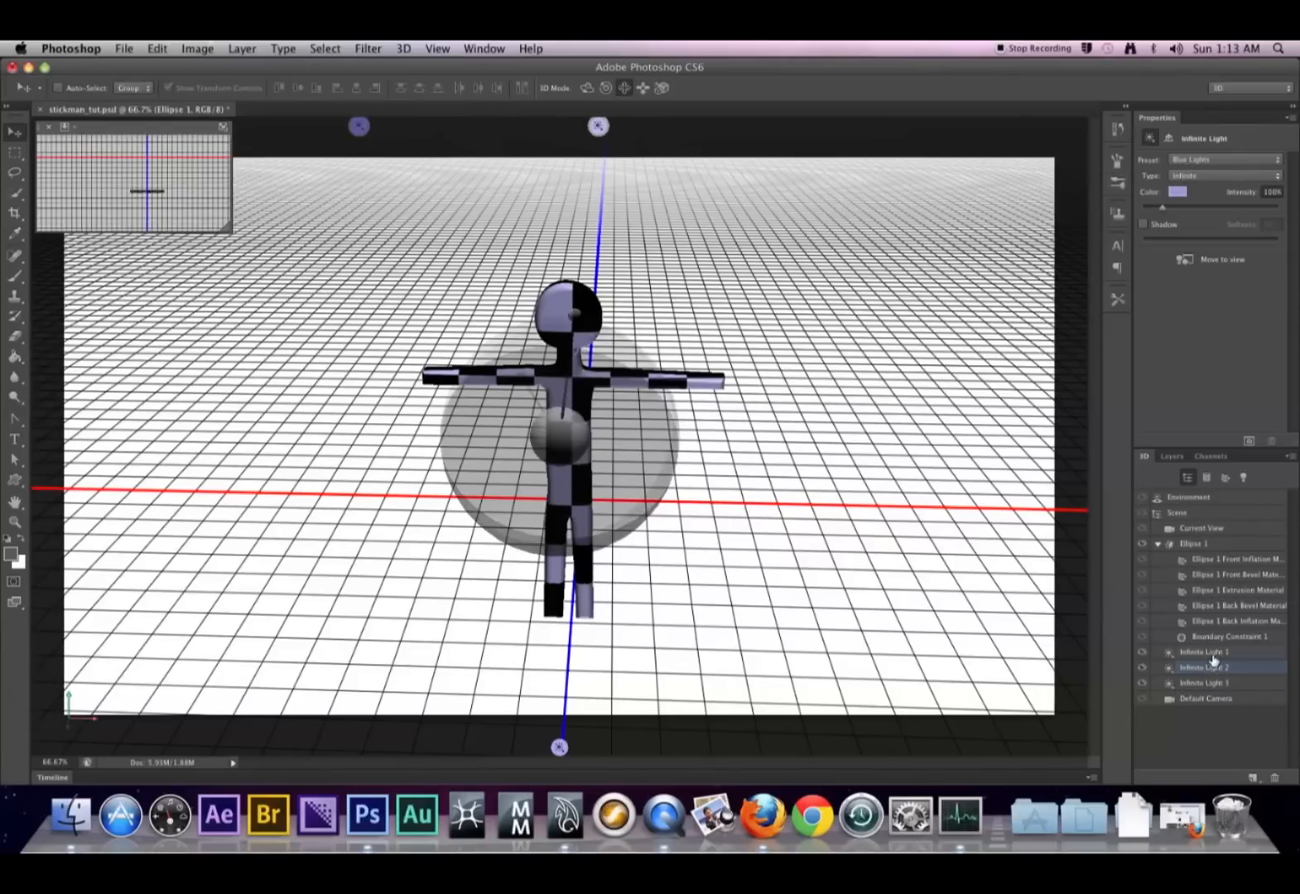
click(1226, 159)
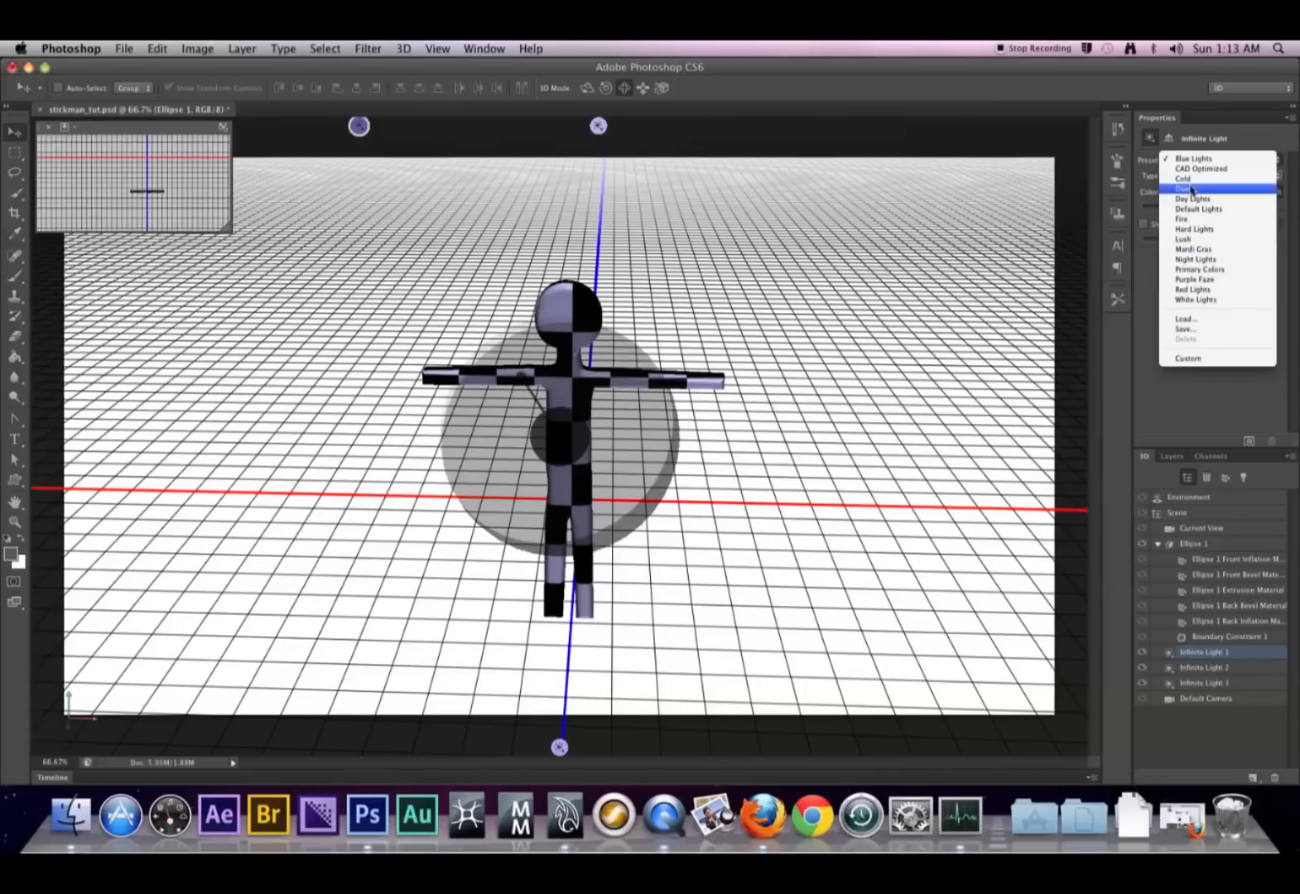
Step: Apply the Dawn preset, inspect the scene, lights and Environment, then choose Fire
click(1195, 158)
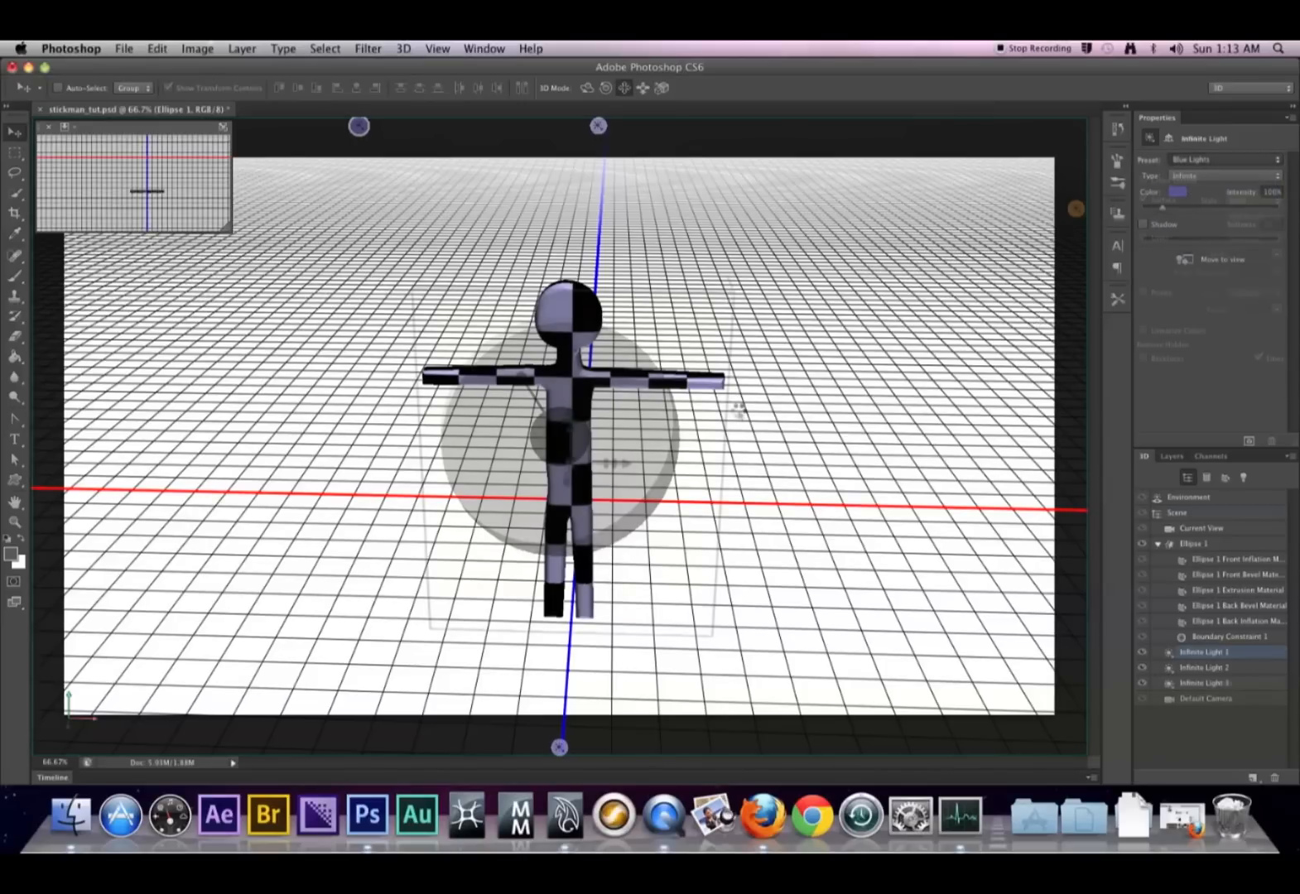
click(1177, 513)
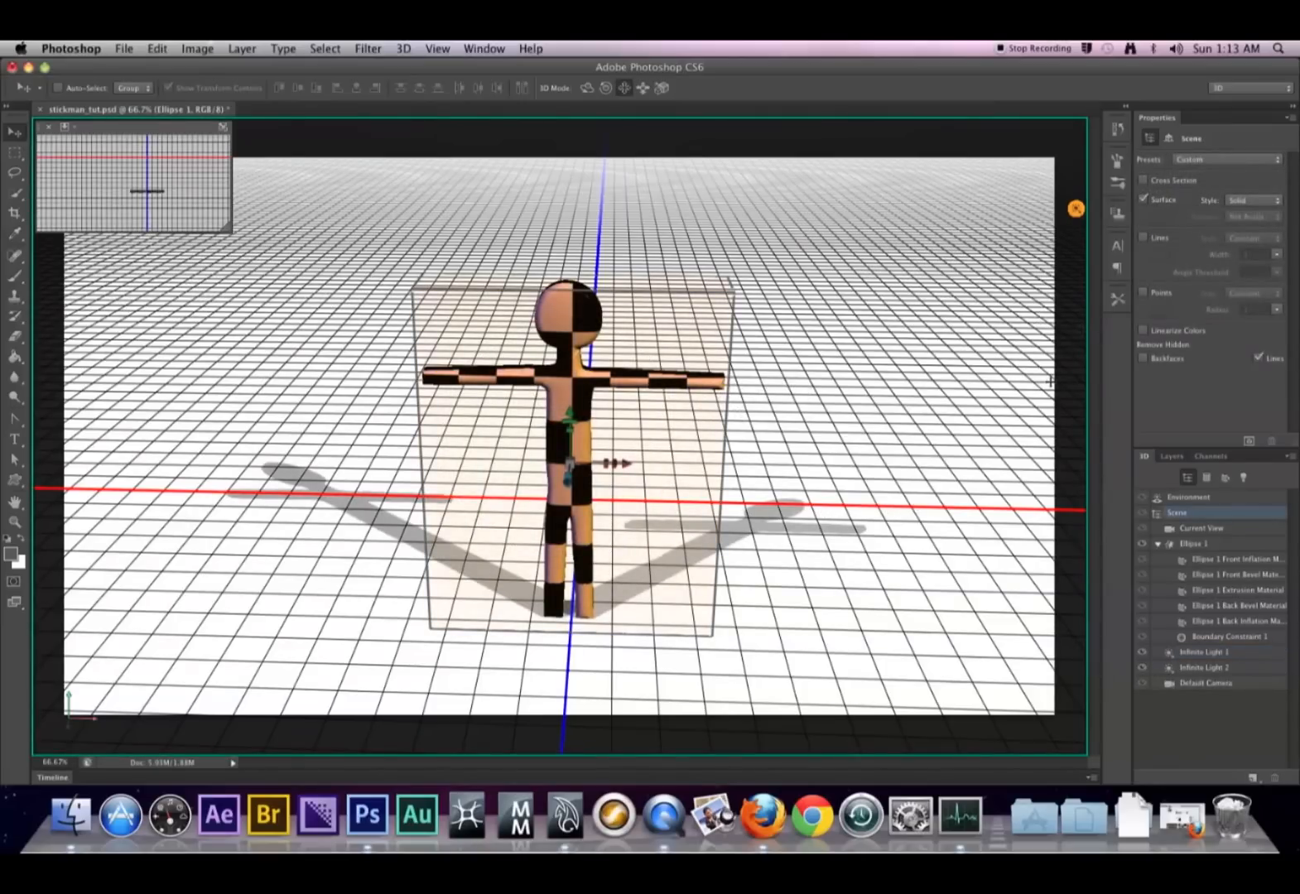
mouse_move(1077, 208)
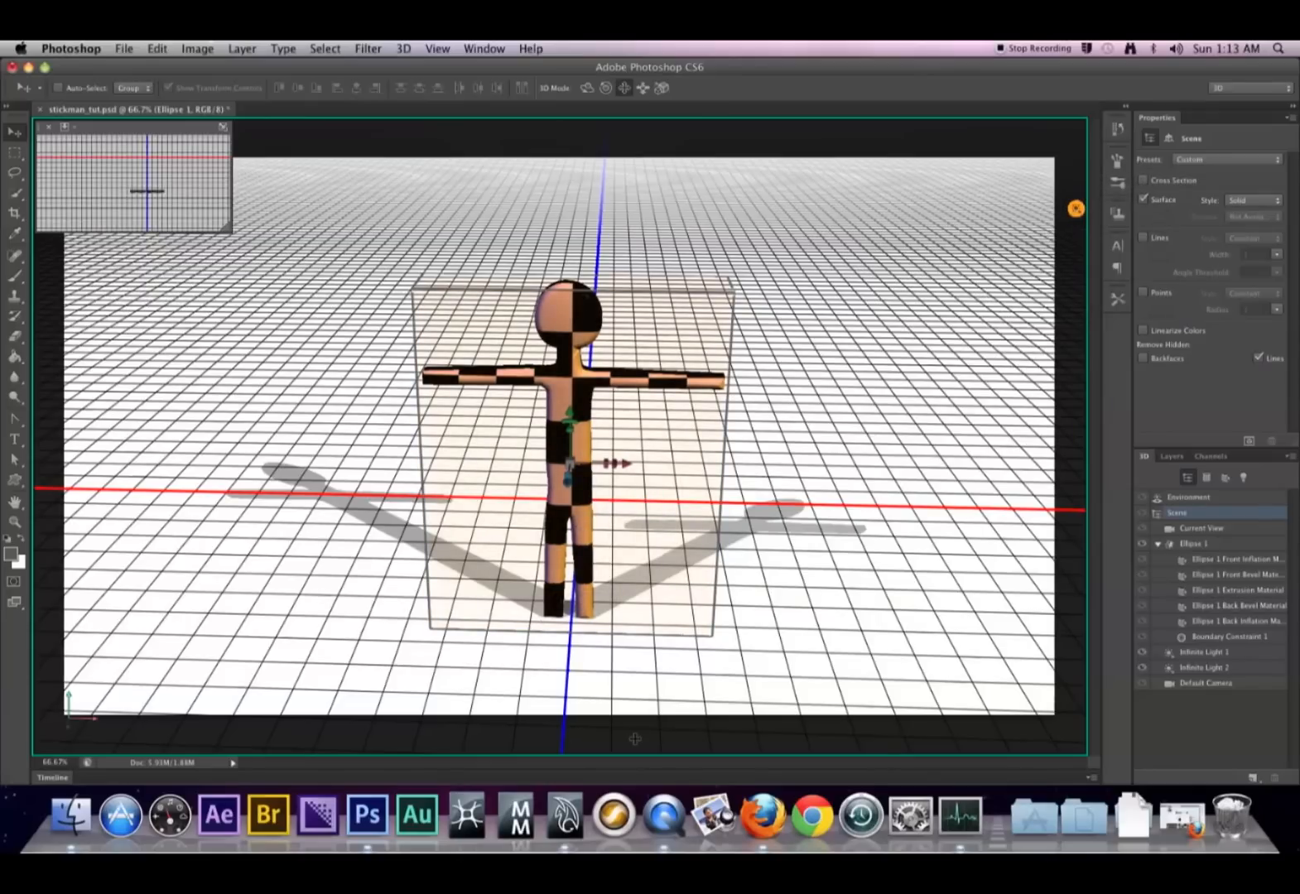
click(1207, 668)
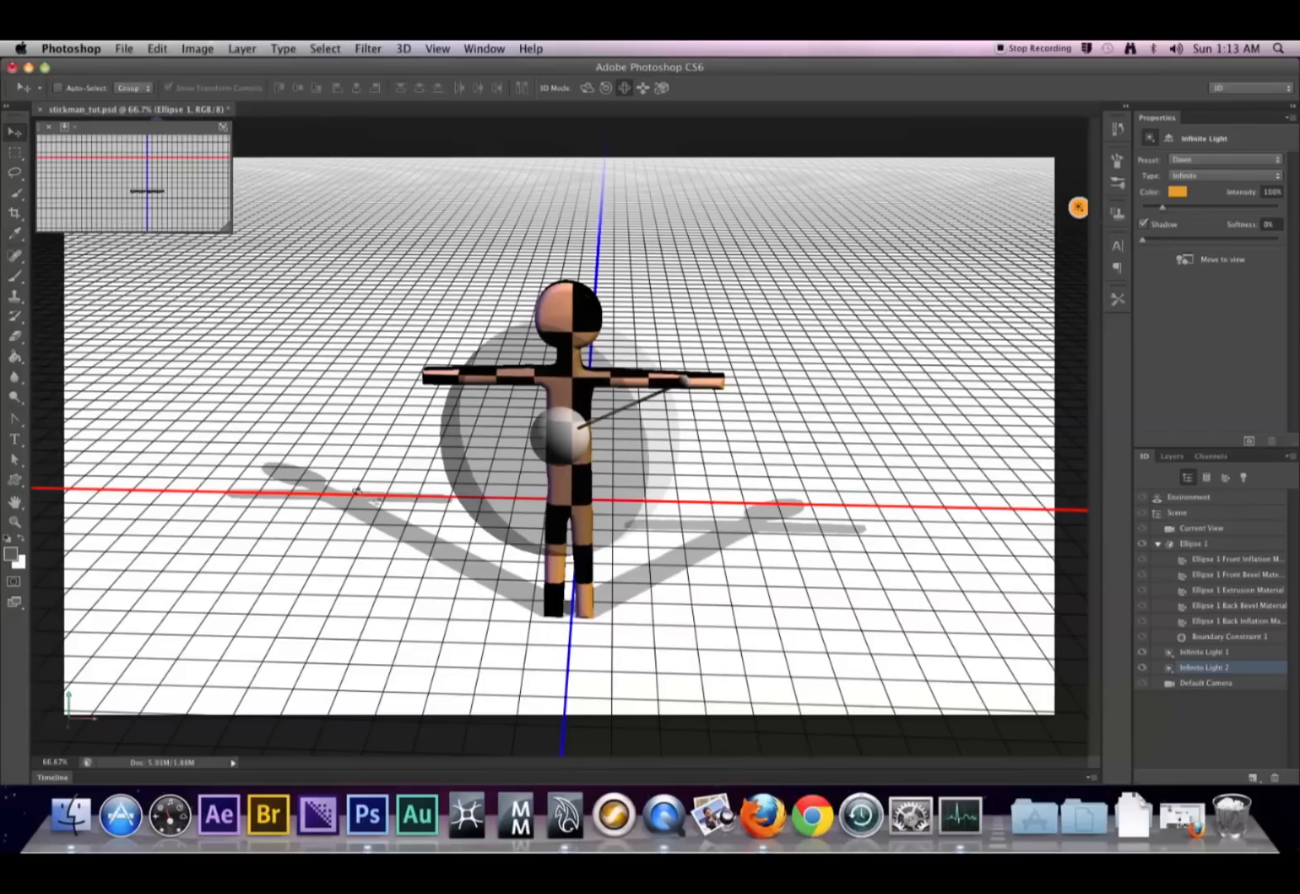
click(1189, 498)
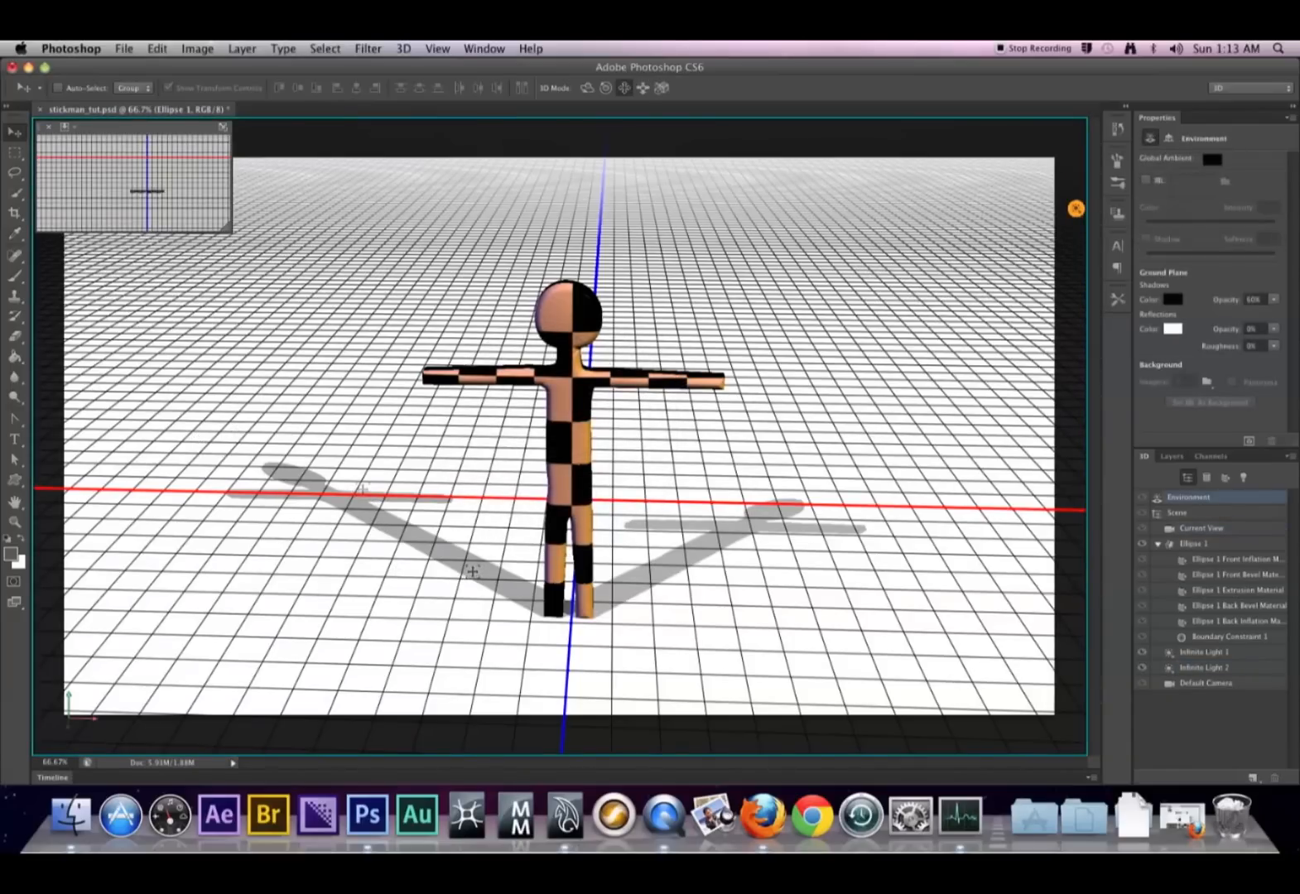
mouse_move(778, 374)
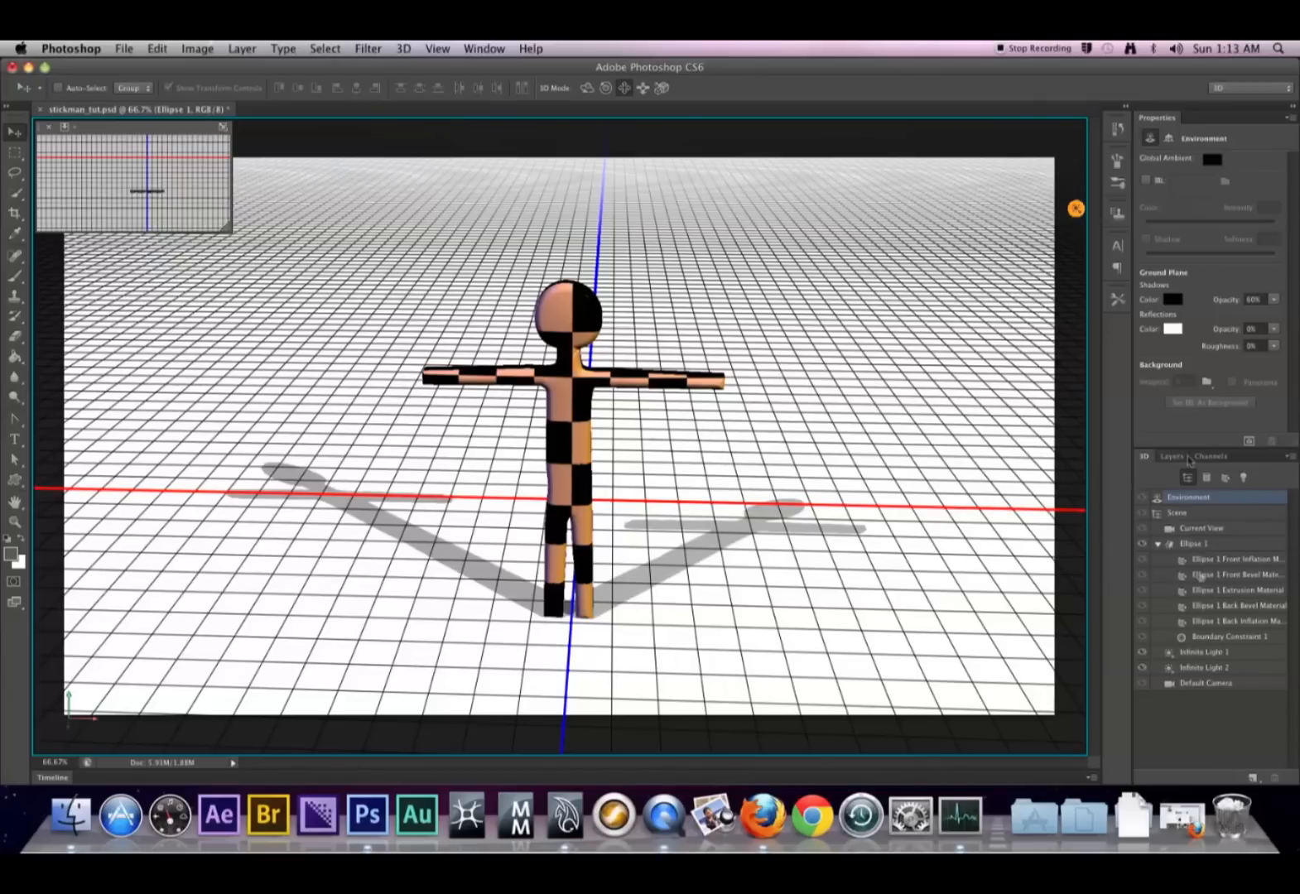
click(1204, 652)
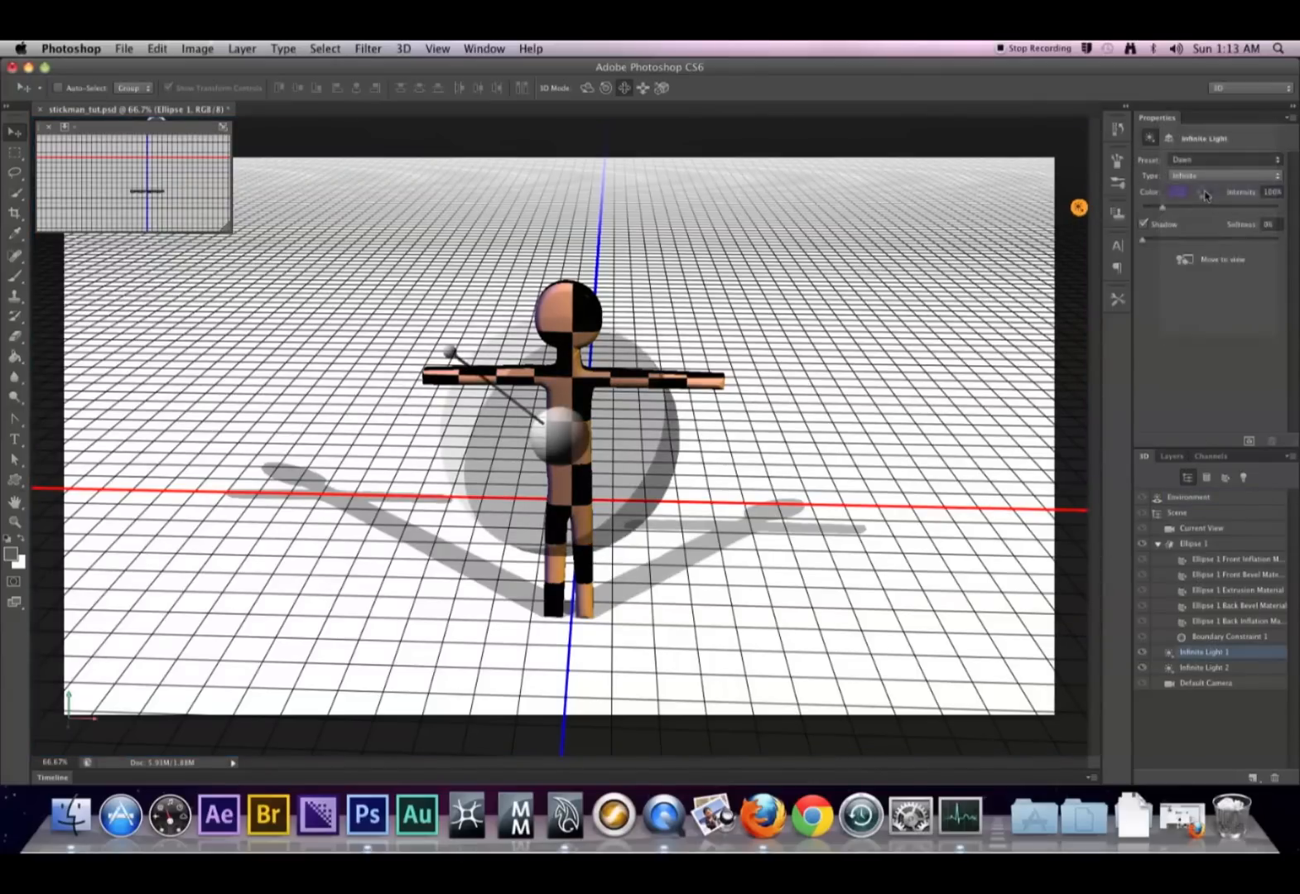
click(1177, 513)
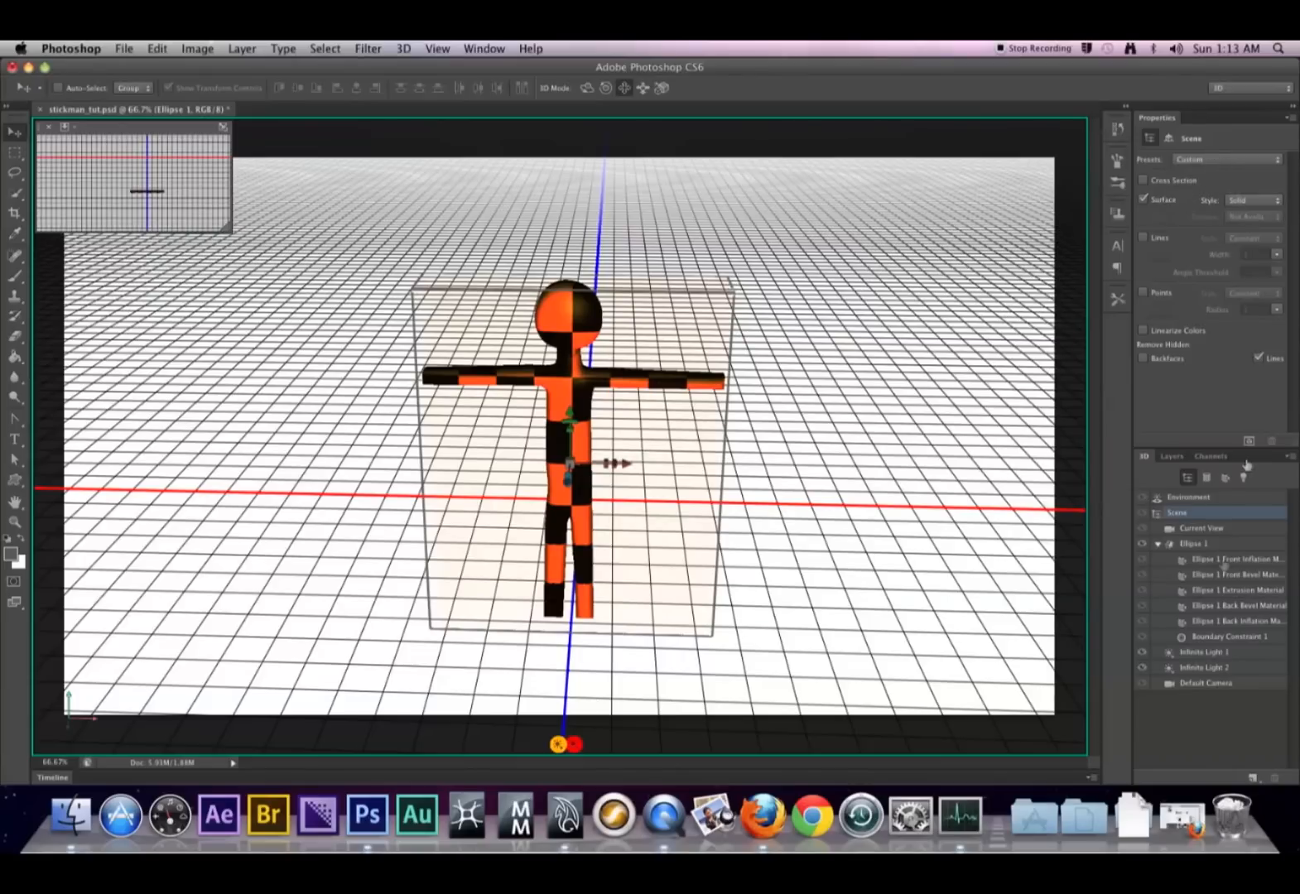
Step: Recolour Infinite Light 1 golden-orange with higher intensity, turning the stickman's checkers yellow
click(1207, 653)
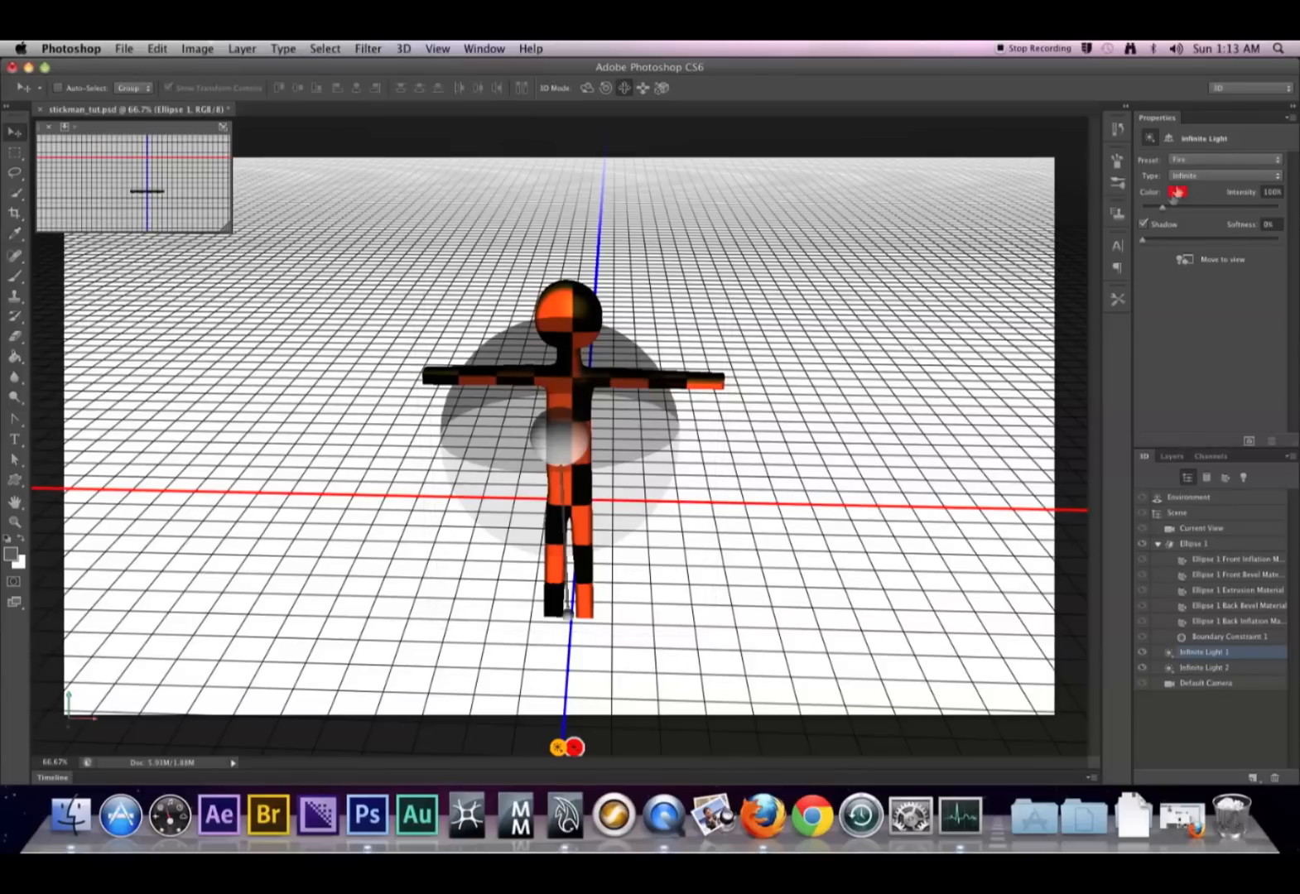
click(1177, 192)
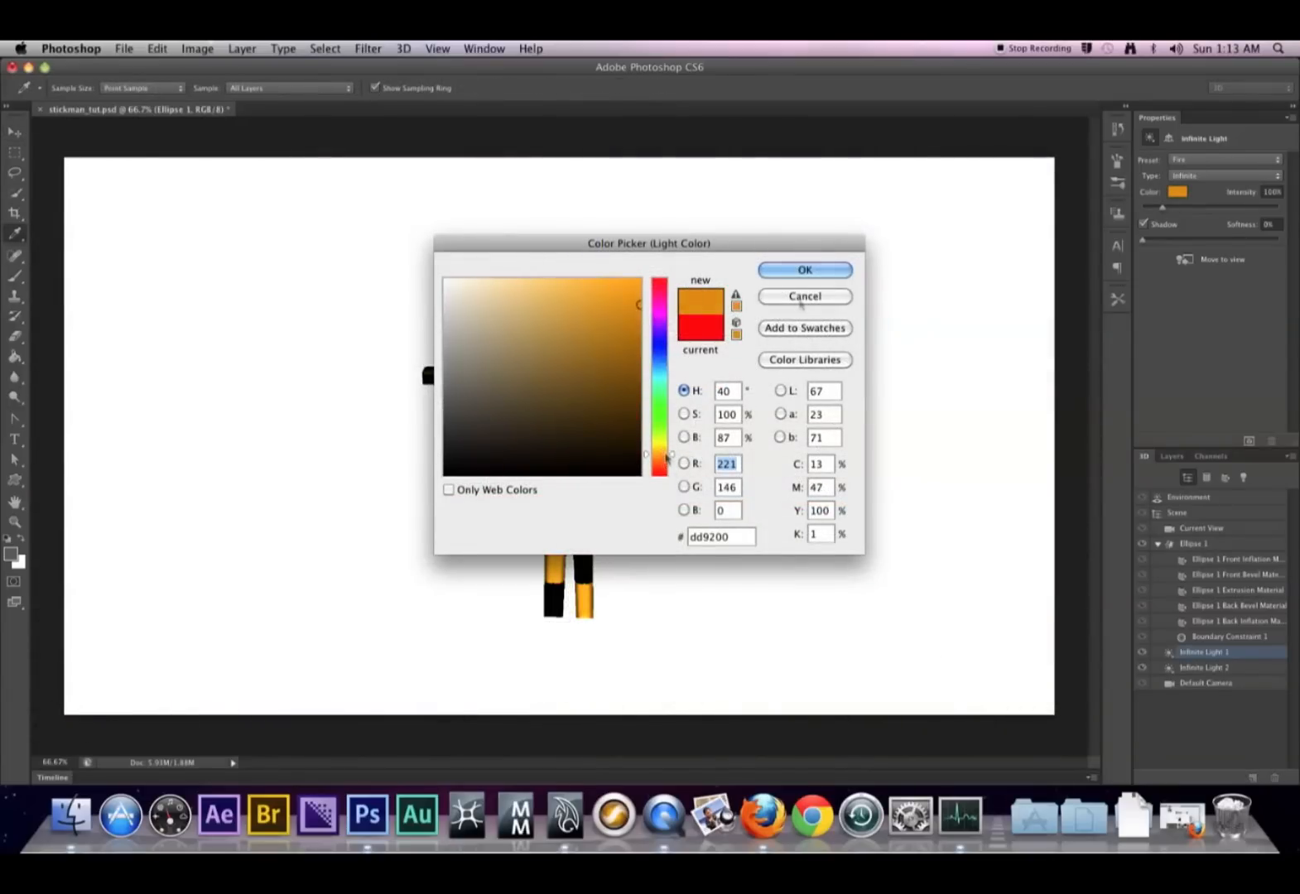
click(803, 270)
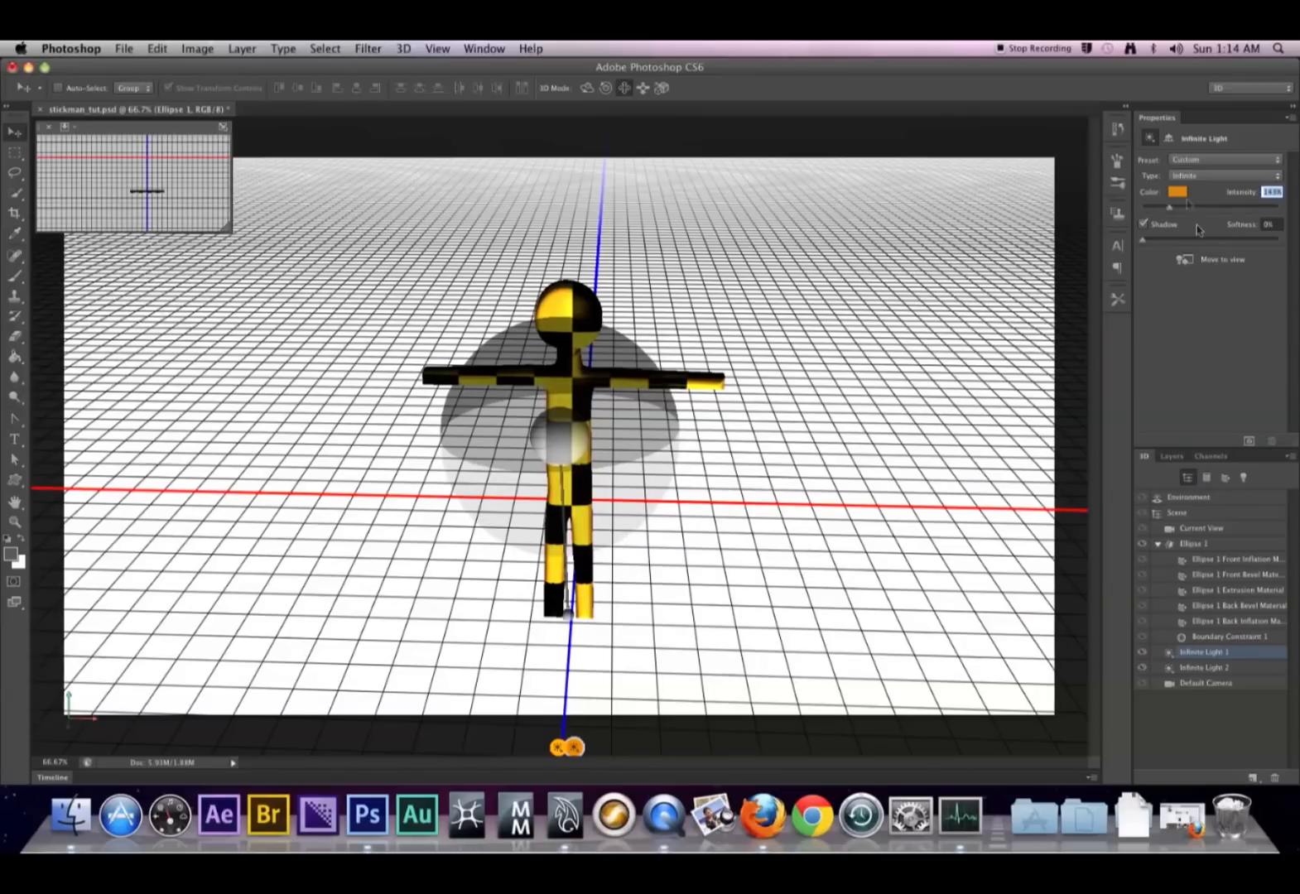
click(1227, 174)
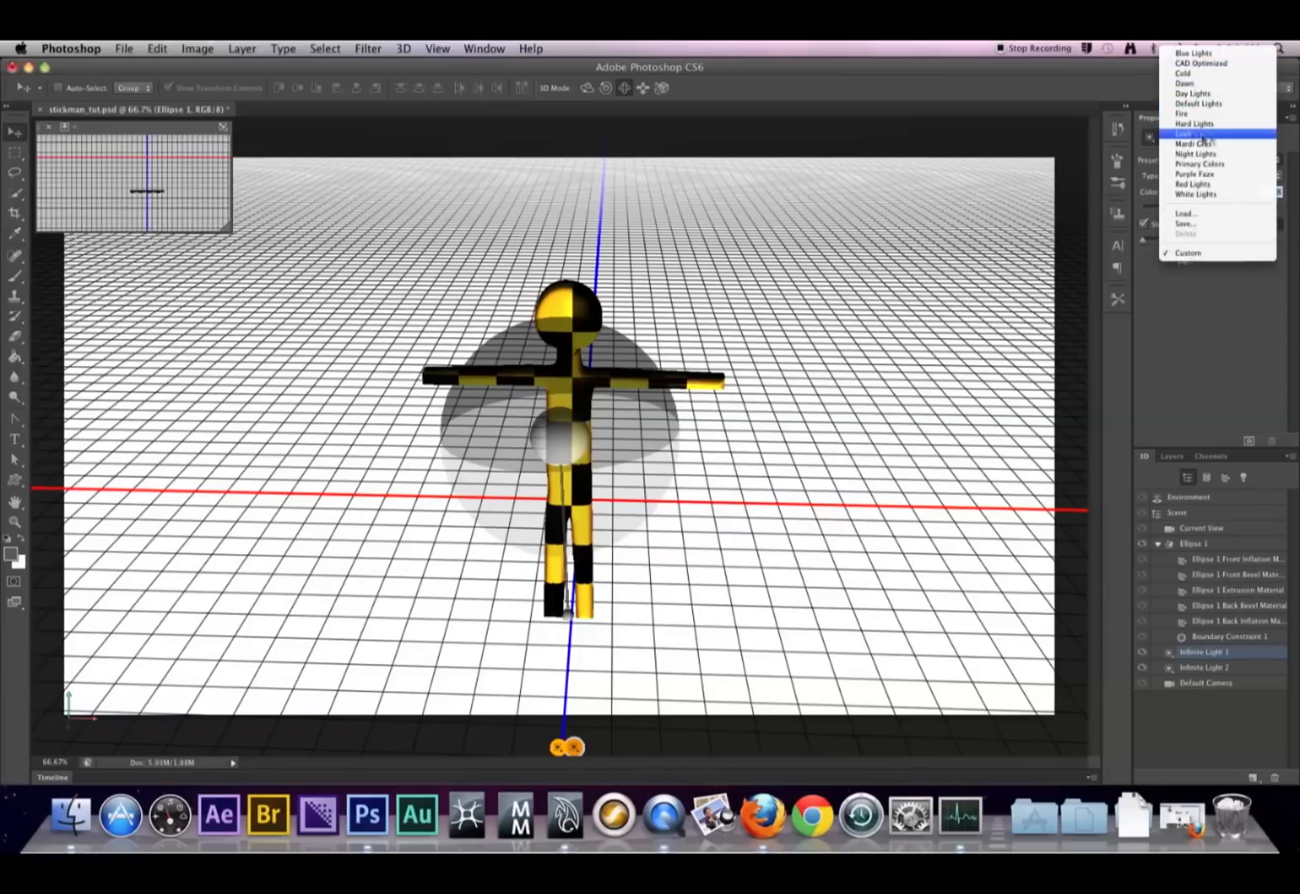
mouse_move(1219, 143)
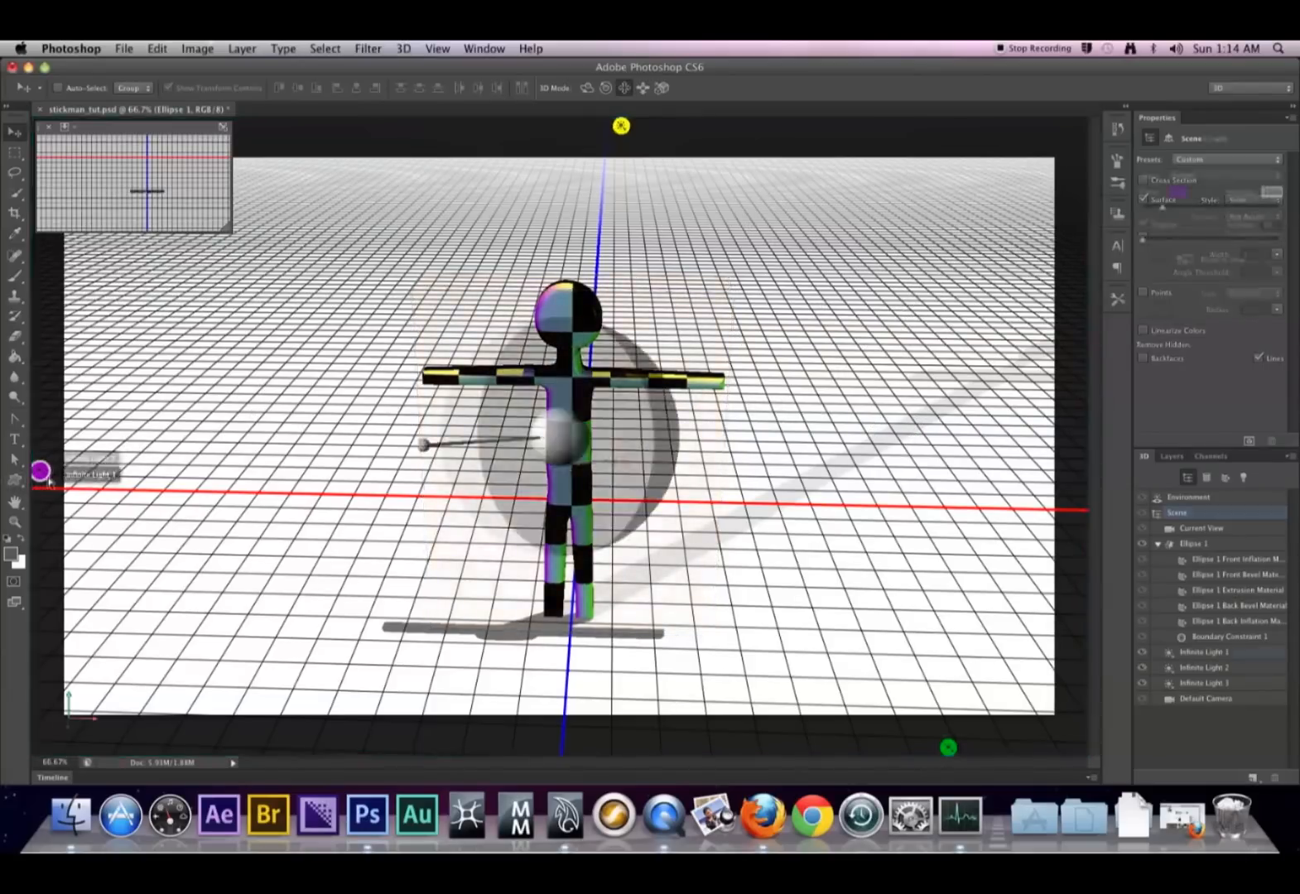
Step: Apply the Mardi Gras light preset, then the Night Lights preset for bluish-grey tones
click(1205, 652)
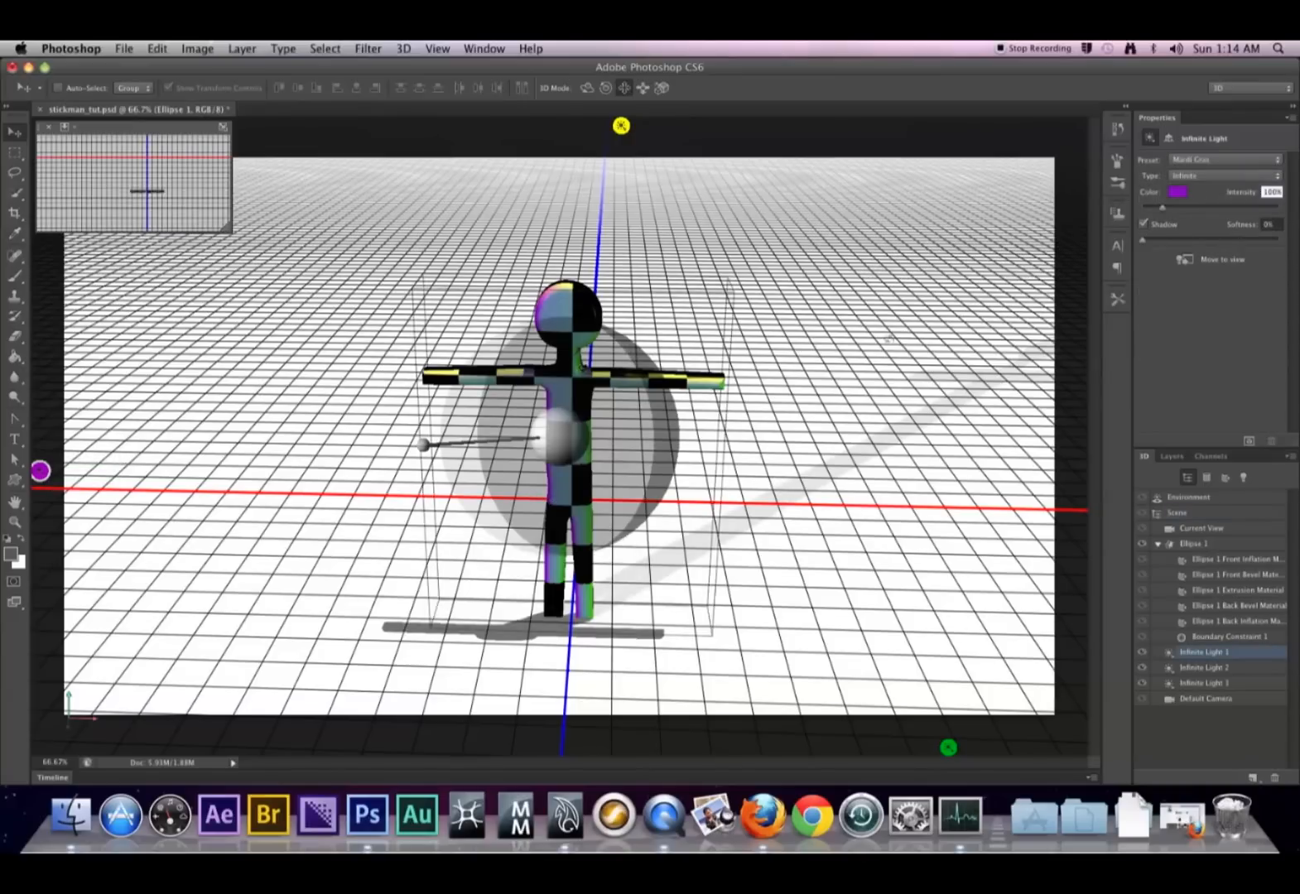
click(1228, 159)
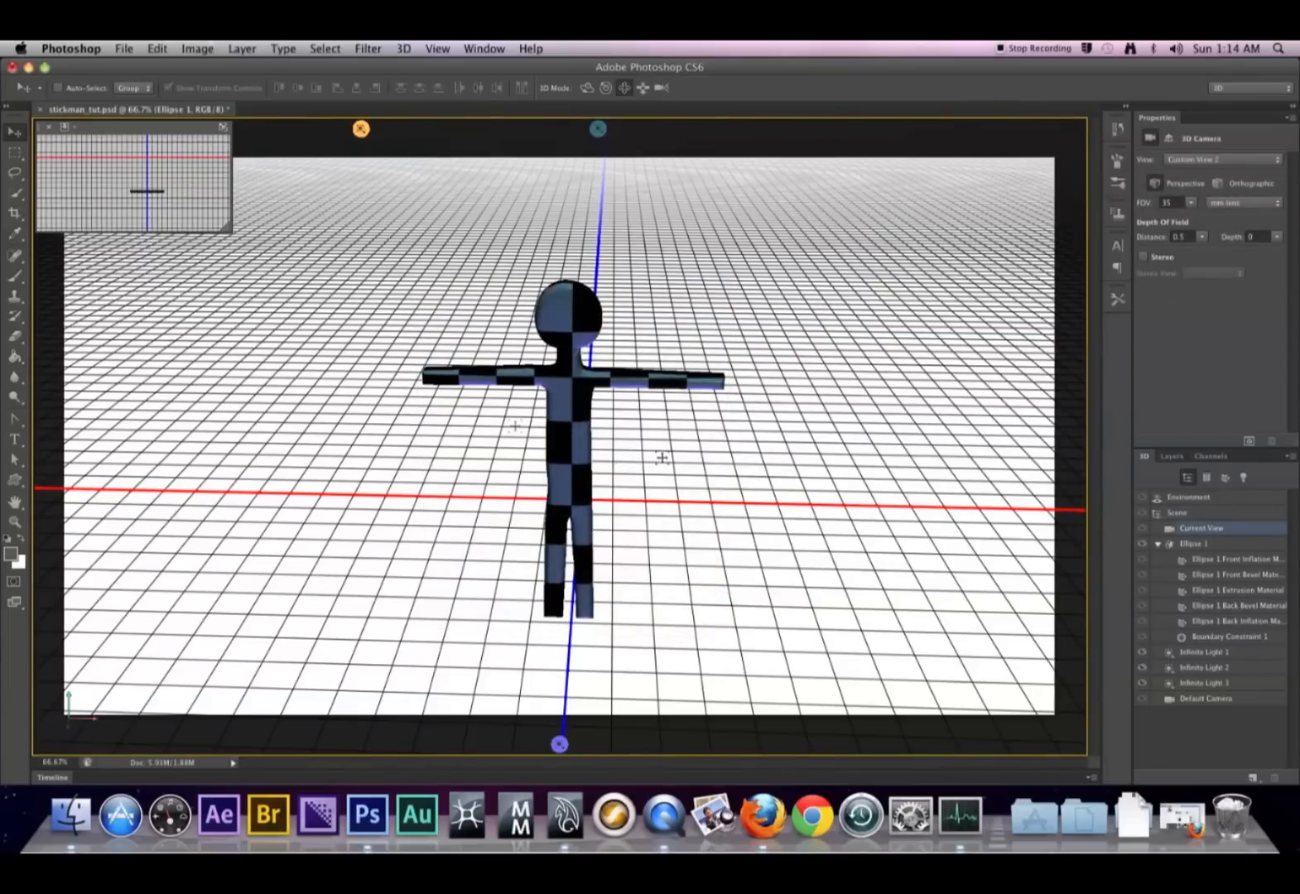
mouse_move(1029, 374)
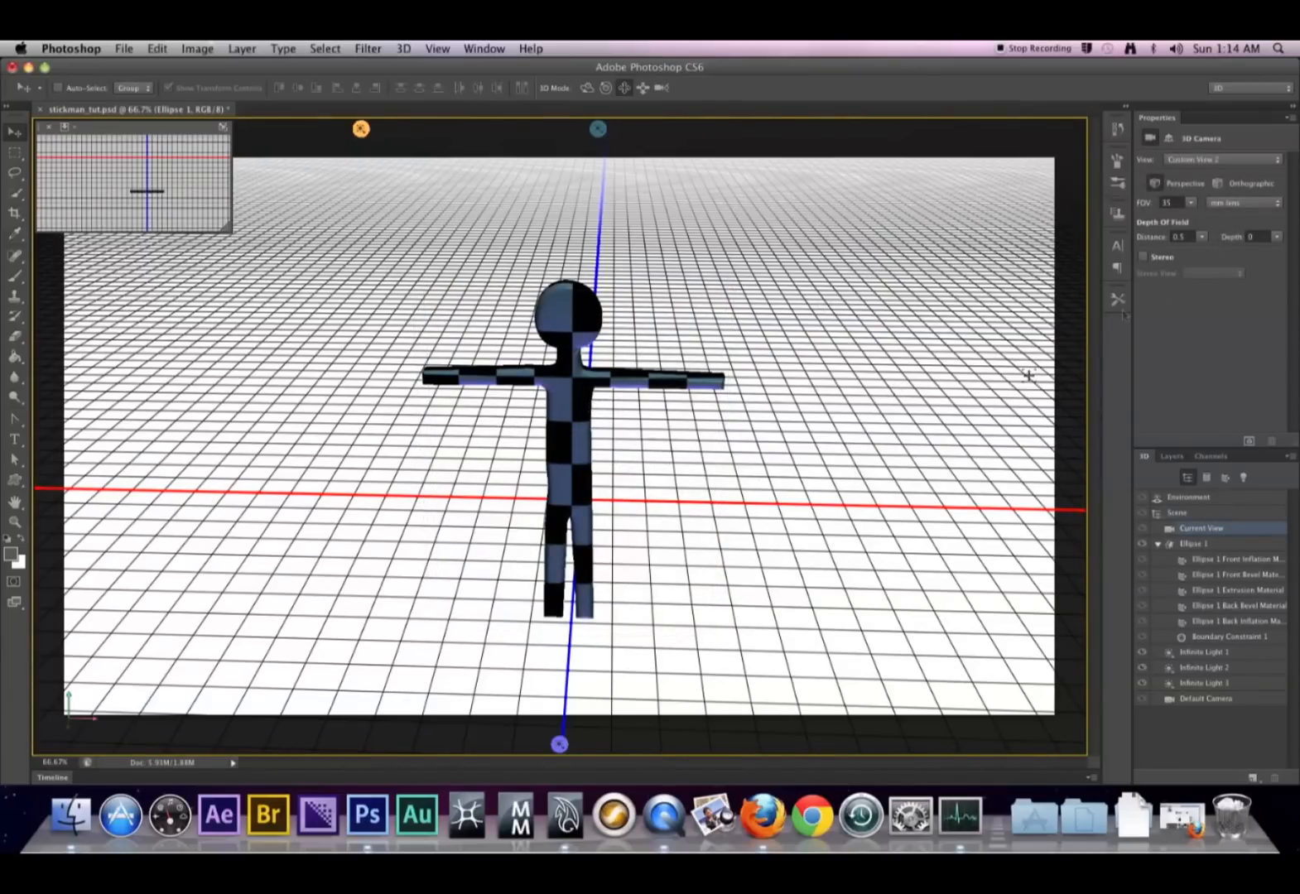
click(1221, 159)
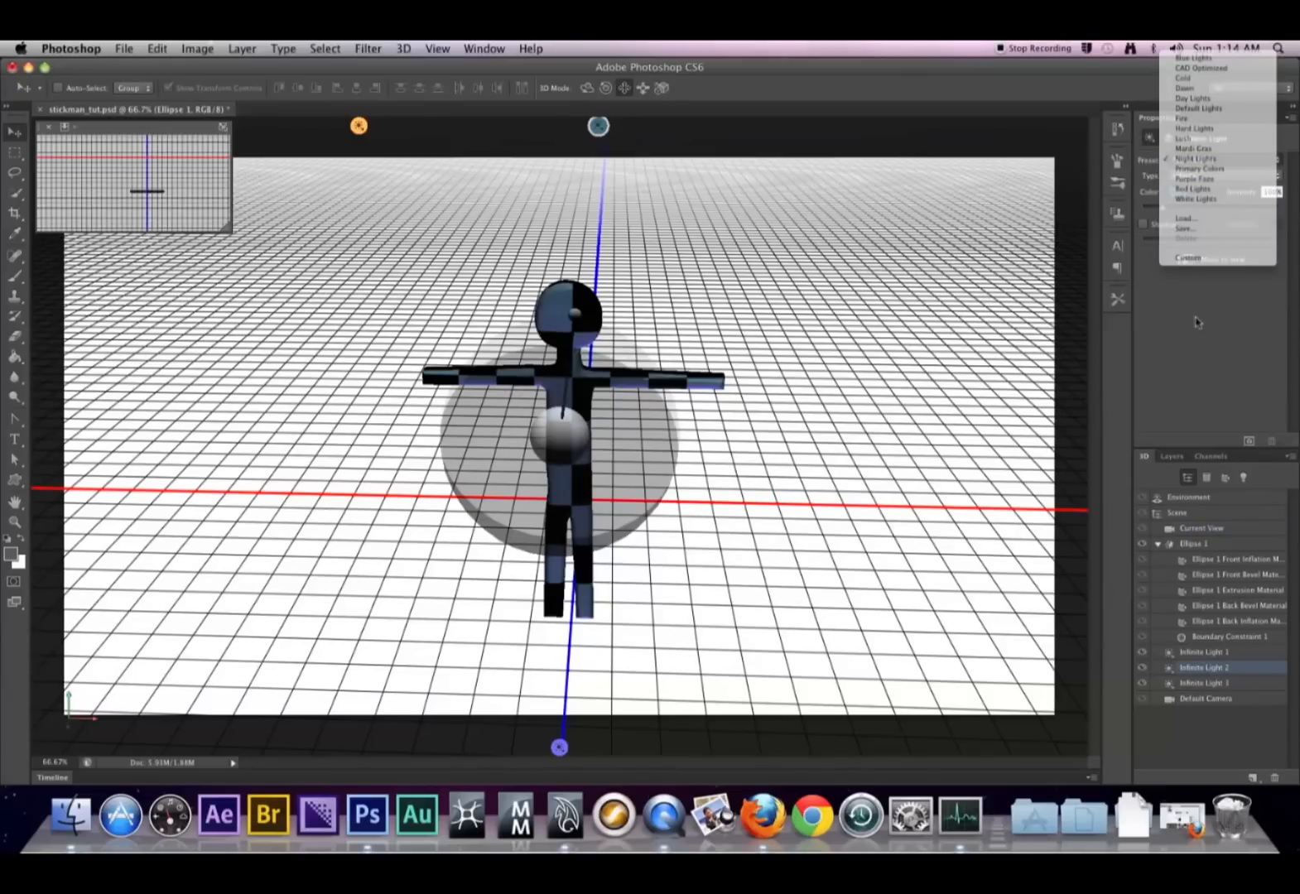
click(1200, 158)
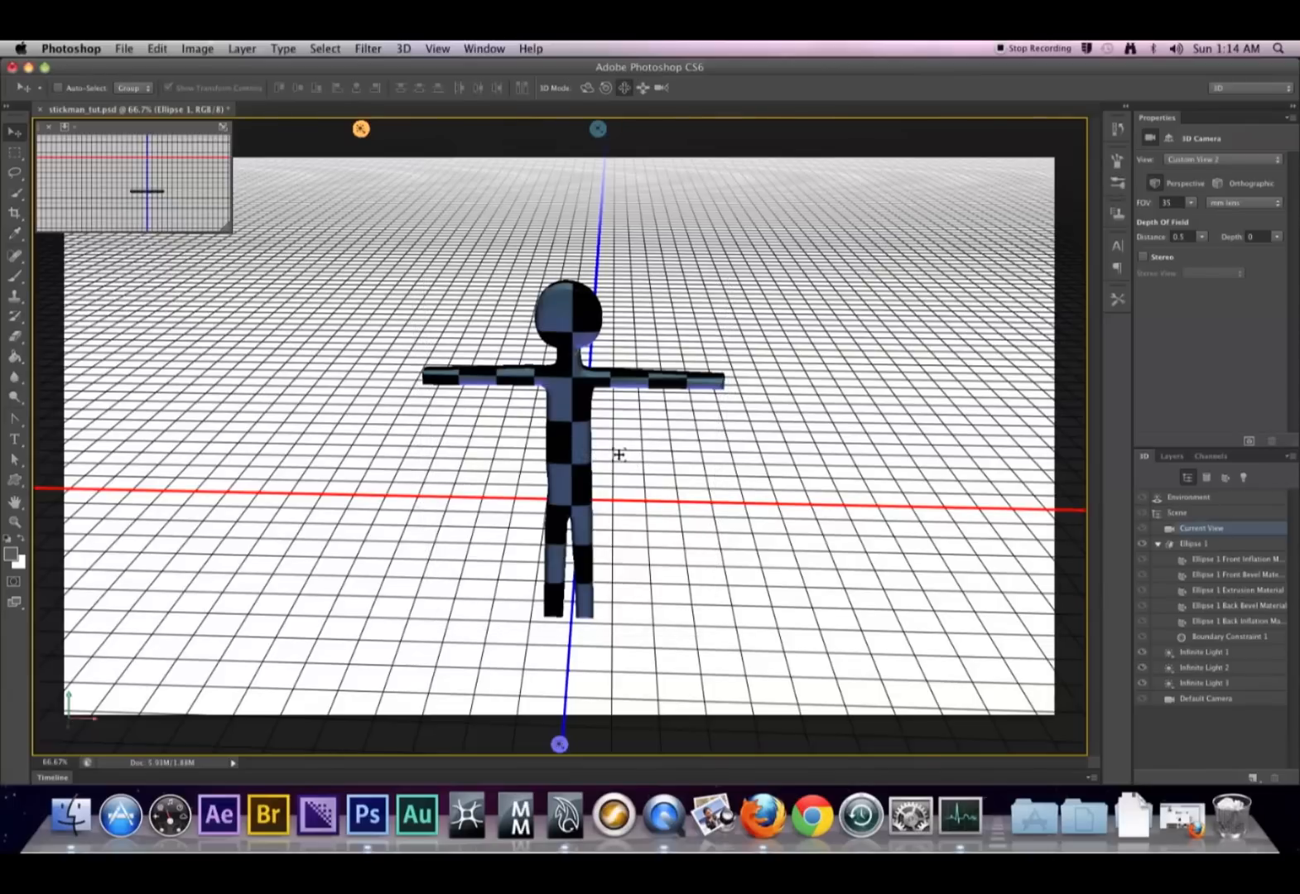
mouse_move(605, 452)
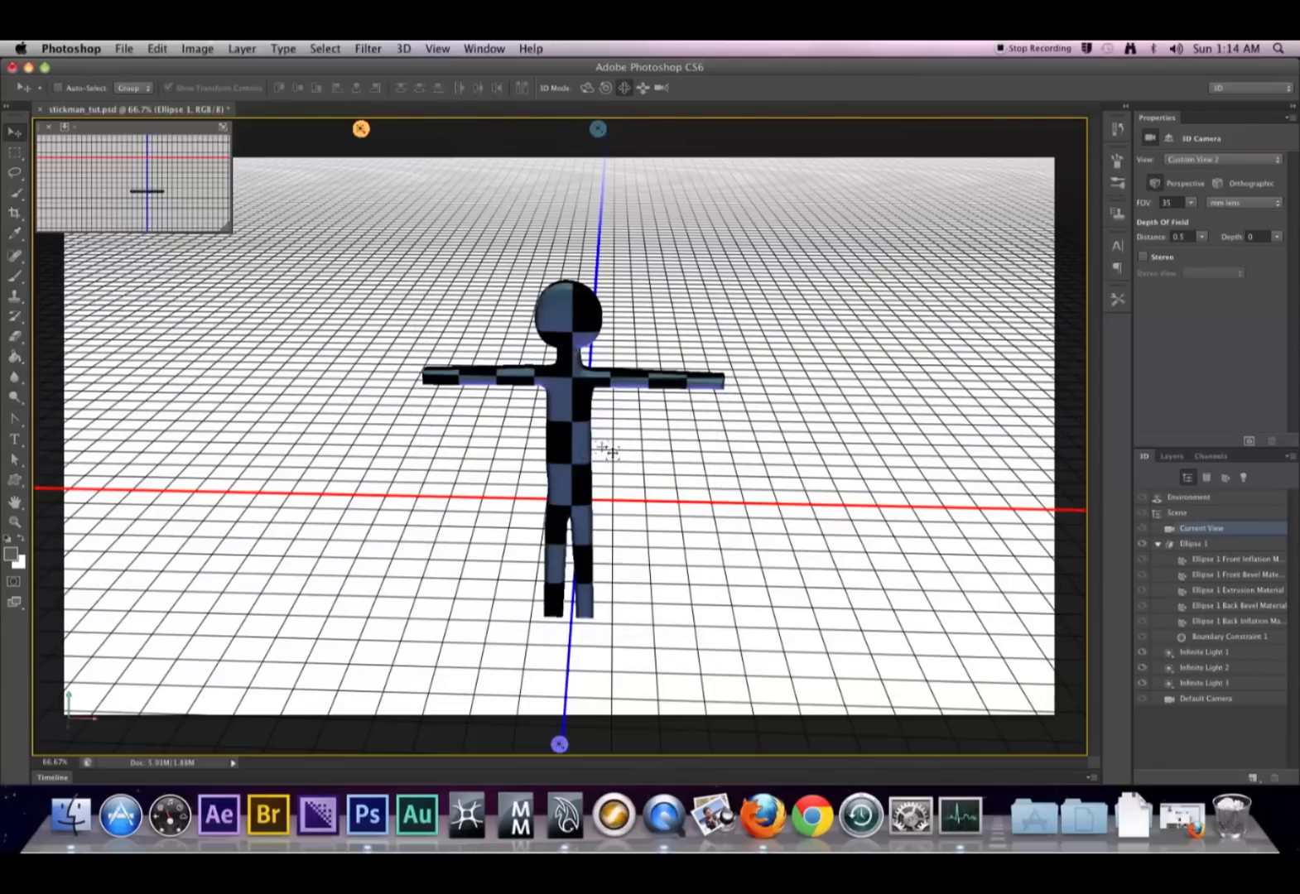